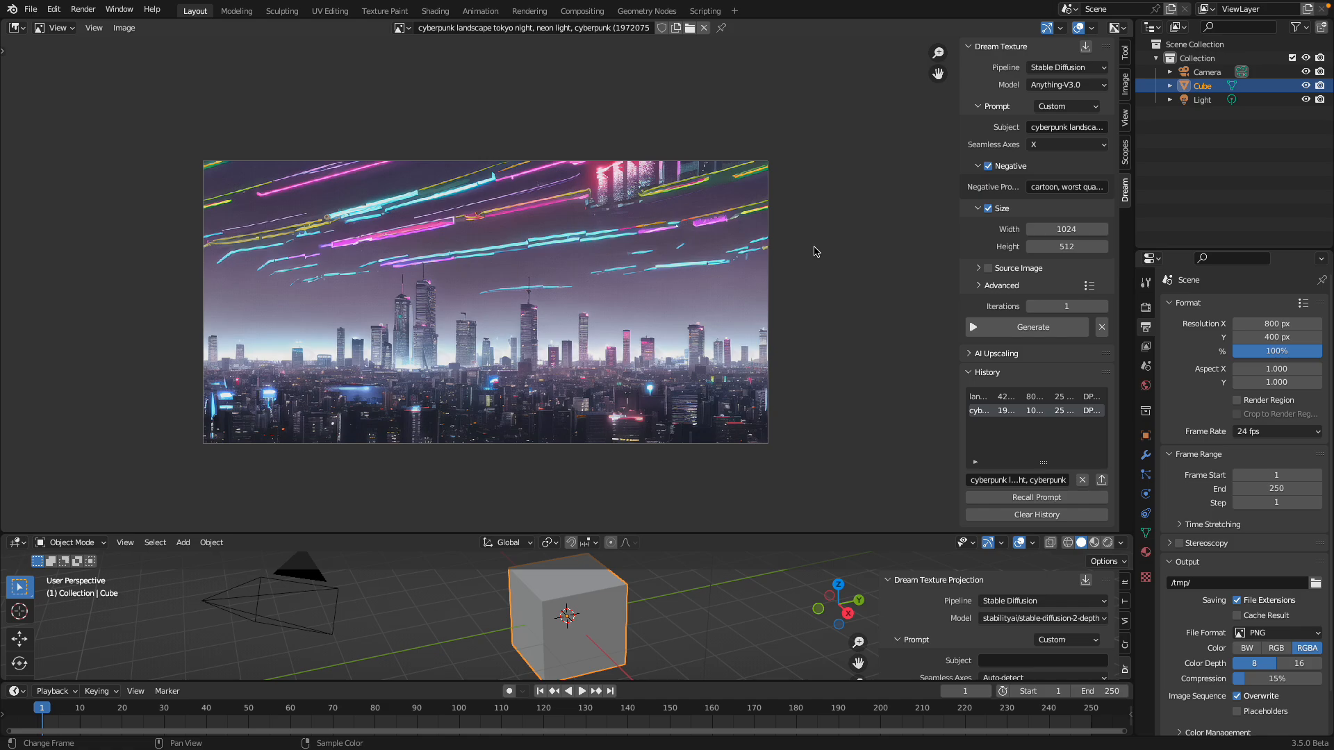
mouse_move(869, 262)
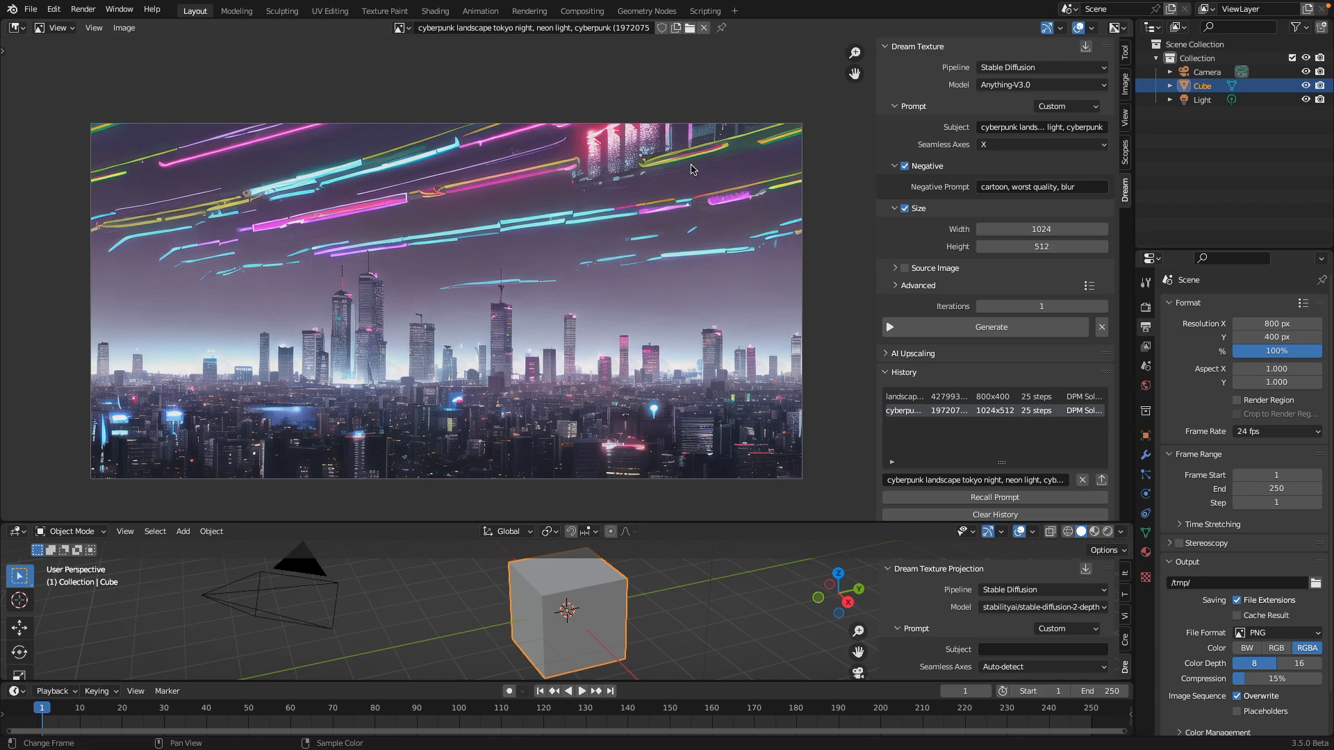
Find the Dream Texture add-on in Preferences and keep Seamless Axes set to X
left_click(55, 10)
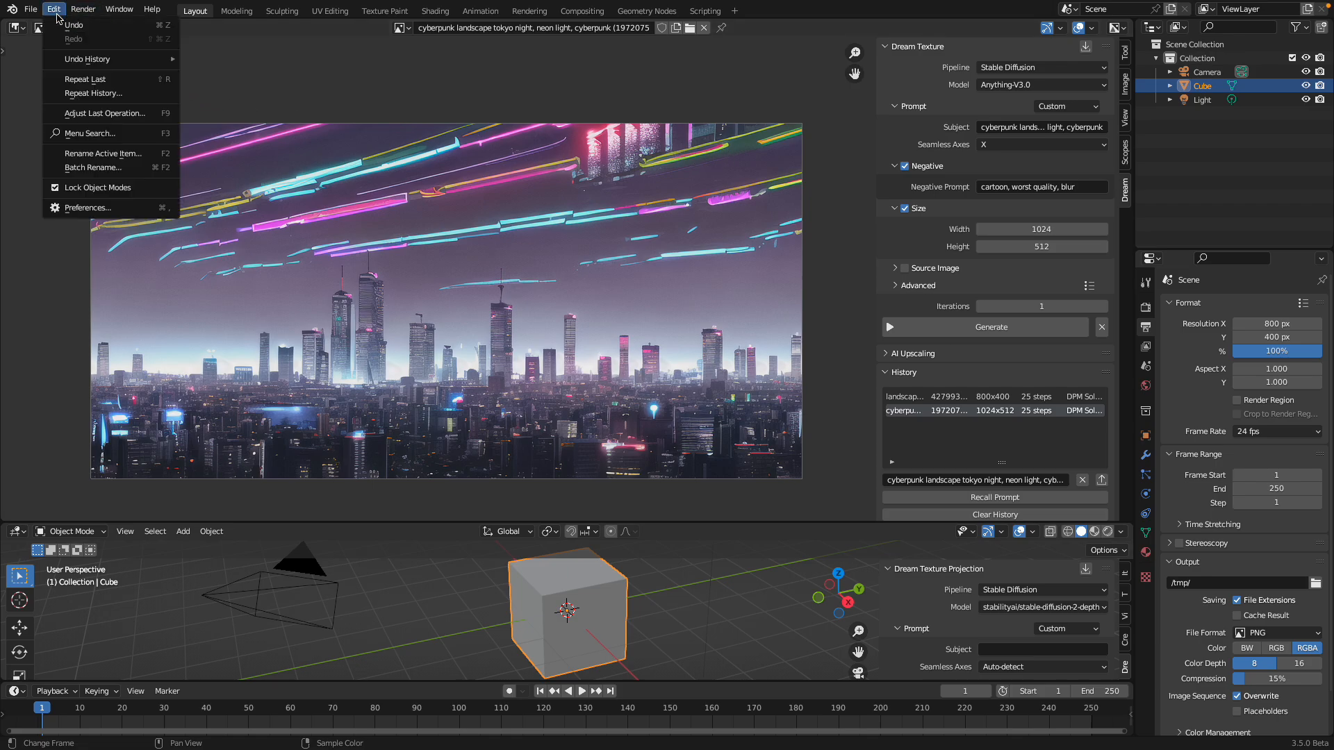
left_click(88, 208)
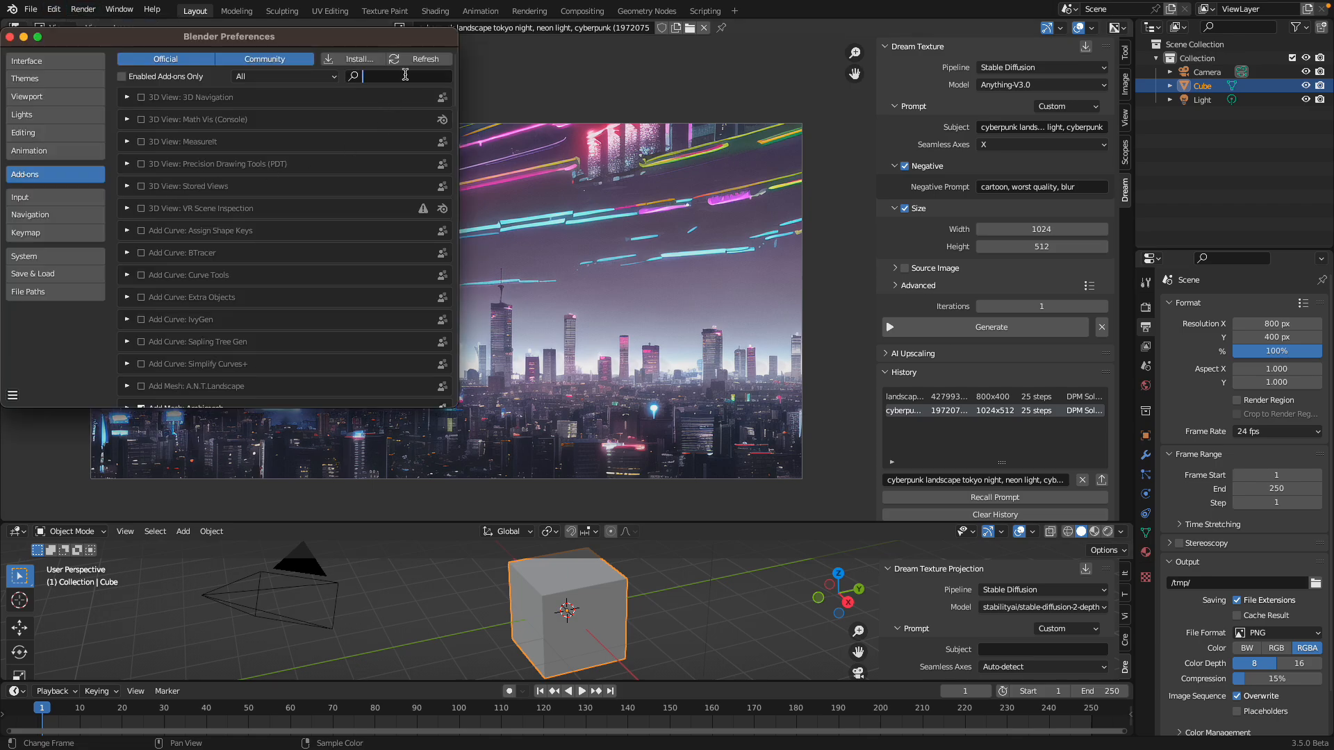
type("dream")
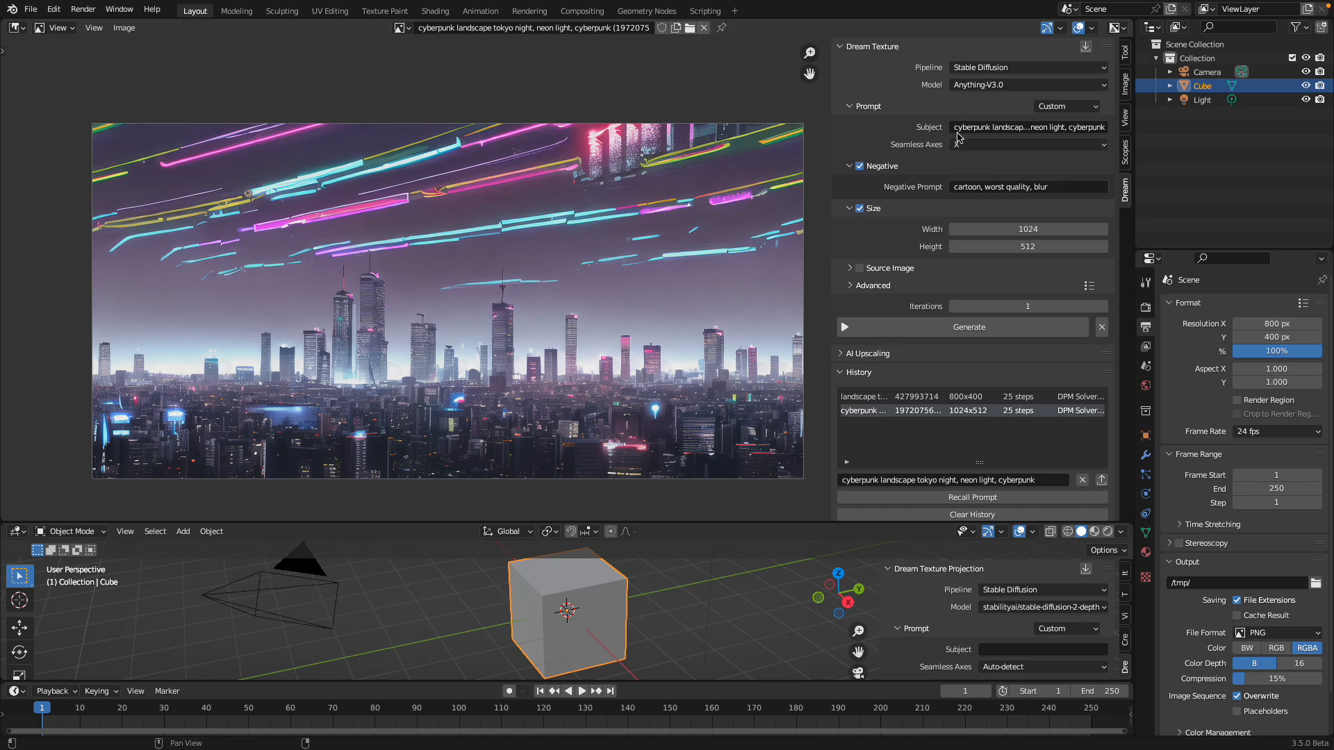
left_click(1027, 144)
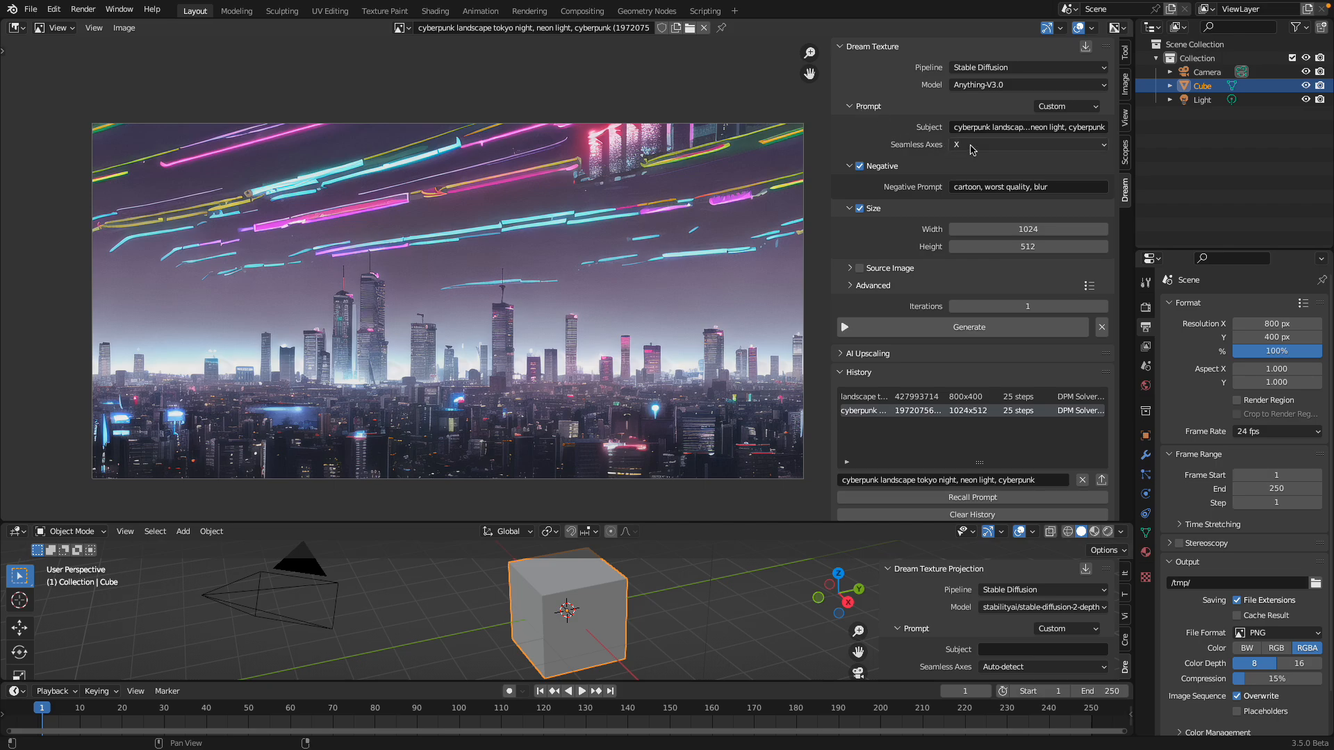
left_click(1027, 144)
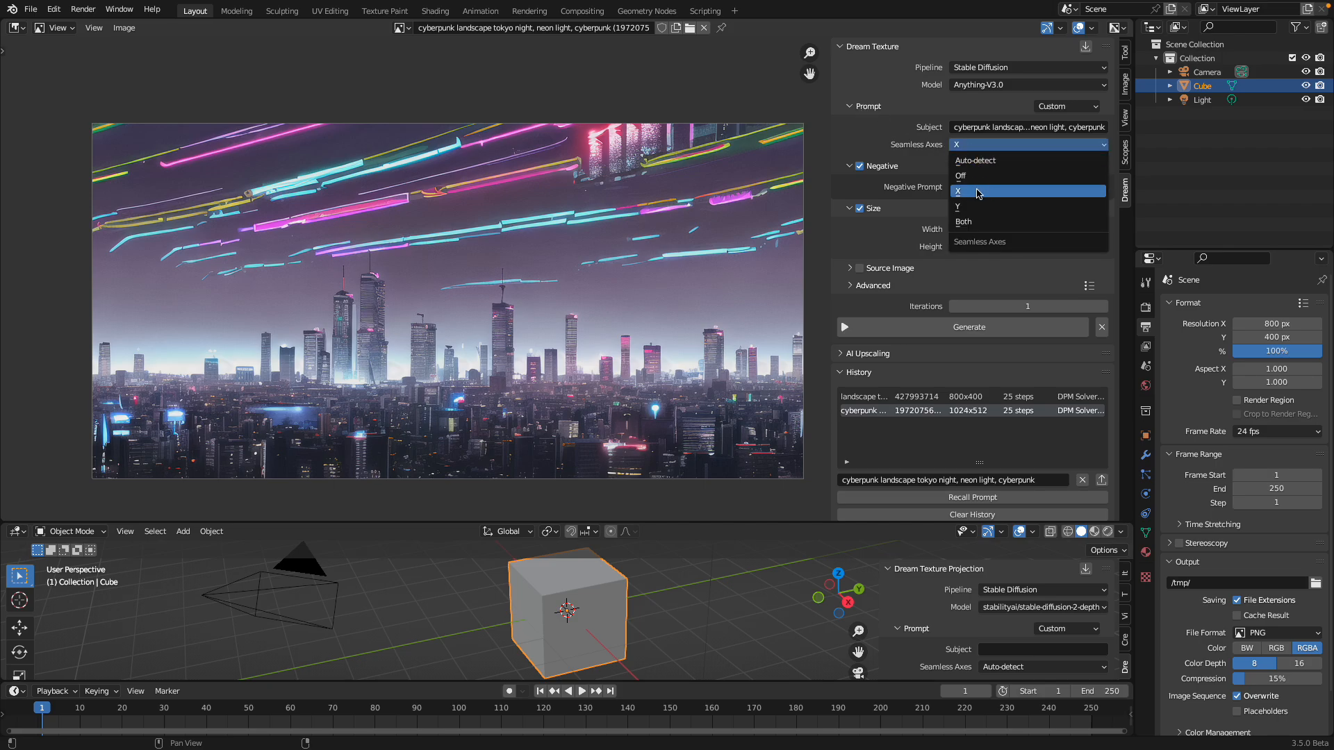
mouse_move(982, 195)
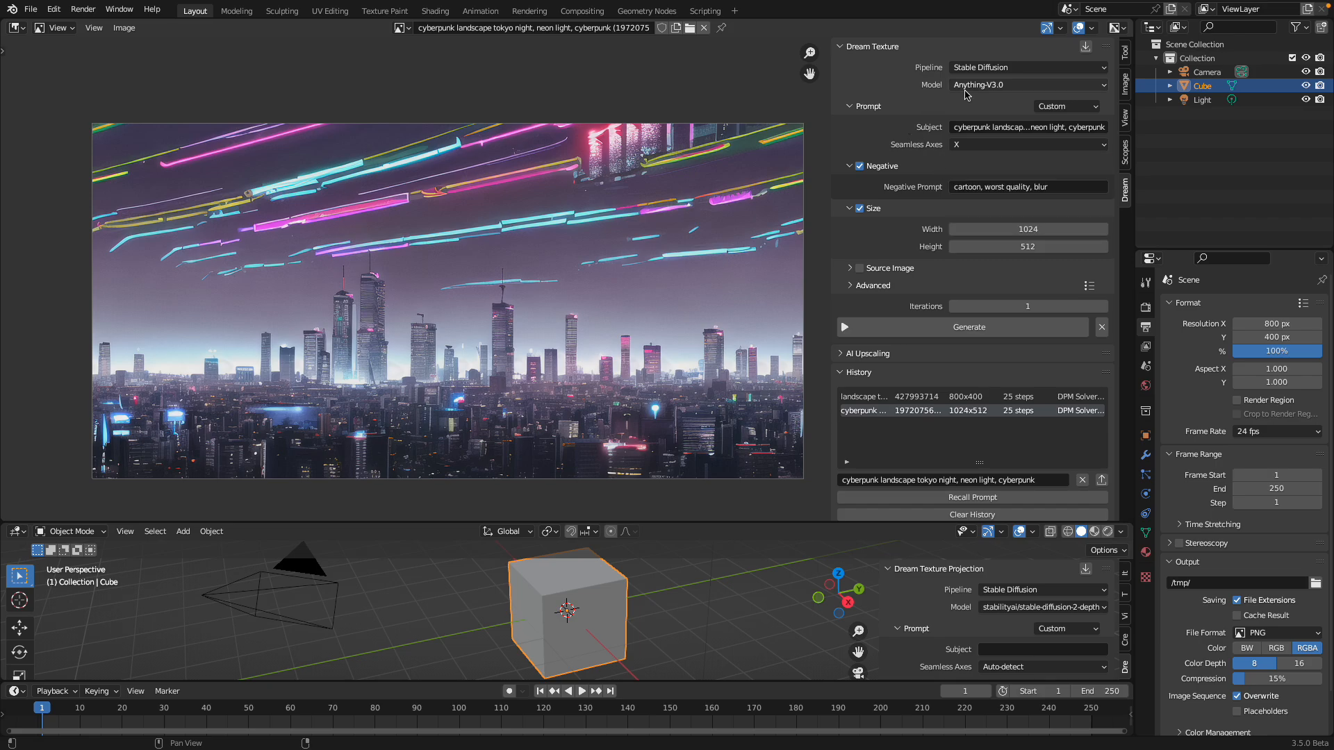
mouse_move(992, 88)
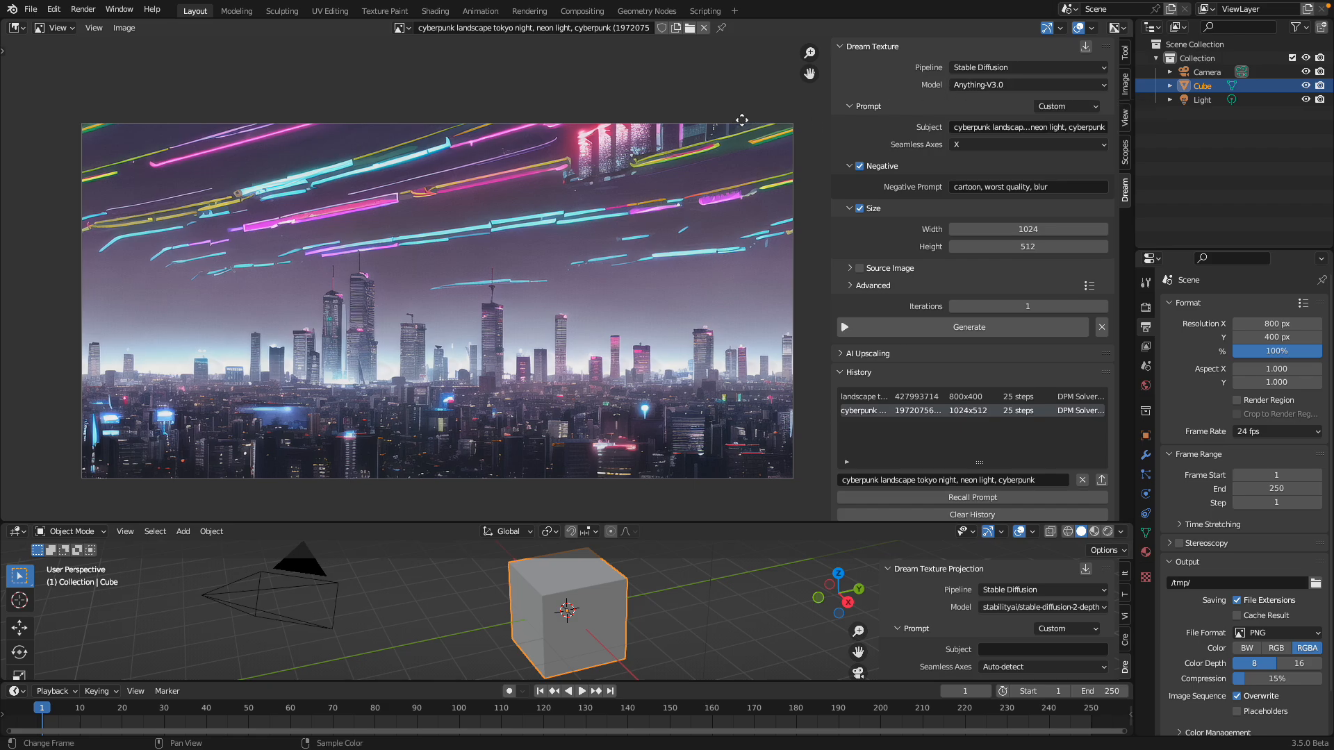
mouse_move(743, 125)
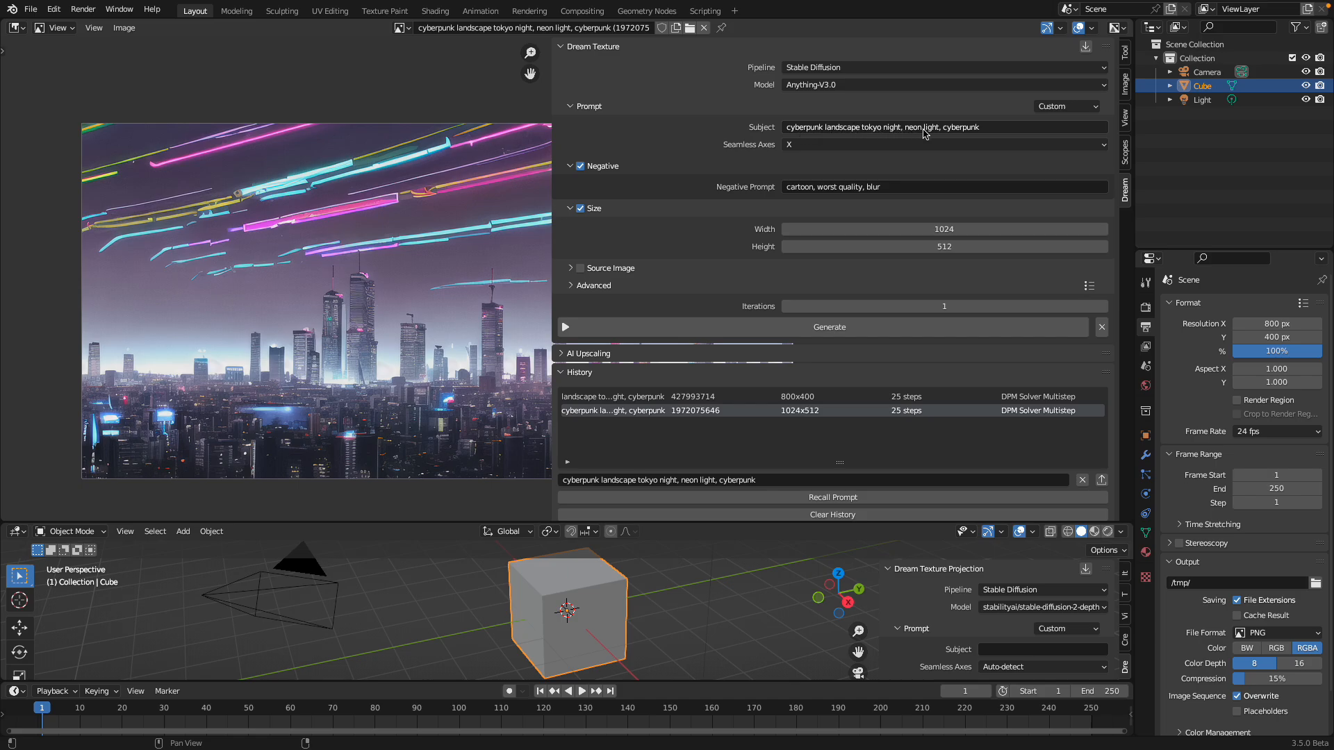
mouse_move(861, 127)
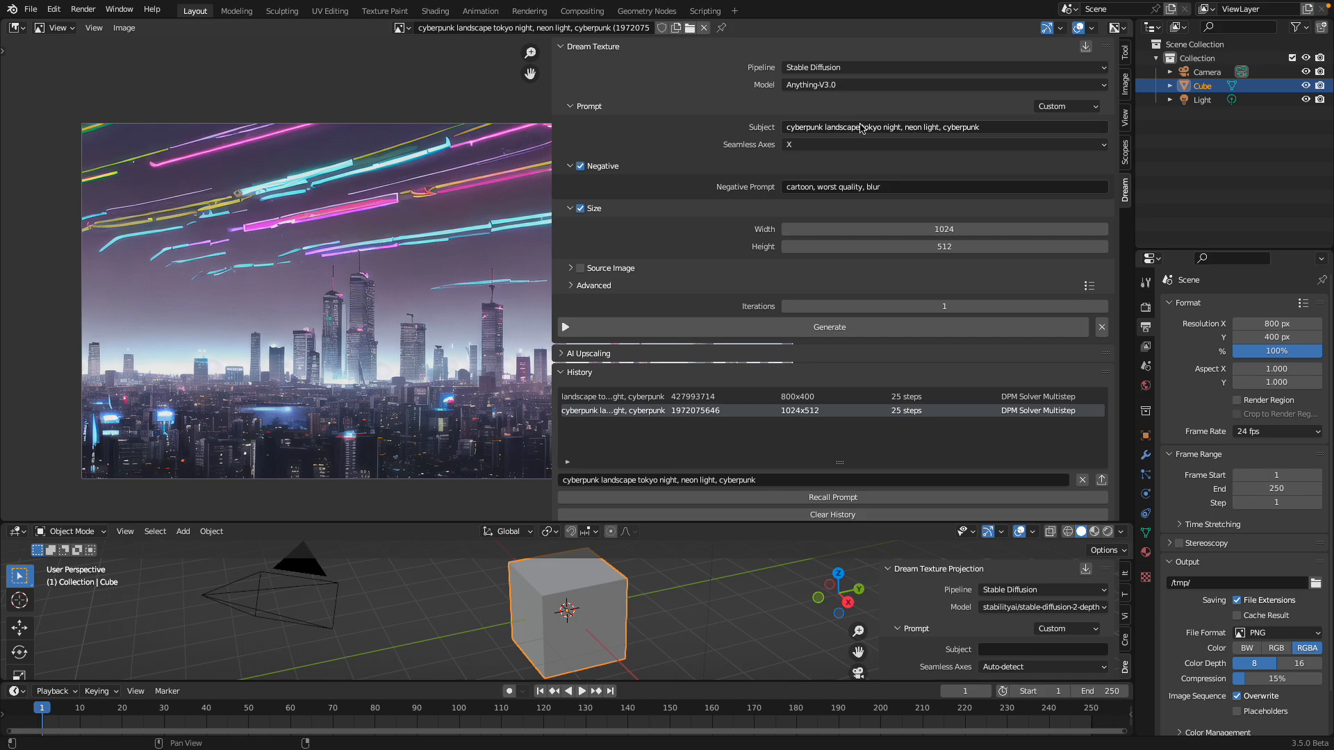
Append 'neon signs, mecha robot' to the Dream Texture subject prompt and confirm
double_click(961, 127)
type("neon signs, mecha")
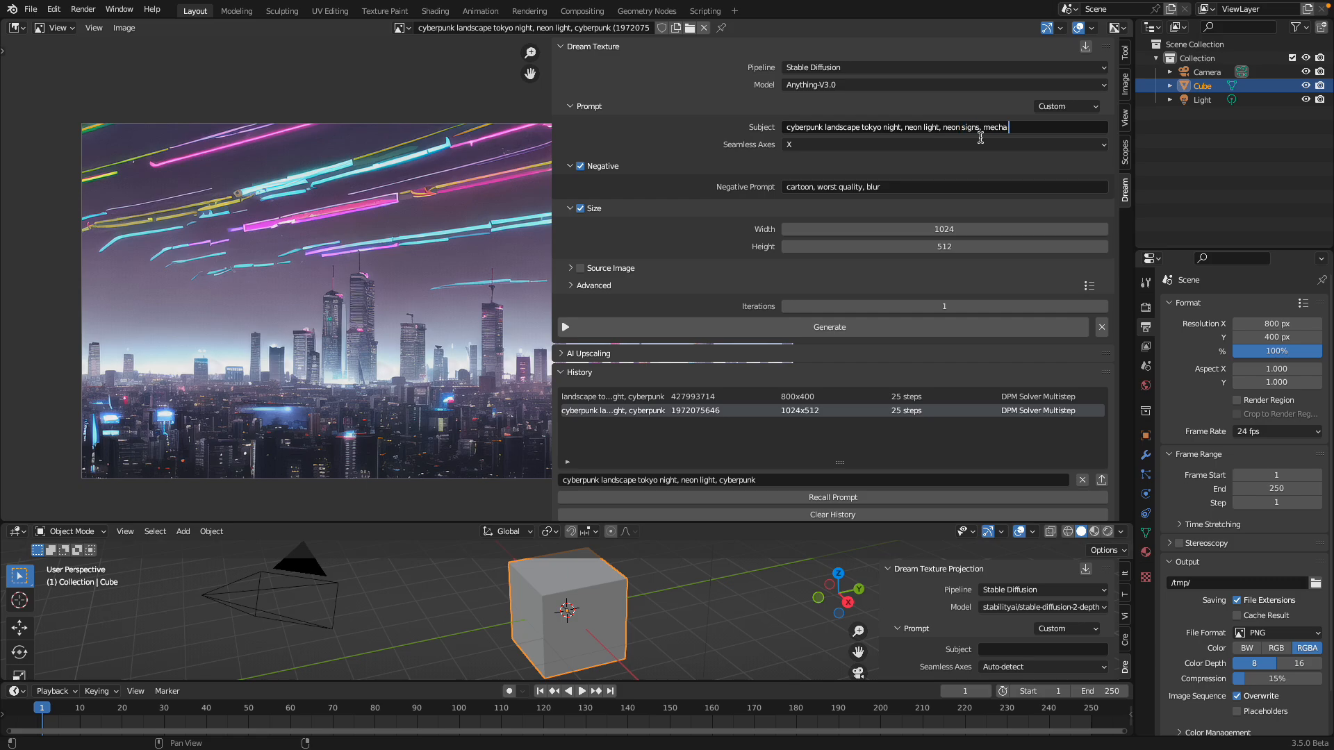
type("robot")
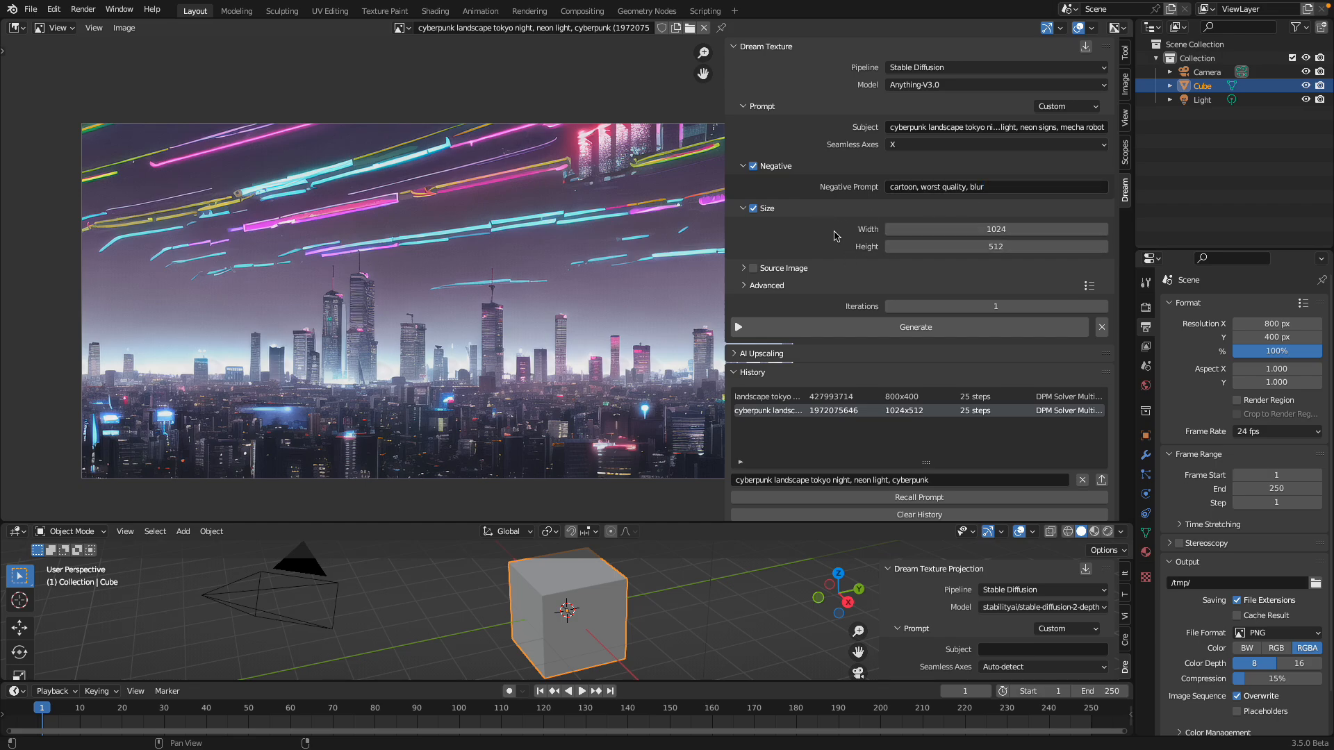
left_click(915, 327)
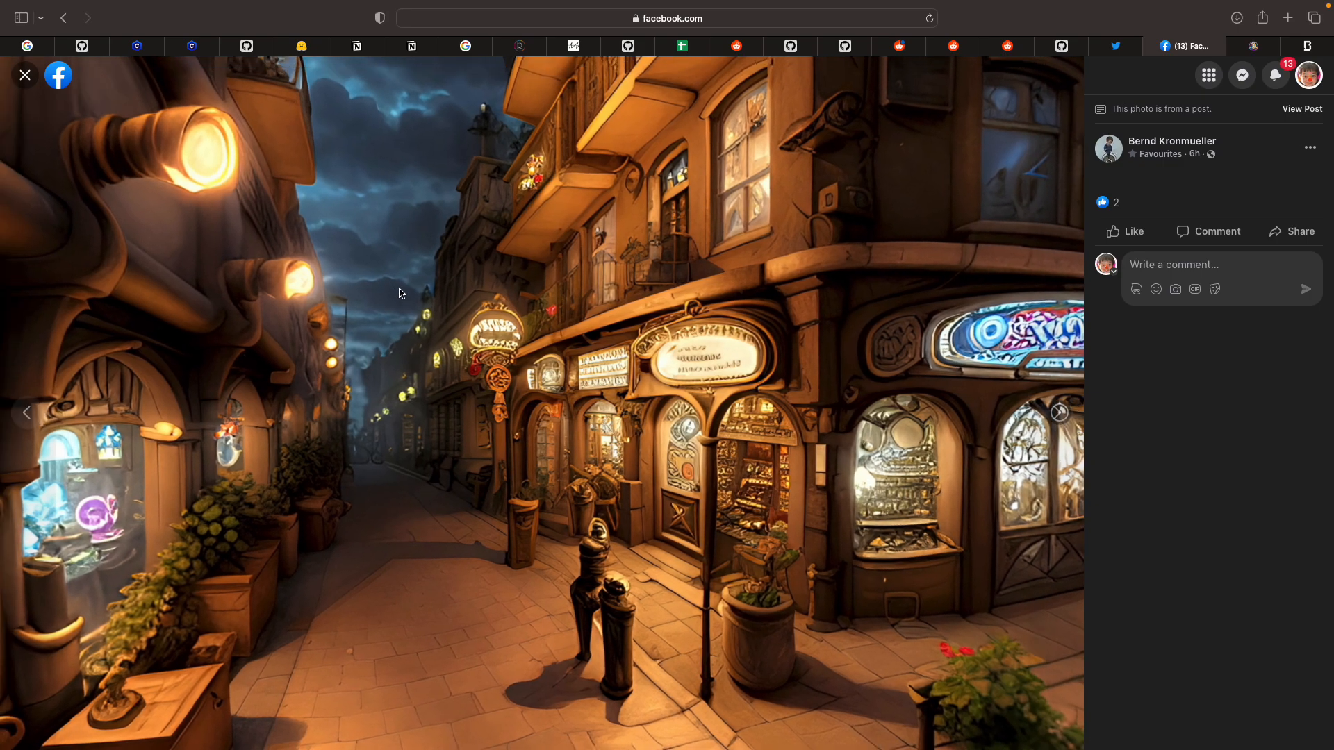
Look around the Facebook village street panorama, then the next lantern-lit alley panorama
left_click(1059, 412)
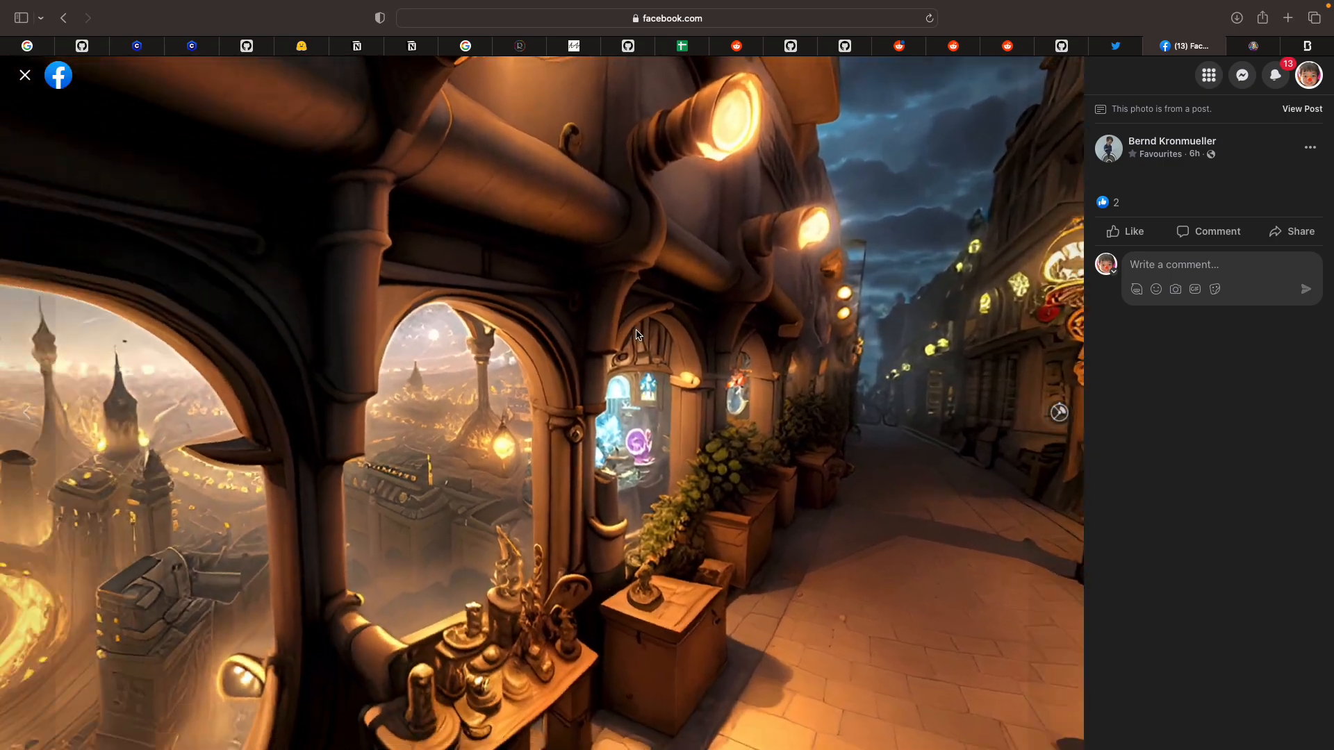
left_click(1058, 413)
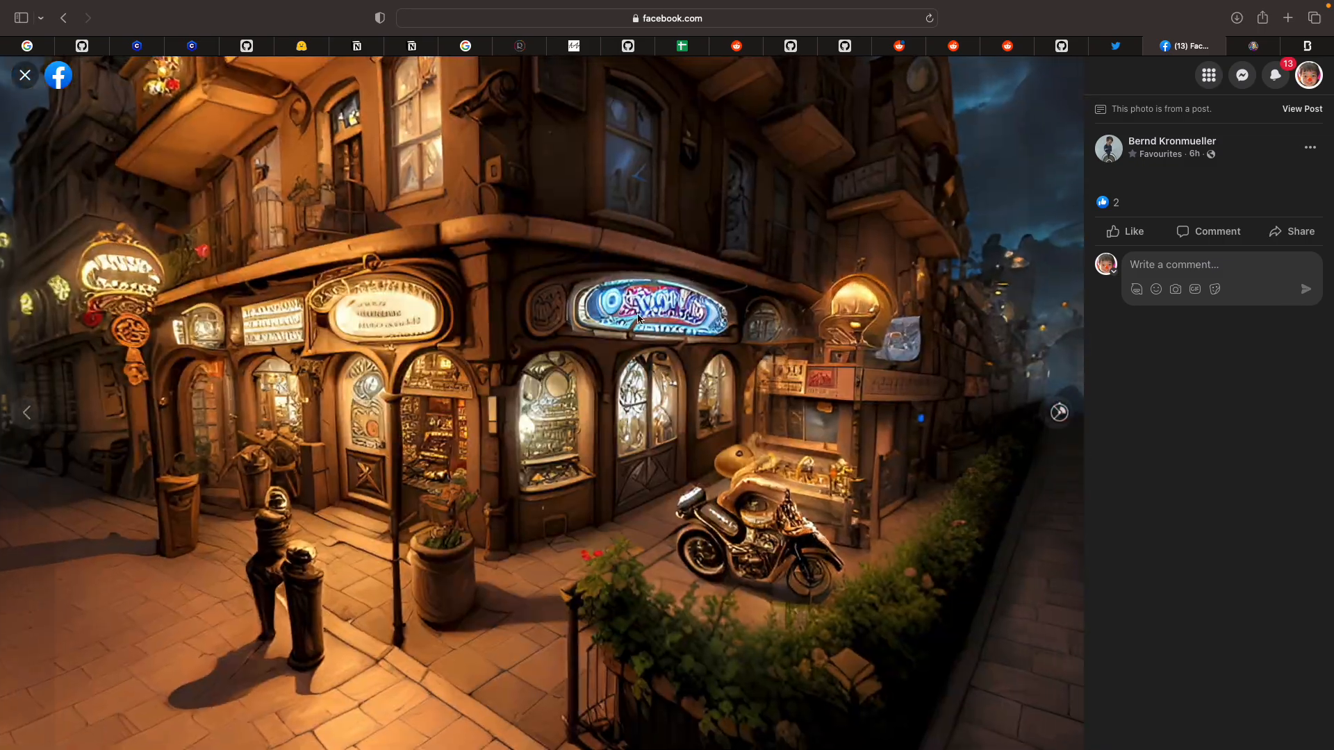
left_click(1059, 413)
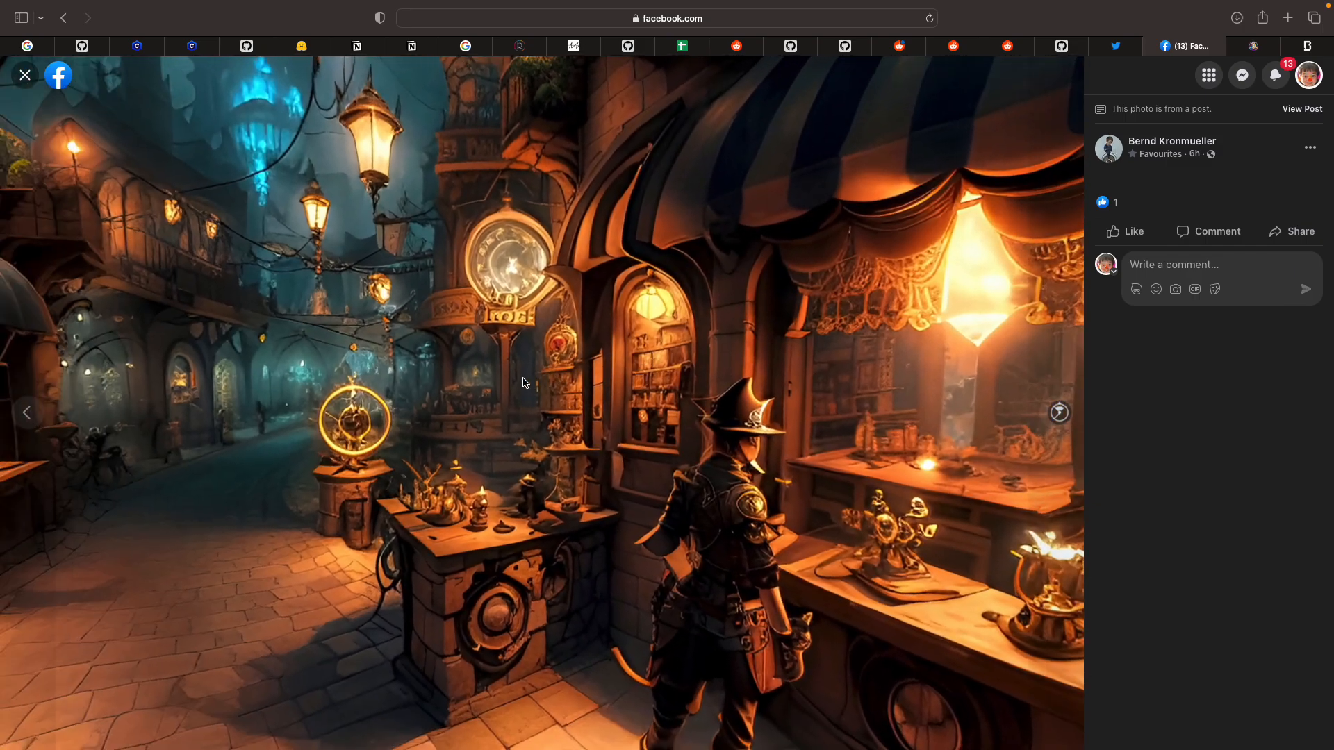
left_click(1059, 412)
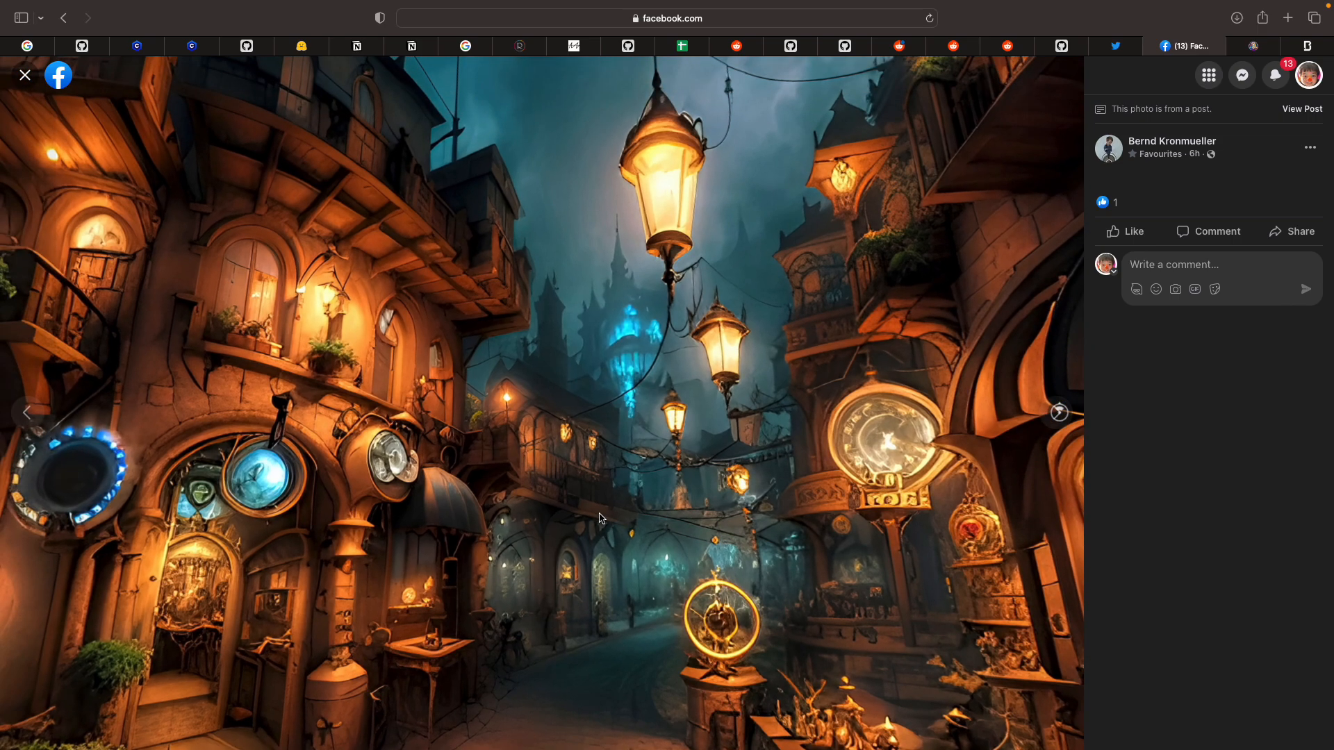
left_click(1058, 412)
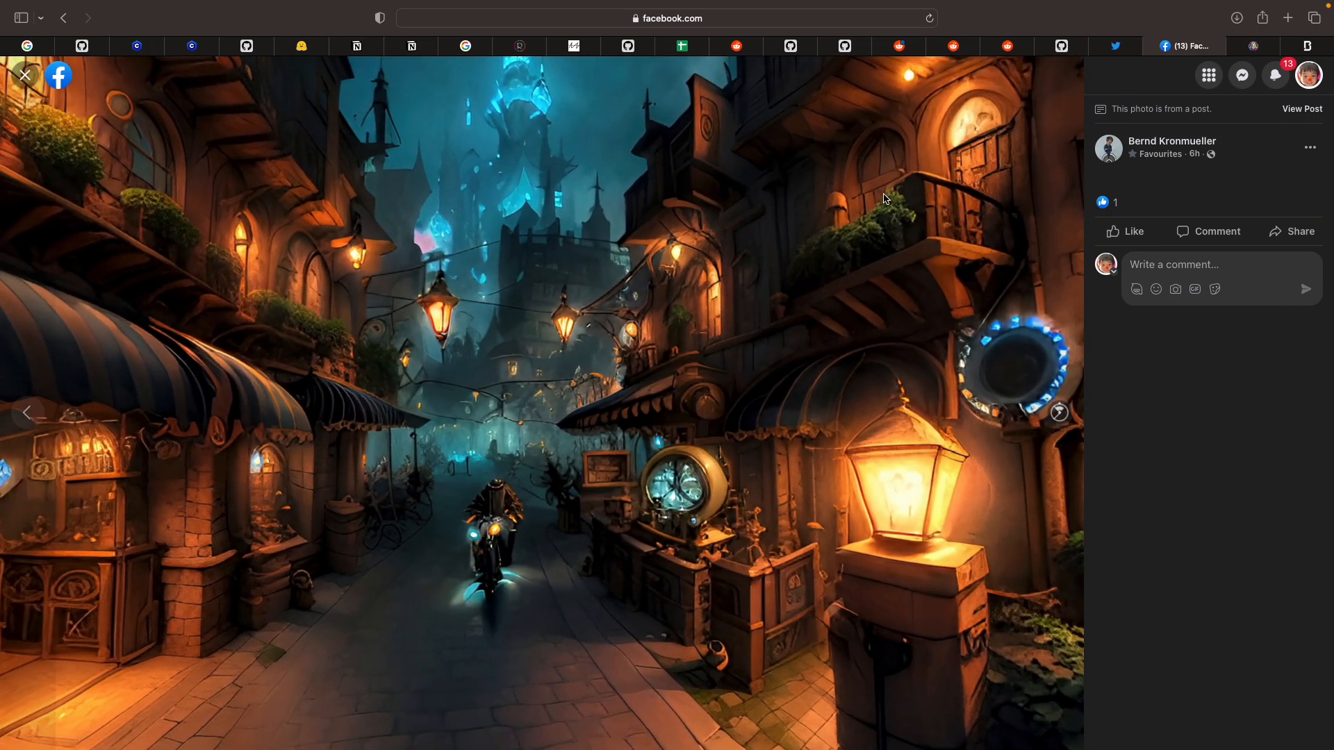
left_click(1246, 45)
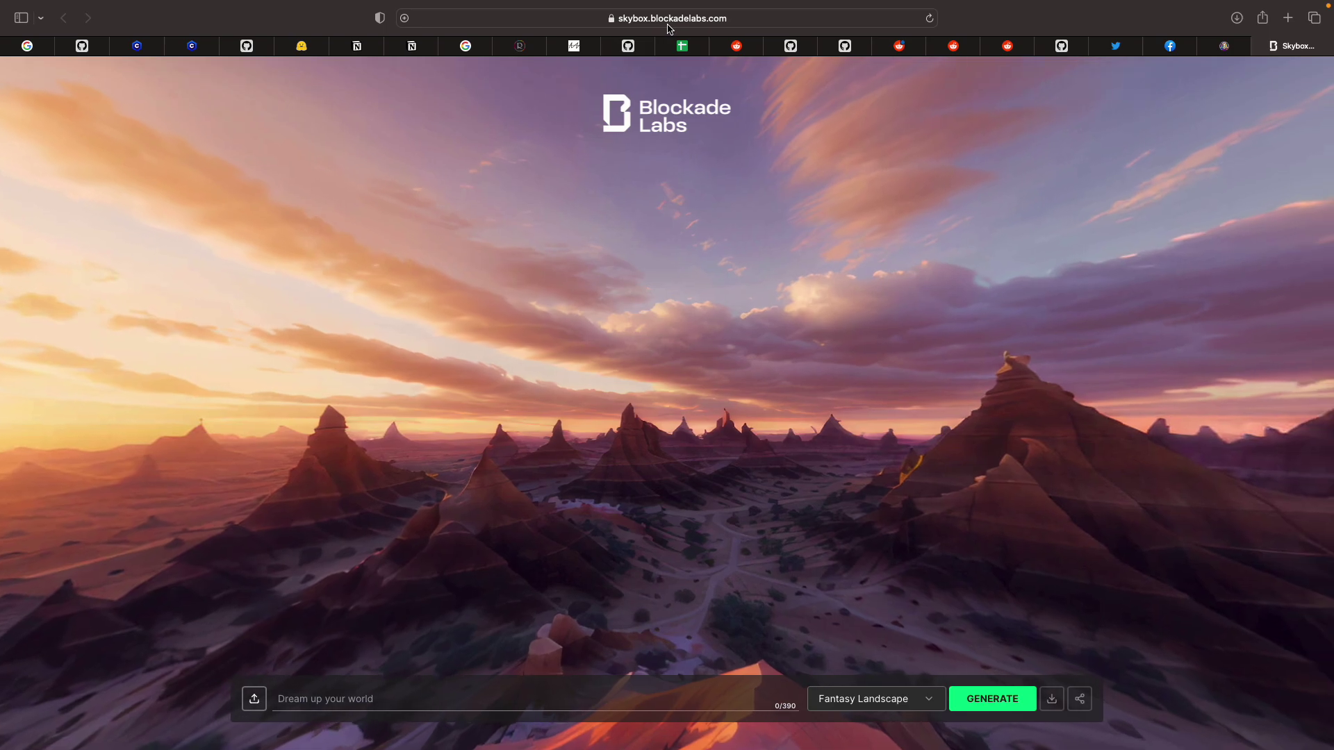
Look around the sample desert skybox, then show the skybox style list
left_click_drag(667, 348, 613, 348)
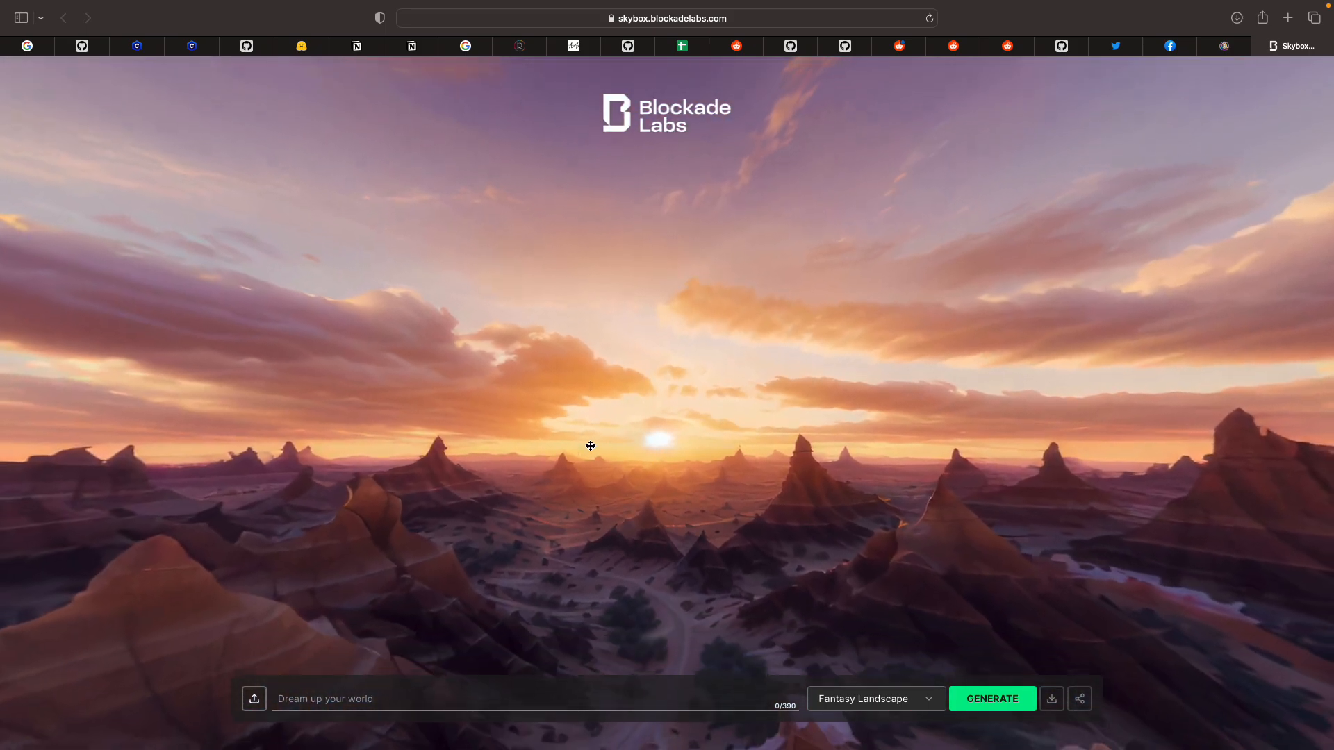
left_click_drag(591, 447, 741, 399)
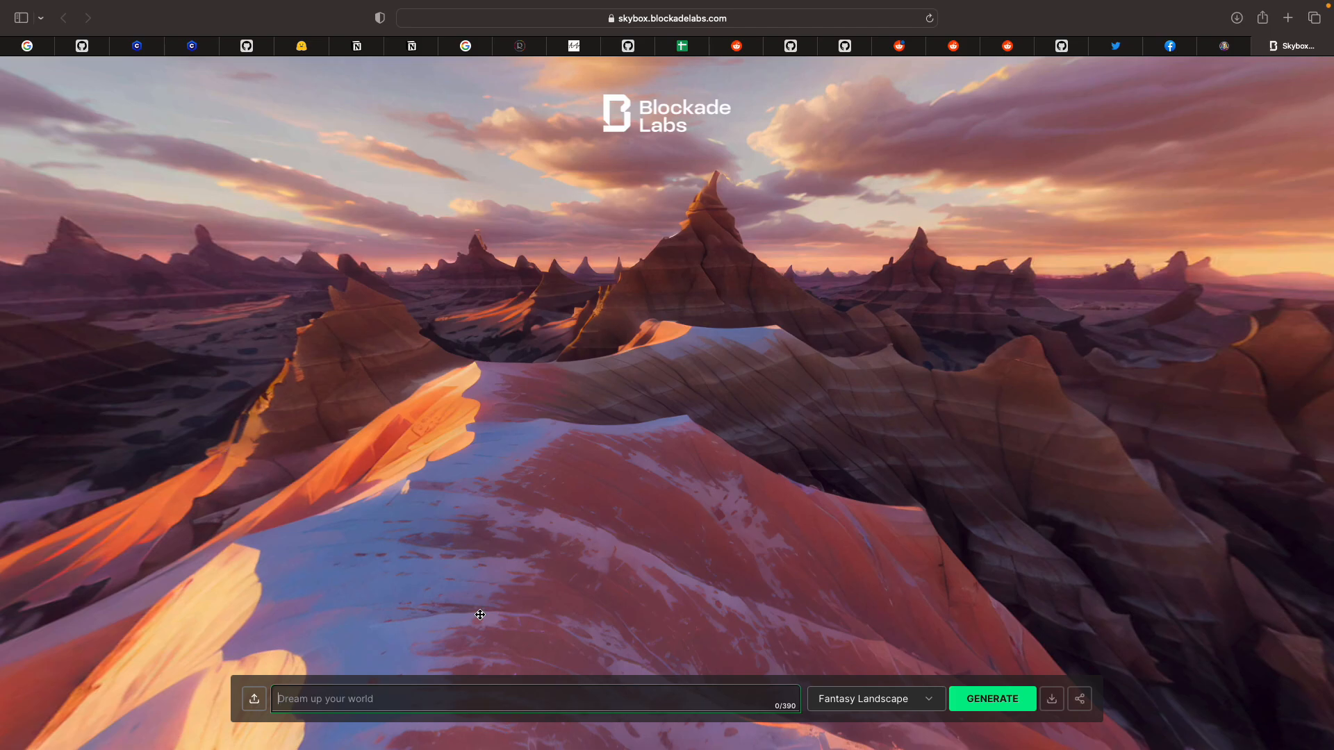
left_click(876, 699)
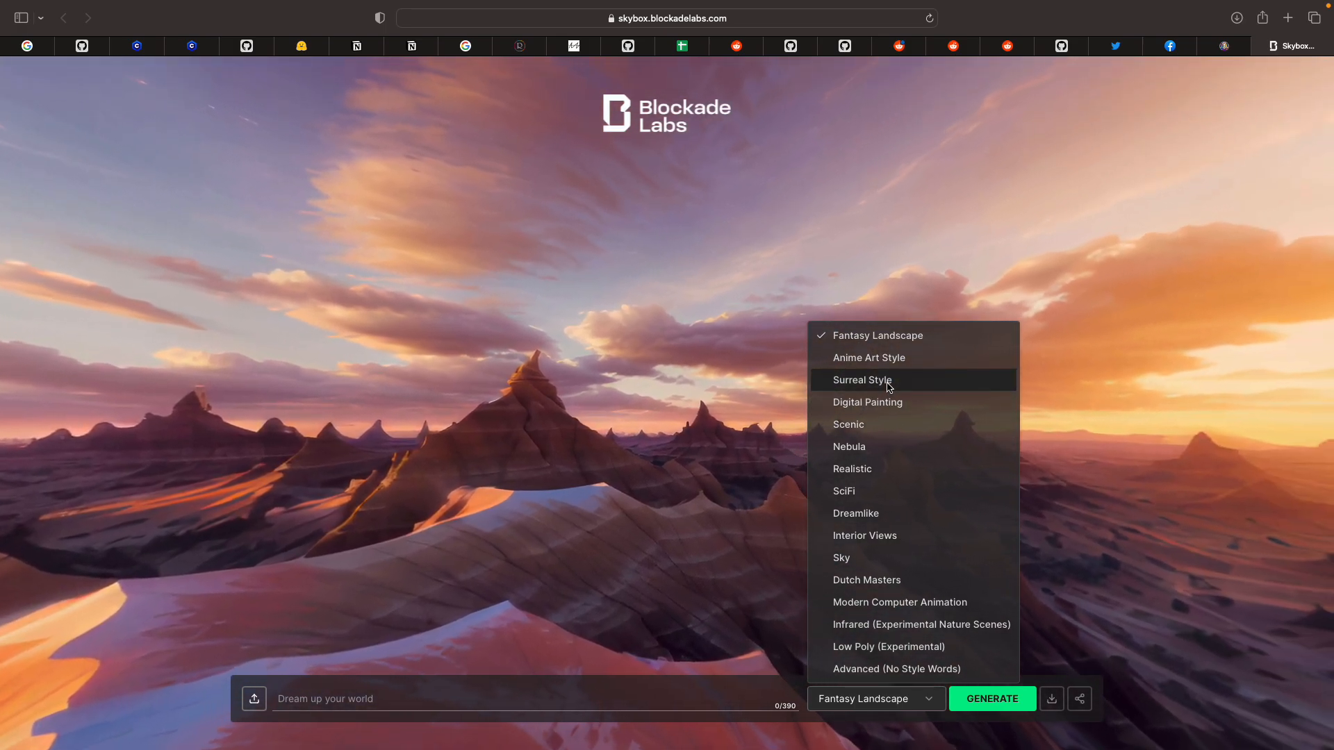
Generate a Surreal Style skybox: environment of rubbles, caves, wires, alien creatures, plants
left_click(862, 380)
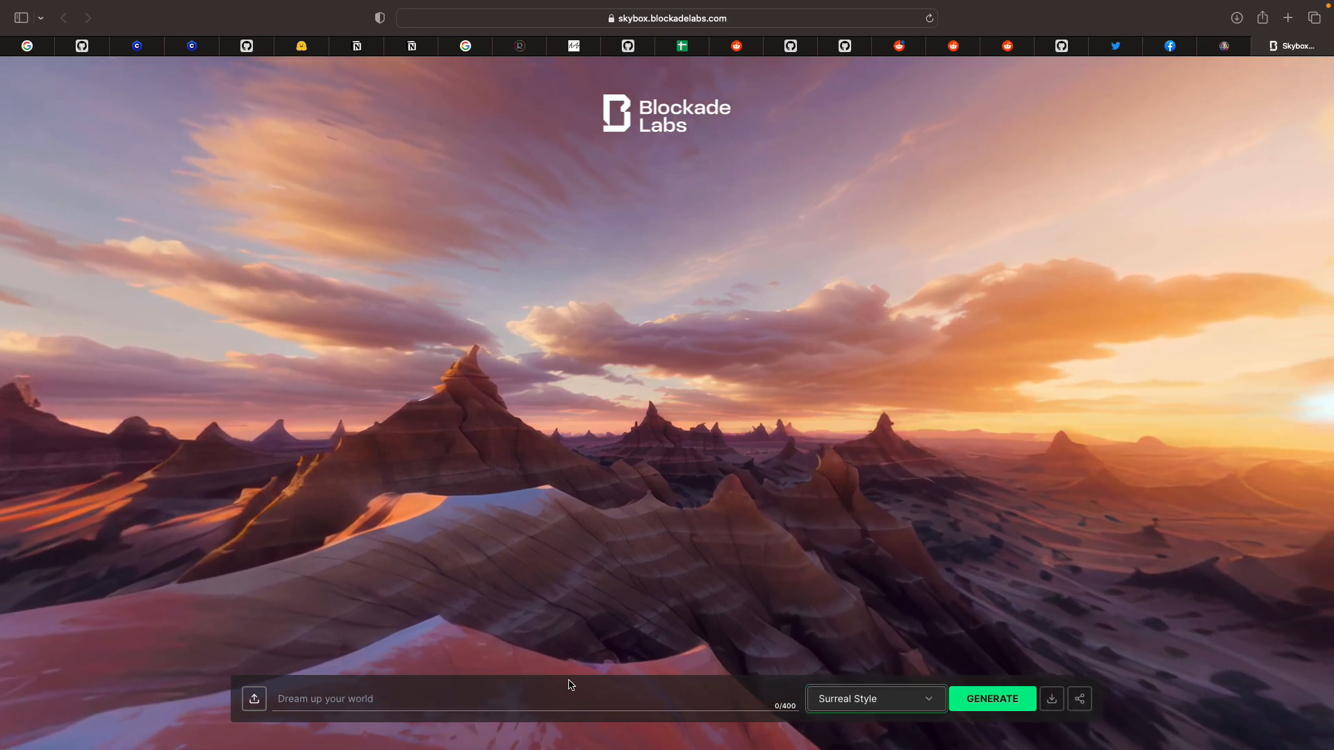
left_click(566, 698)
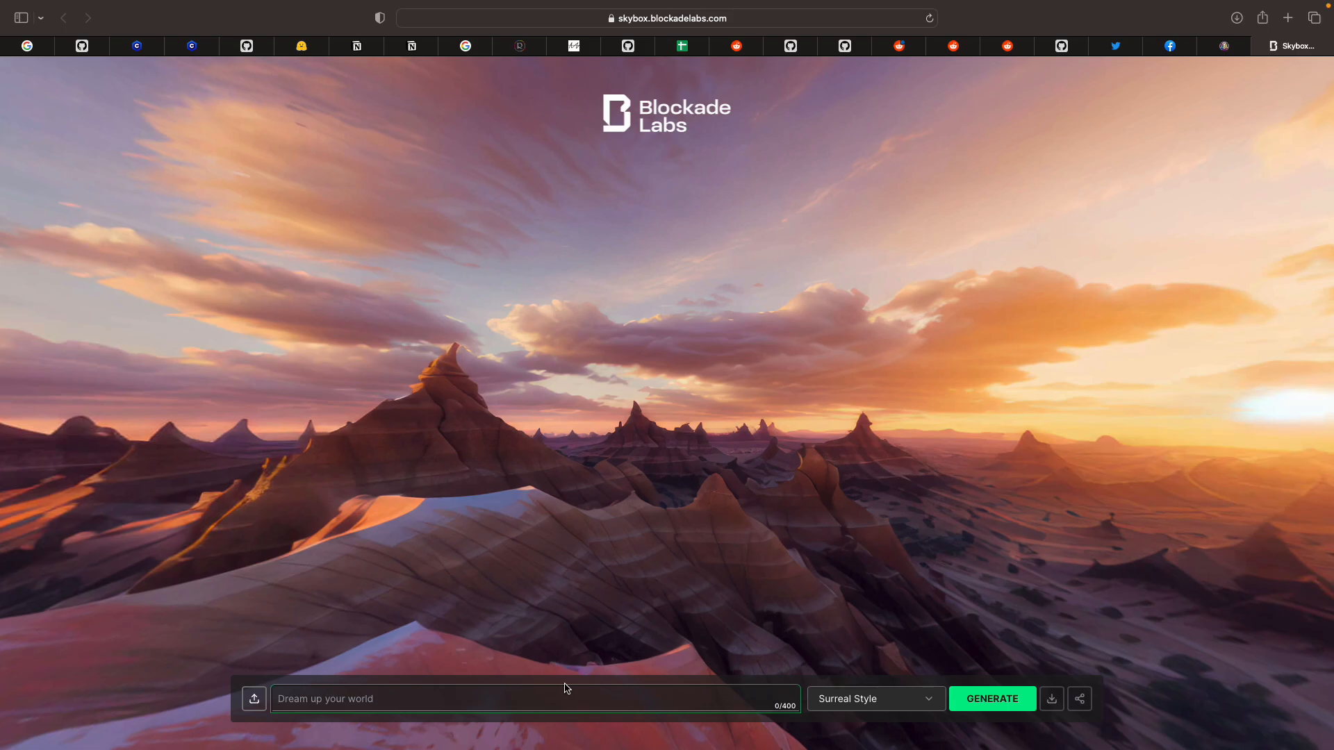
type("environment full of")
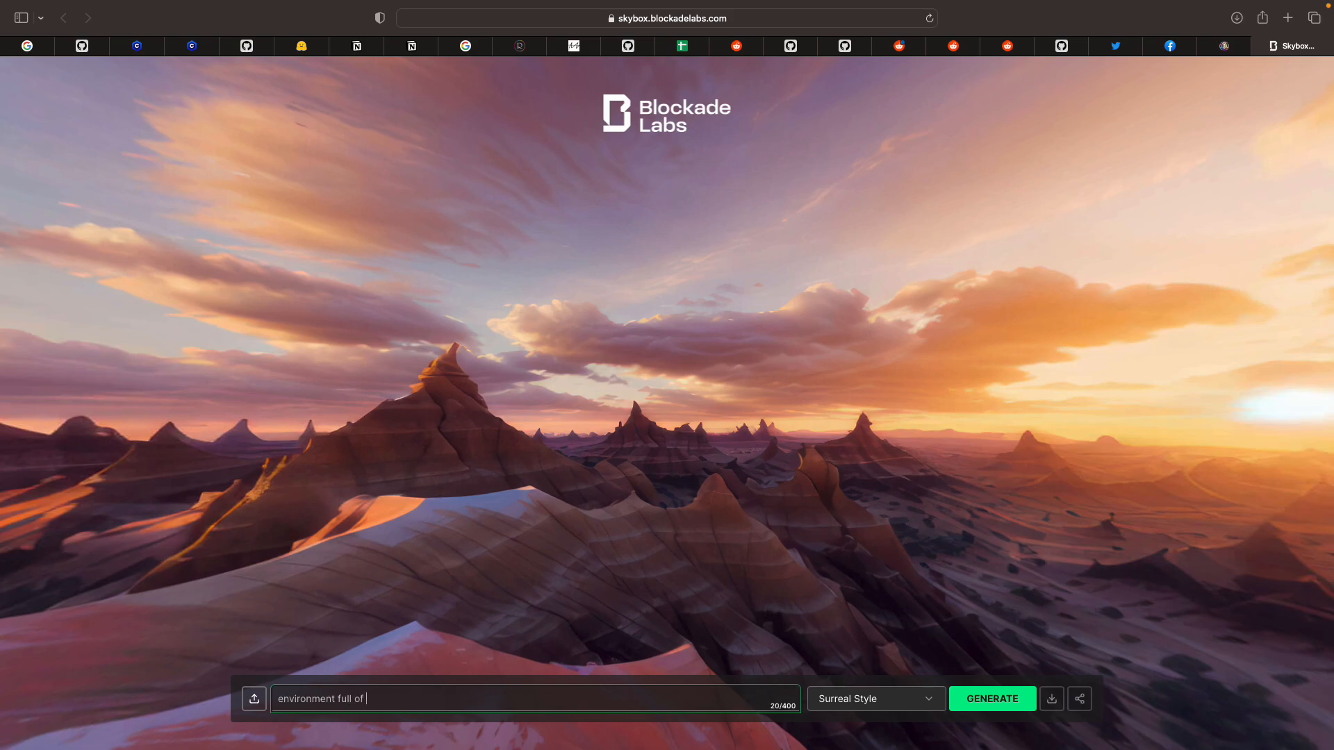
type("rubbles, caves,")
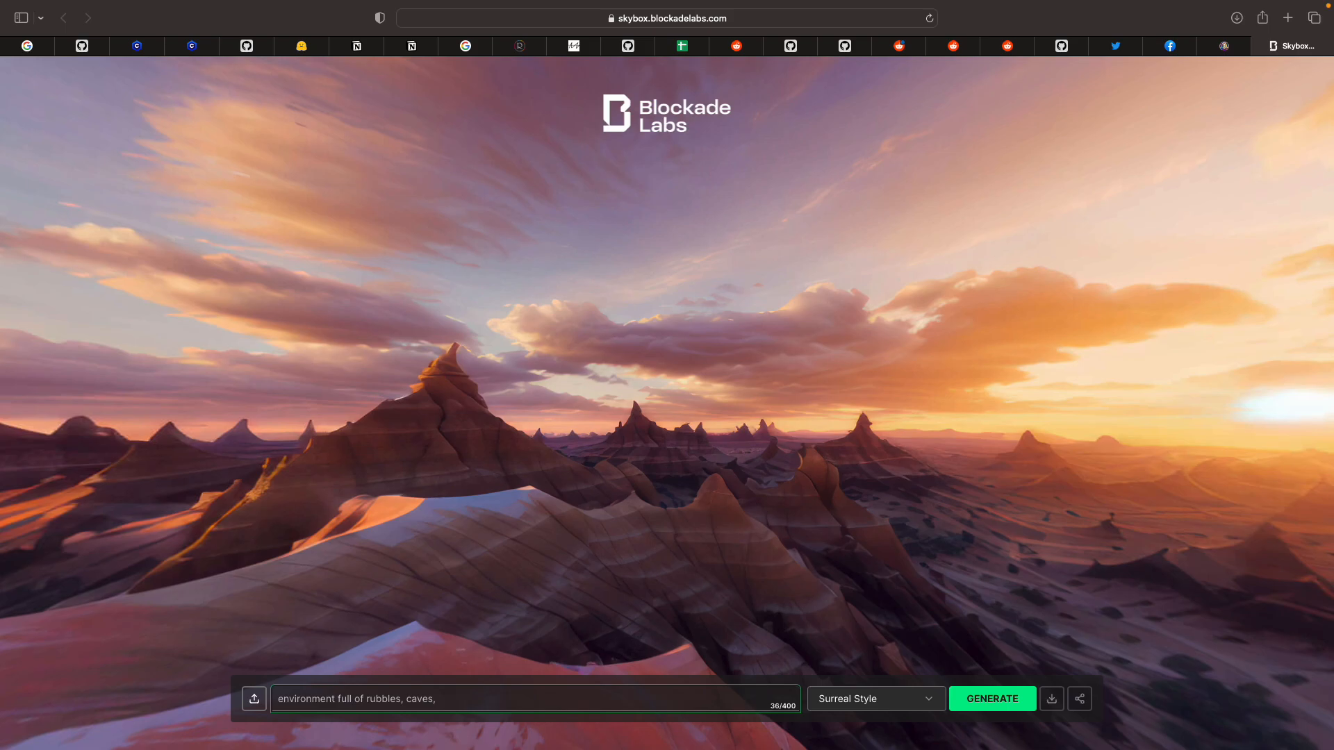
type("wires,")
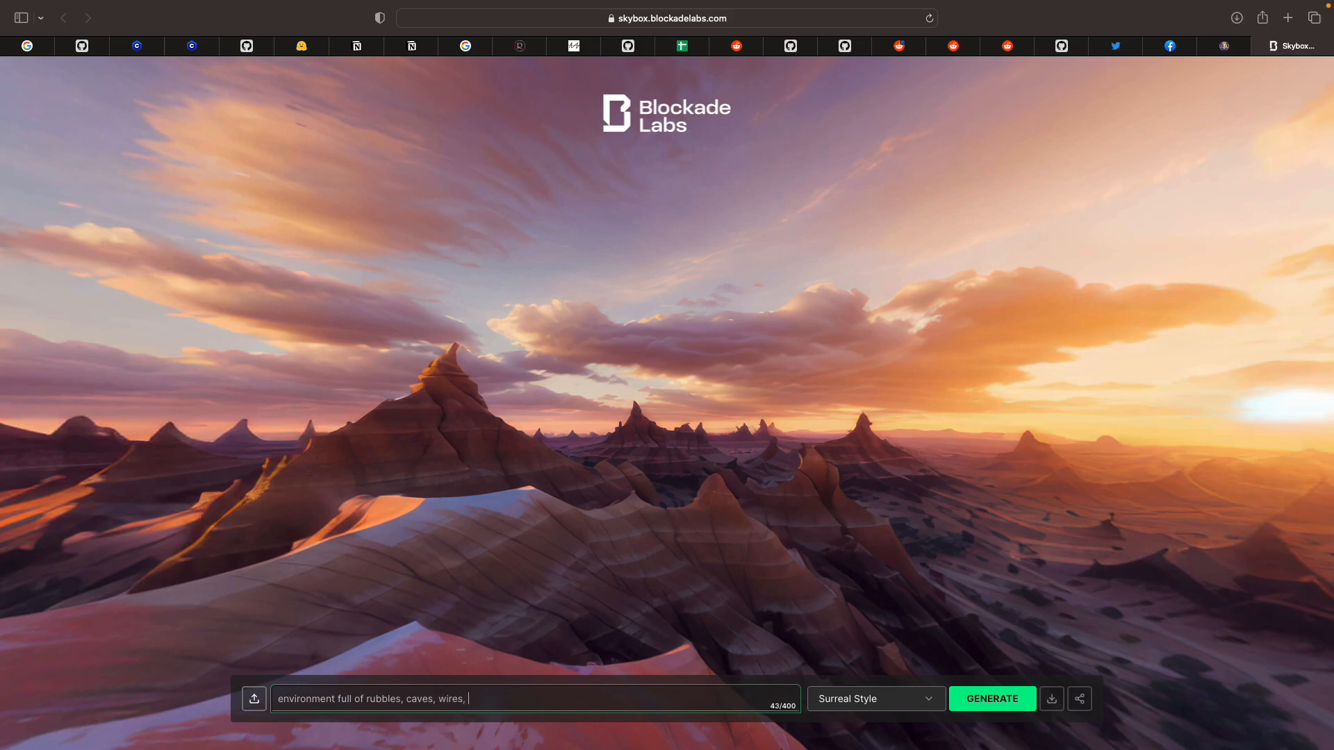
type("alien creatures")
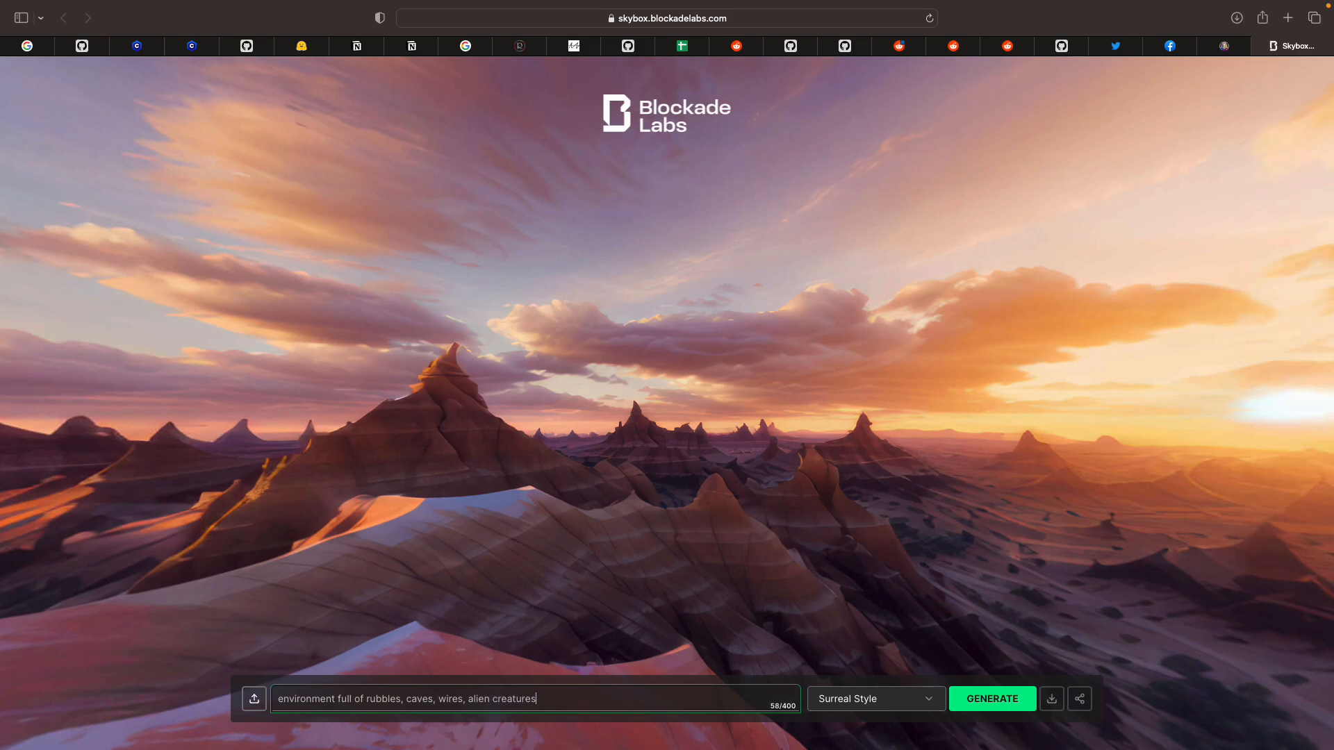
type(", plants")
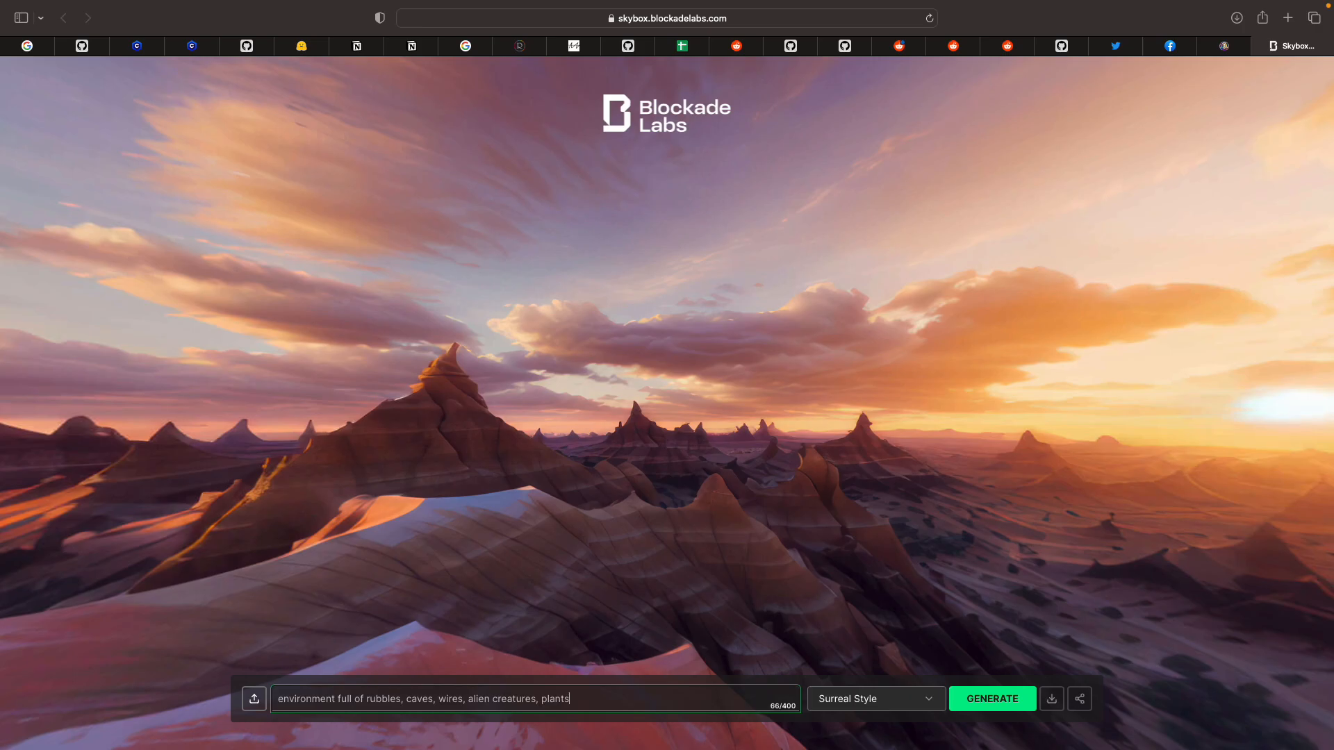
left_click(992, 698)
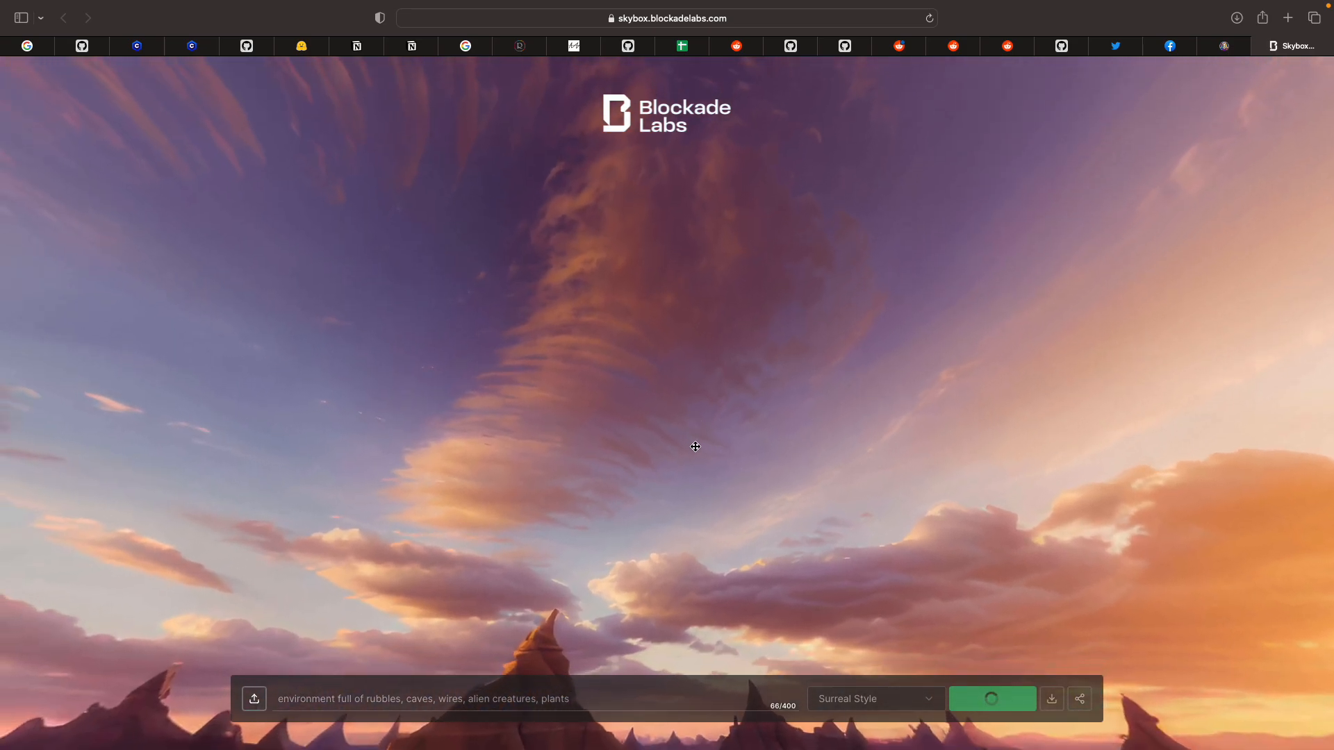
Look around the desert preview until the surreal cliffs-and-caves skybox appears
left_click_drag(694, 447, 750, 431)
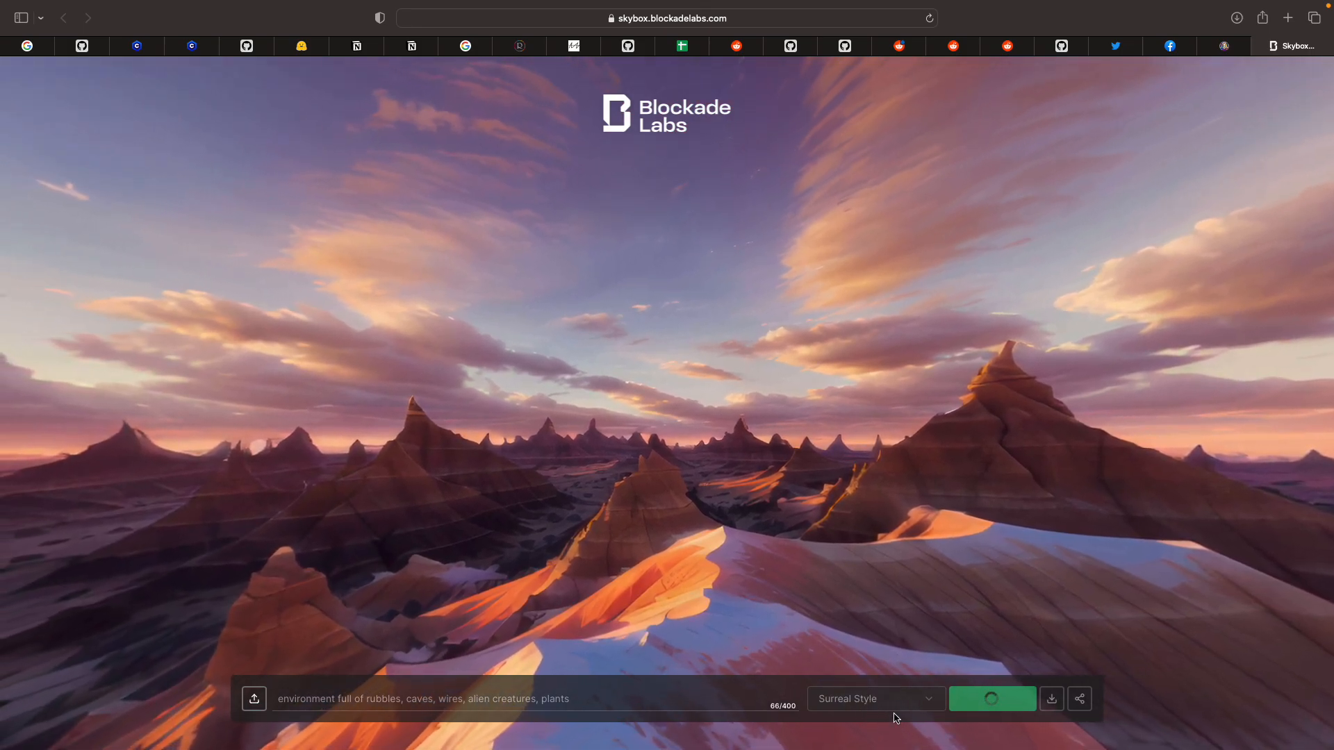
mouse_move(839, 568)
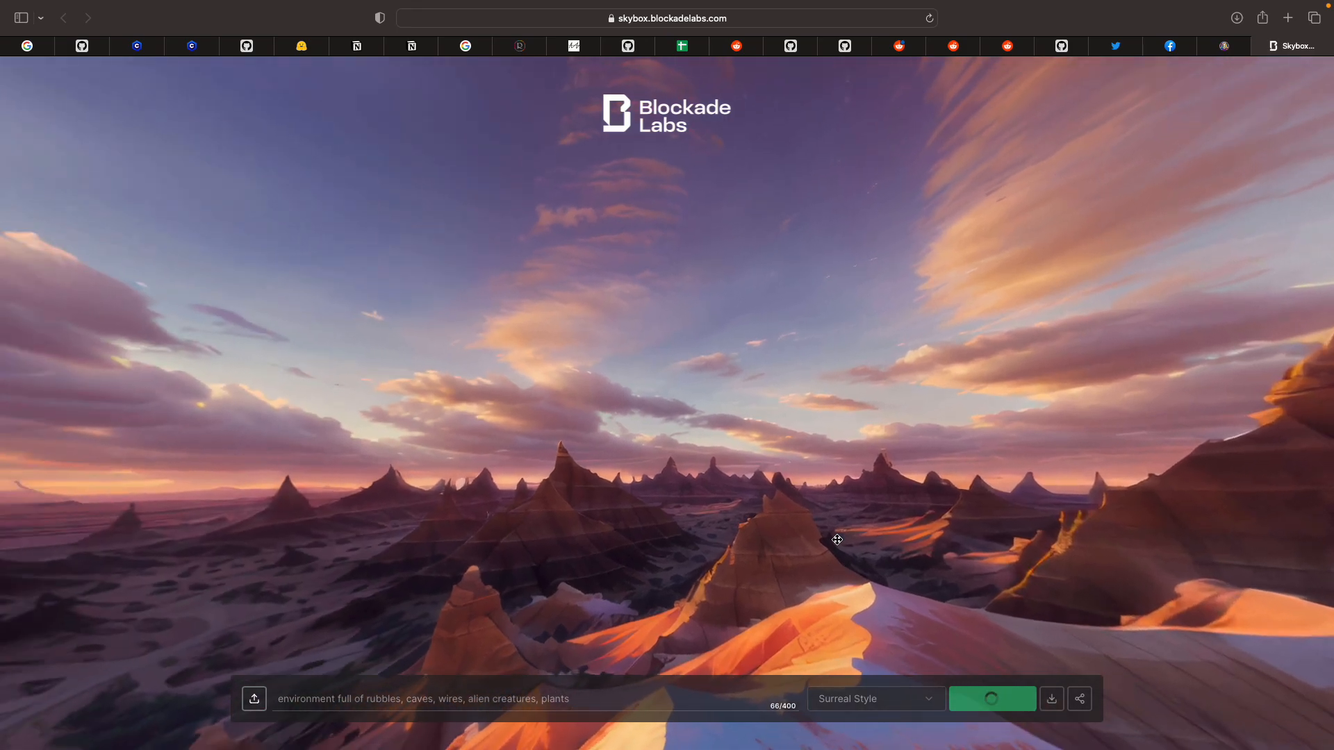
left_click_drag(837, 539, 466, 531)
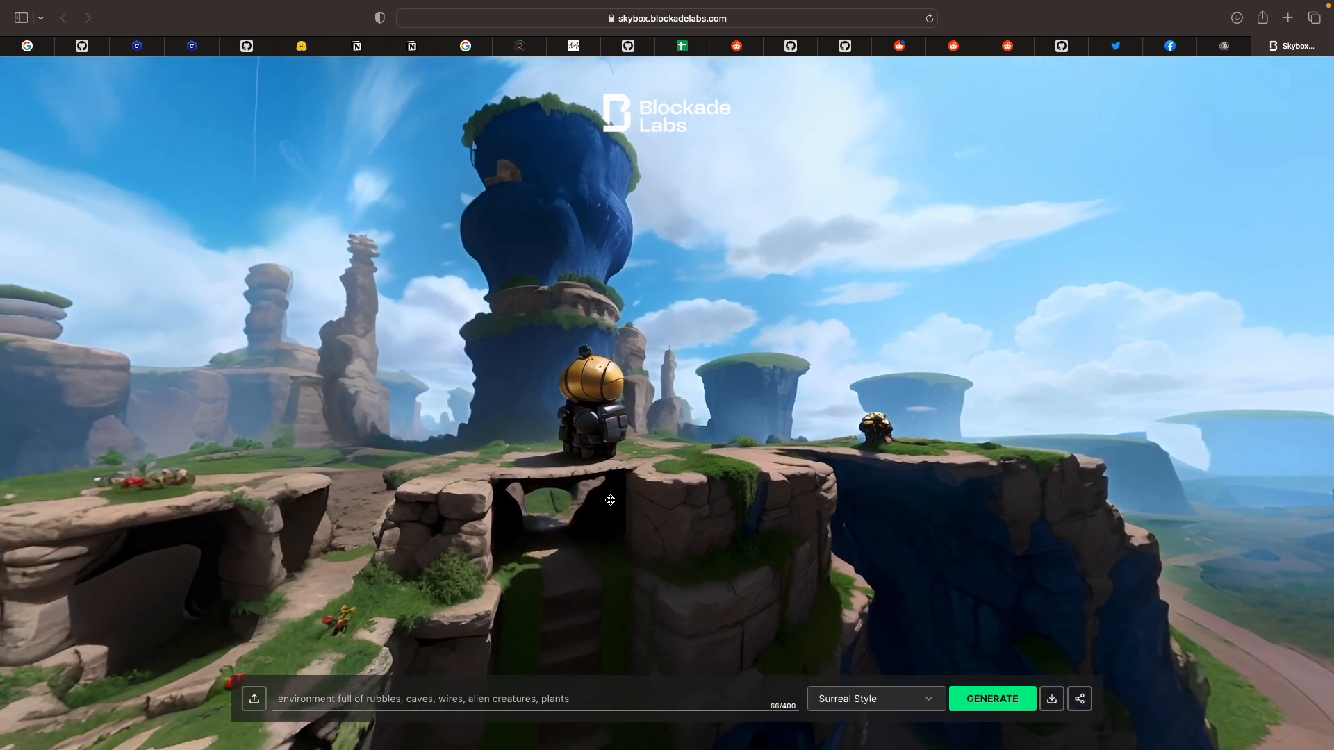
left_click_drag(609, 500, 663, 475)
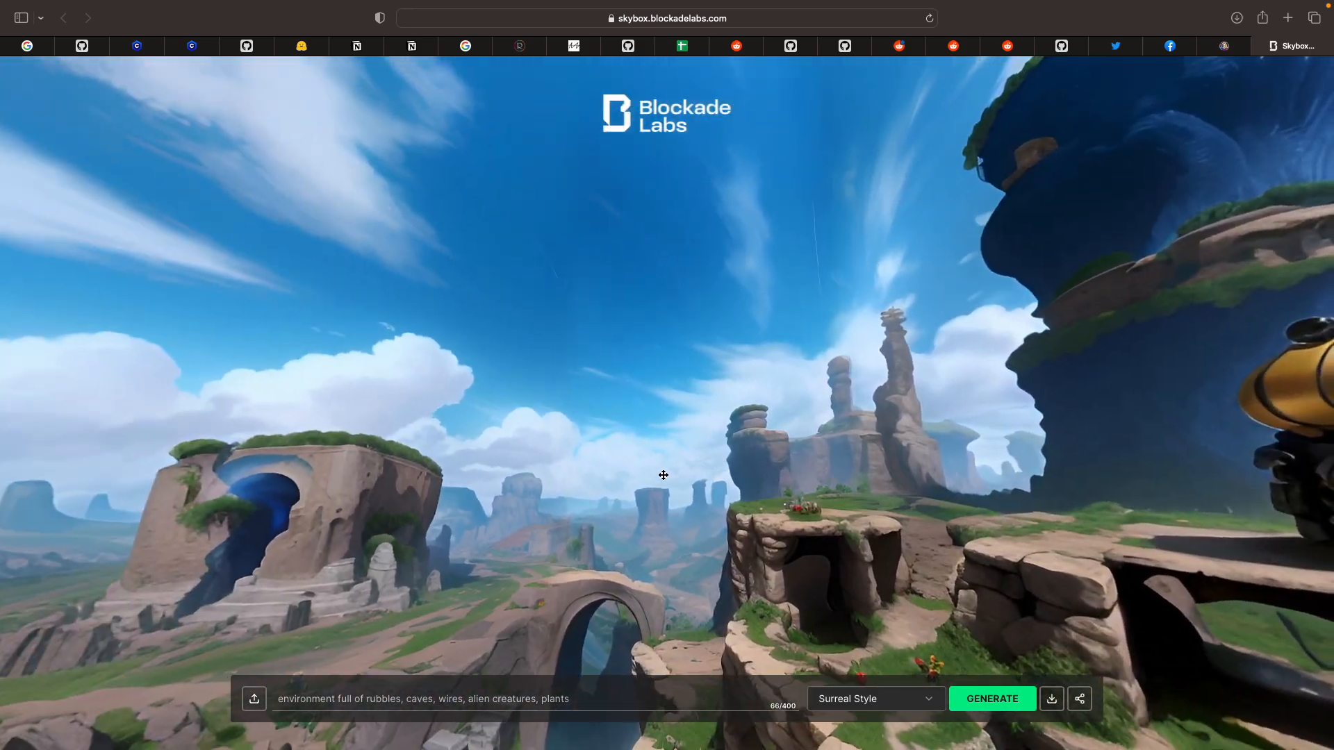
left_click_drag(663, 475, 709, 519)
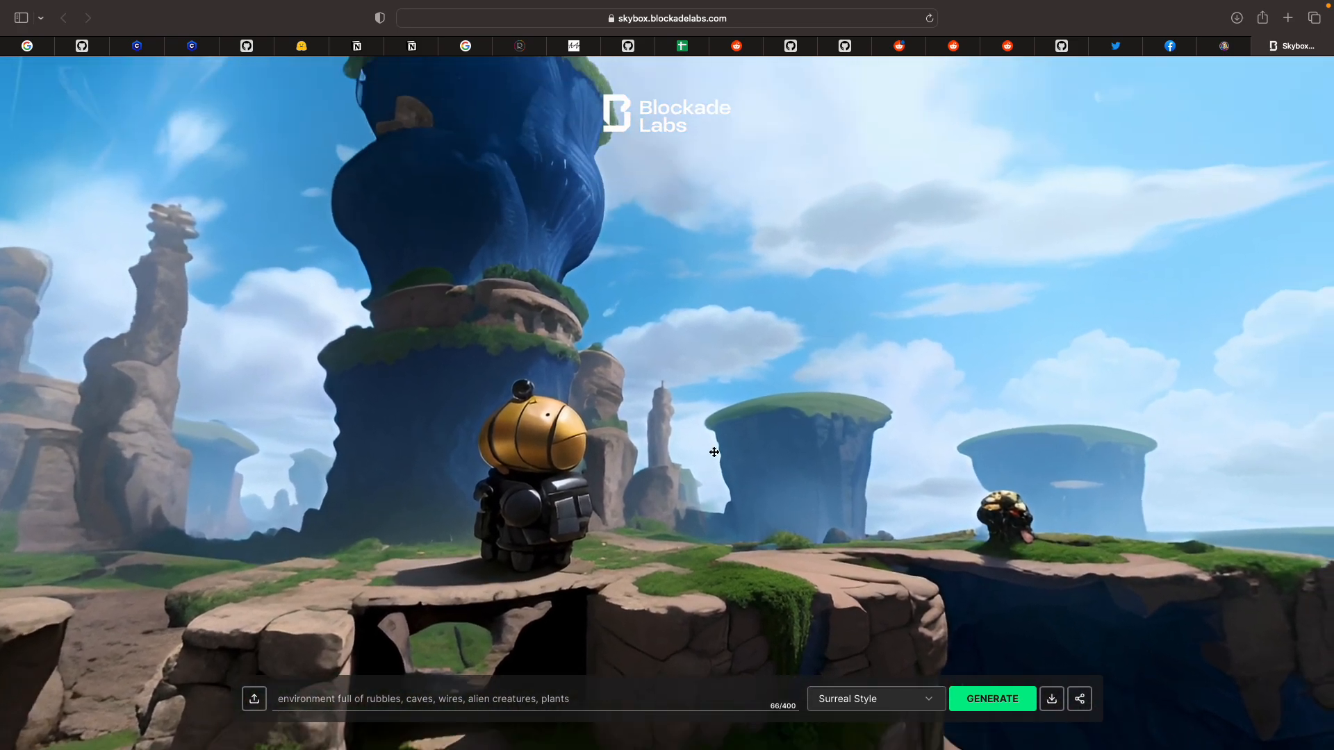
left_click_drag(713, 452, 788, 366)
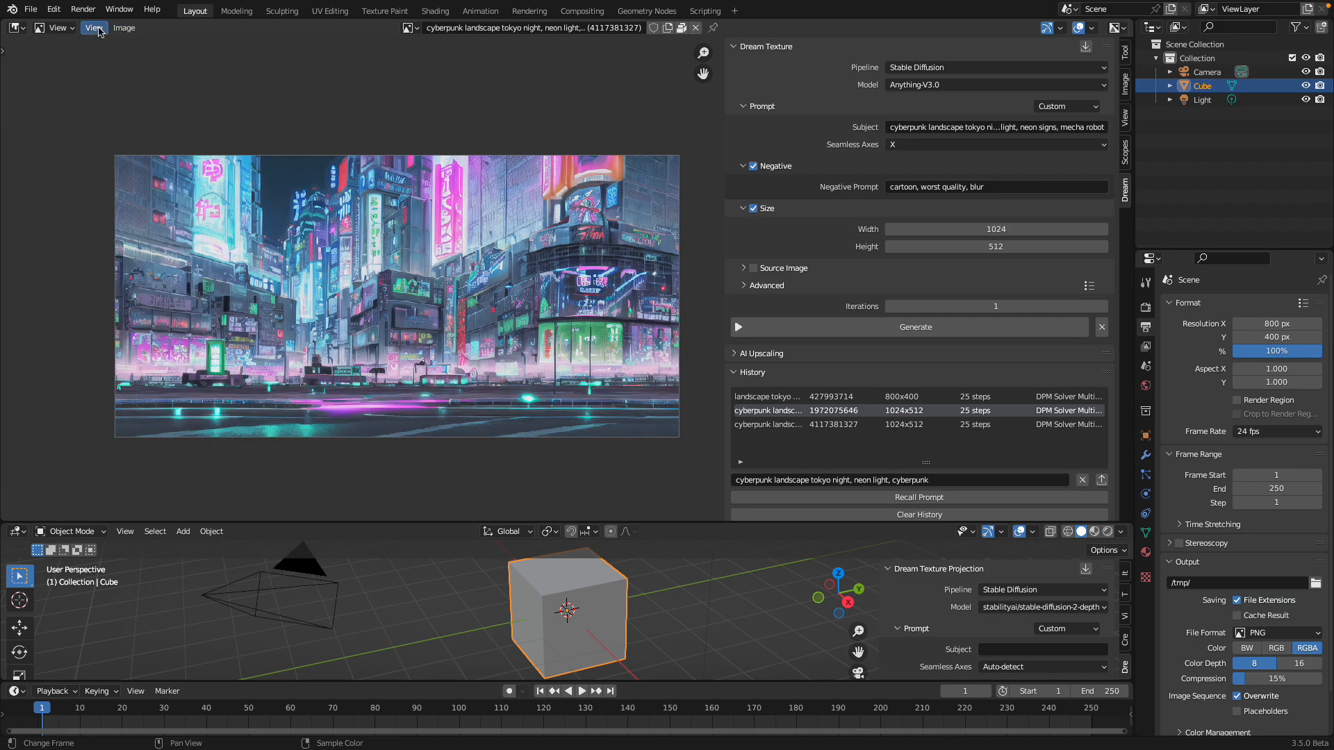
Edit the Dream Texture subject to begin with 'ultrawide, cyberpunk landscape'
left_click(93, 28)
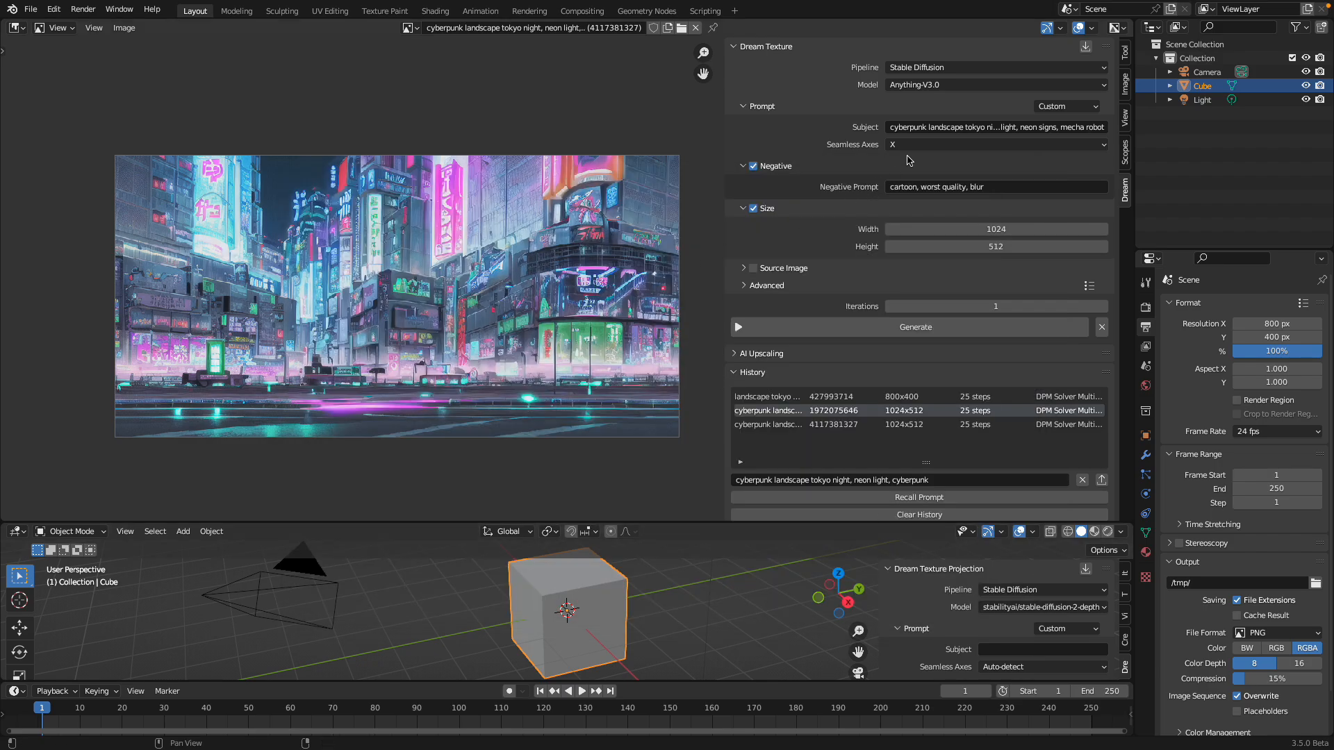
left_click(996, 127)
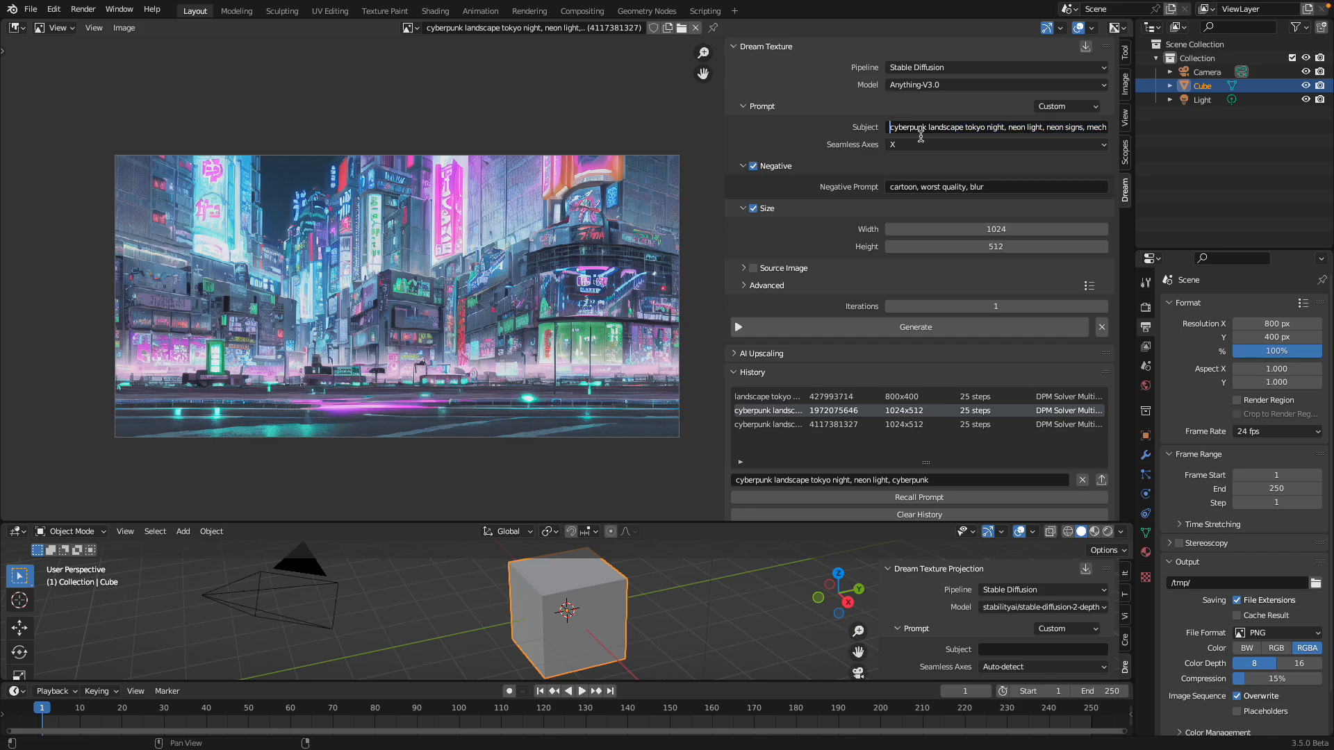
type("ultra")
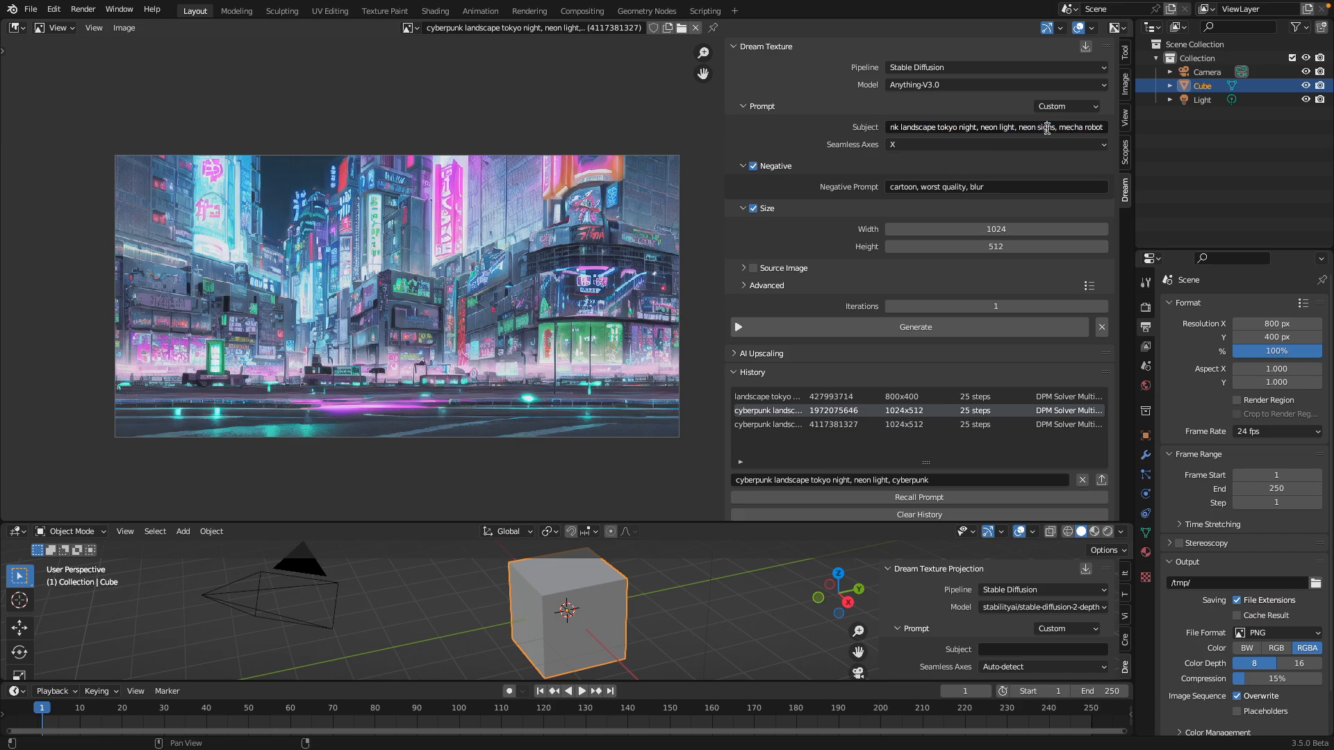
double_click(946, 127)
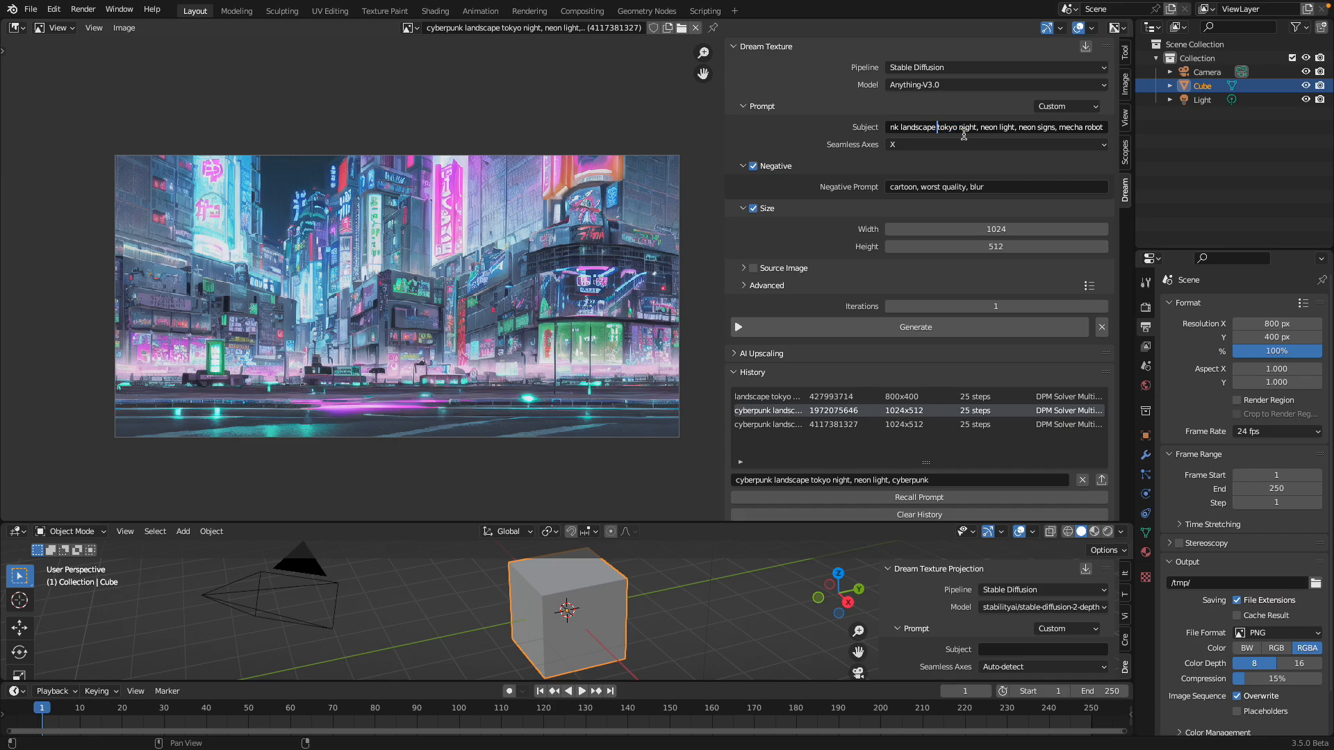
type("cyberpunk")
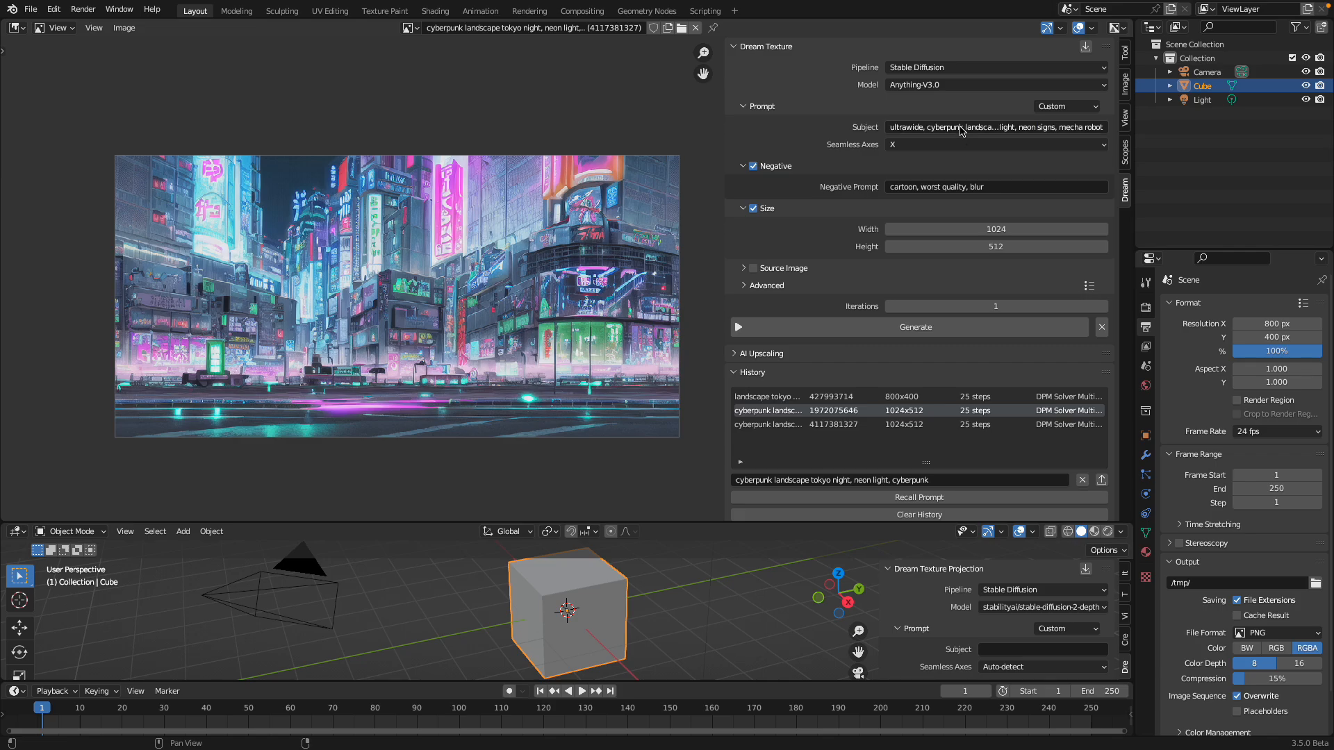
left_click(915, 327)
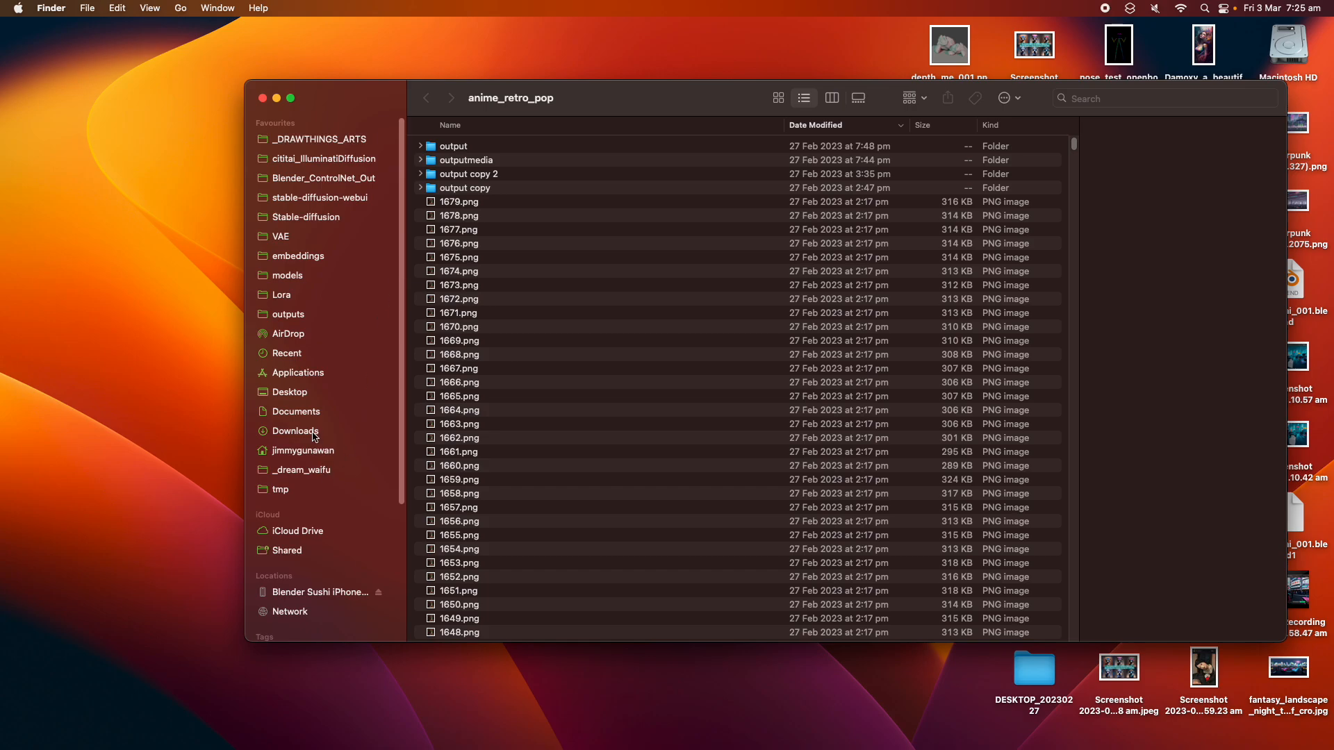
Preview the downloaded Tokyo panorama skyboxes in Finder's Downloads folder
left_click(294, 430)
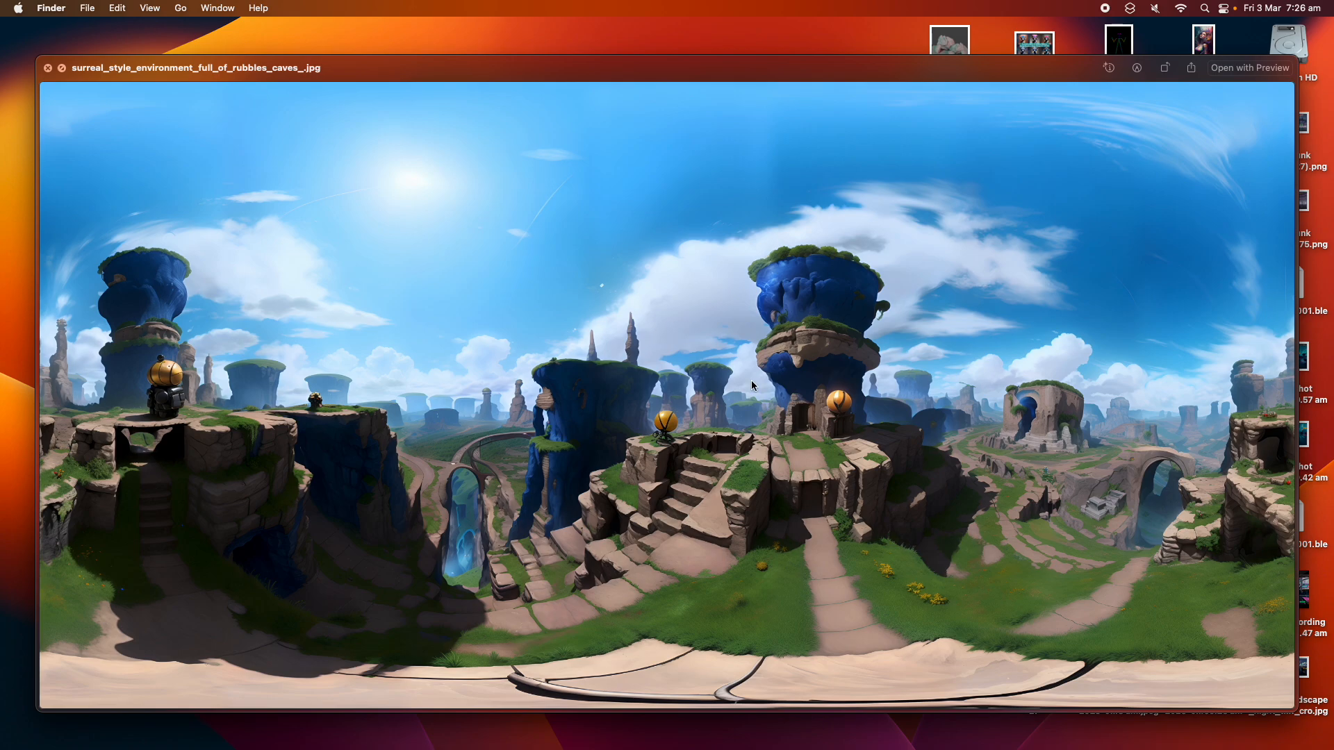
mouse_move(655, 382)
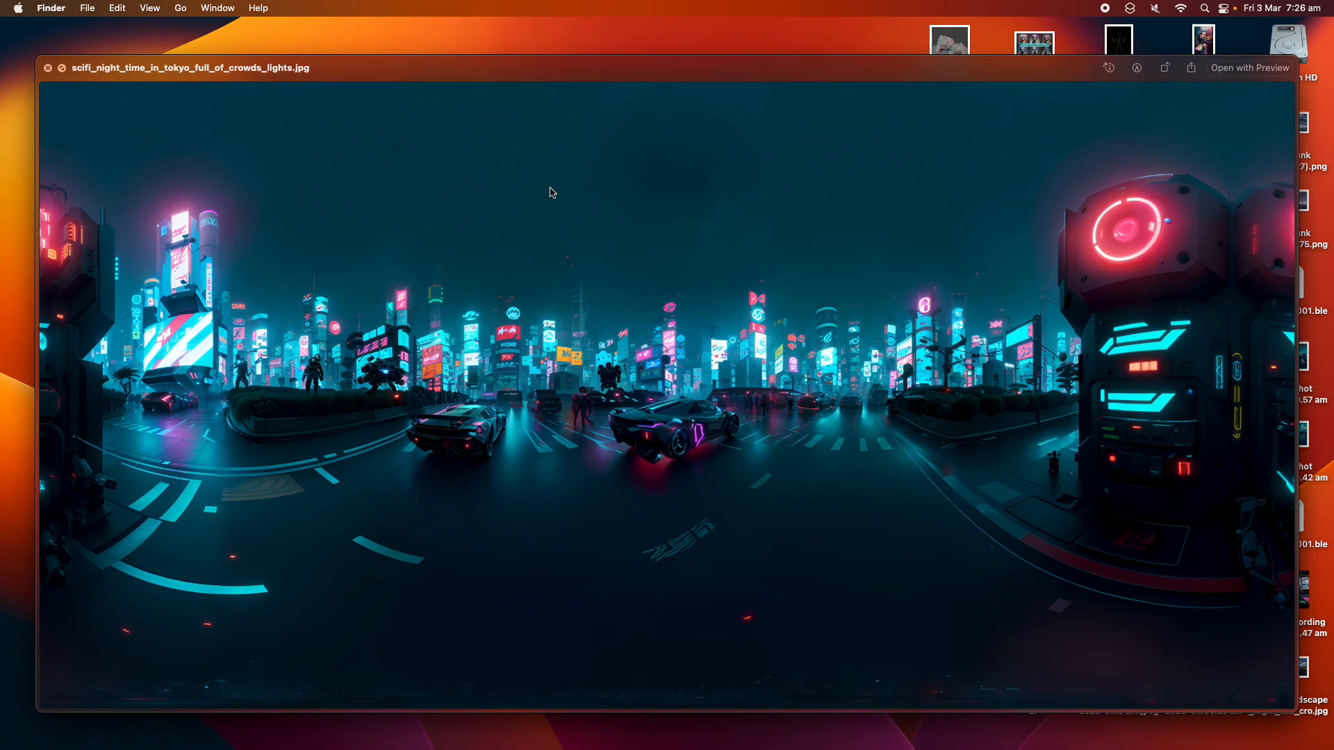
mouse_move(497, 444)
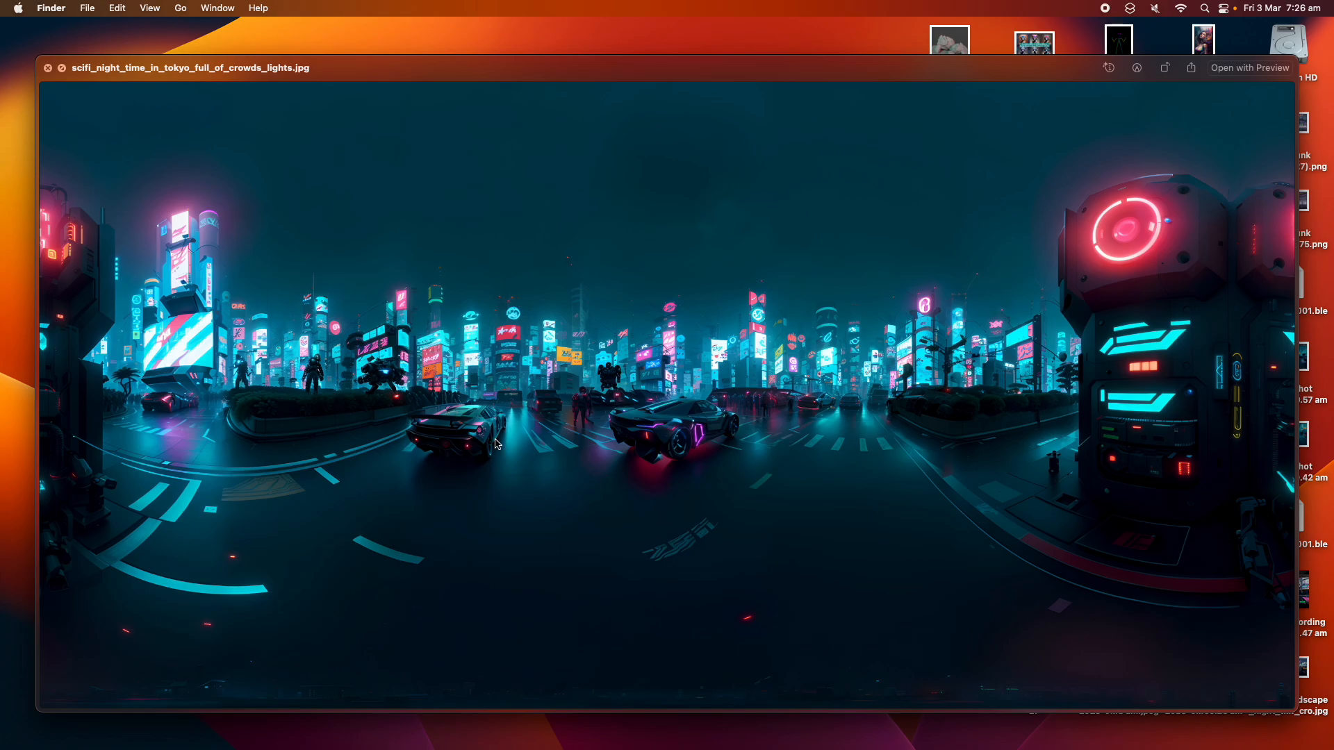
mouse_move(433, 411)
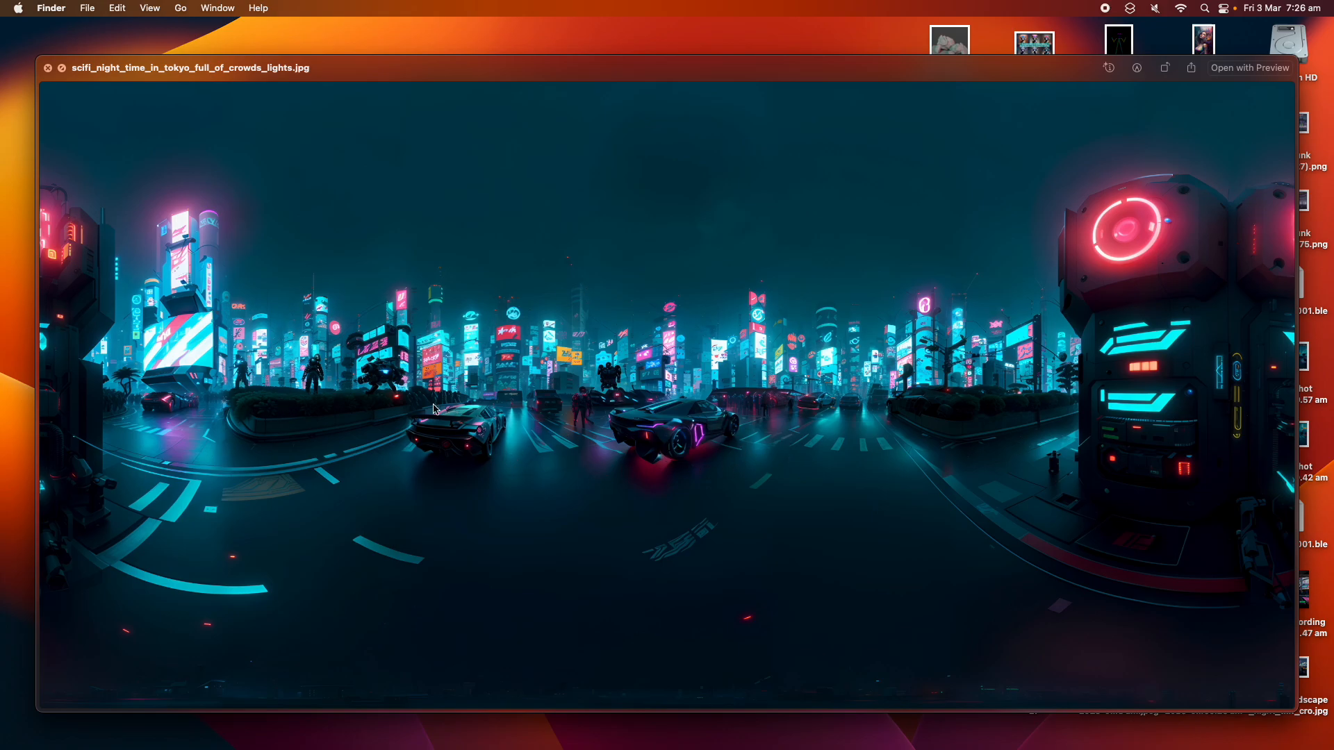
mouse_move(677, 444)
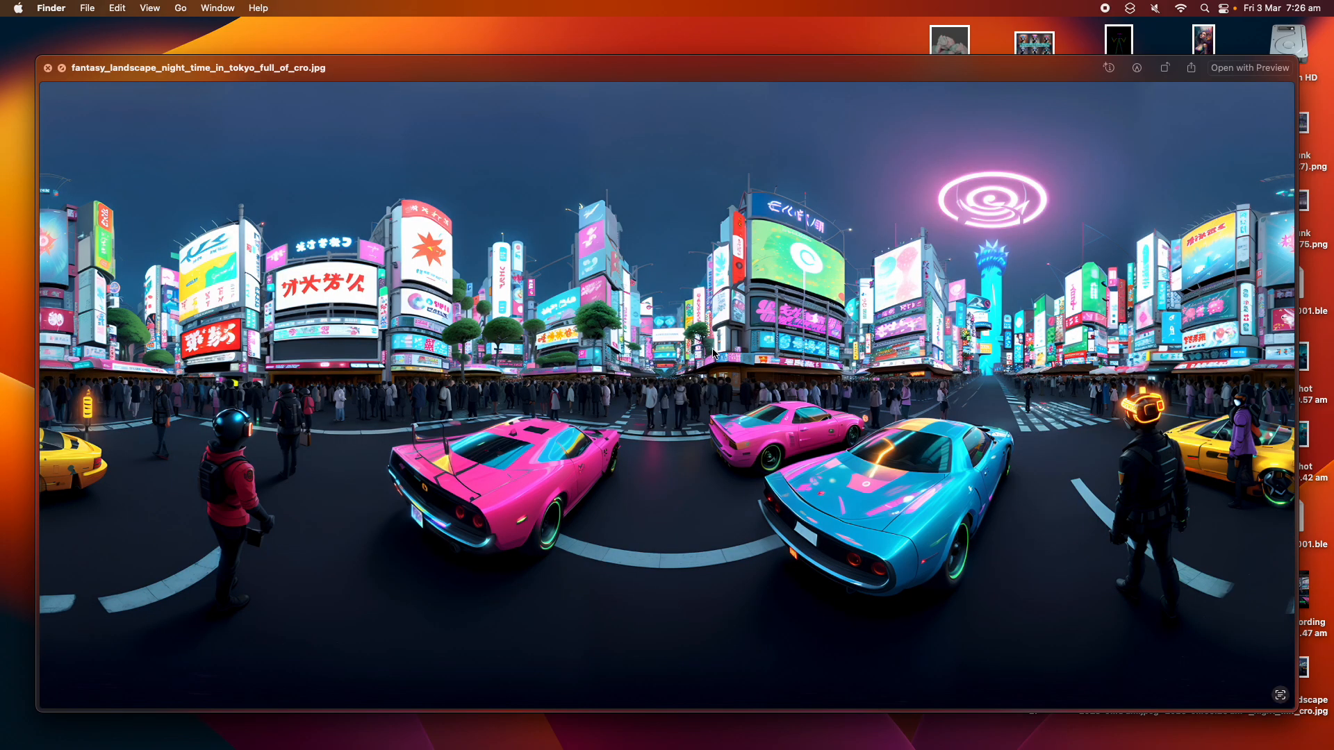
mouse_move(844, 443)
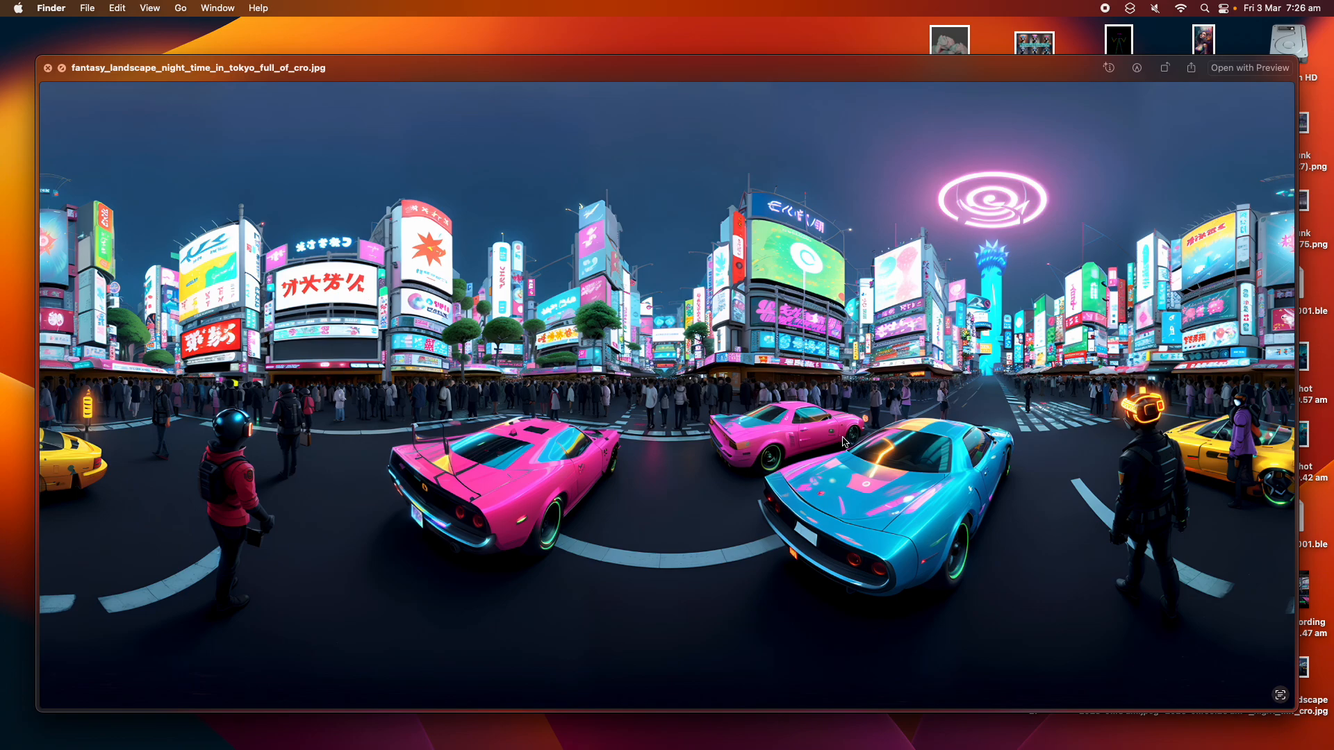
mouse_move(719, 361)
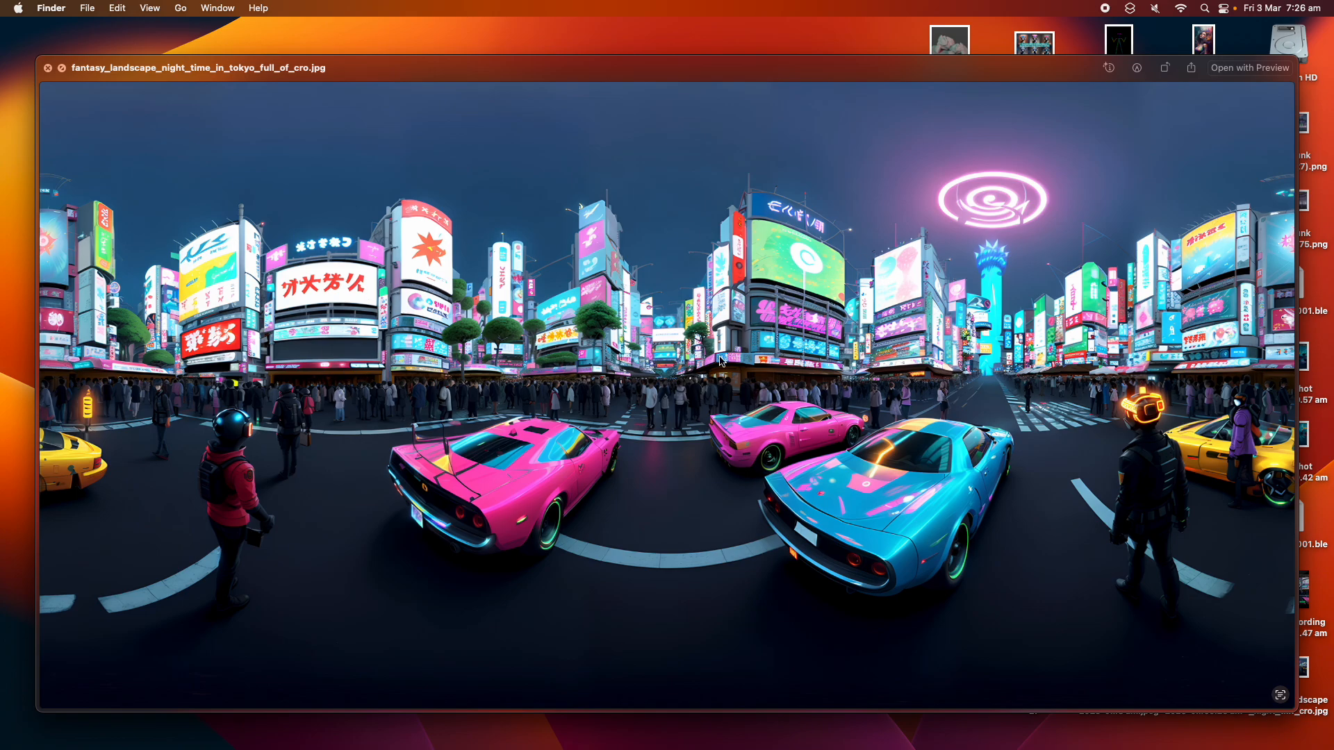
mouse_move(792, 466)
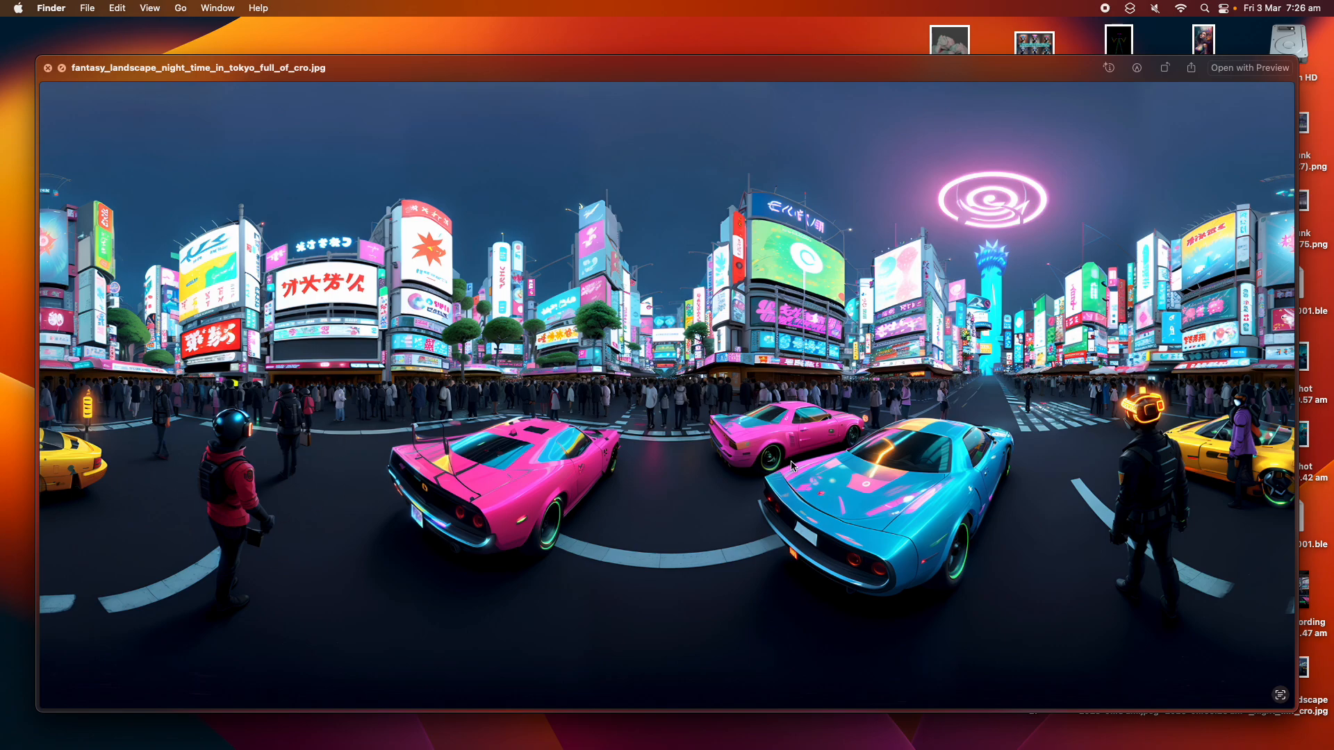
left_click(47, 68)
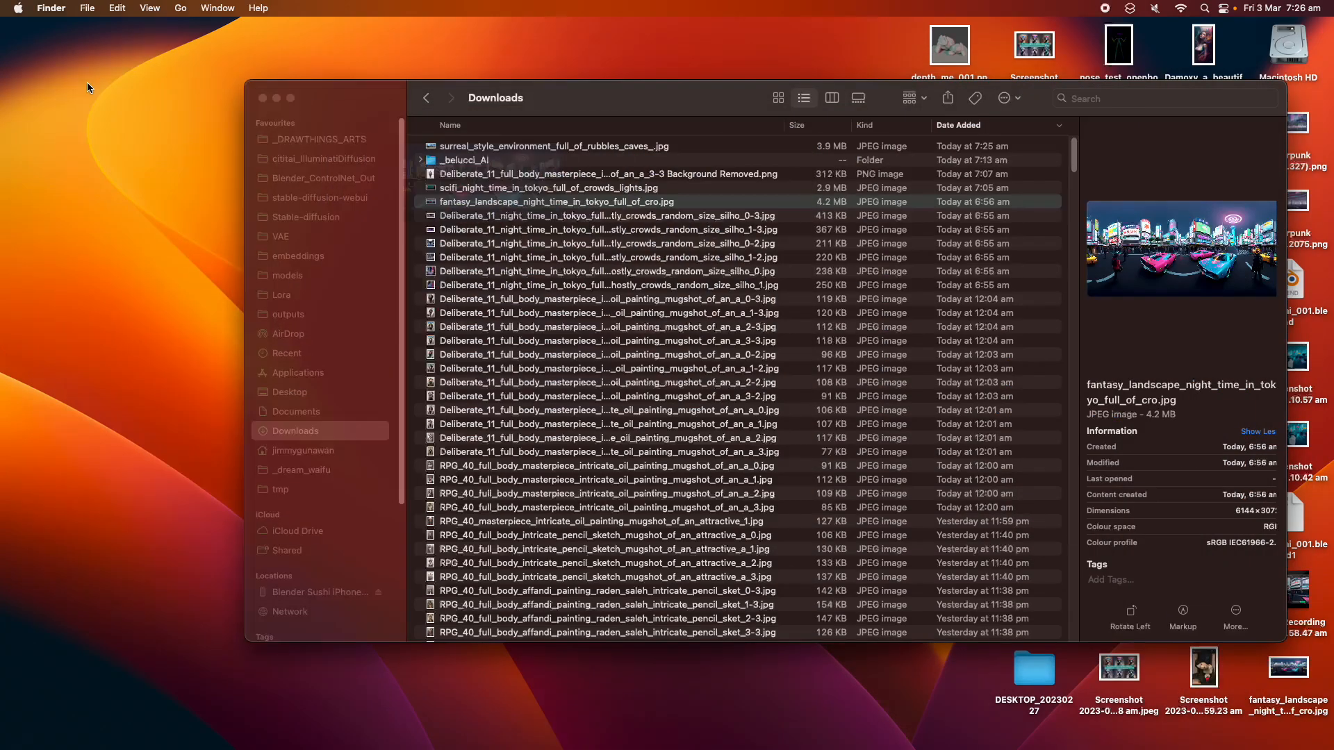
left_click(606, 215)
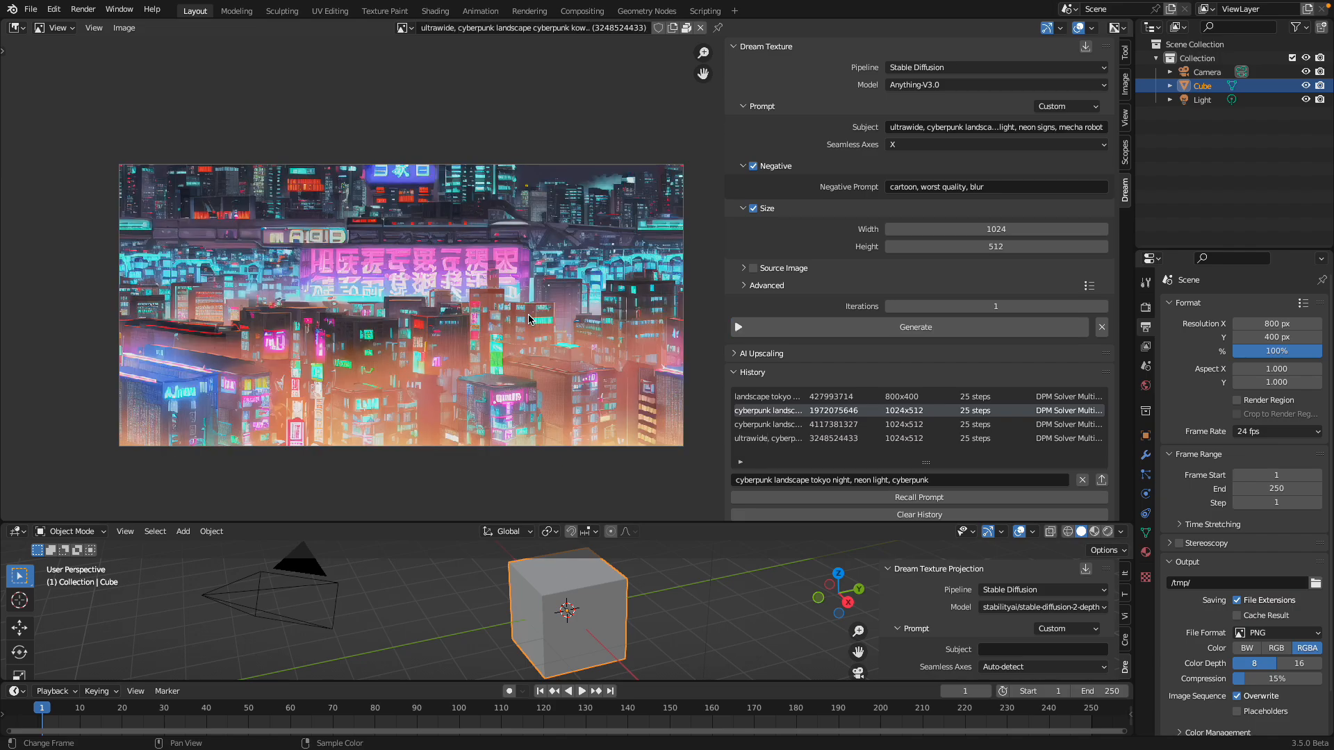
mouse_move(431, 295)
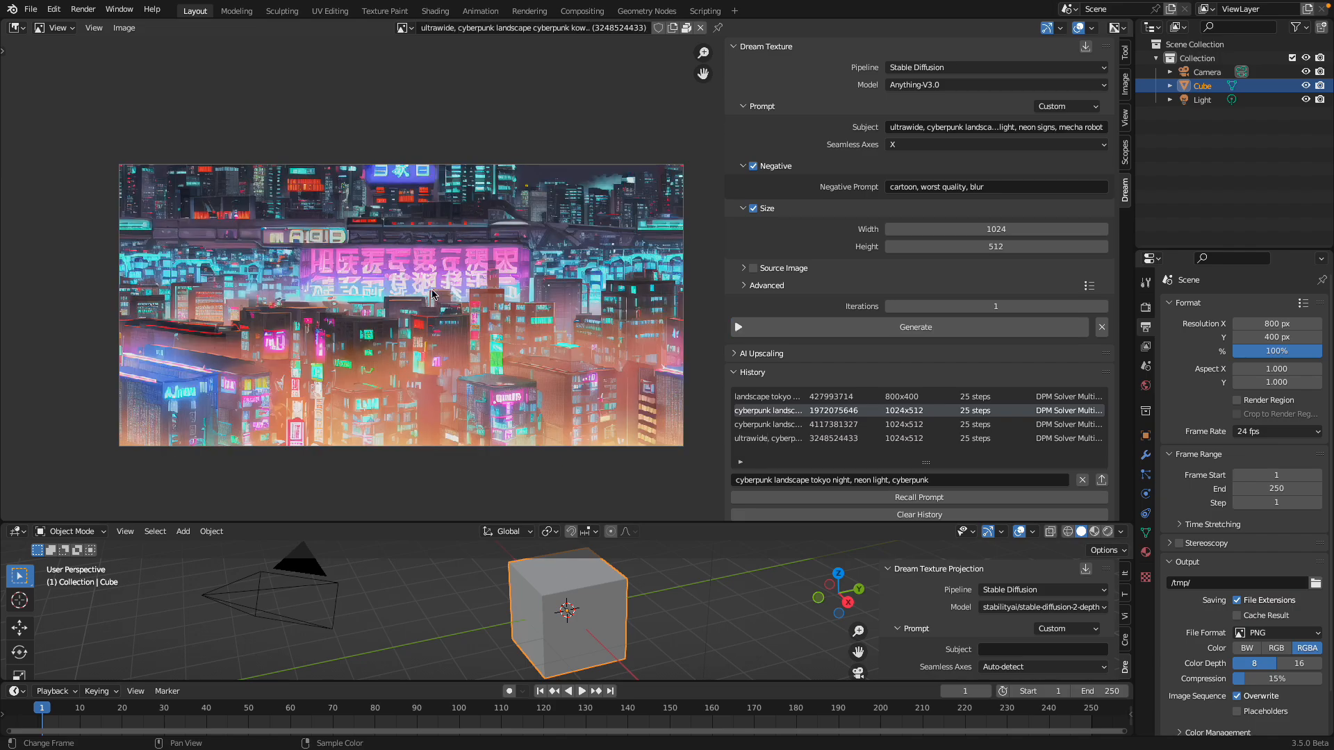
Save the cyberpunk image and change the subject's leading 'ultrawide' to 'fish eye'
left_click(123, 28)
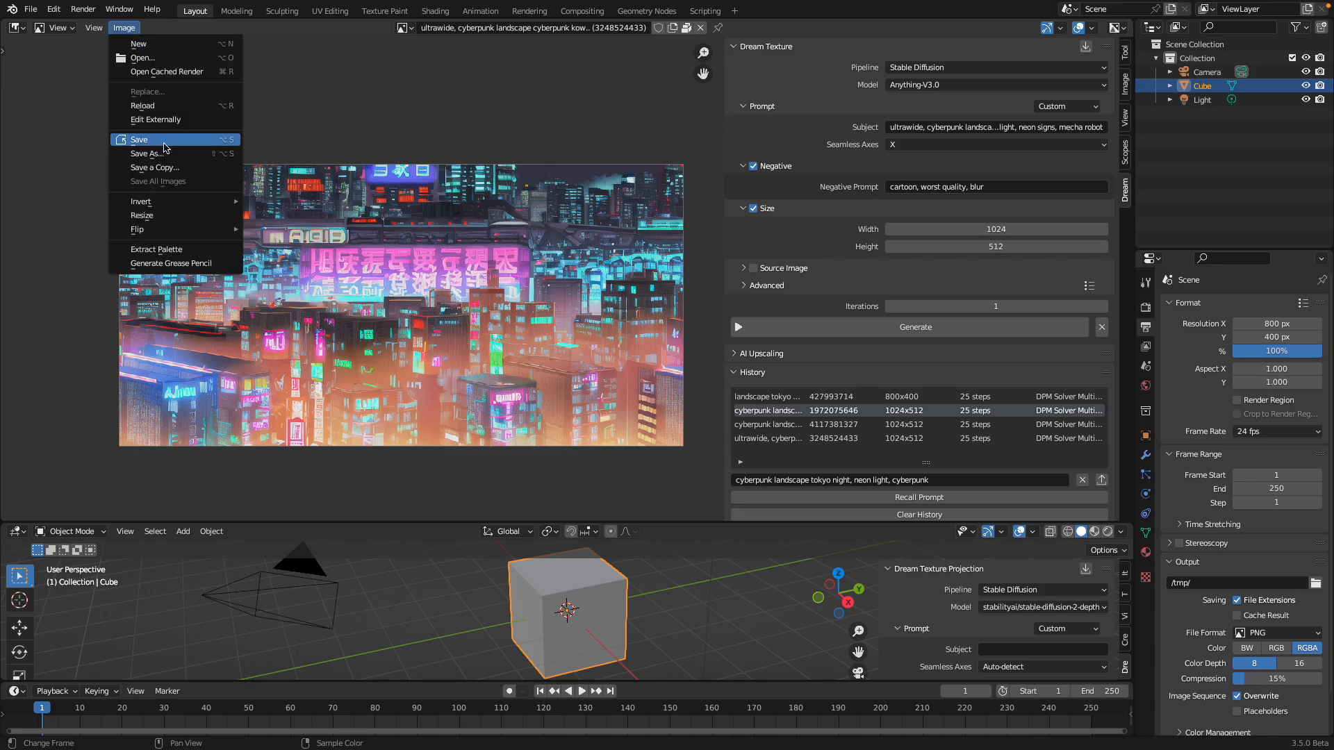
left_click(138, 140)
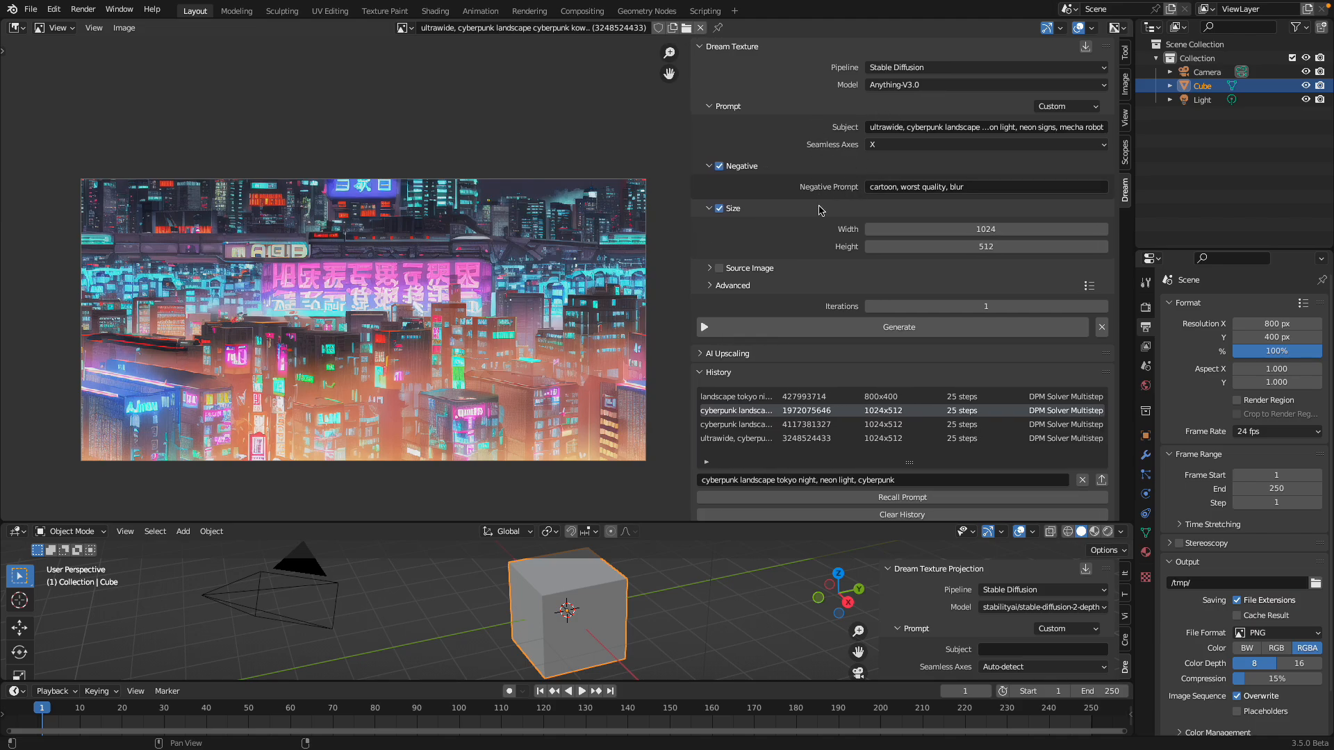
mouse_move(894, 146)
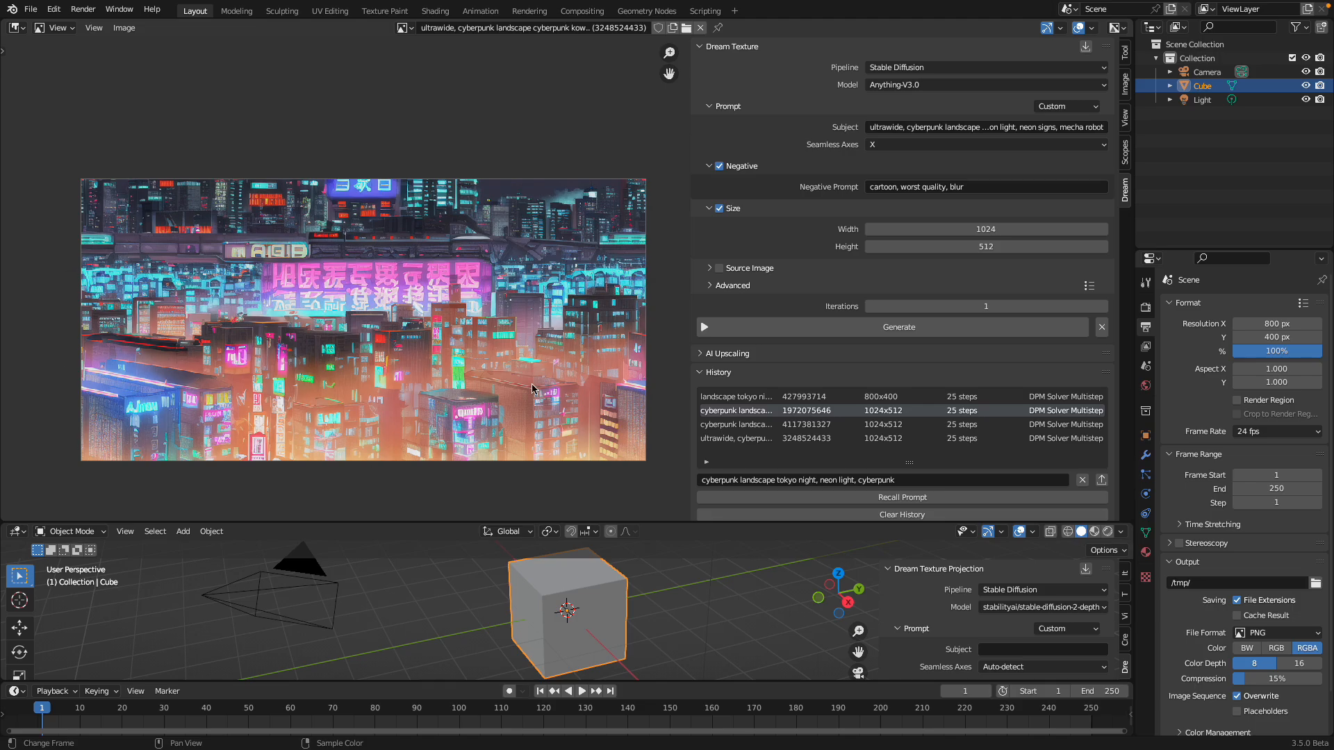
mouse_move(168, 170)
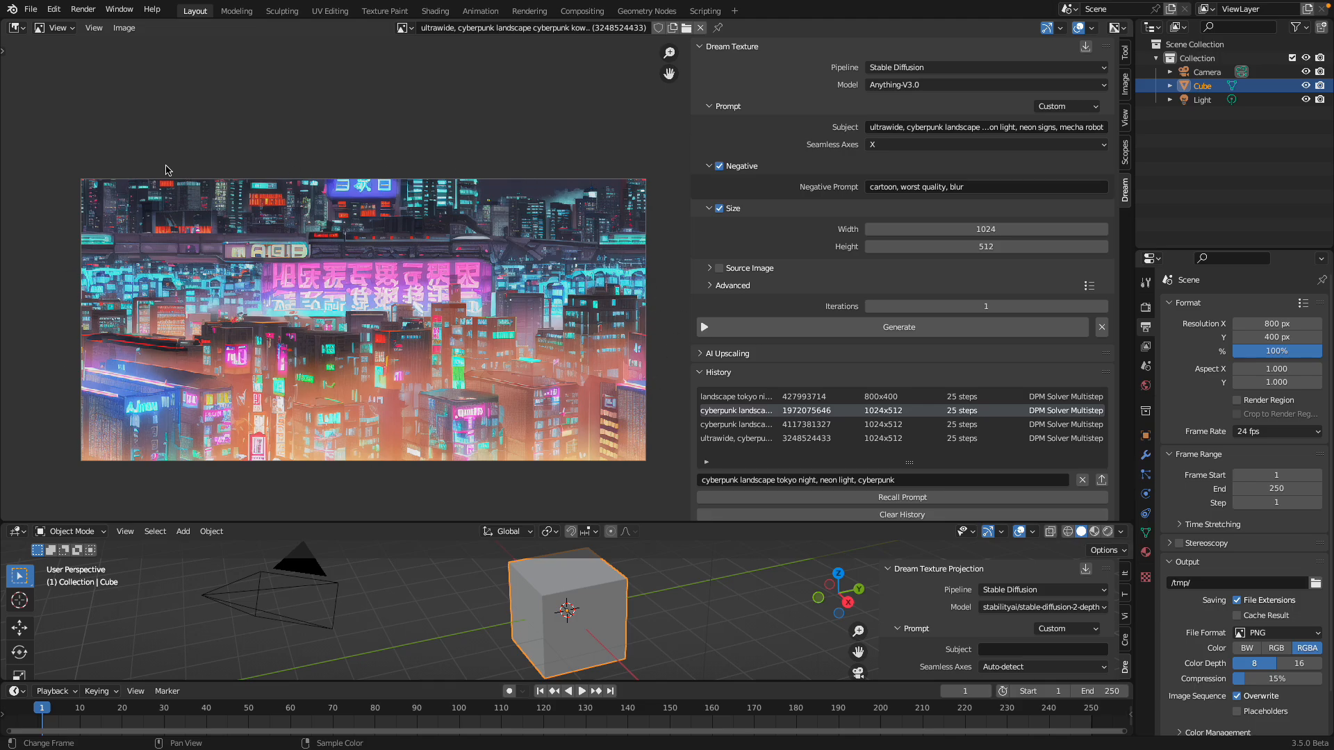
mouse_move(370, 172)
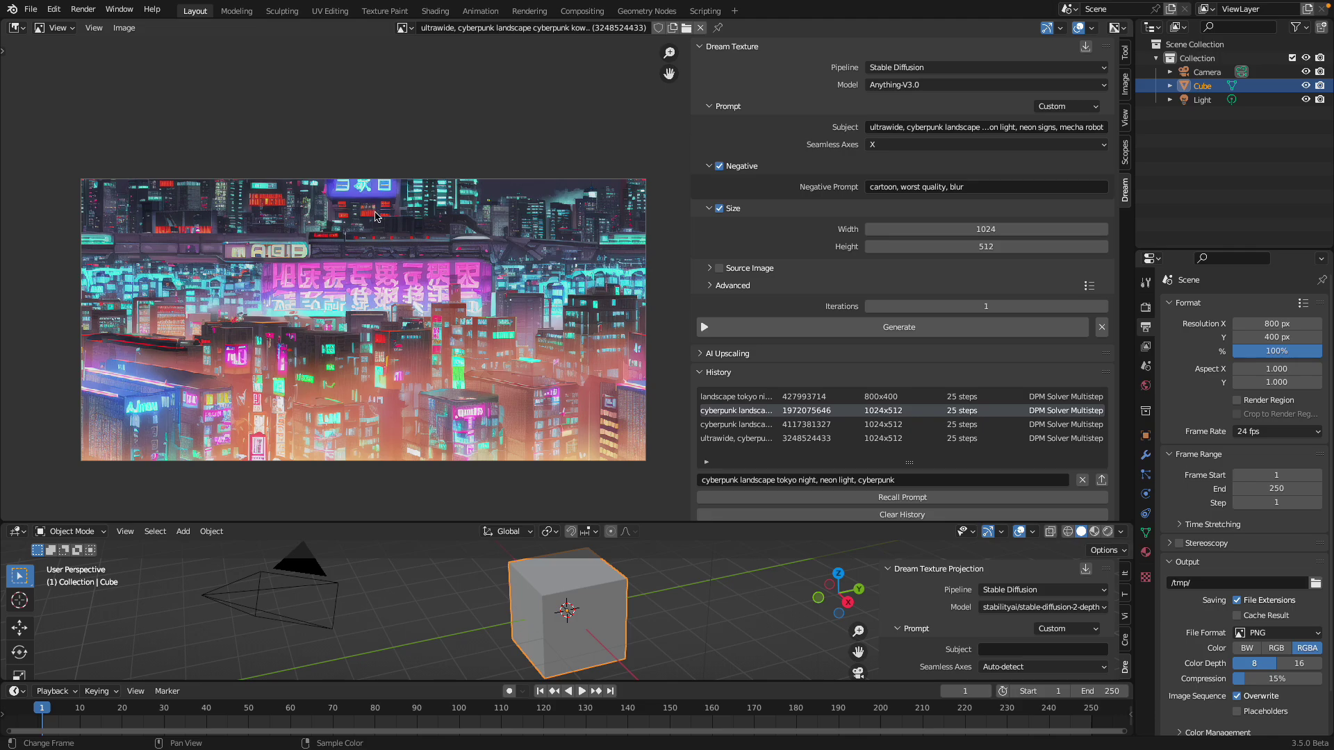
mouse_move(299, 224)
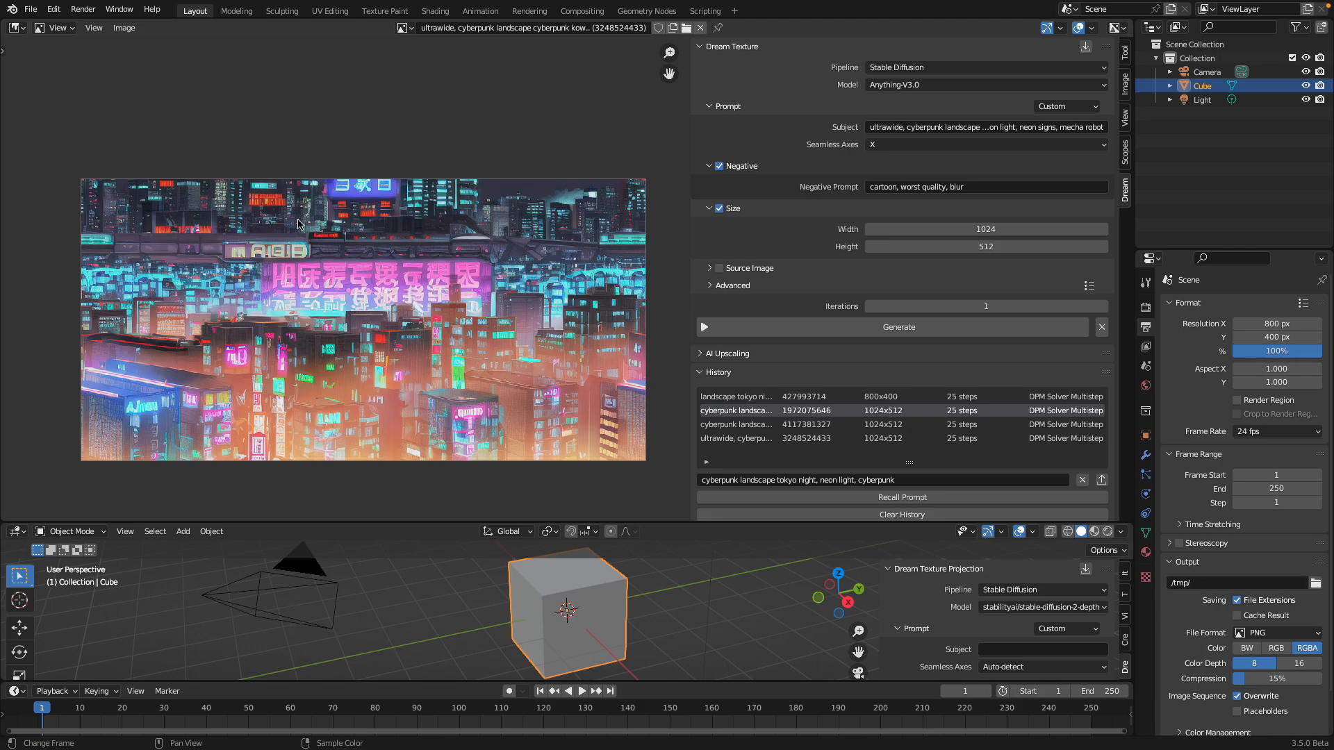
mouse_move(453, 328)
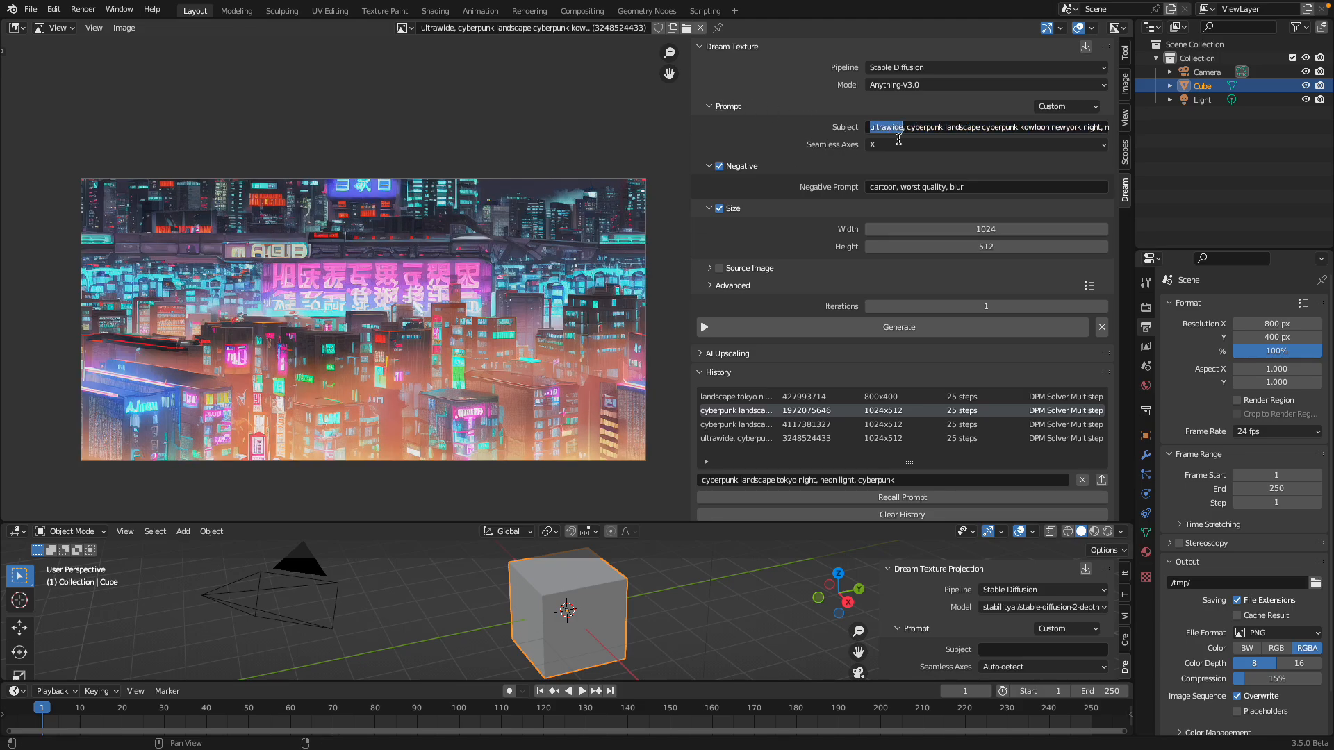
type("fish eye")
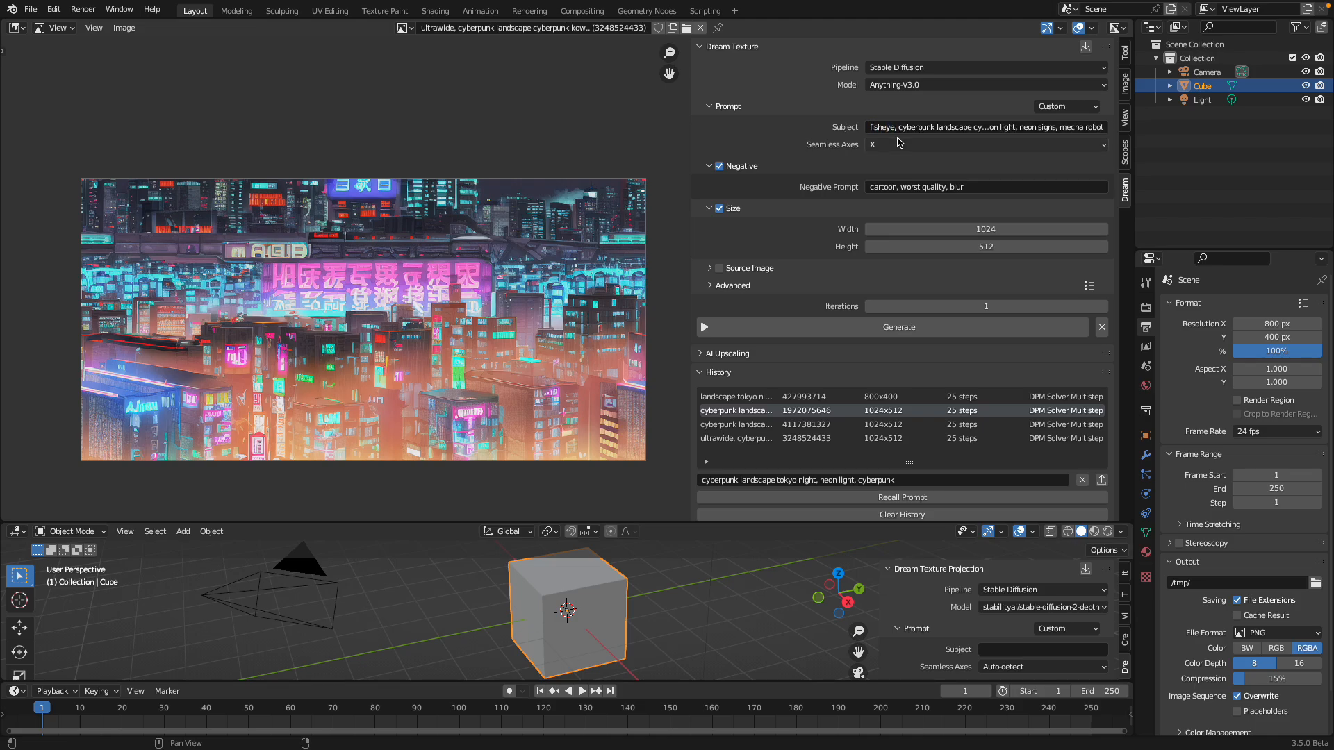
left_click(898, 327)
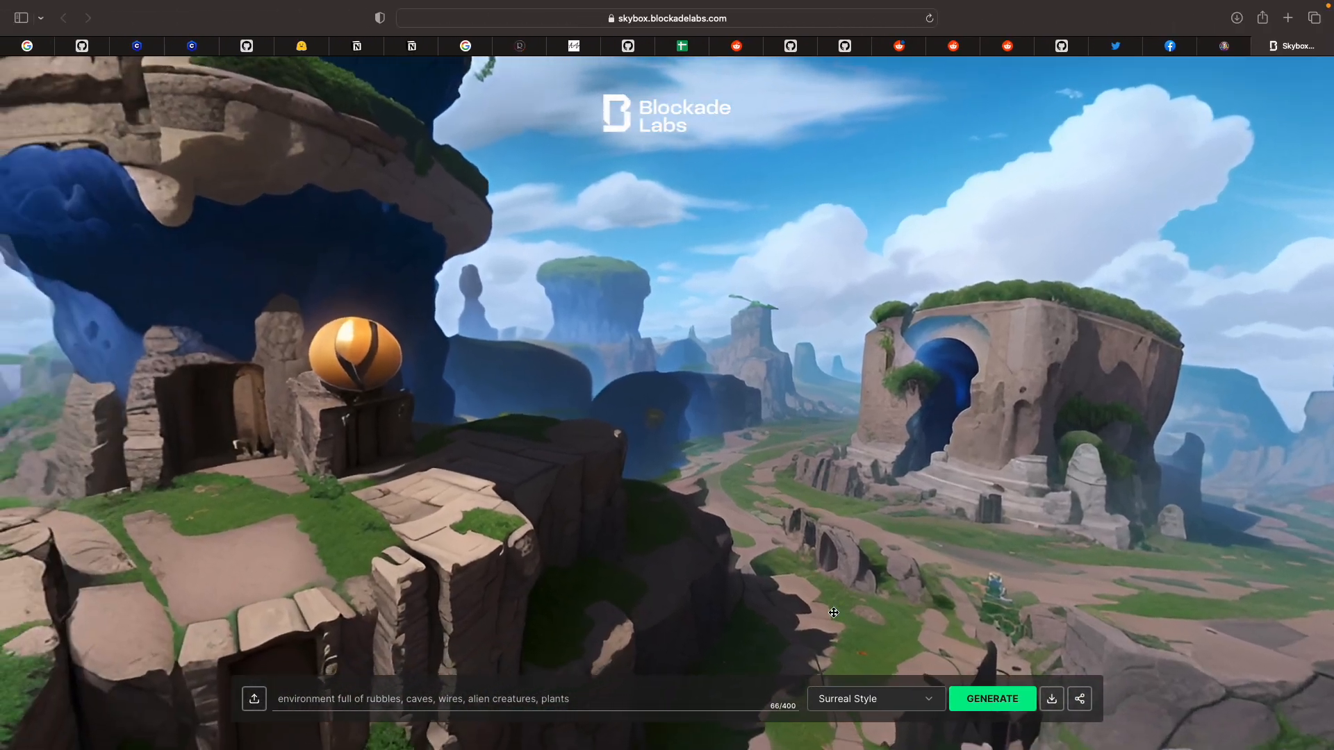
Generate an Interior Views skybox: modern ultra luxury house, expensive furniture, classic paintings
left_click(876, 699)
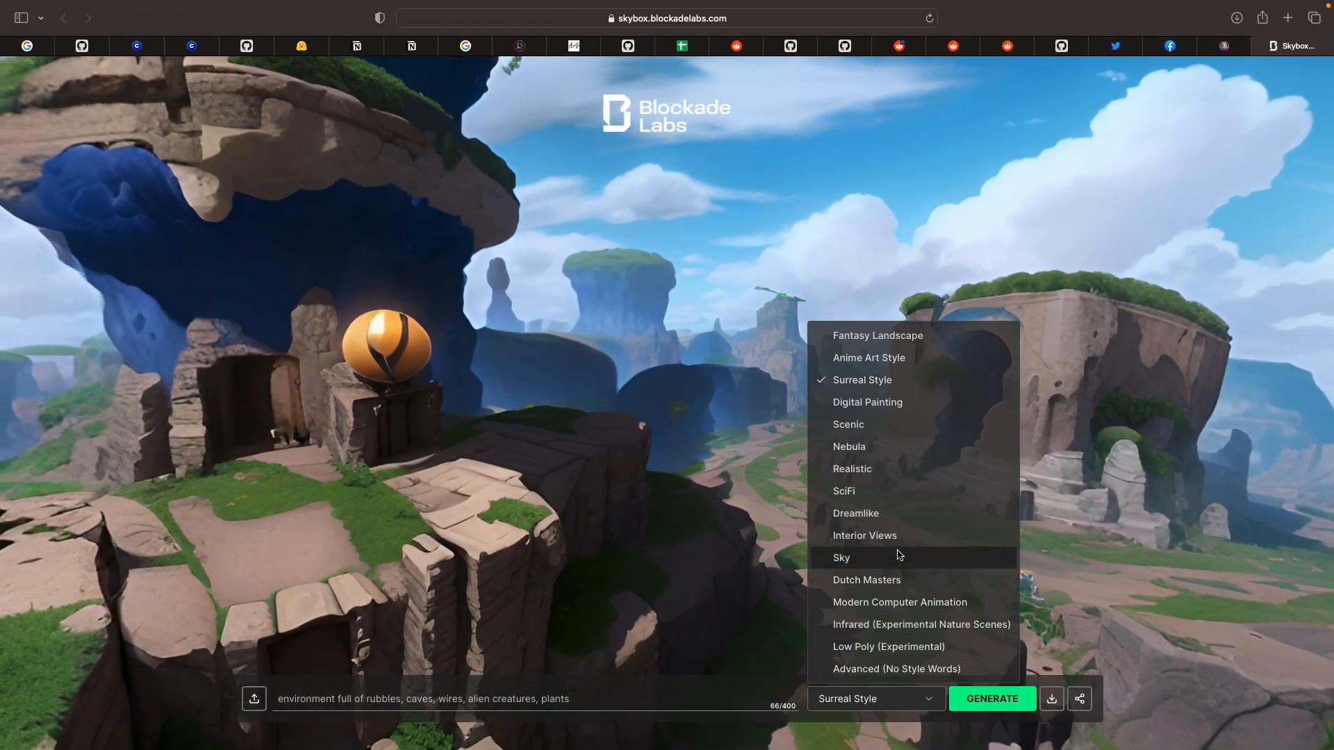
mouse_move(890, 543)
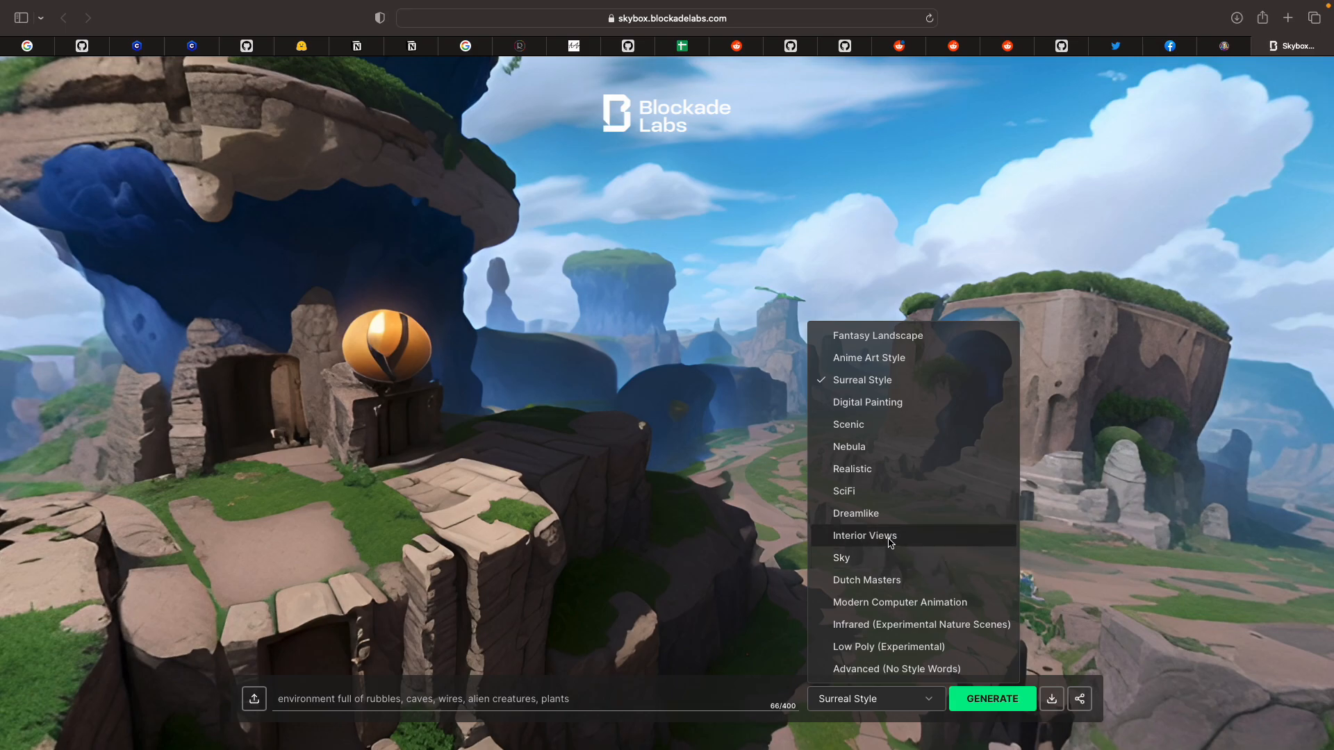
left_click(864, 535)
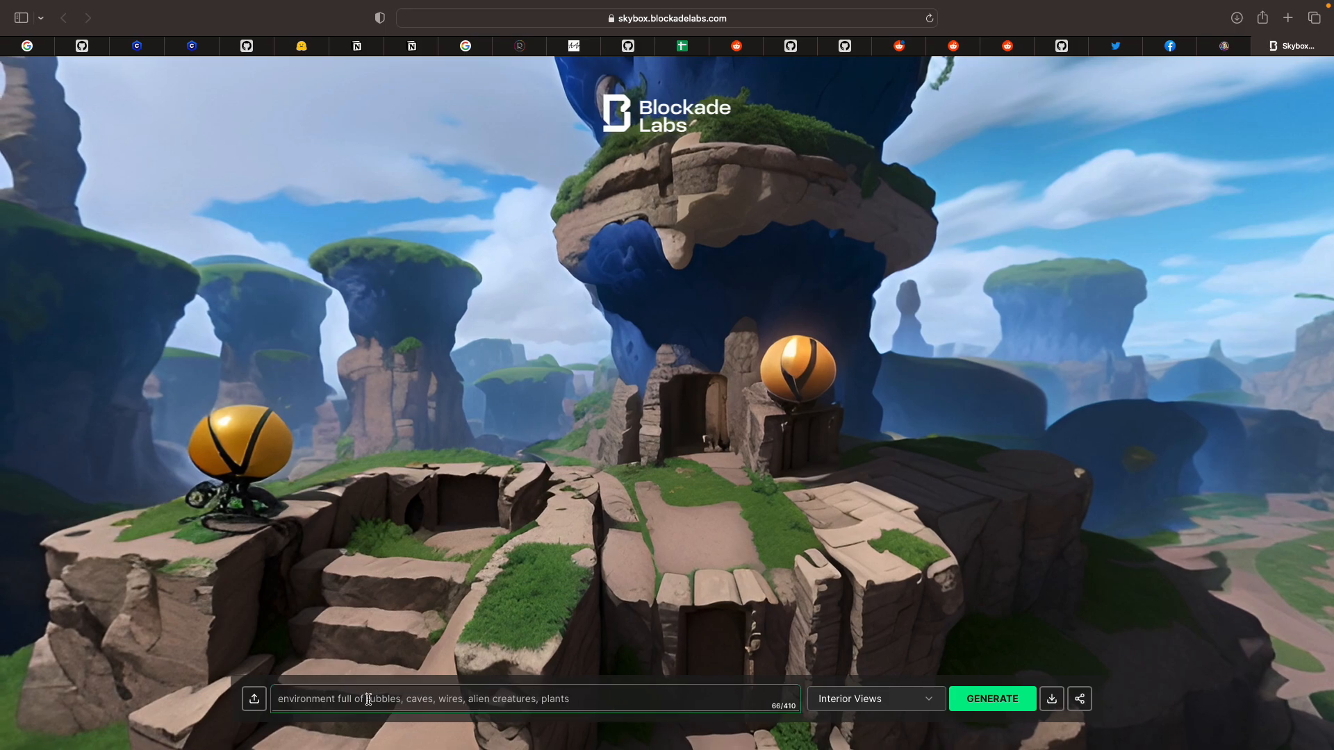
type("modern ultra luxury house full of")
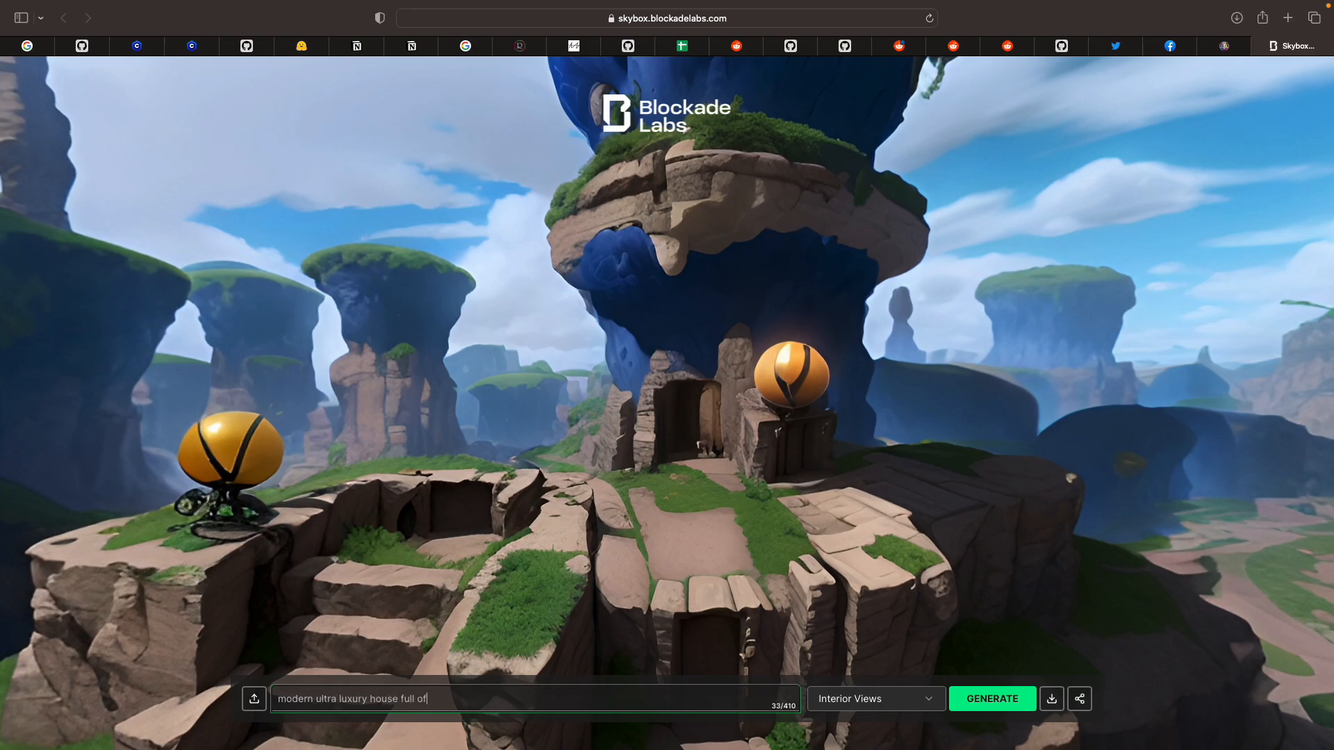
key("space")
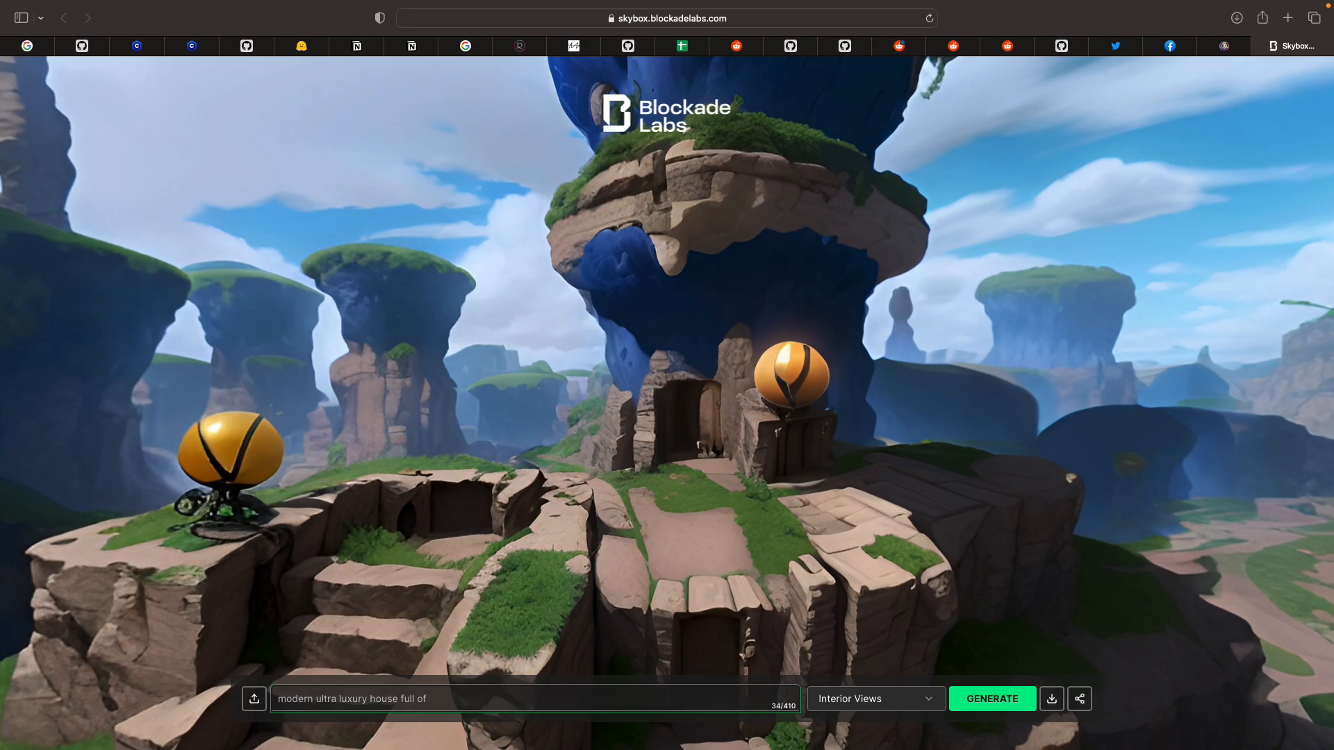
type("expensive fi")
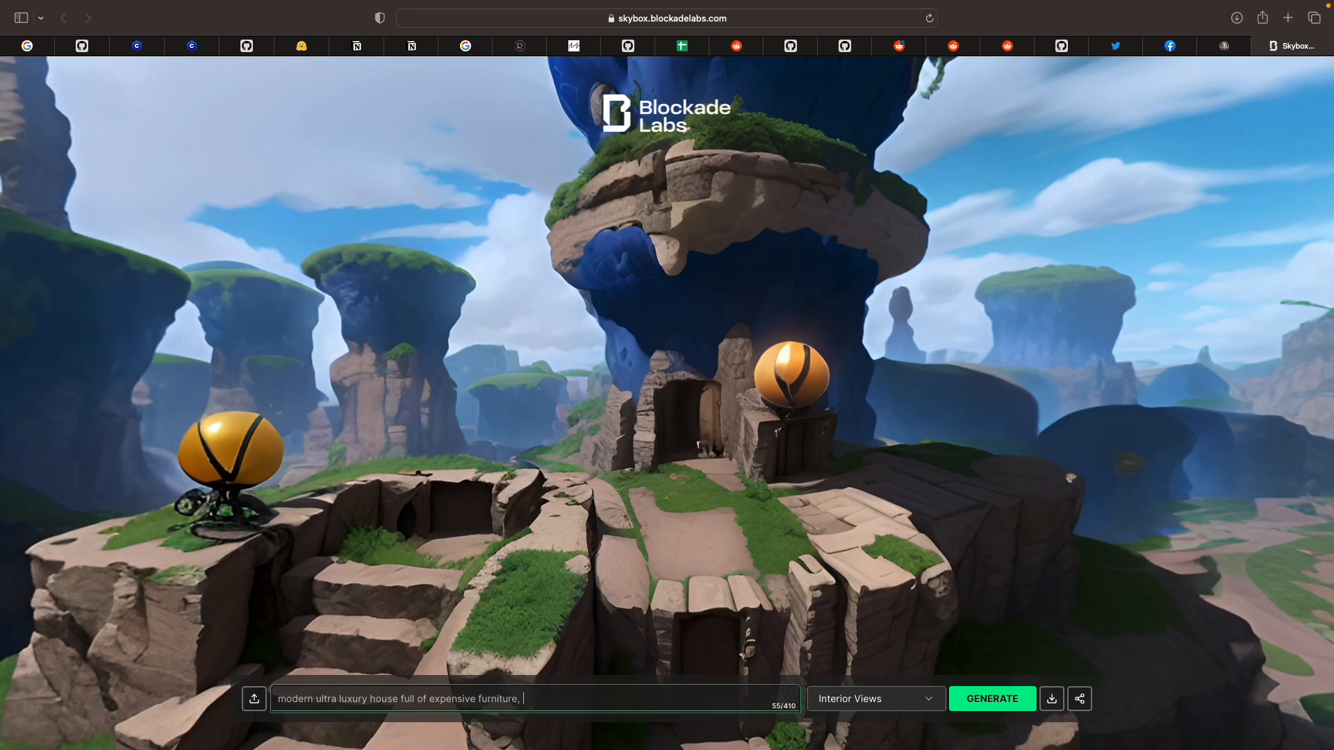
type("classic painting")
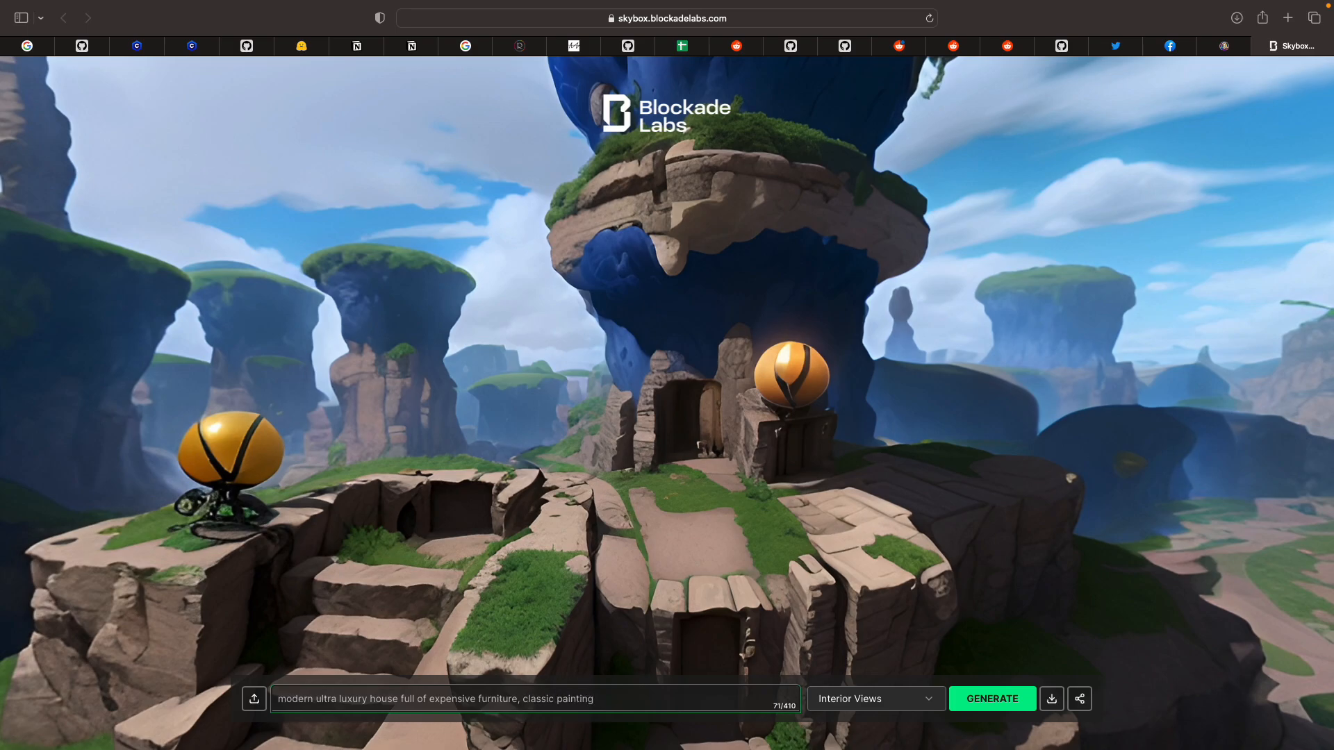
left_click(992, 698)
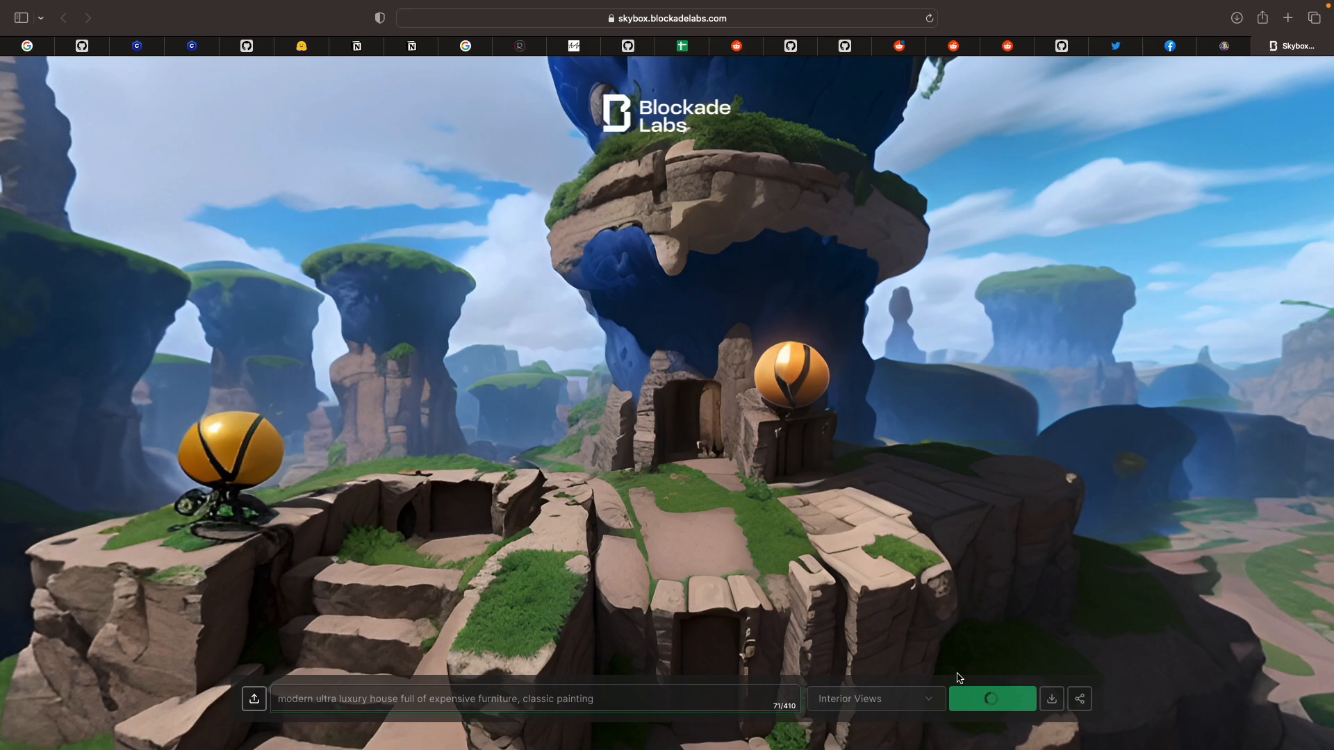
mouse_move(894, 505)
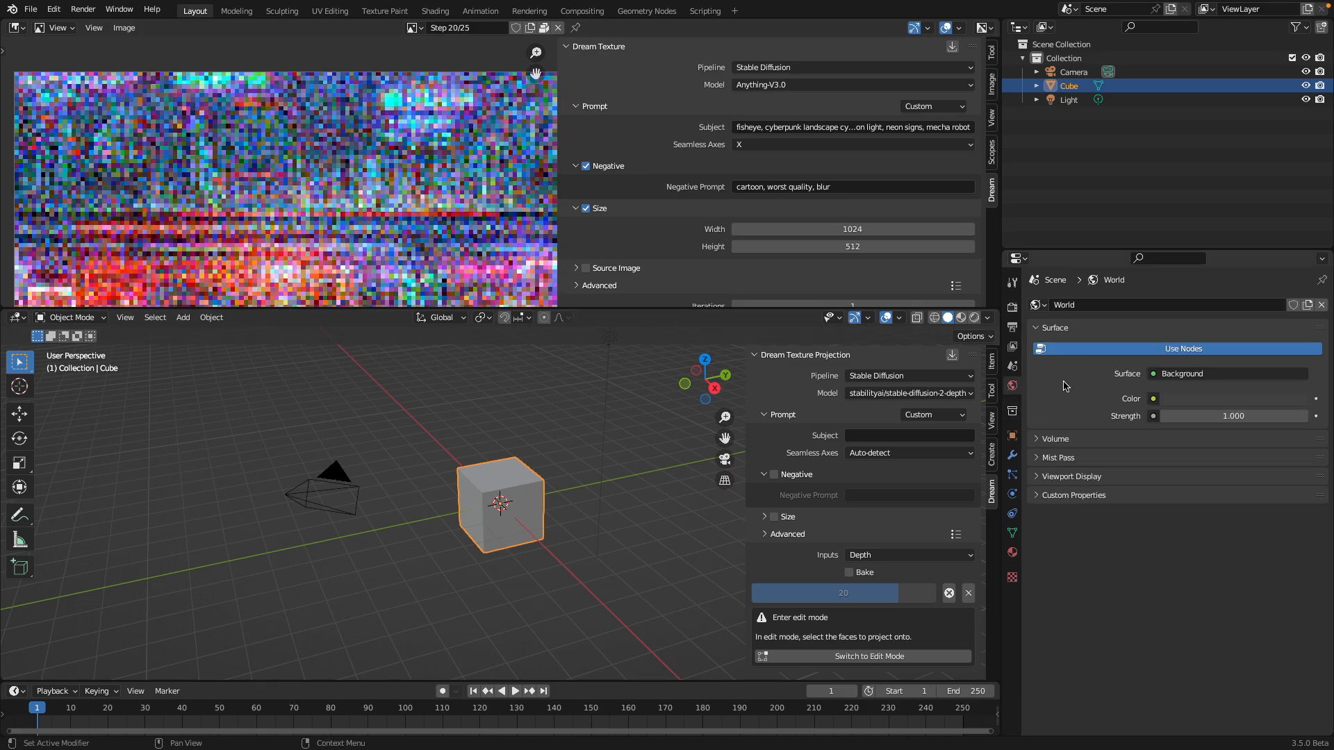
Set the world Color to an Environment Texture using surreal_style_environment_full_of_rubbles_caves_.jpg from Downloads
left_click(1153, 398)
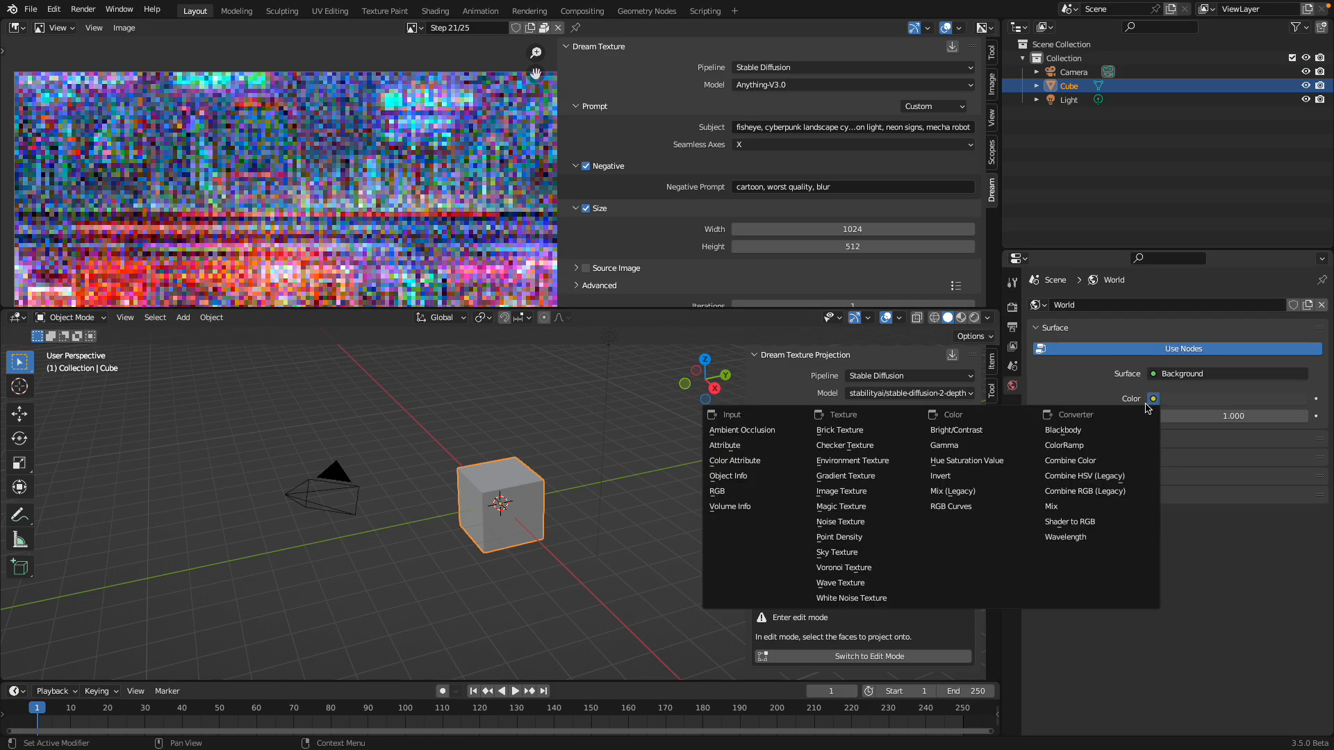
mouse_move(842, 491)
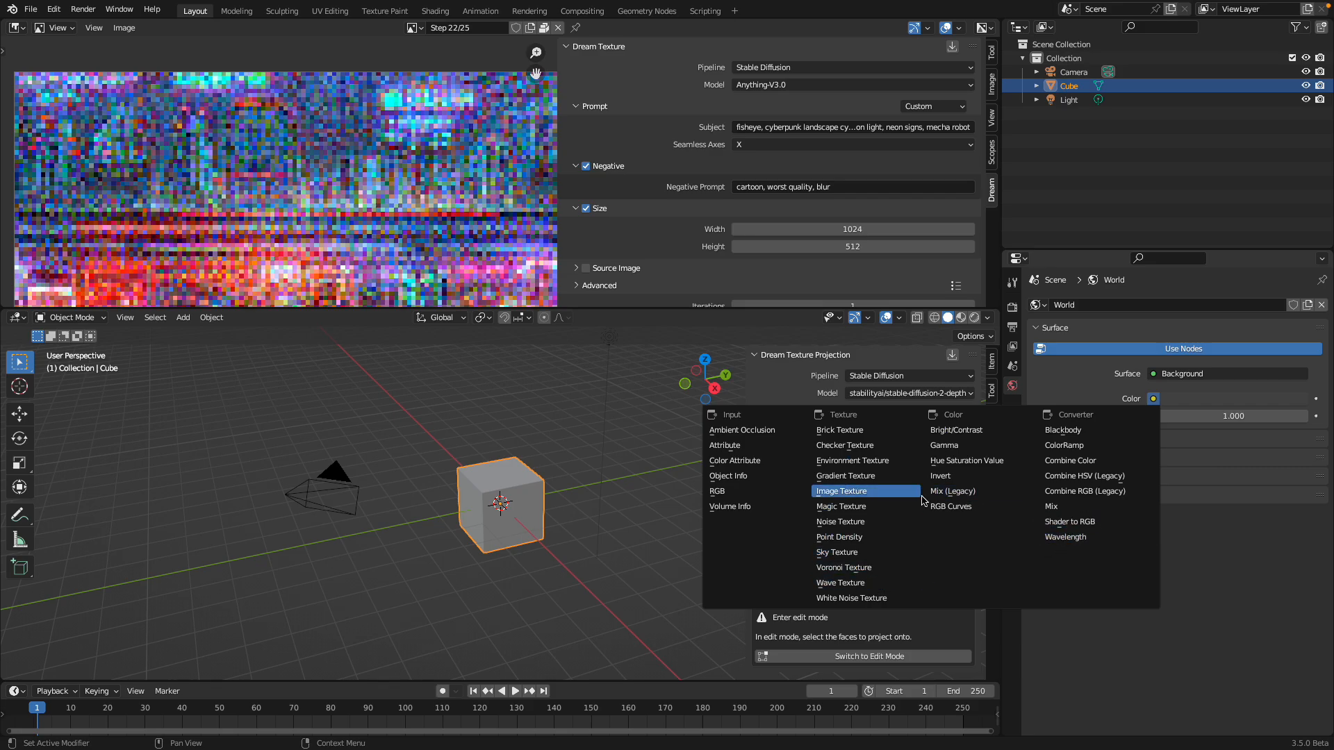
mouse_move(853, 461)
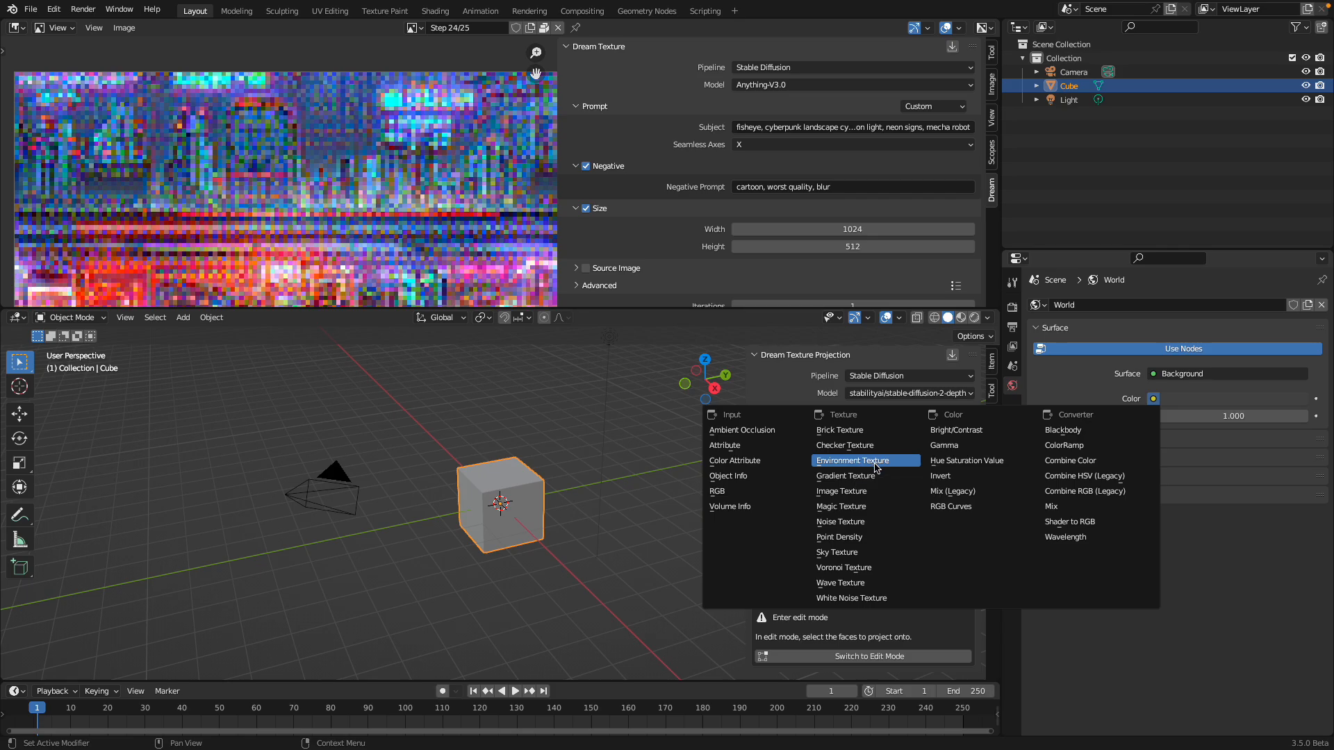
left_click(851, 460)
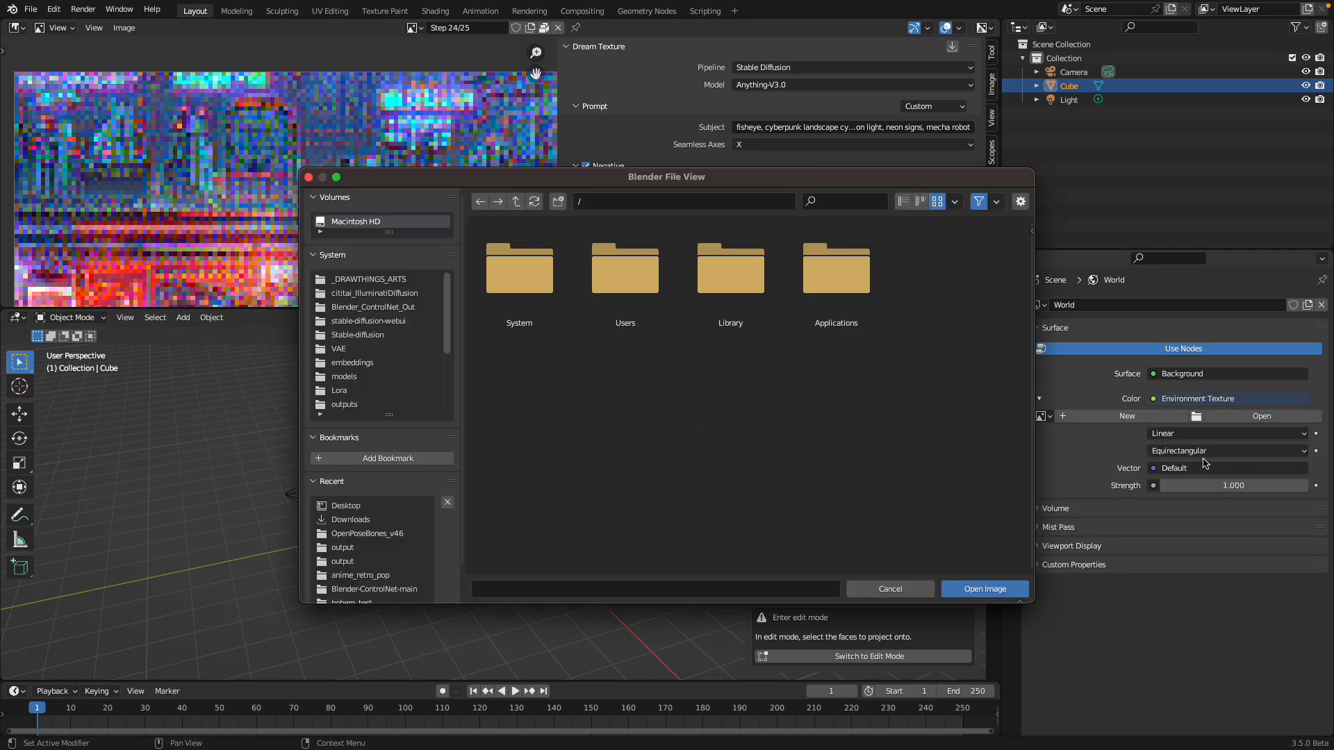
scroll("down", 3)
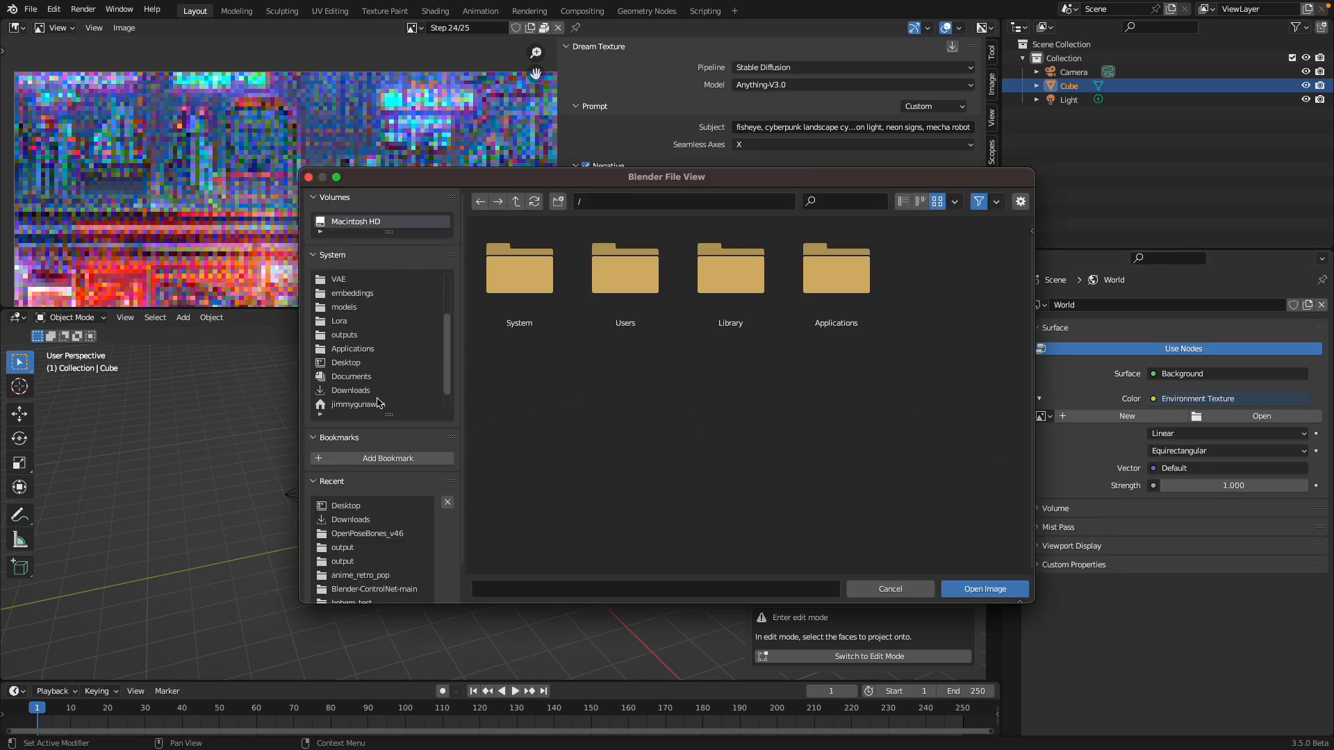
left_click(350, 389)
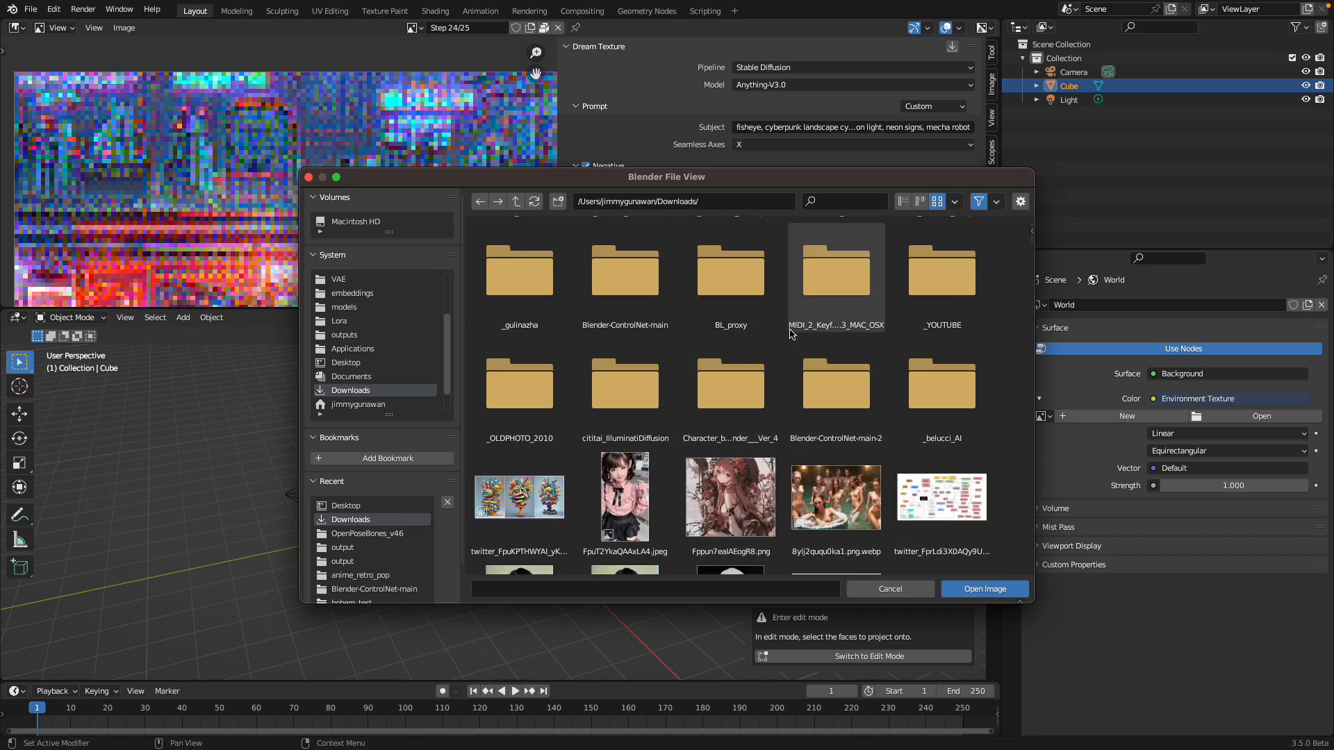
left_click(902, 201)
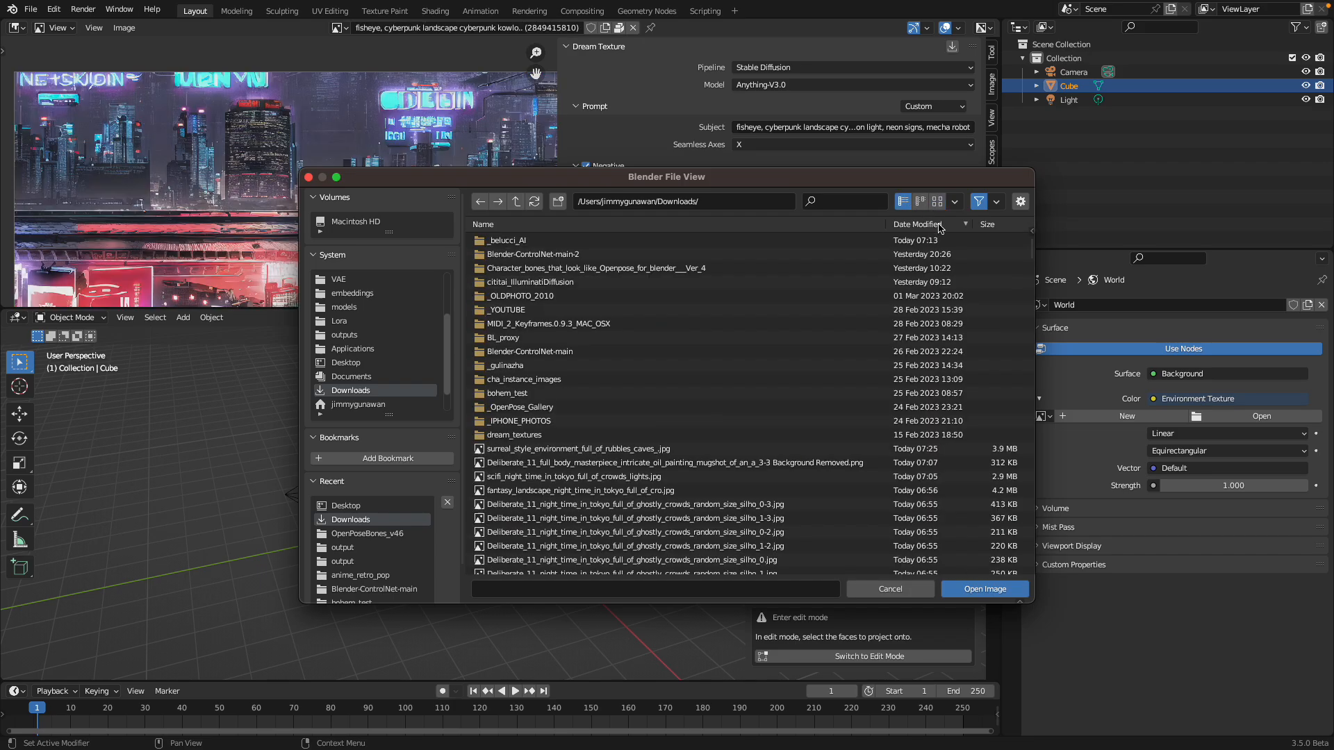
left_click(578, 449)
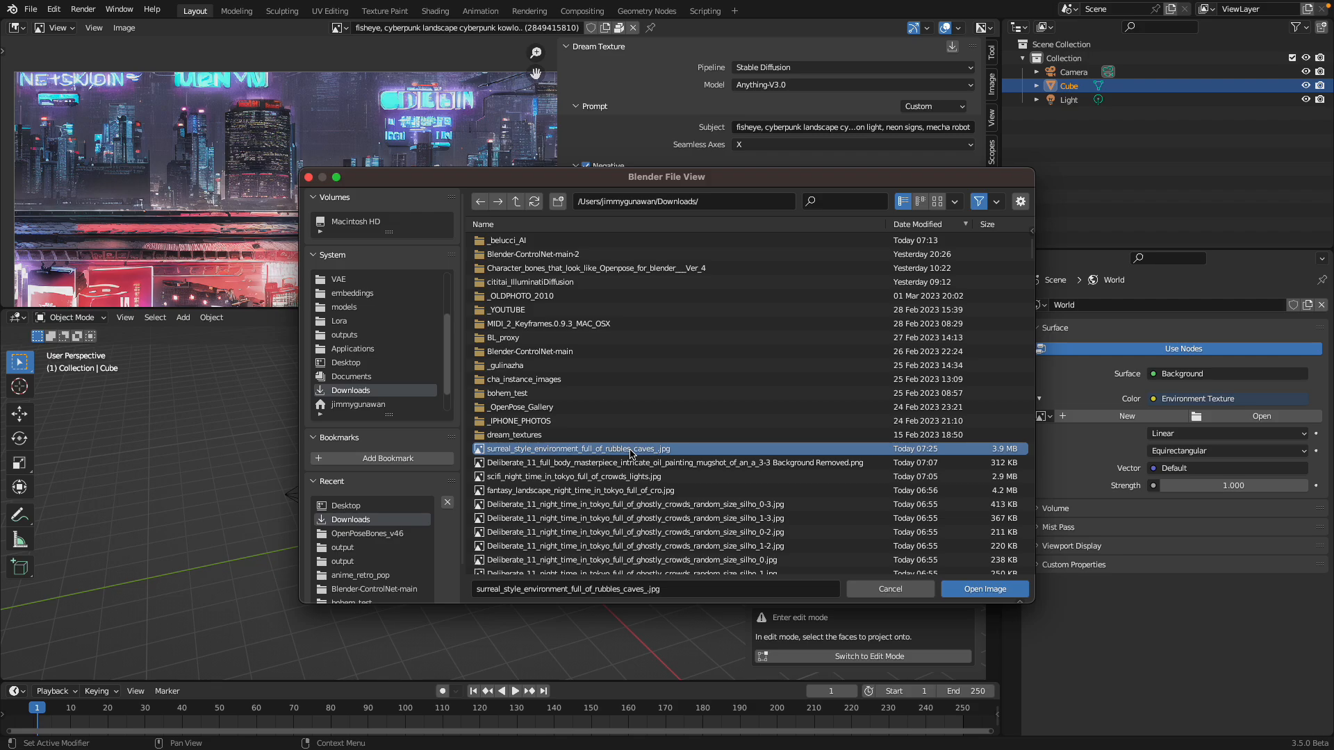
left_click(984, 589)
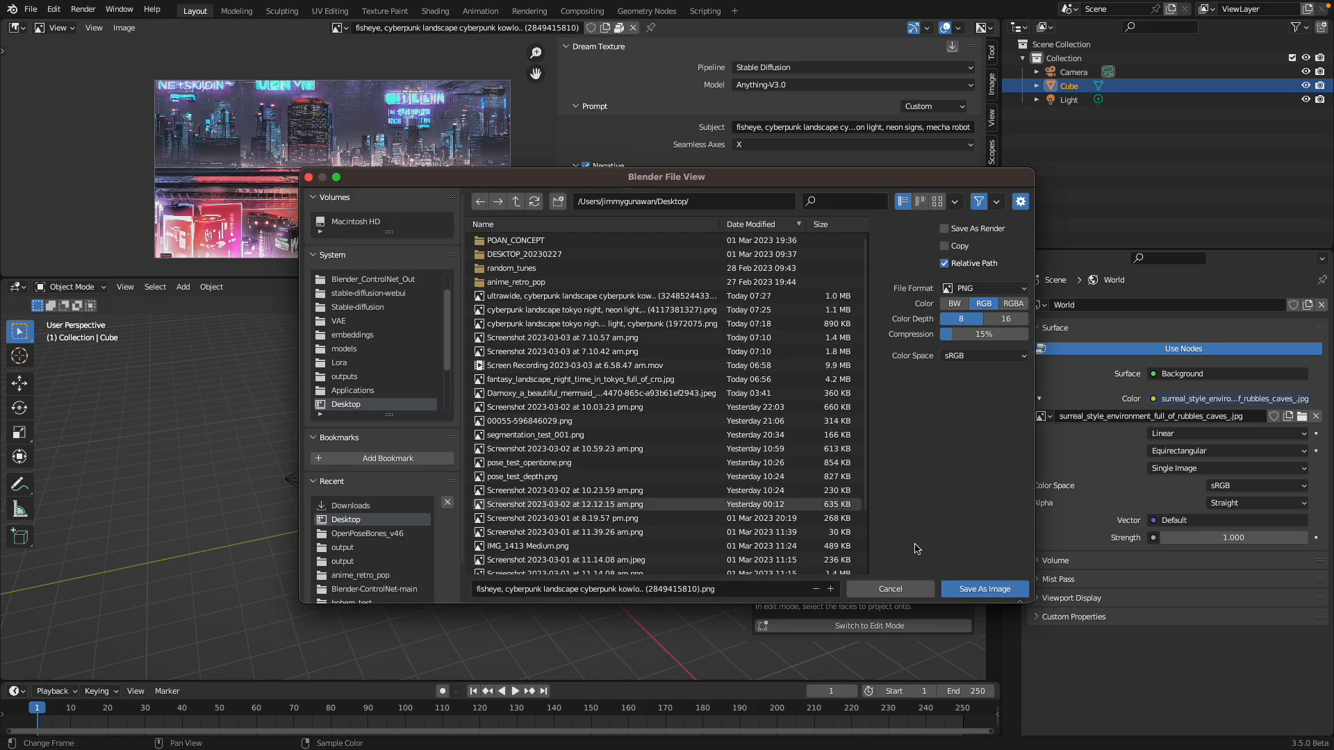
left_click(889, 589)
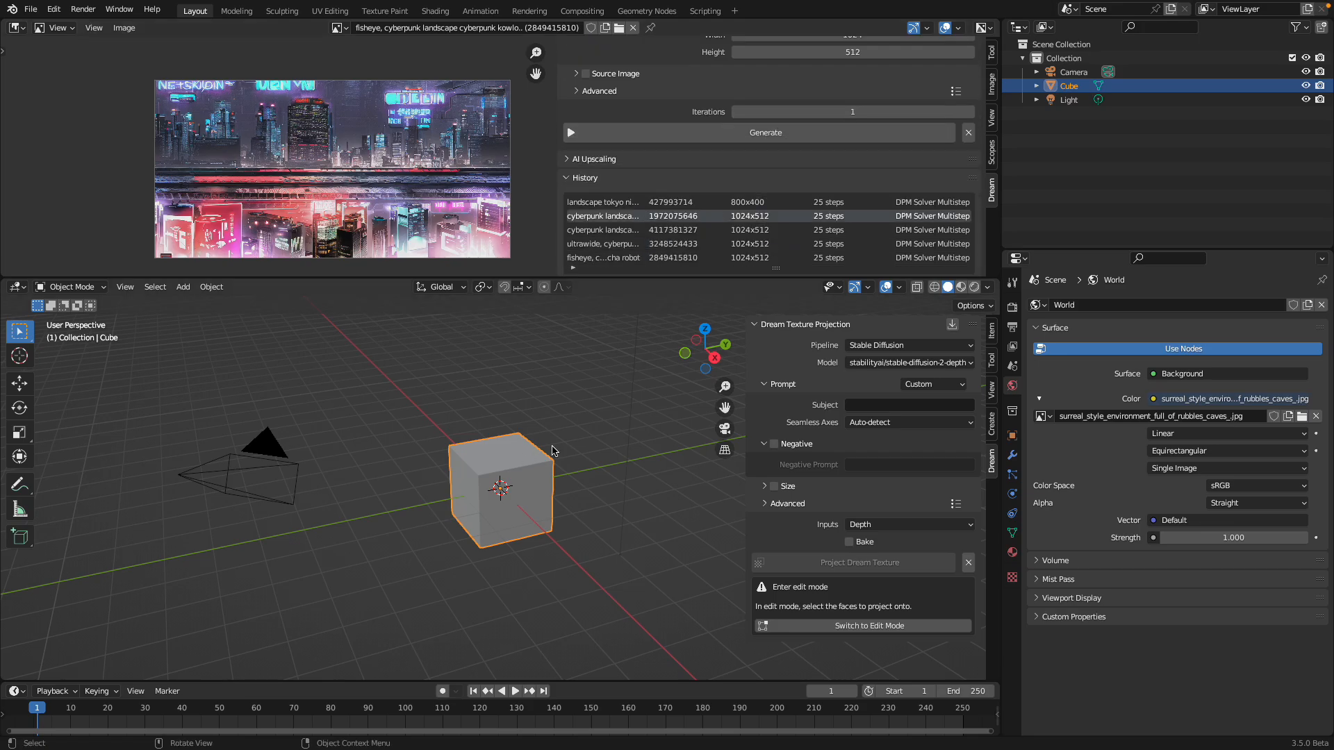
Replace the cube with a Monkey head and a cylinder stretched along Z
left_click(974, 287)
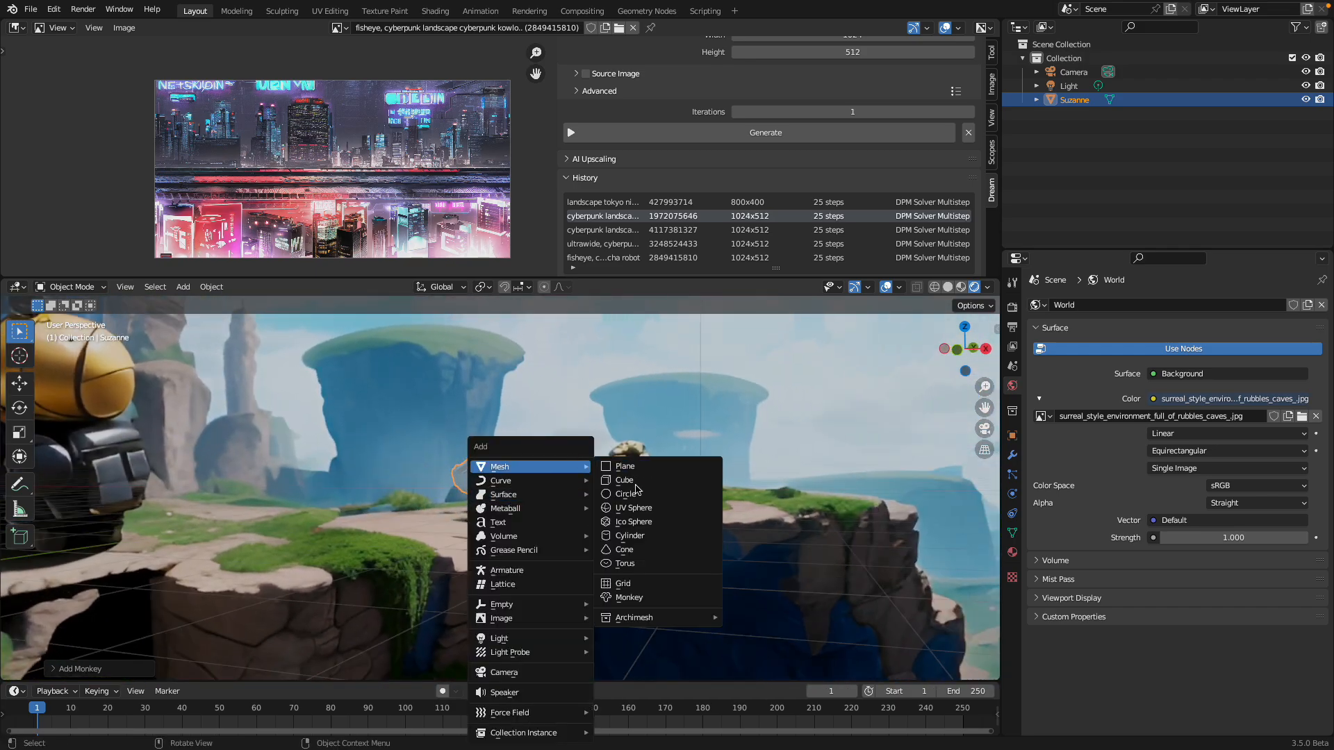
left_click(629, 535)
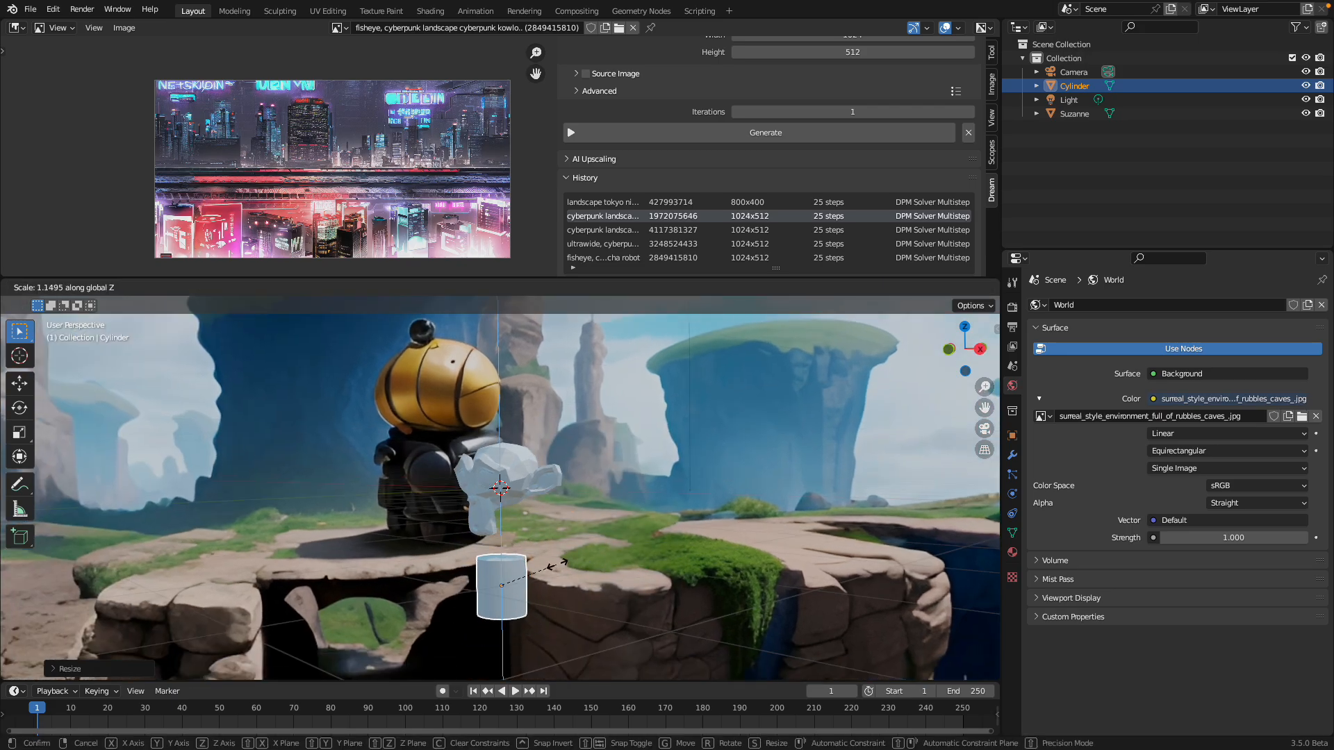
left_click(621, 564)
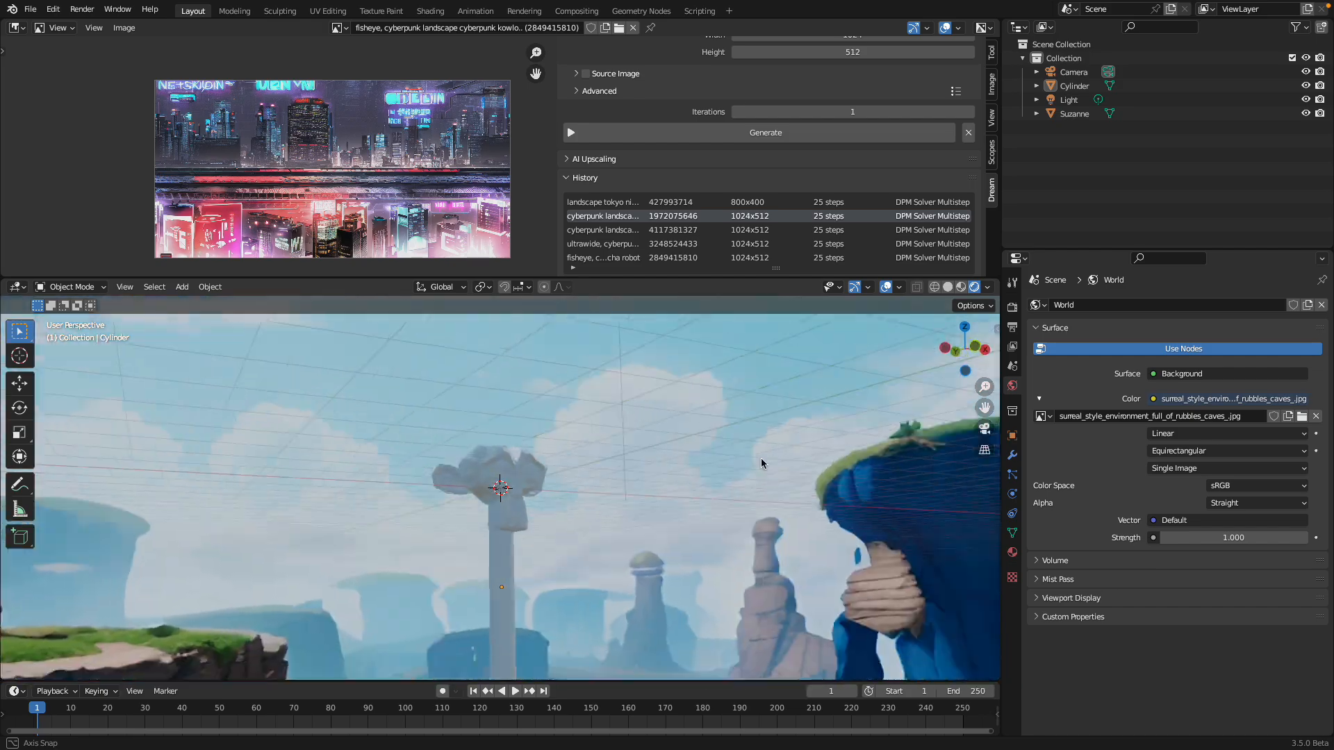
left_click_drag(761, 462, 691, 295)
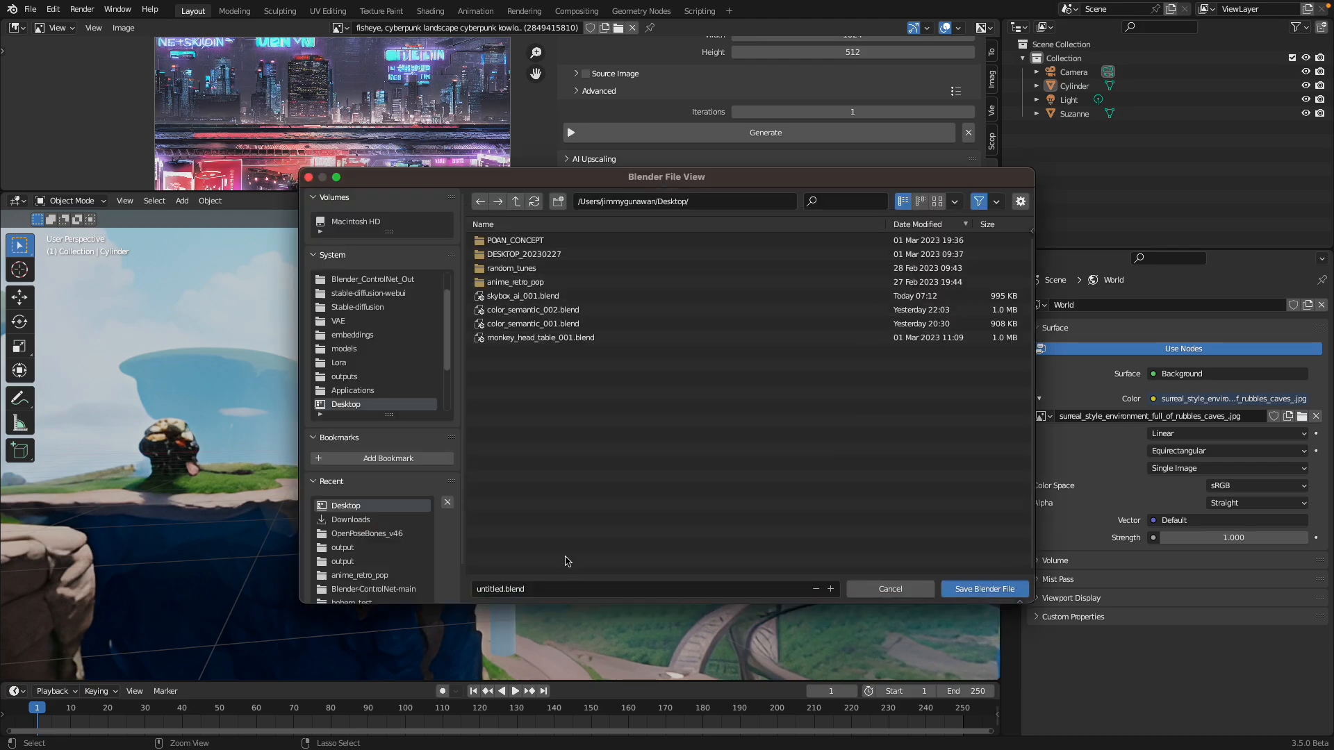
Save the scene as untitled.blend and pick the background-removed Deliberate_11 PNG for Images as Planes
left_click(984, 588)
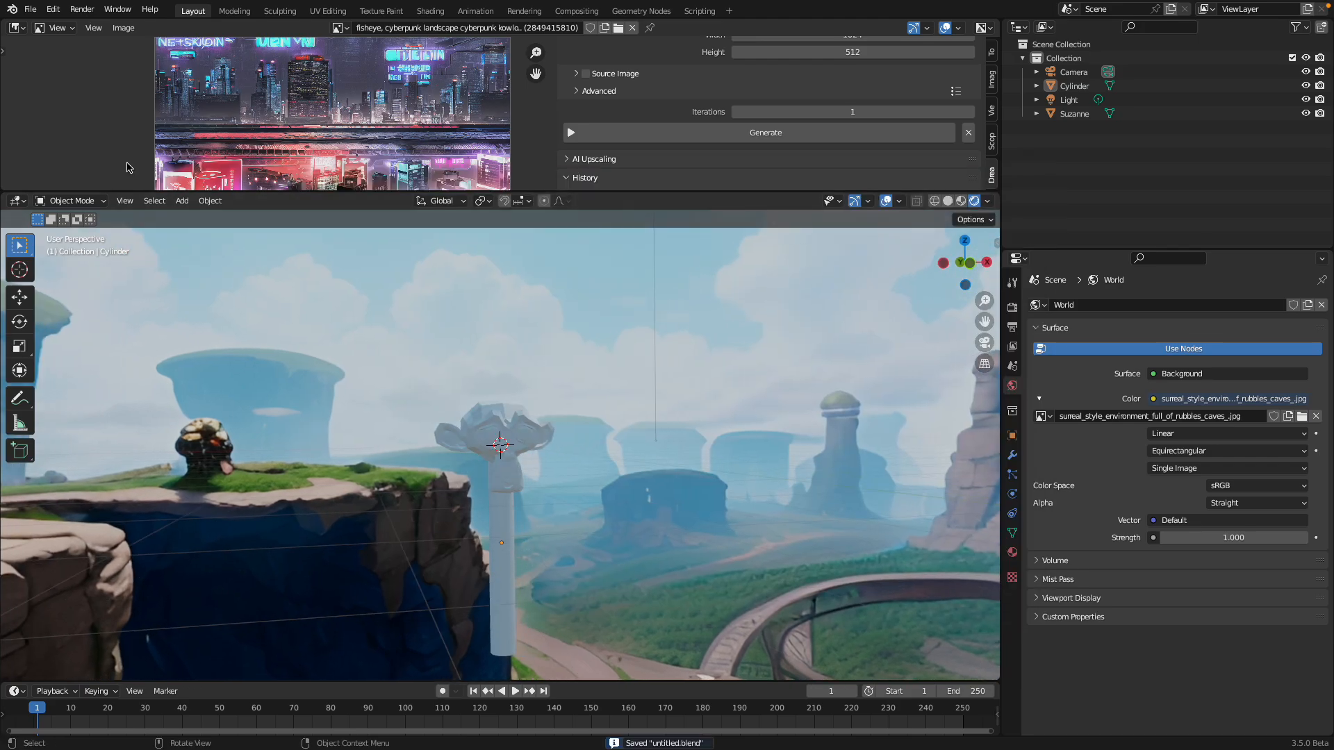
mouse_move(429, 348)
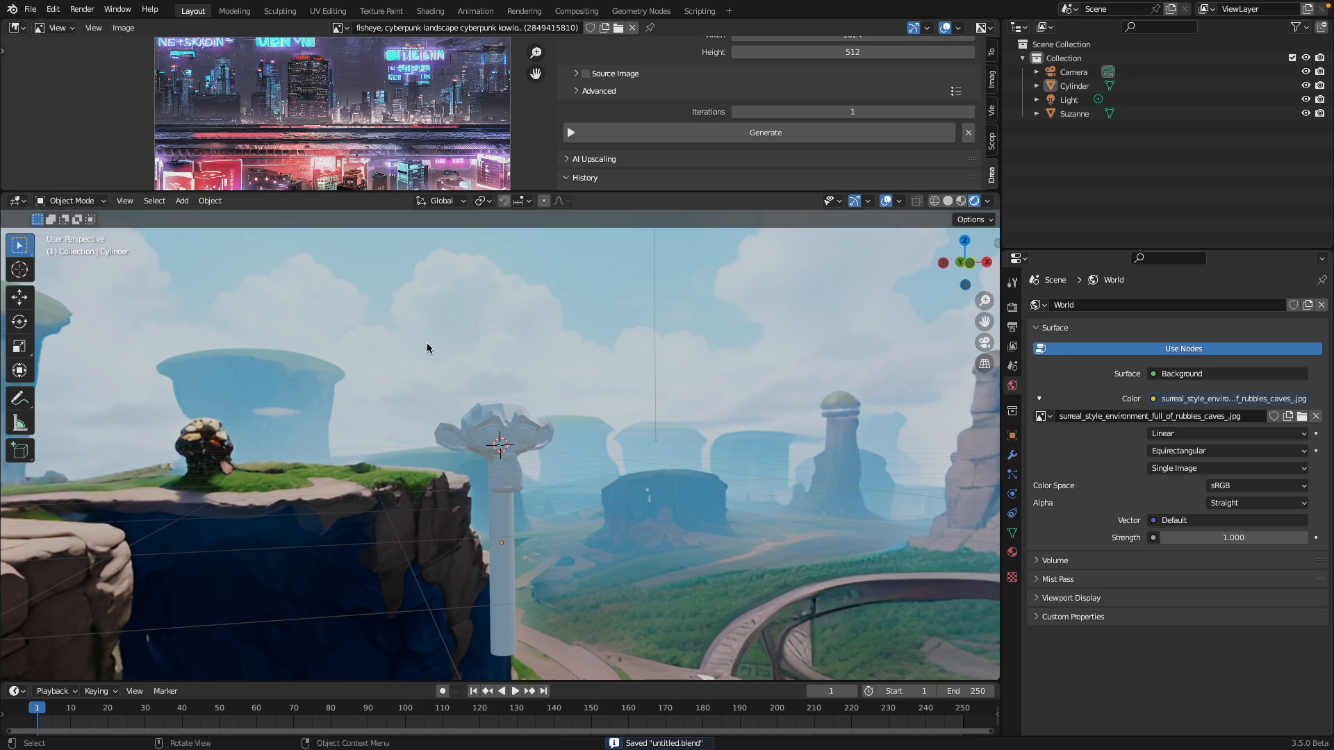
left_click(30, 10)
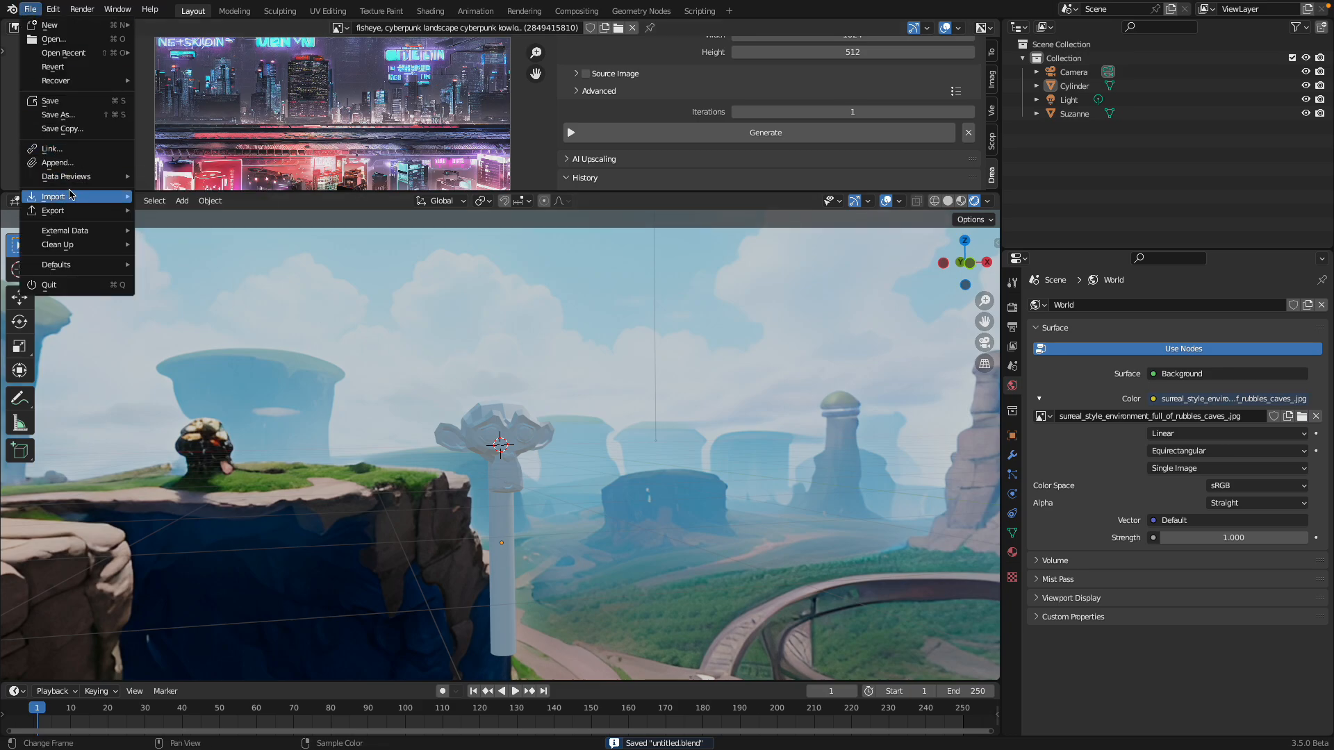
left_click(53, 196)
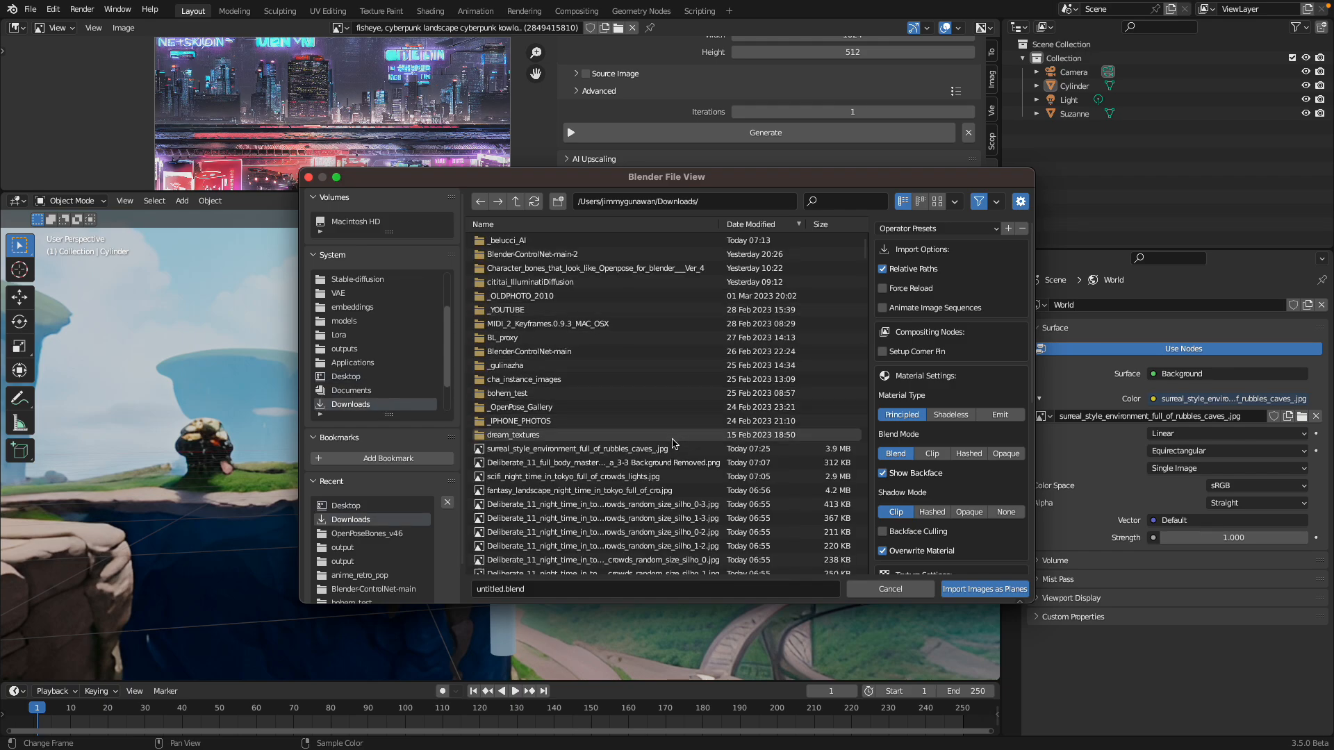
scroll("down", 3)
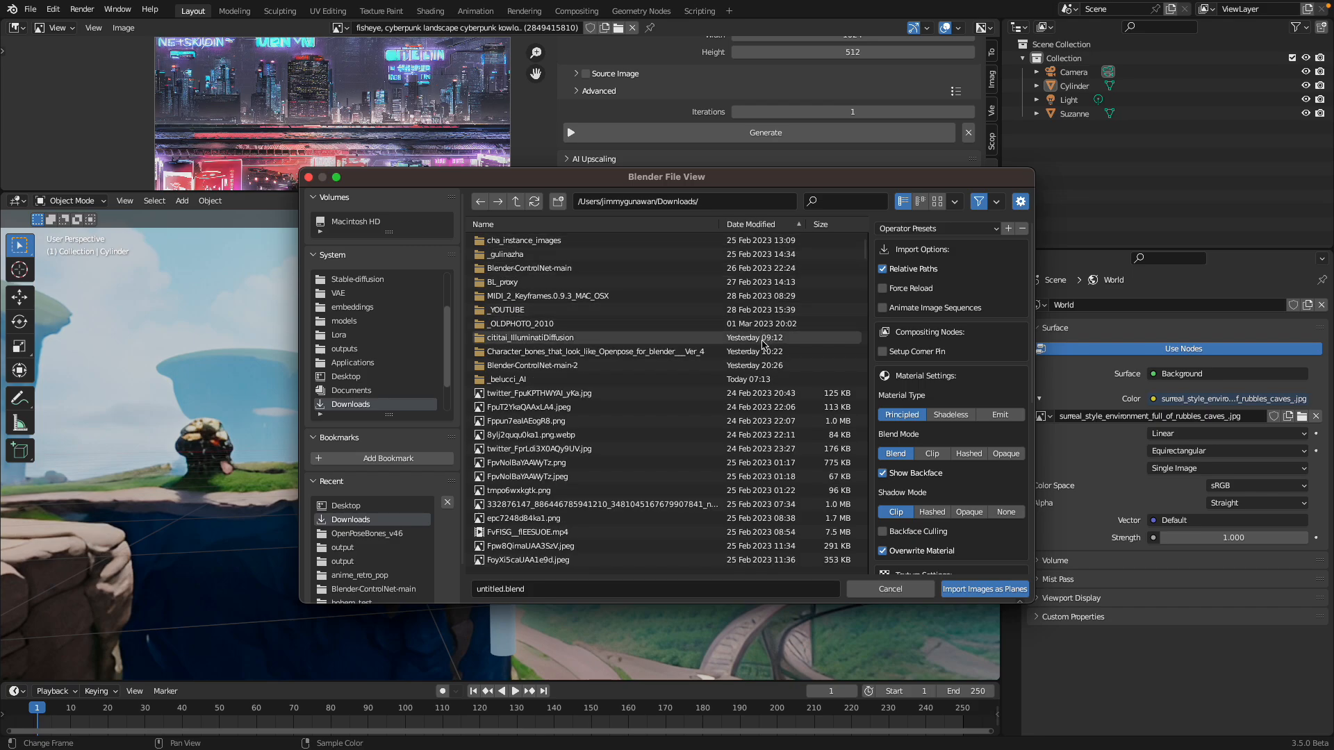
scroll("down", 3)
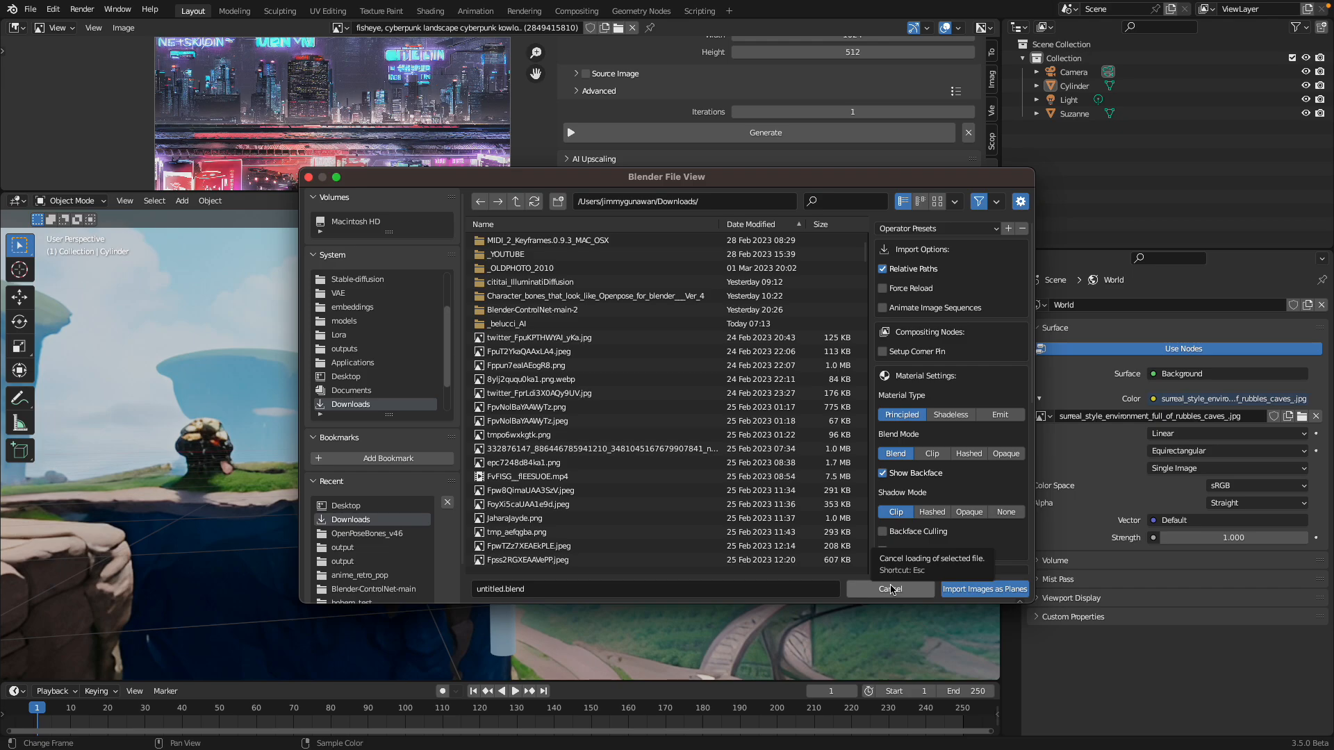
left_click(752, 224)
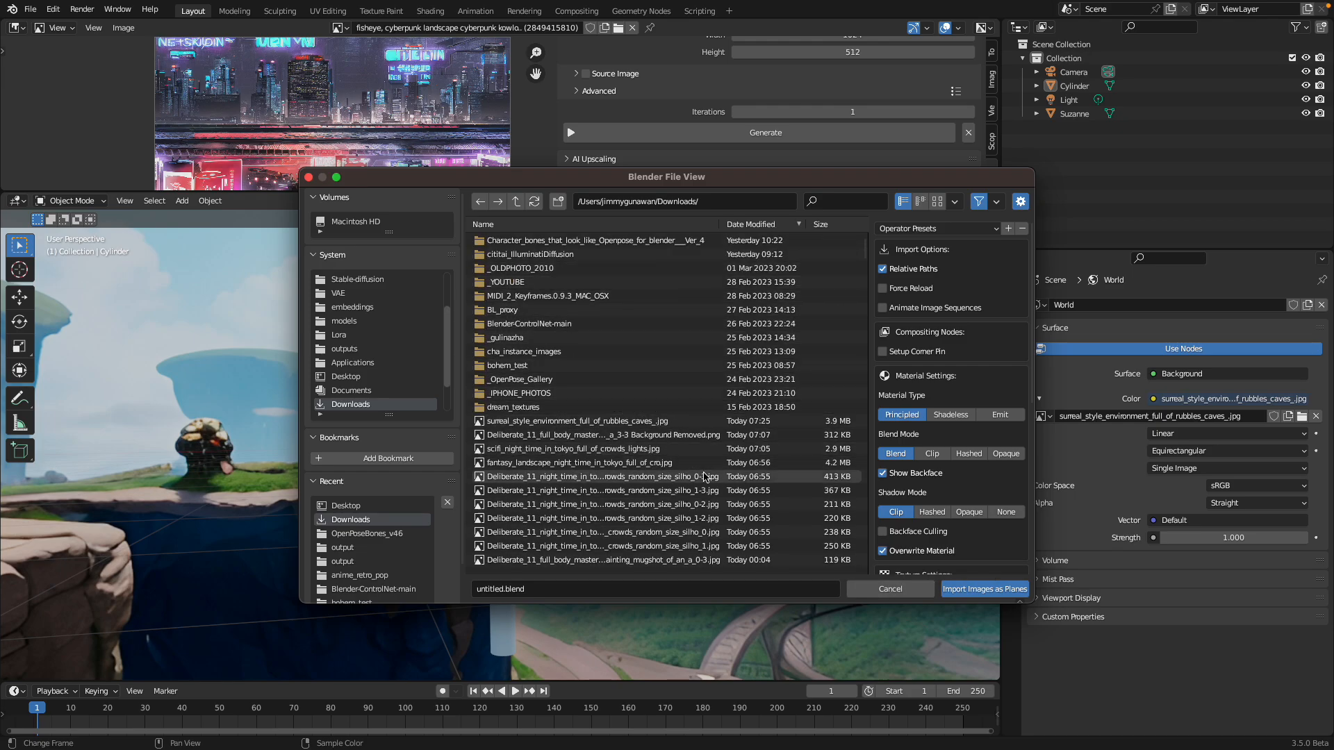
left_click(601, 435)
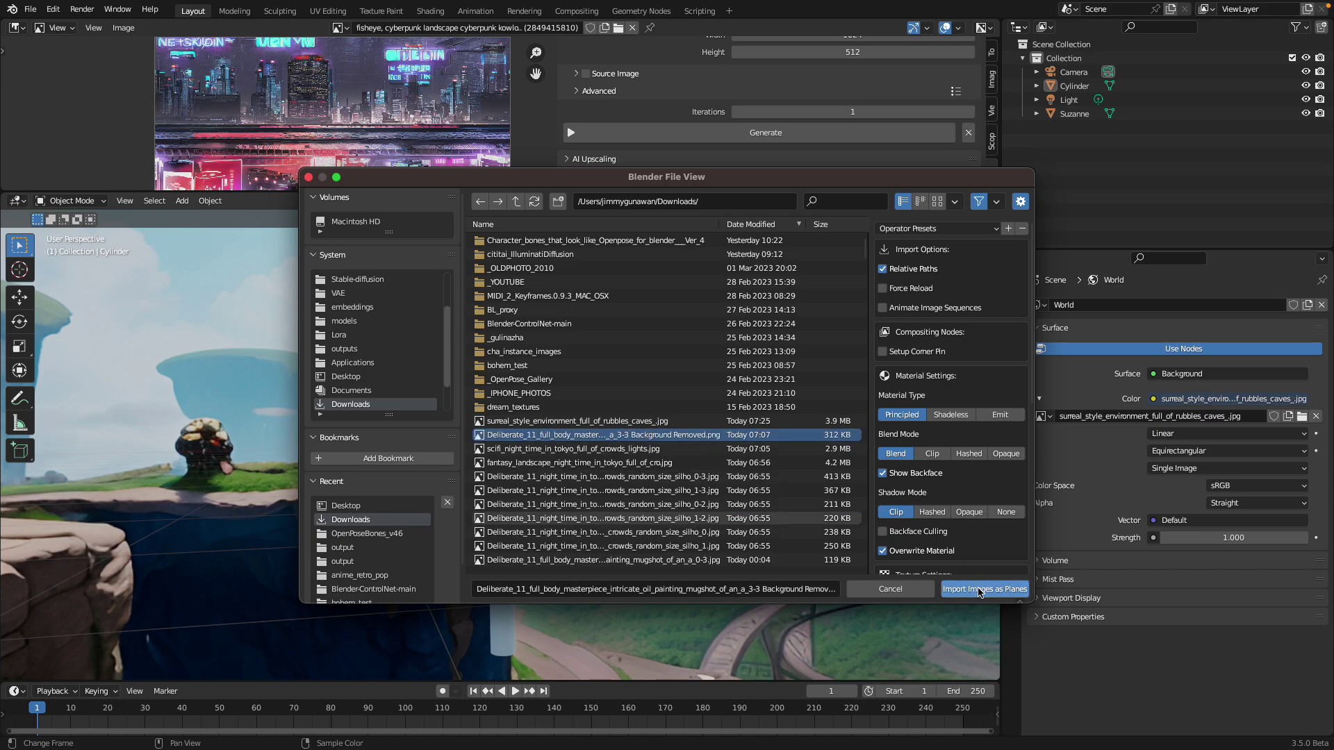
Import the portrait as an image plane and rotate it to face the view among the cliffs
left_click(984, 589)
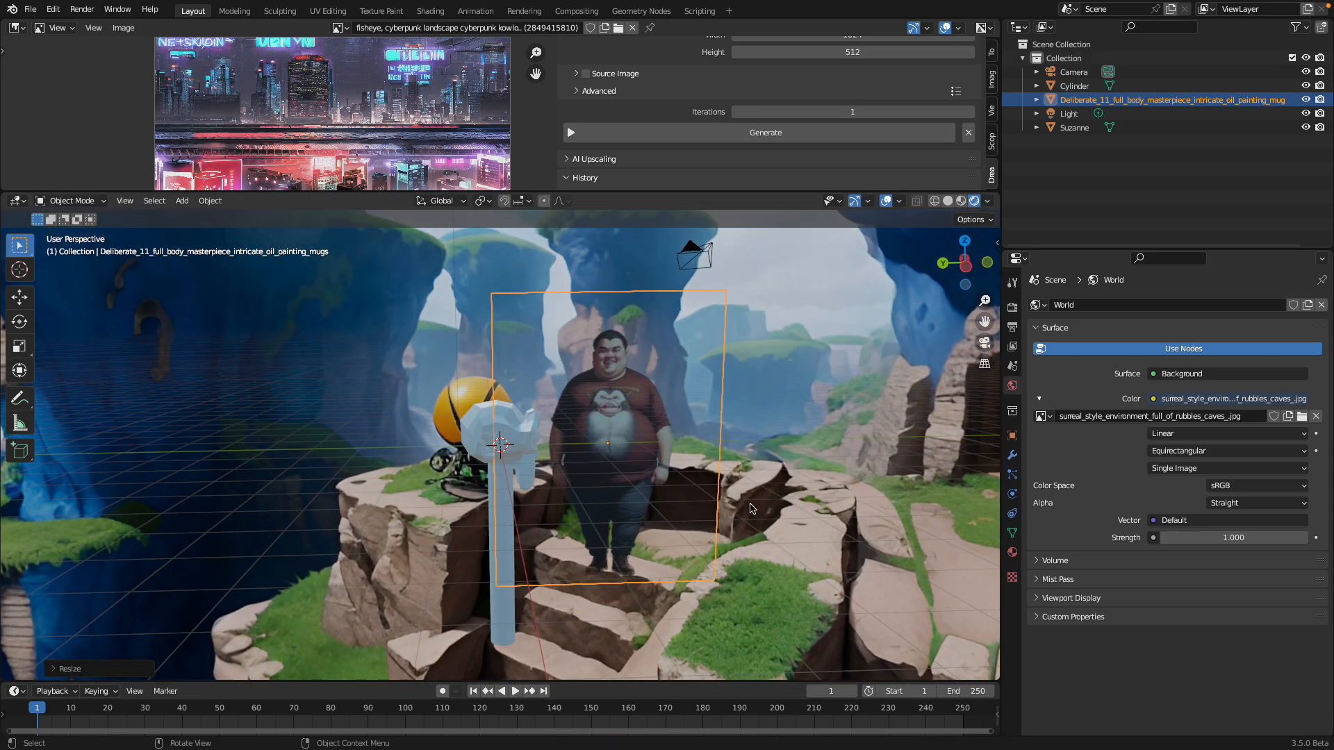
left_click_drag(748, 509, 602, 392)
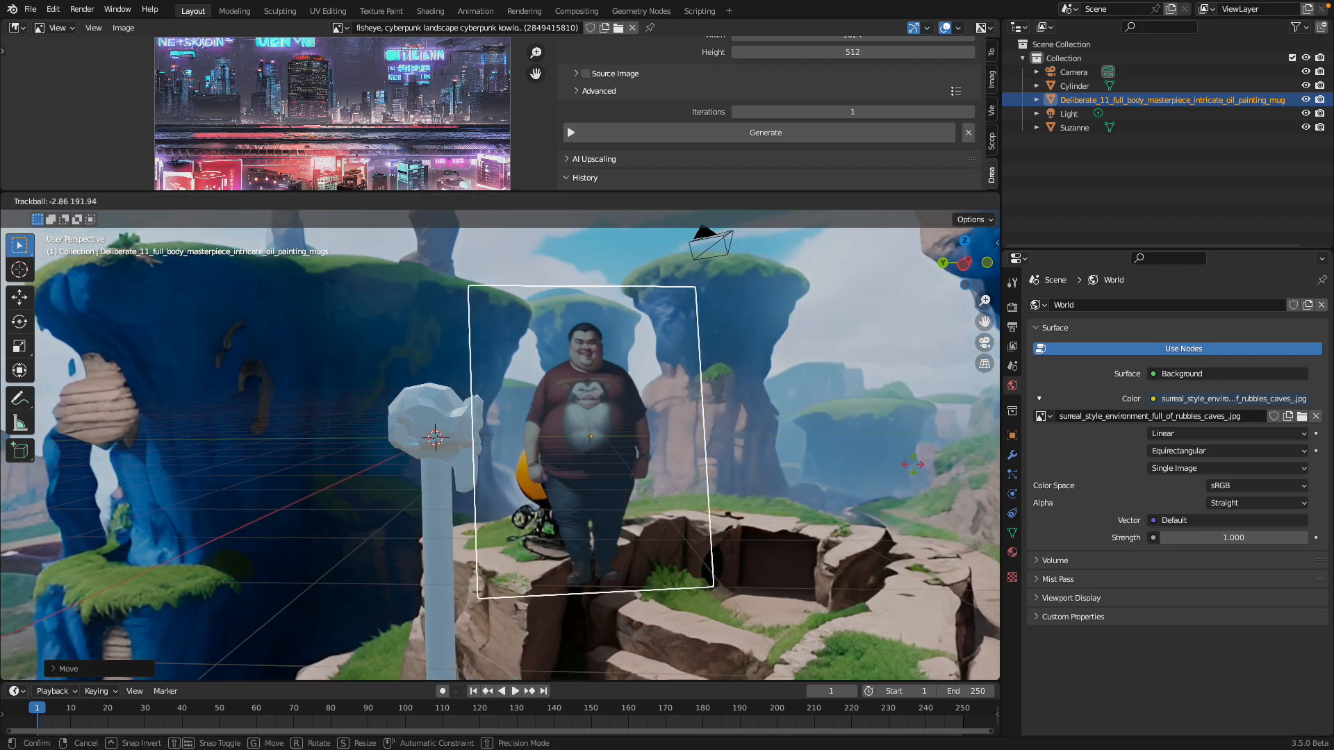
key("s")
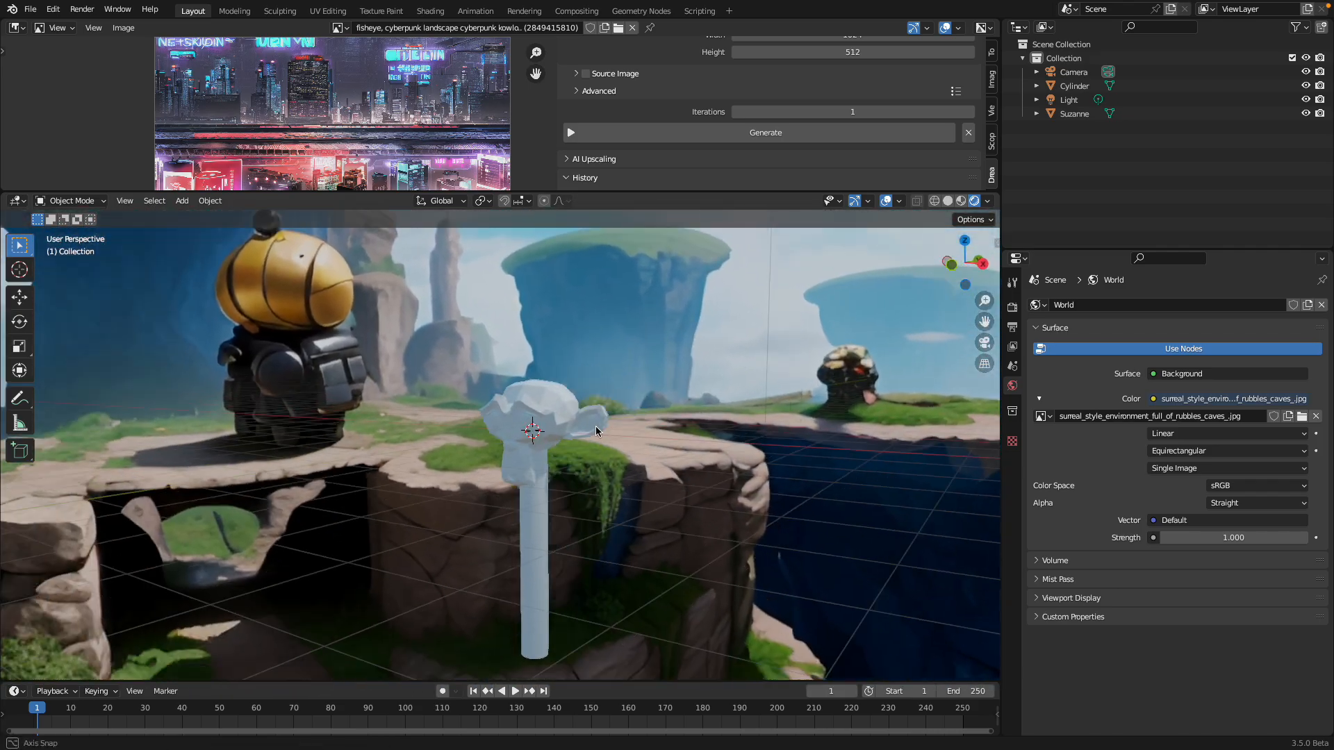
left_click_drag(596, 430, 473, 438)
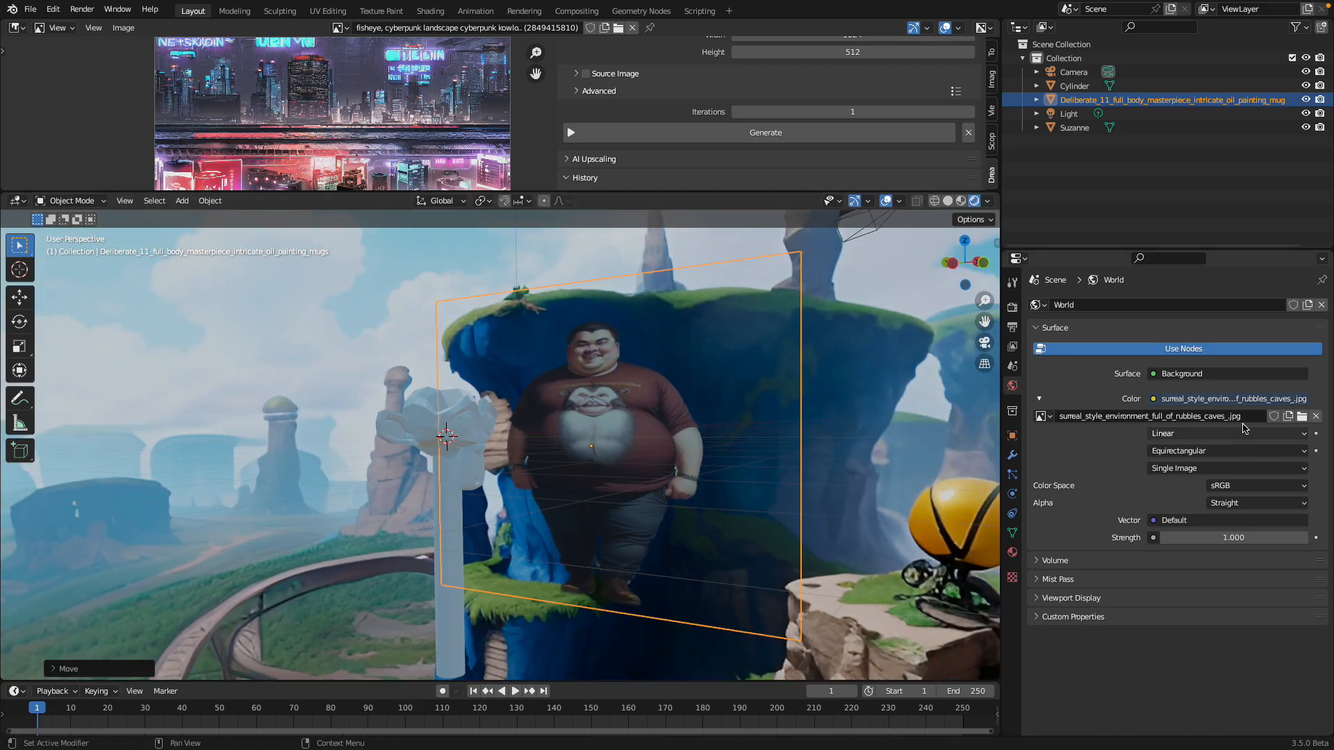
Browse for scifi_night_time_in_tokyo_full_of_crowds_lights.jpg as the environment image, sorted by date
left_click(1301, 416)
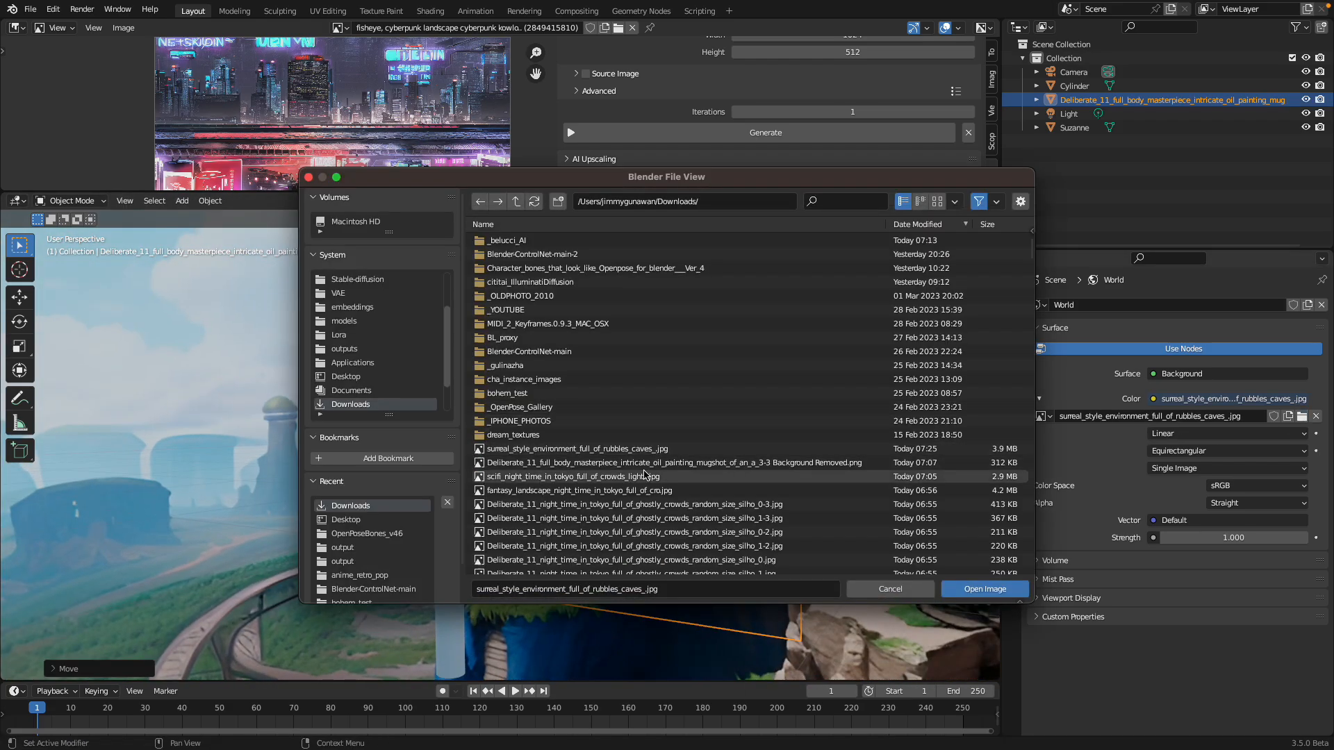
left_click(917, 224)
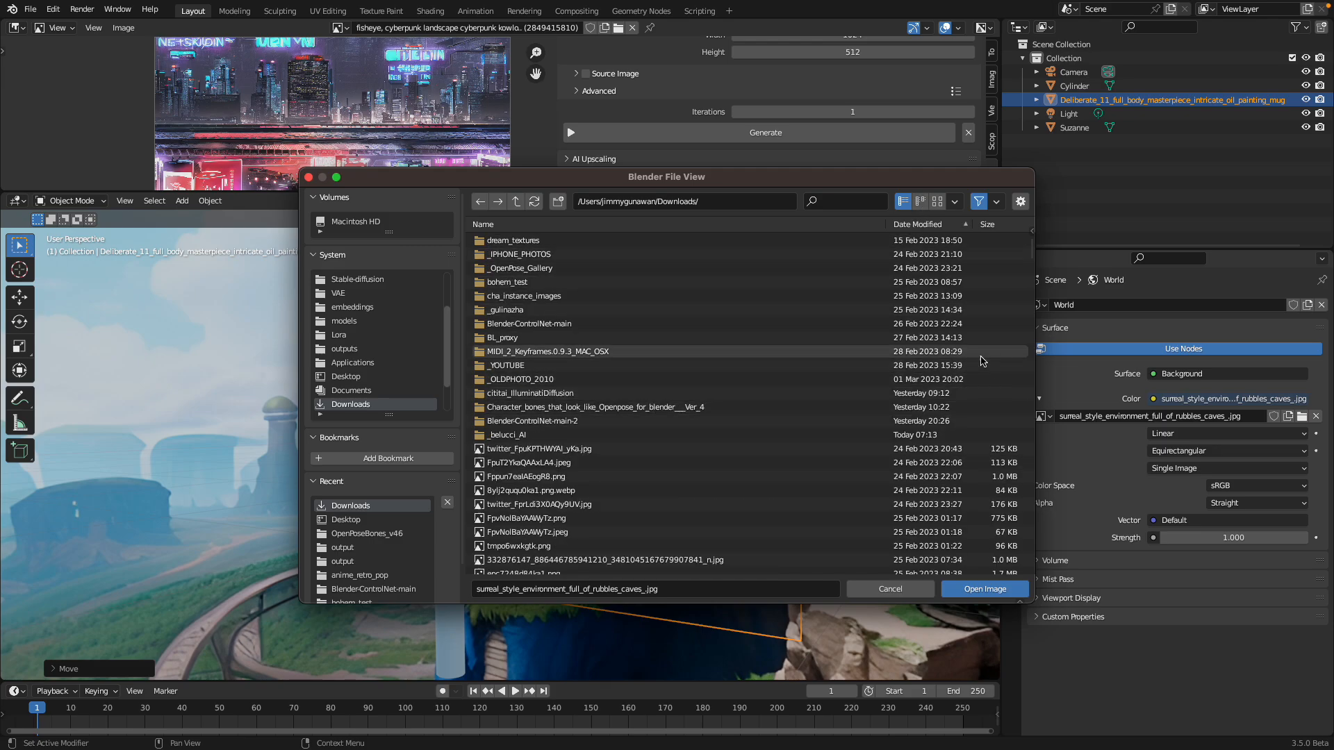
scroll("down", 3)
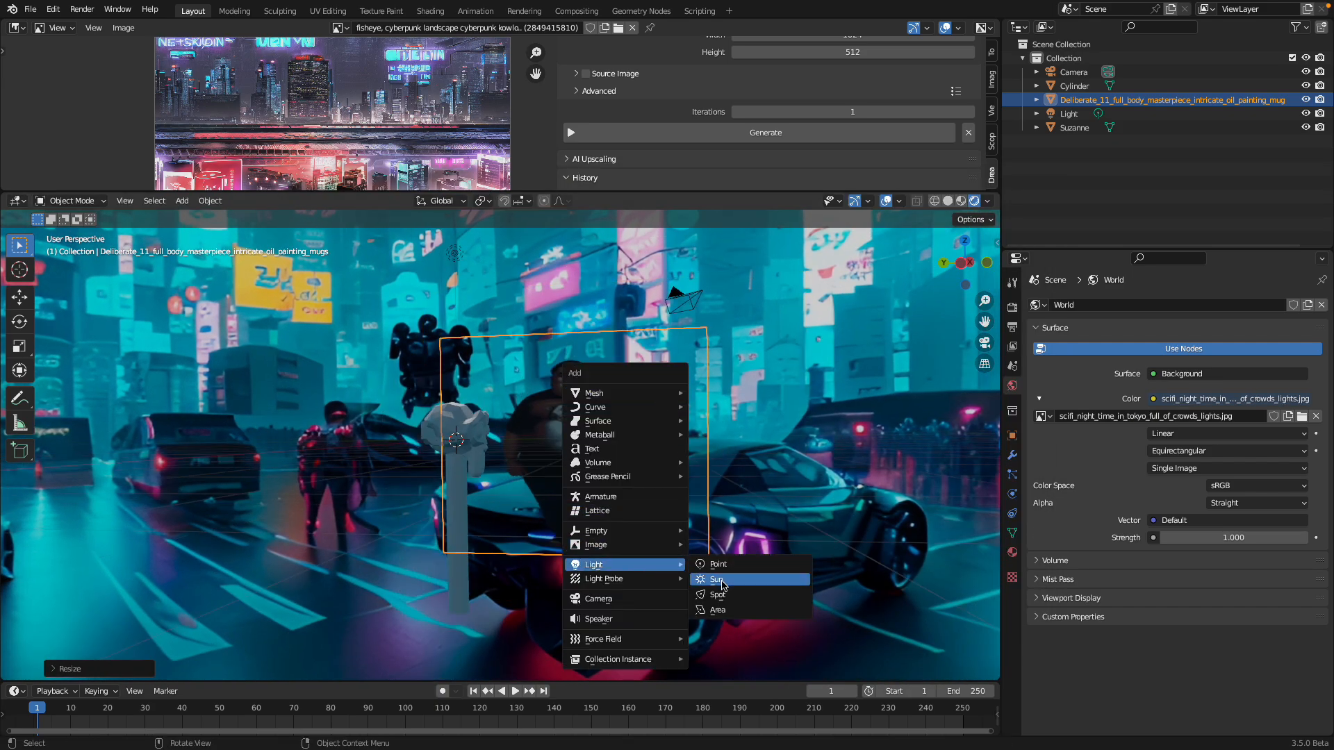
Add a Sun light and duplicate it into a second placed sun light
left_click(716, 580)
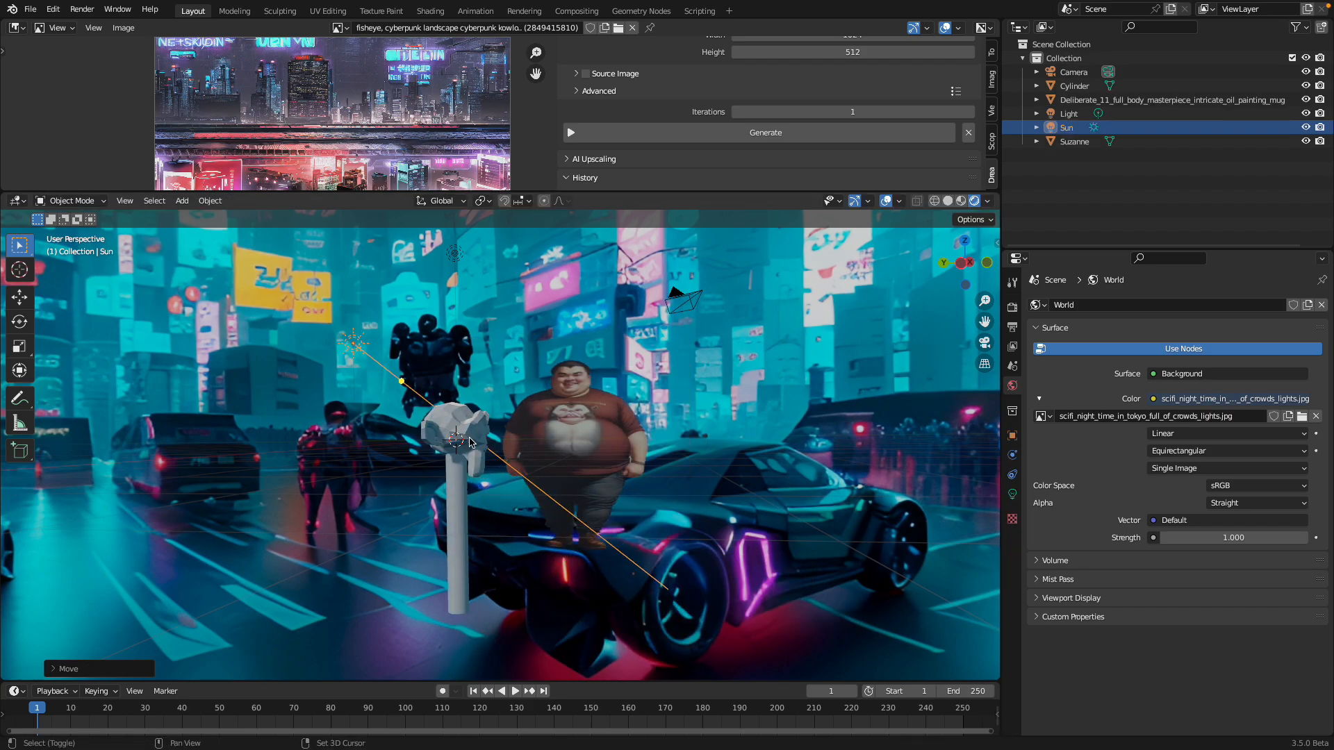
key("shift+d")
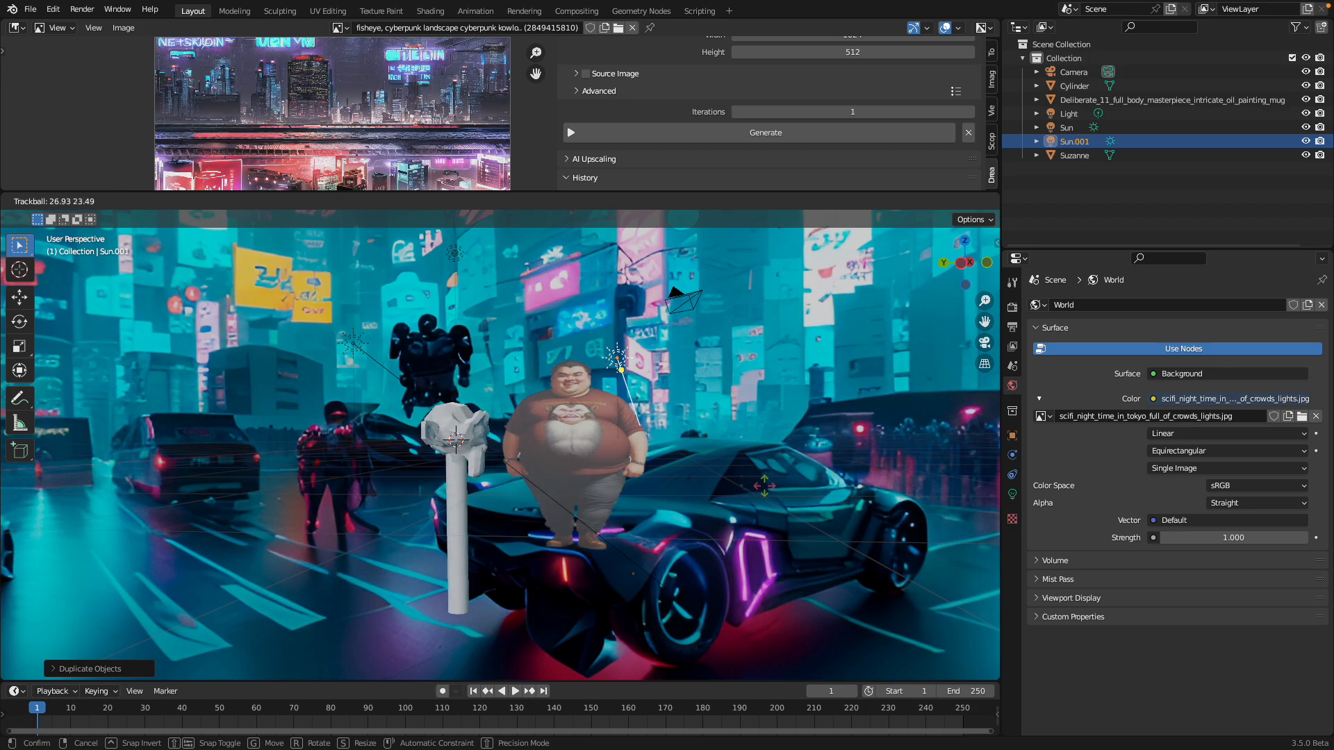
left_click(1066, 127)
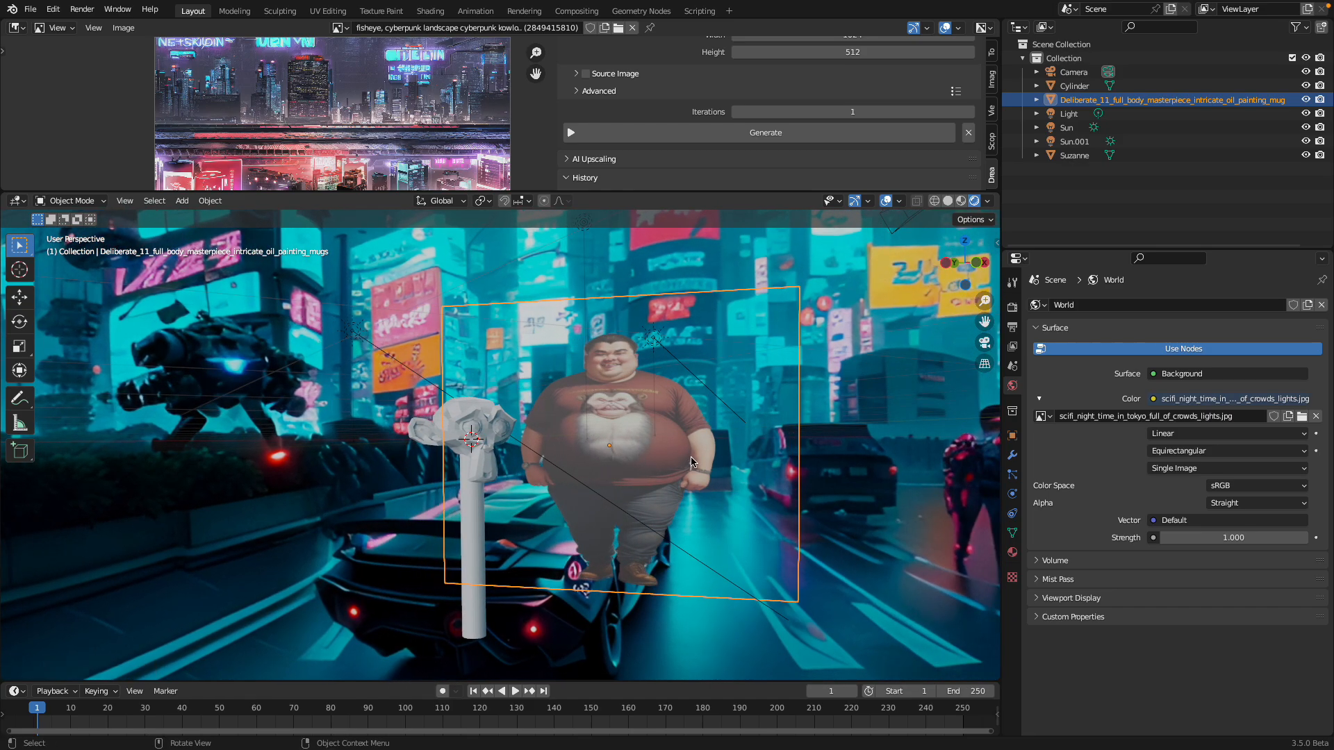
Rotate the character plane toward the view against the Tokyo street background
left_click_drag(689, 462, 709, 459)
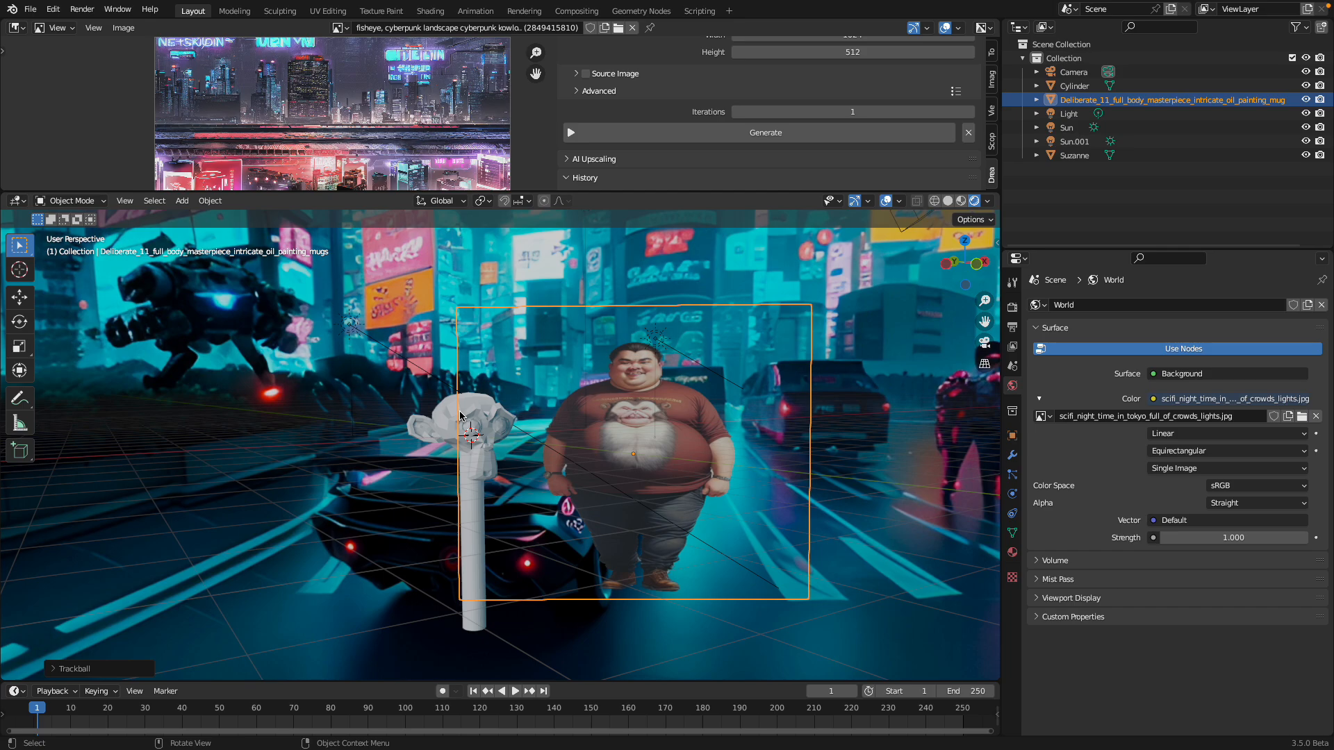
mouse_move(490, 425)
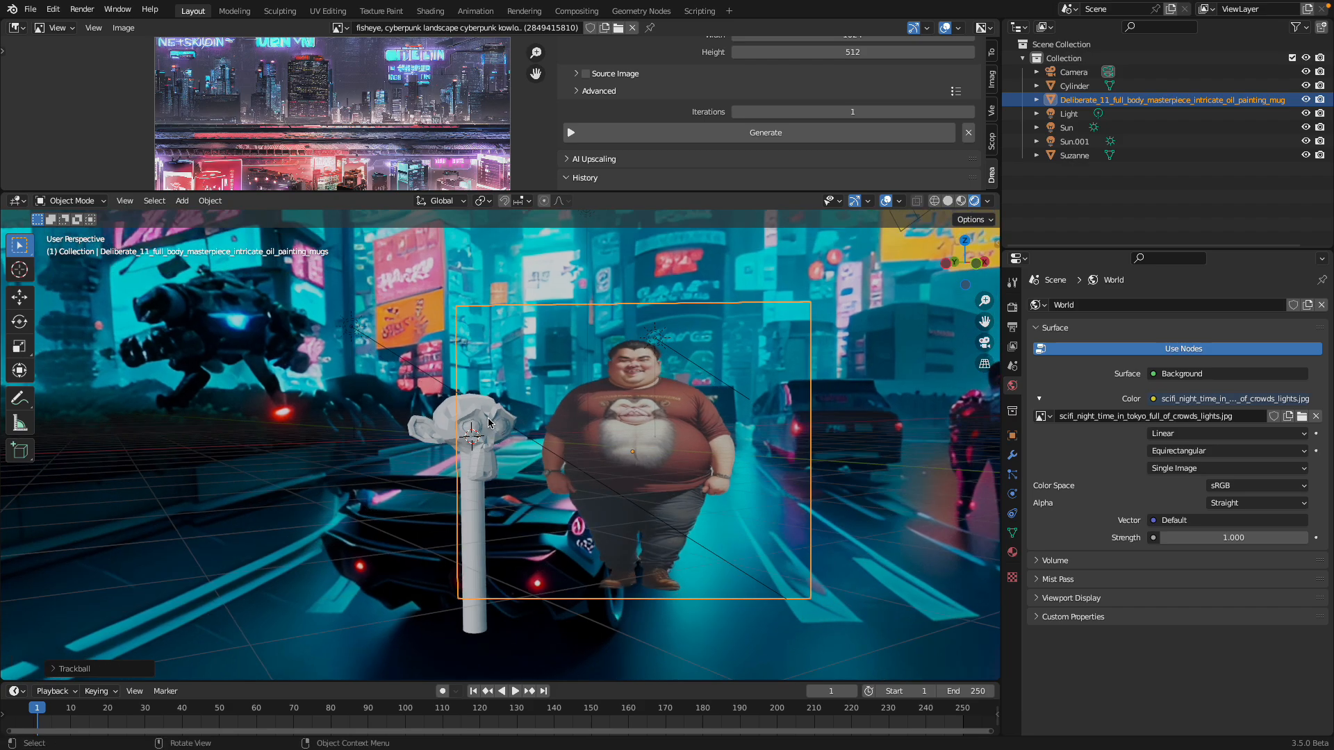
key("s")
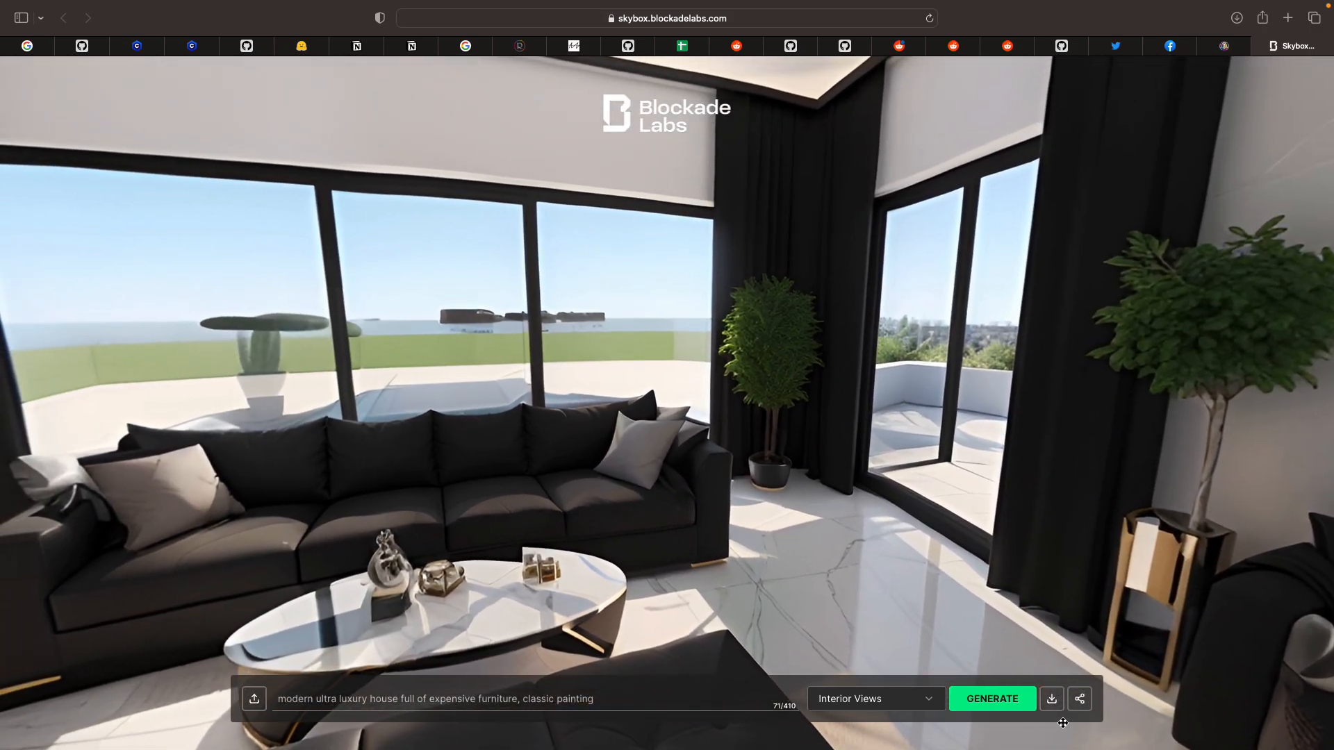
left_click_drag(1062, 724, 341, 293)
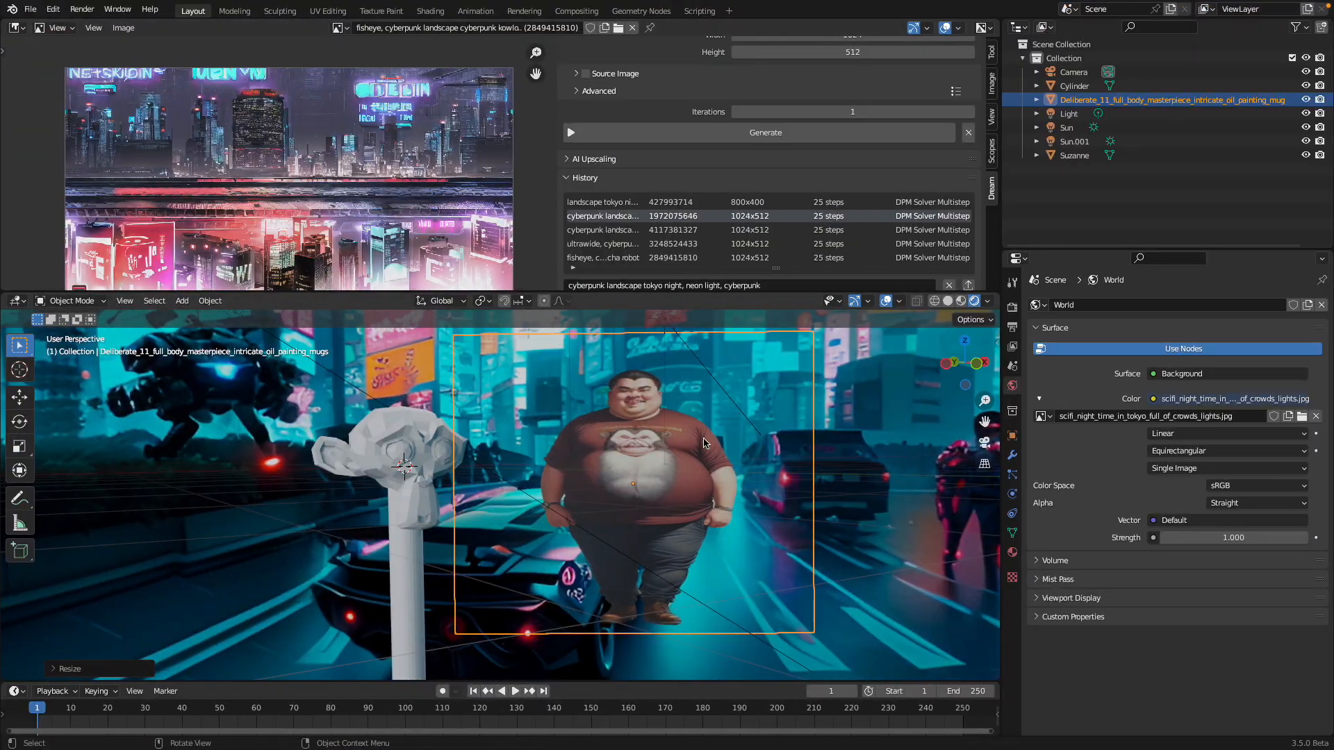
Load interior_views_modern_ultra_luxury_house_full_of_e.jpg as the world background and orbit around the room
left_click(1301, 416)
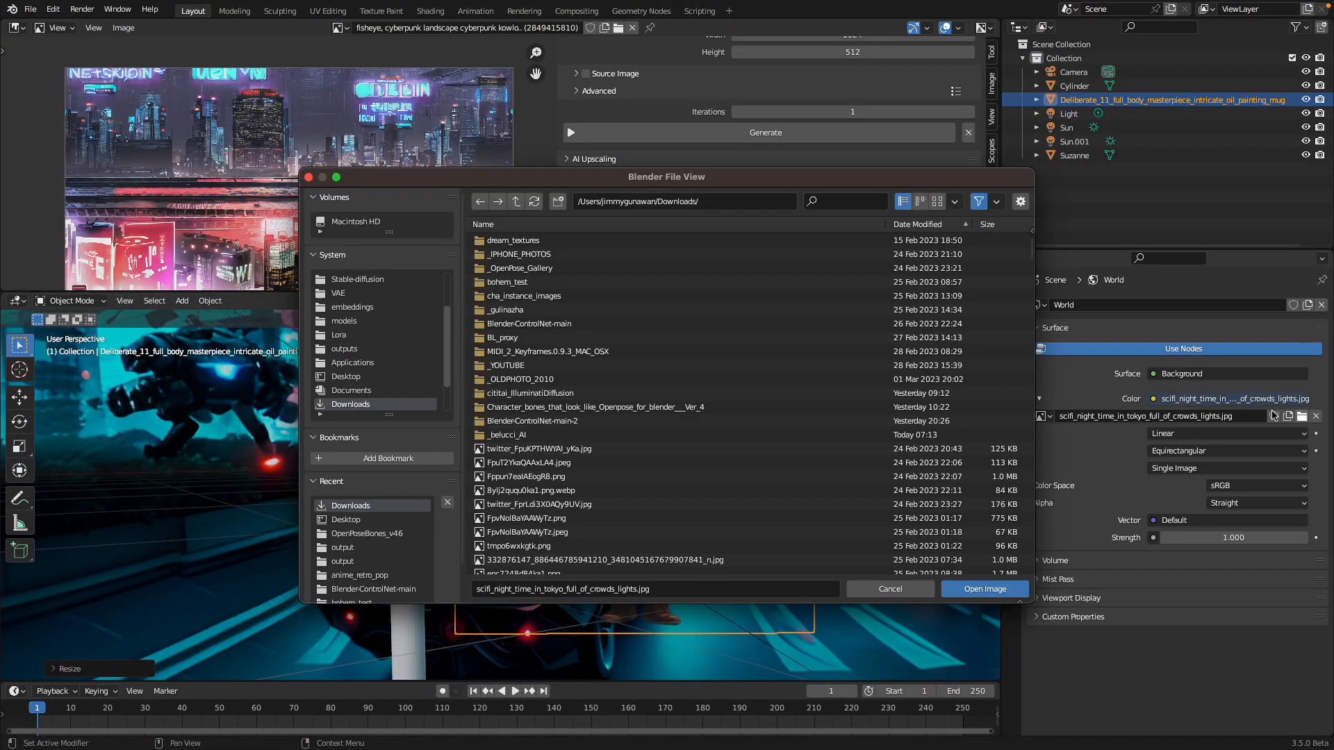
left_click(916, 224)
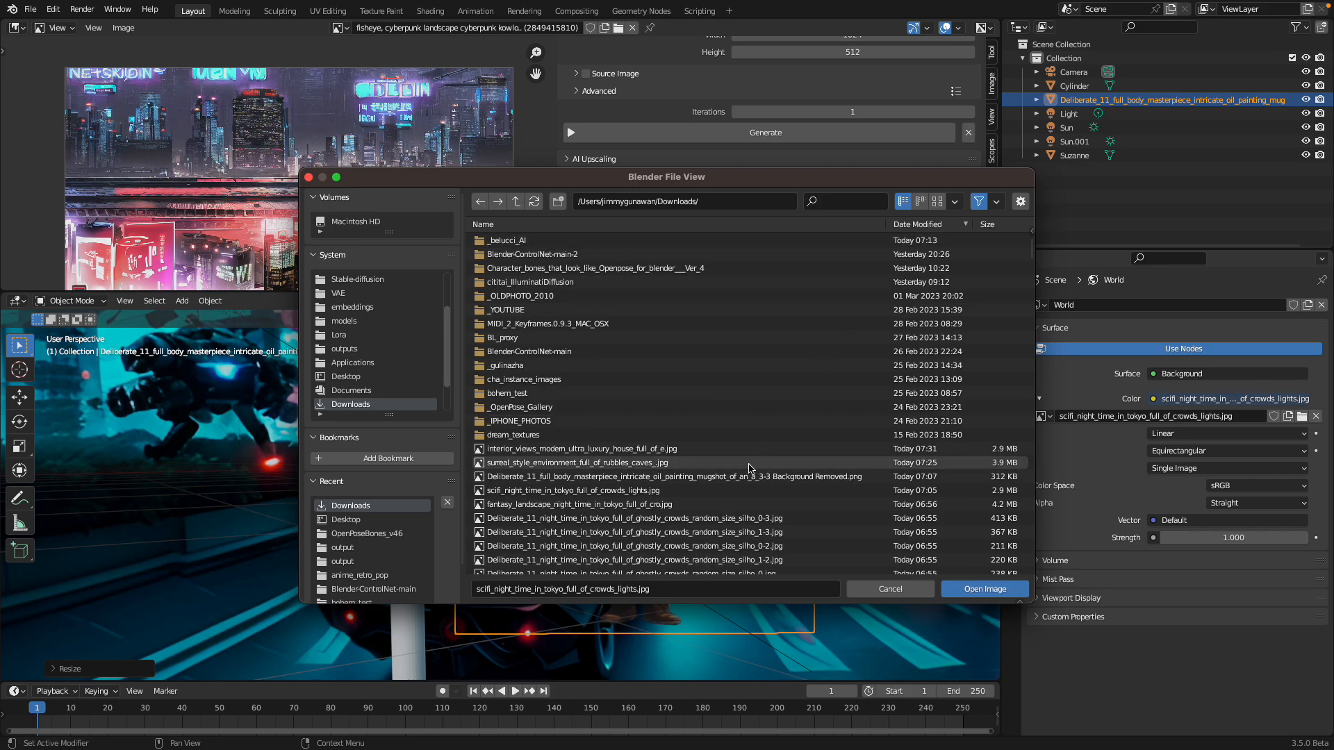
left_click(580, 448)
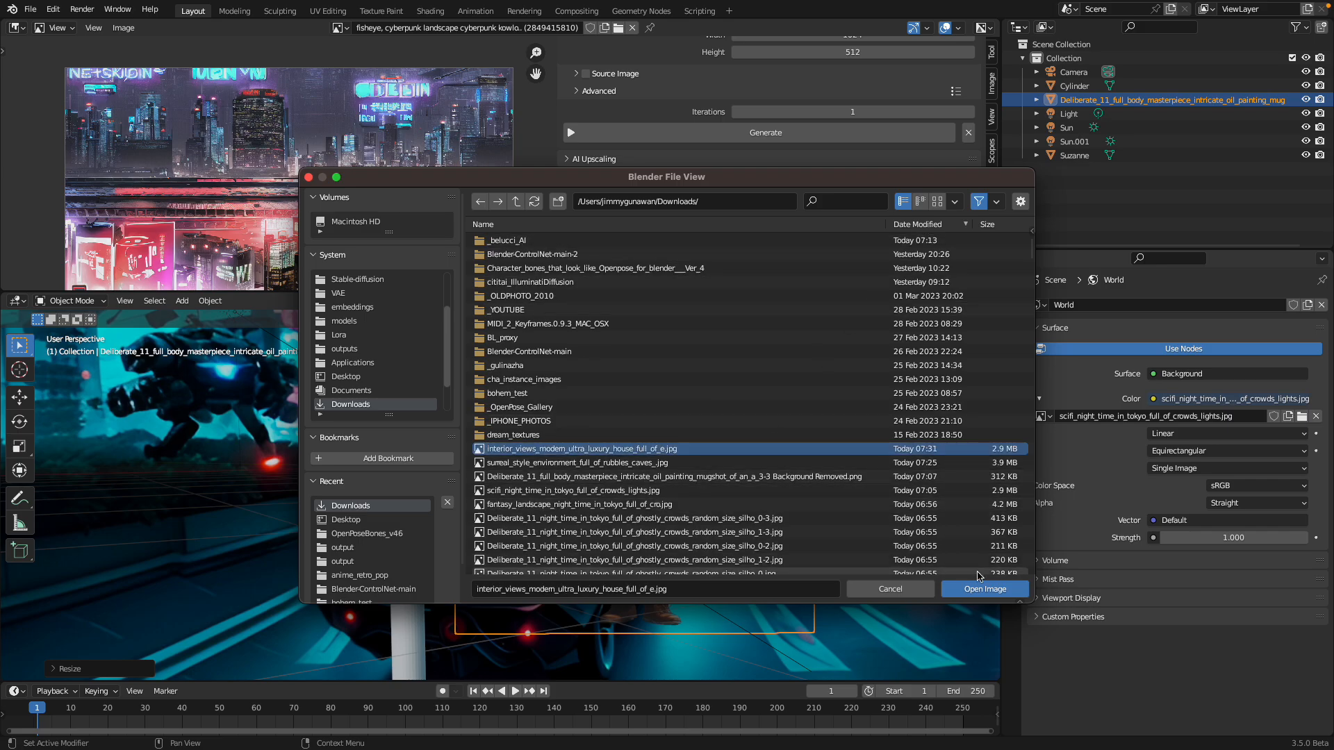
left_click(984, 588)
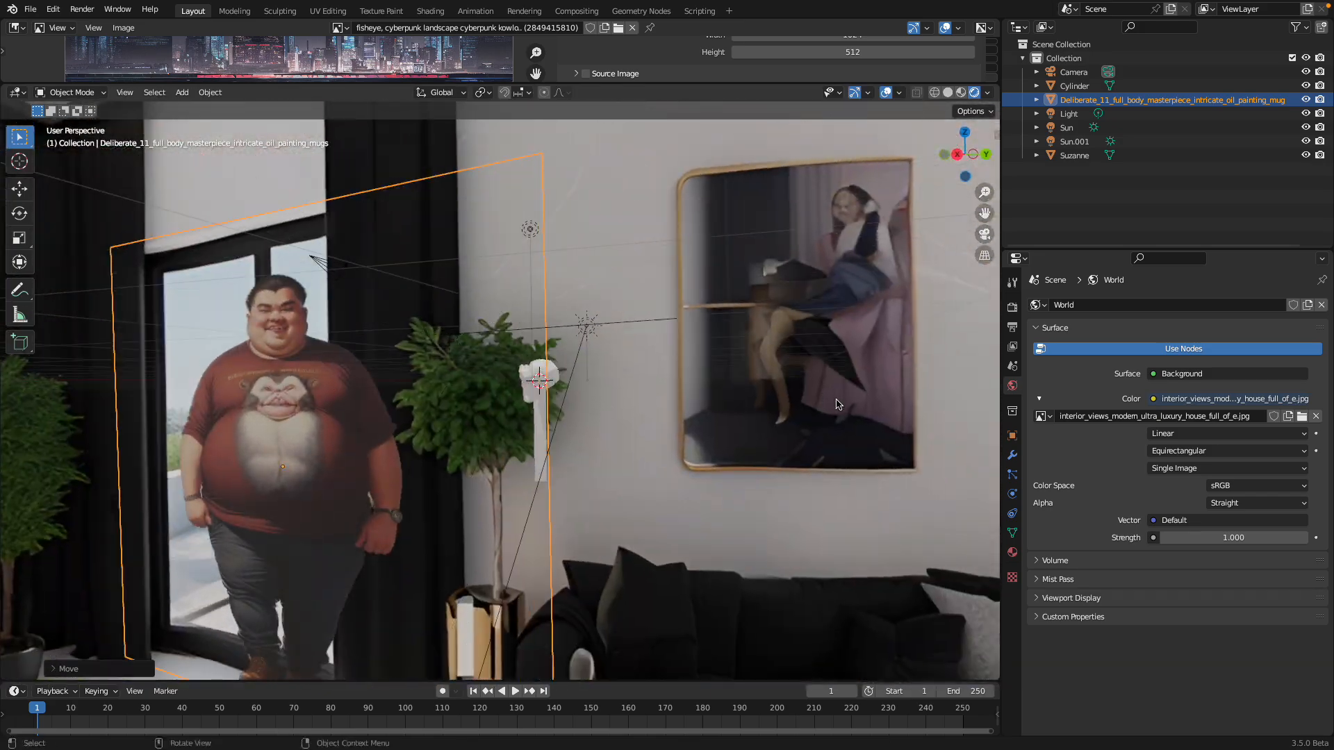
left_click_drag(838, 404, 493, 439)
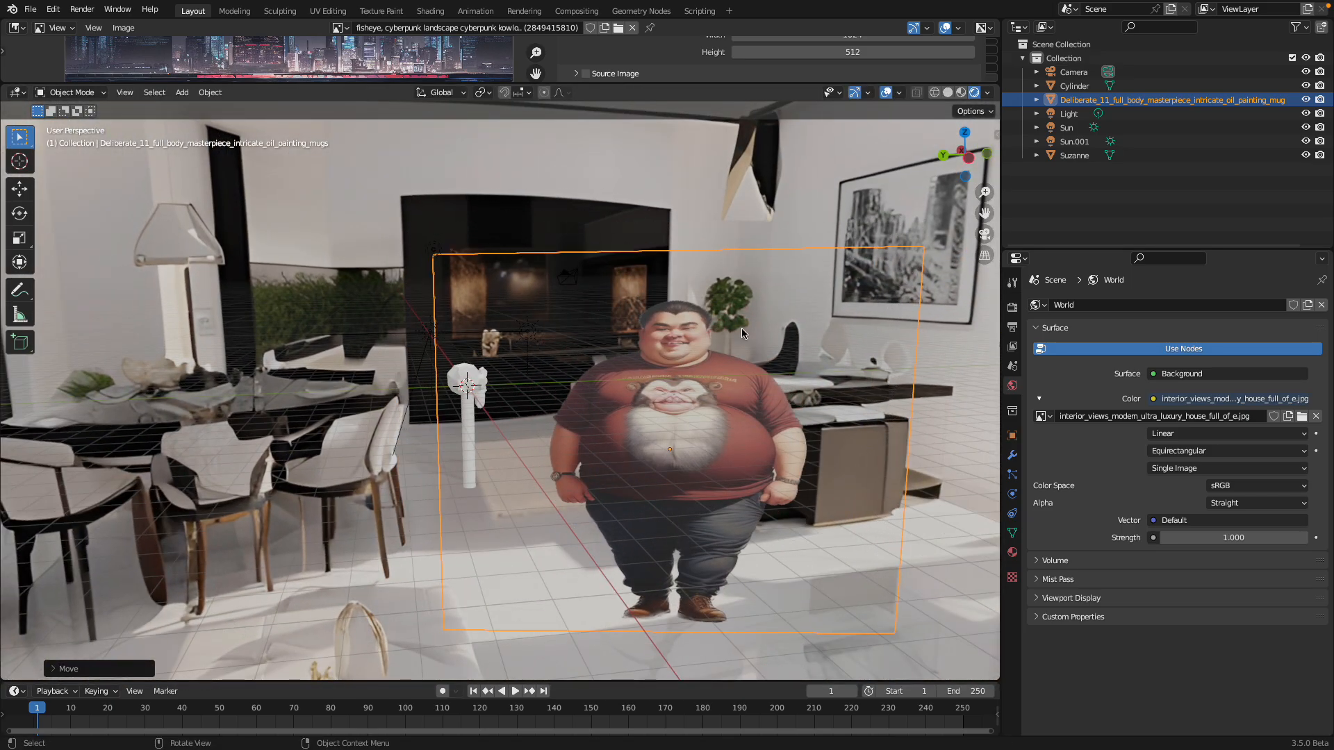
left_click_drag(740, 332, 442, 438)
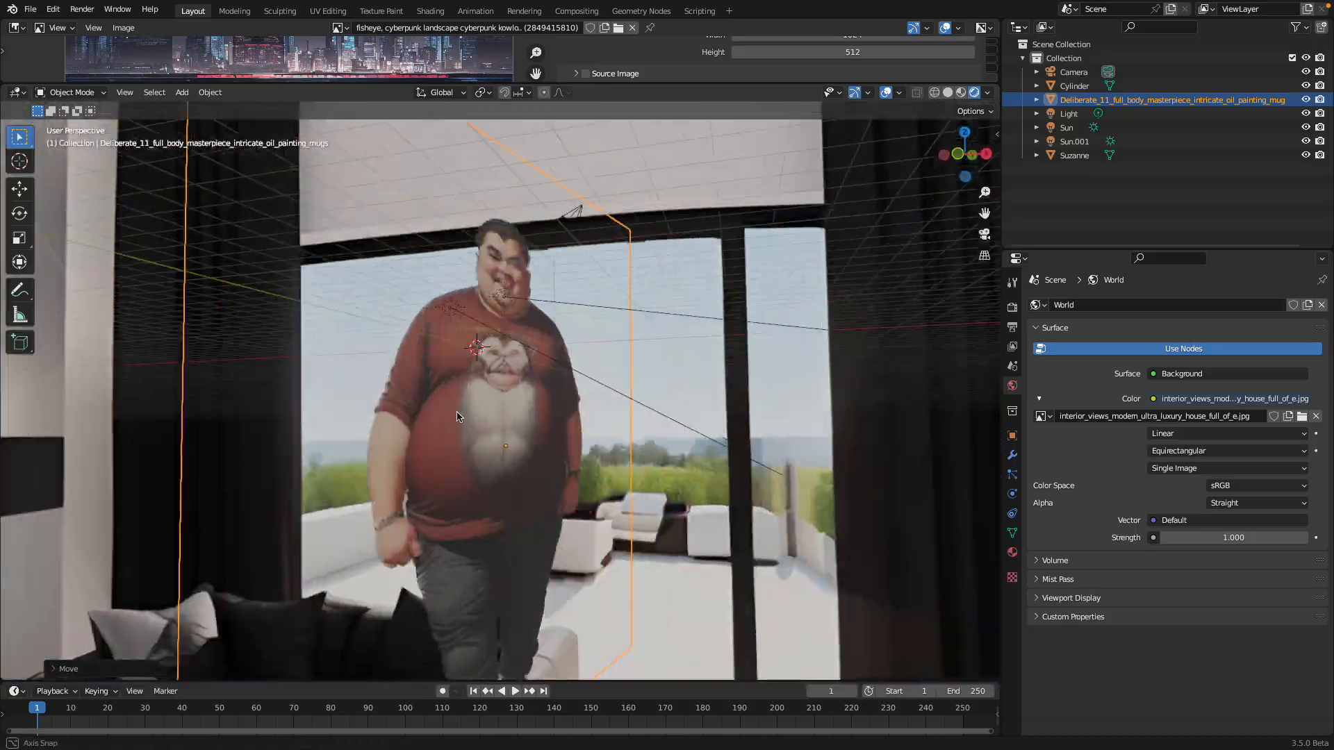
left_click_drag(477, 416, 698, 454)
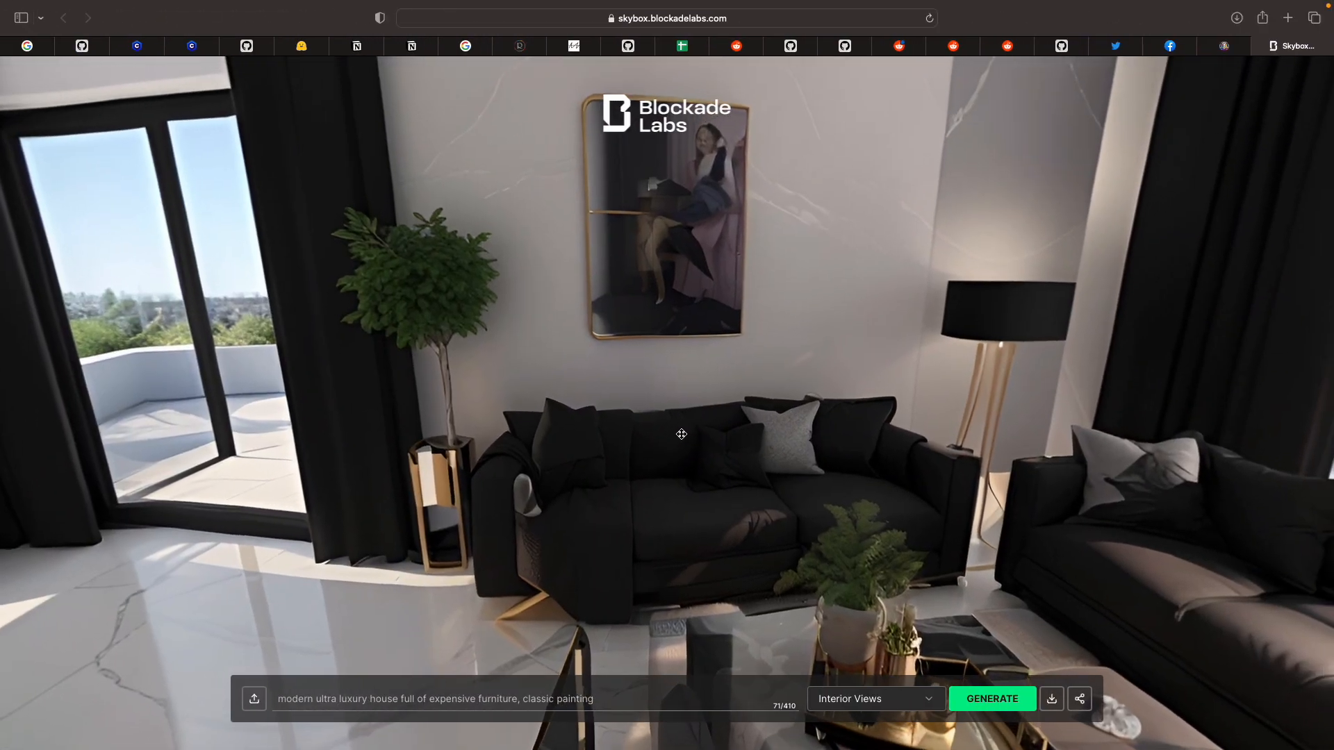
left_click_drag(681, 433, 755, 344)
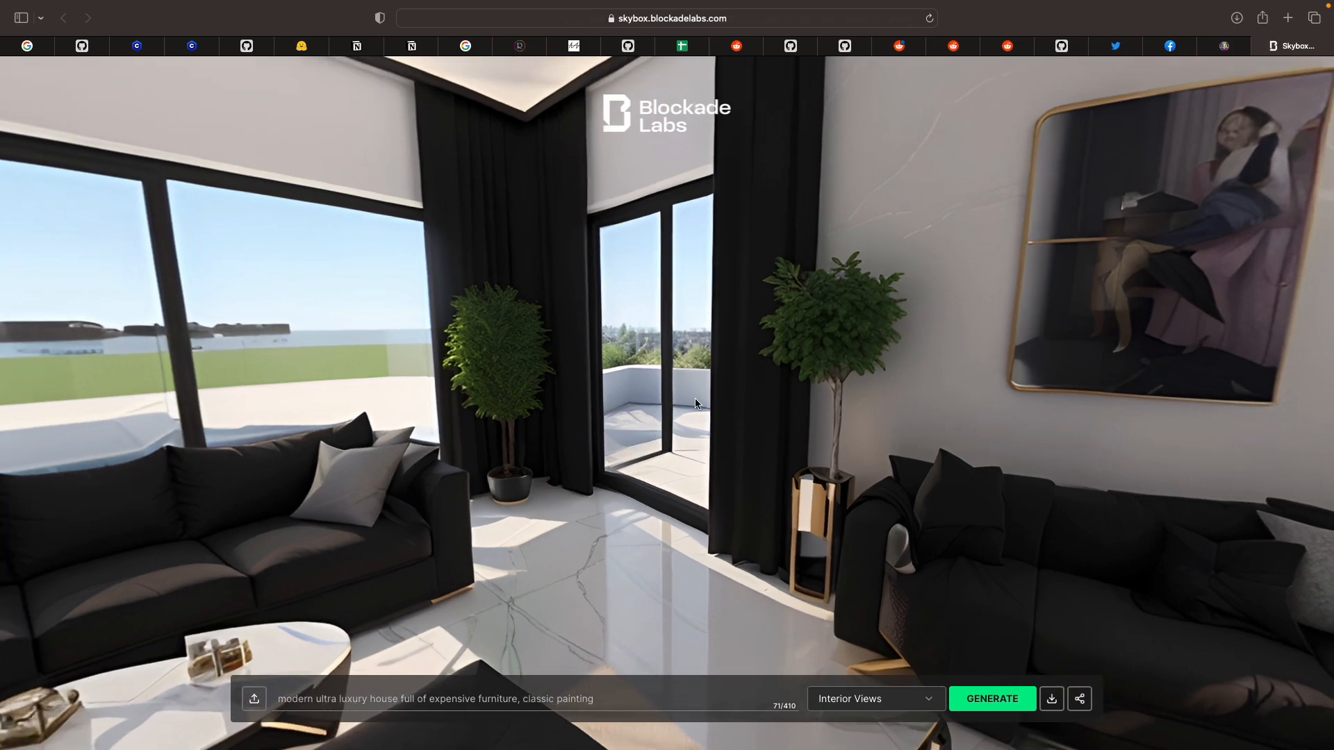
left_click_drag(696, 403, 1246, 134)
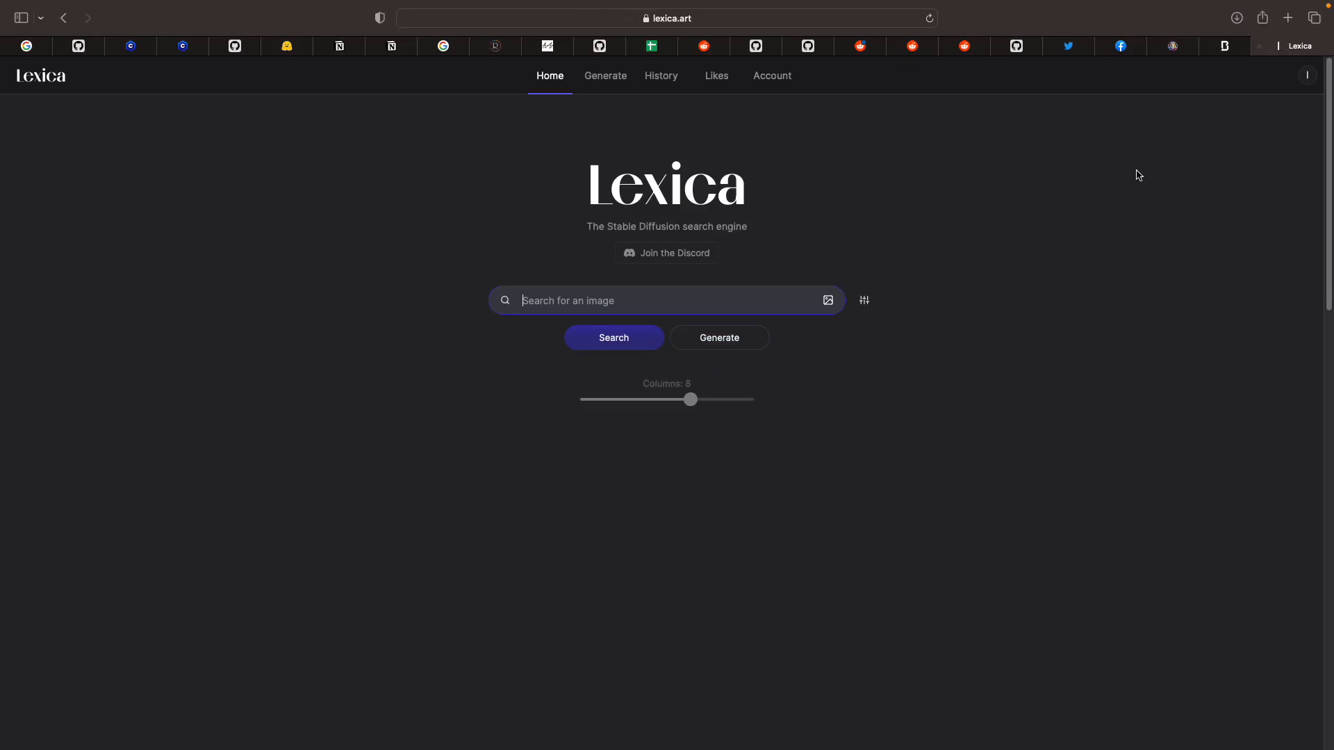
Search Lexica for 'environem' and copy the underwater abyss image's prompt
type("environem")
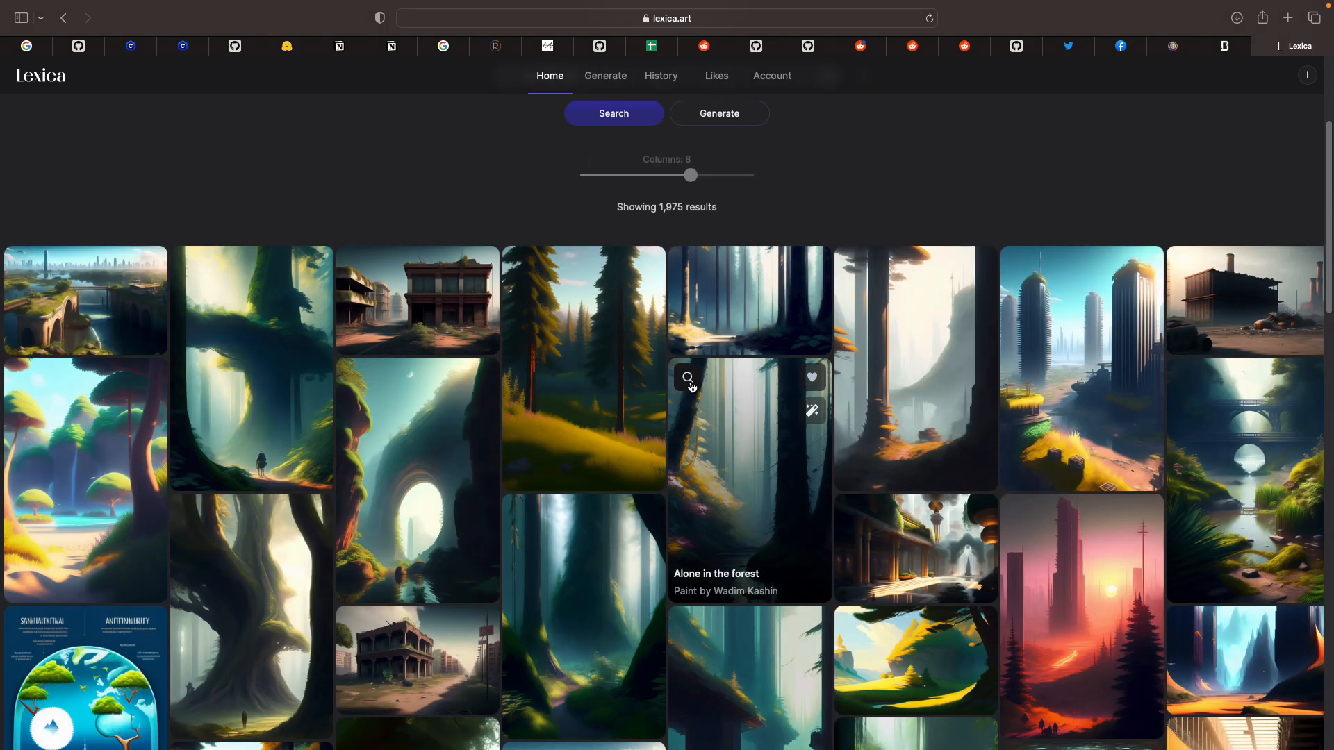
scroll("down", 3)
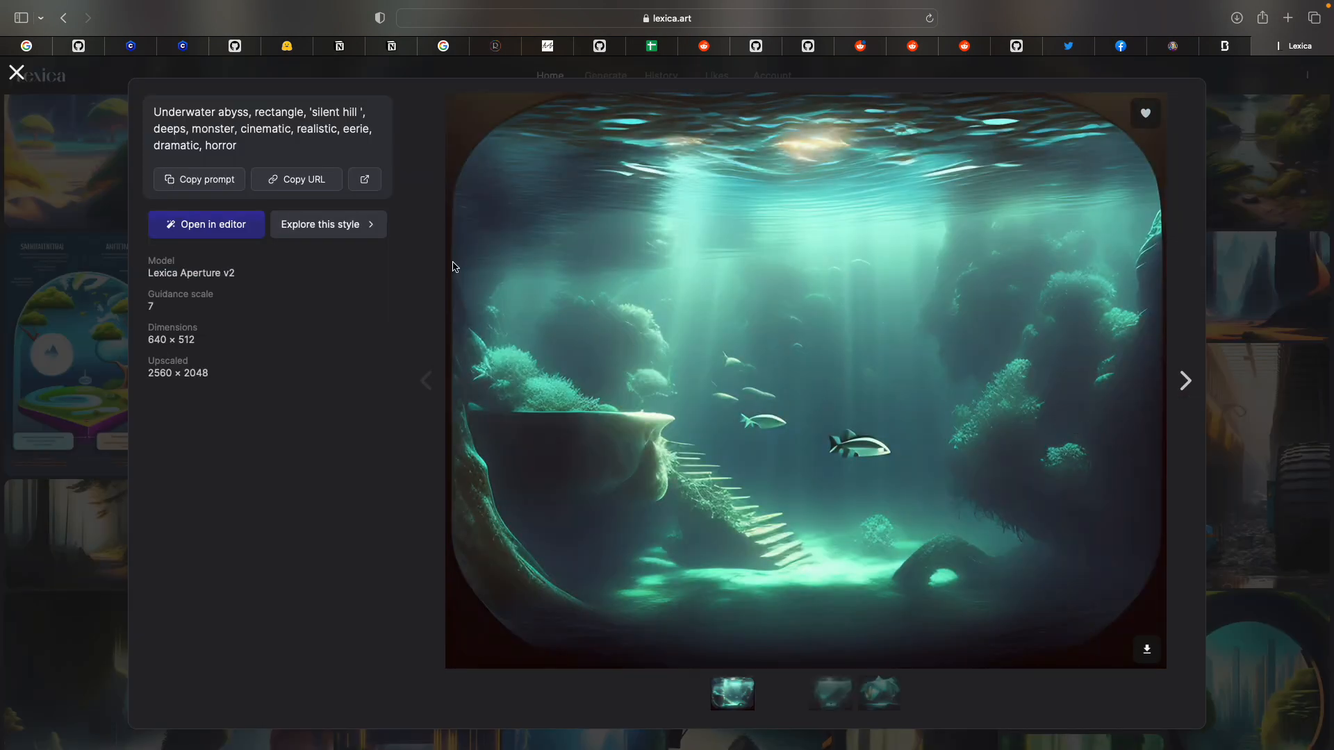
left_click(198, 179)
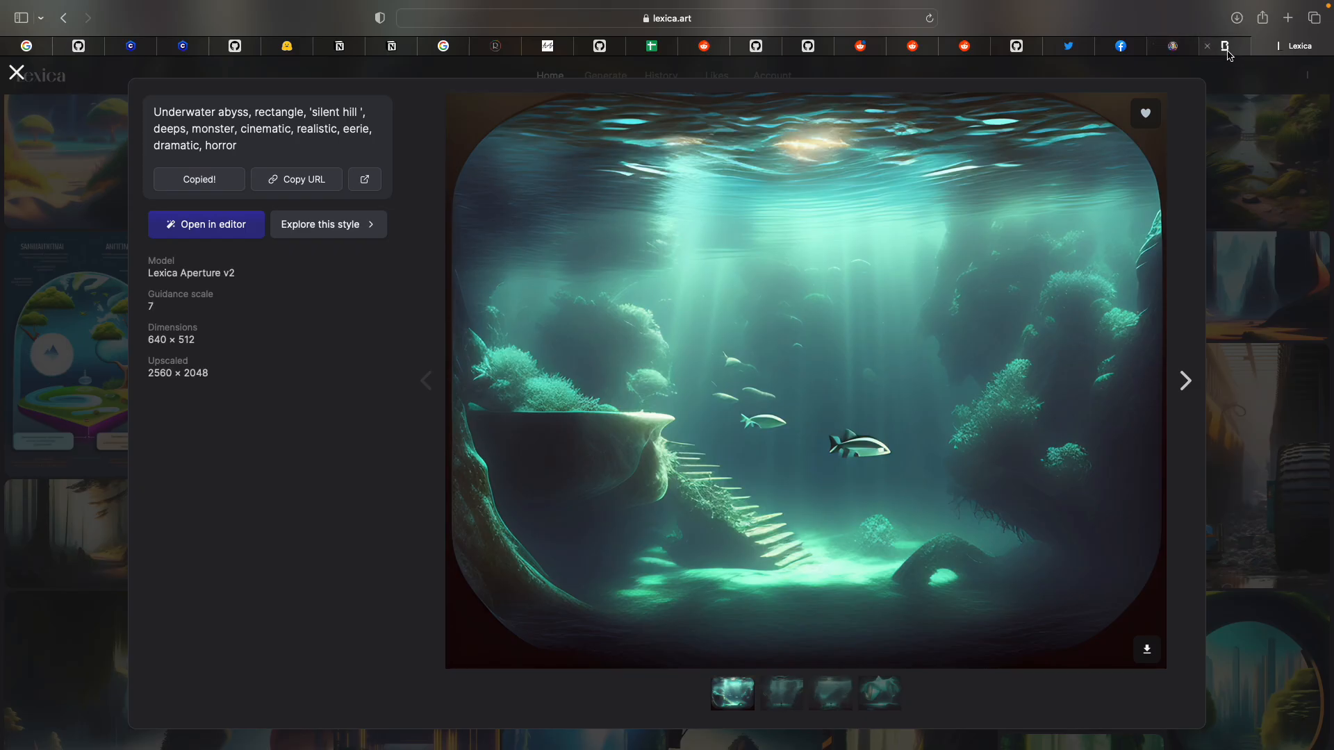
left_click(1226, 46)
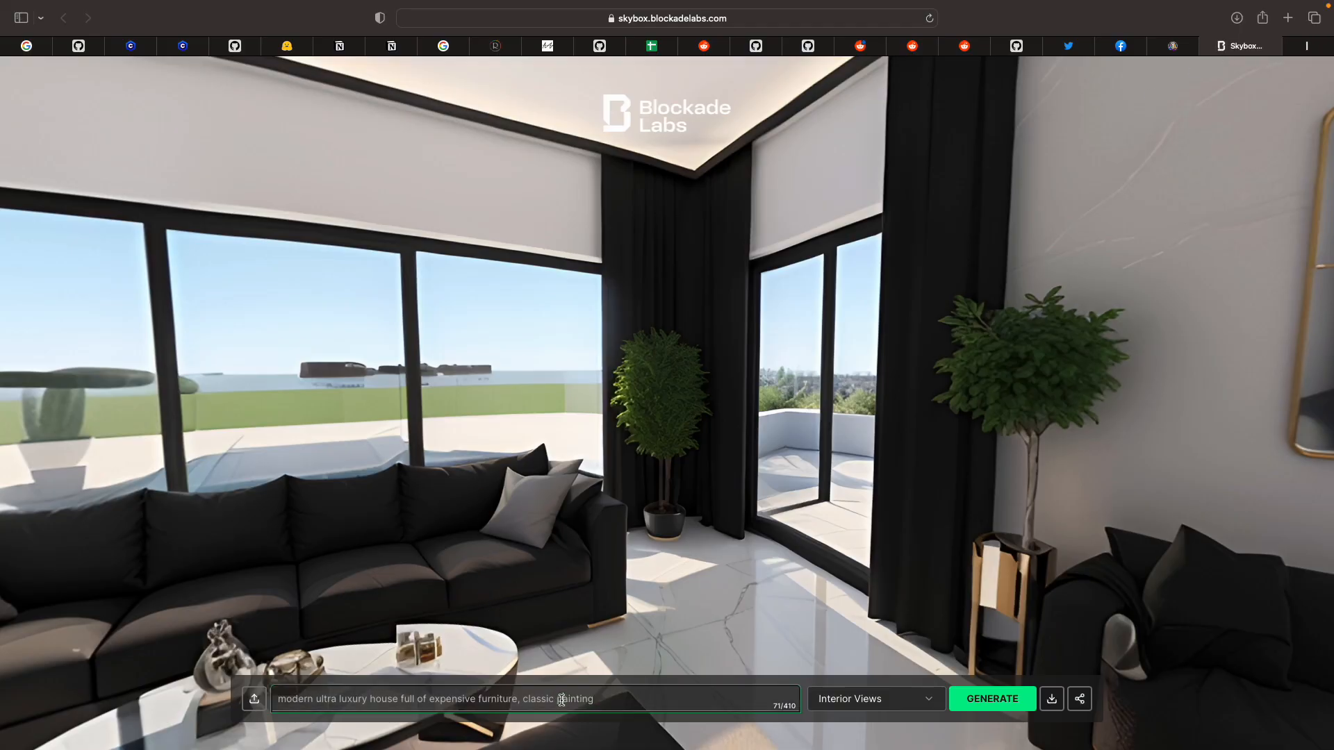
Replace the prompt with the underwater abyss one and generate in Fantasy Landscape style
left_click(875, 698)
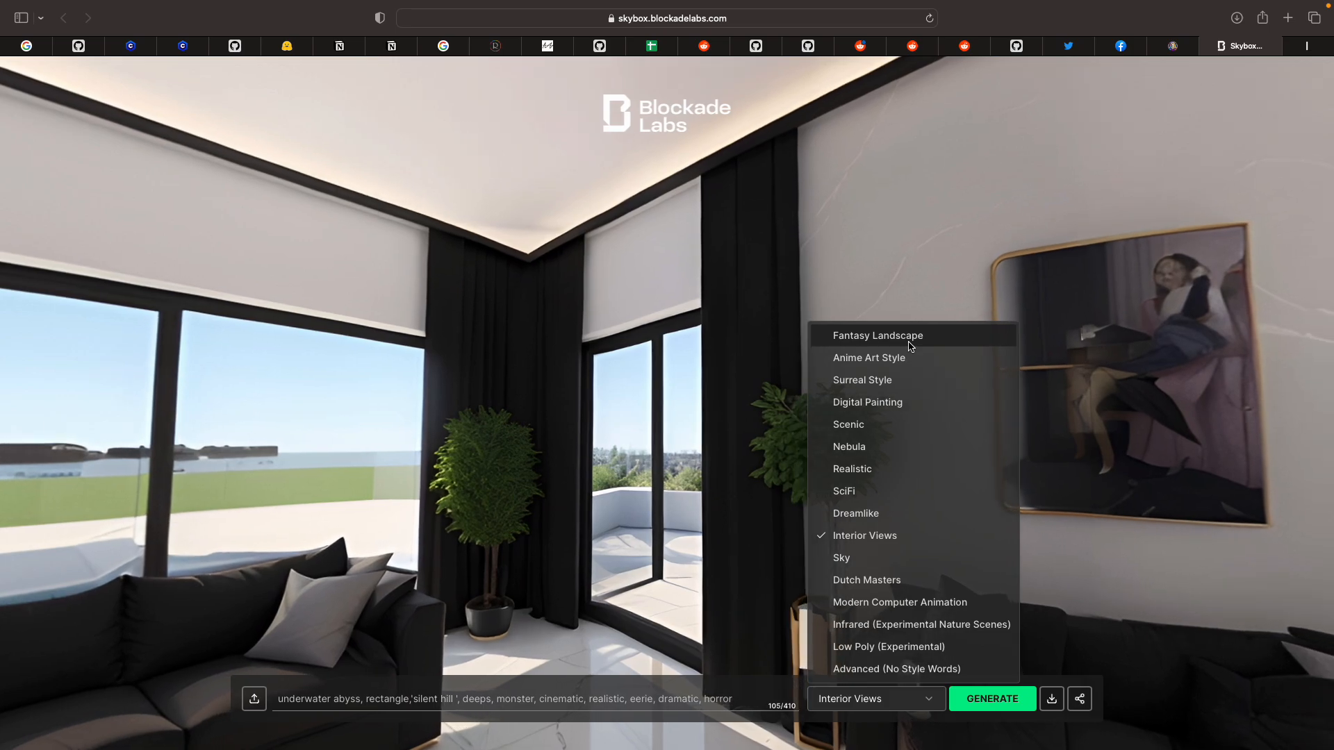
left_click(878, 336)
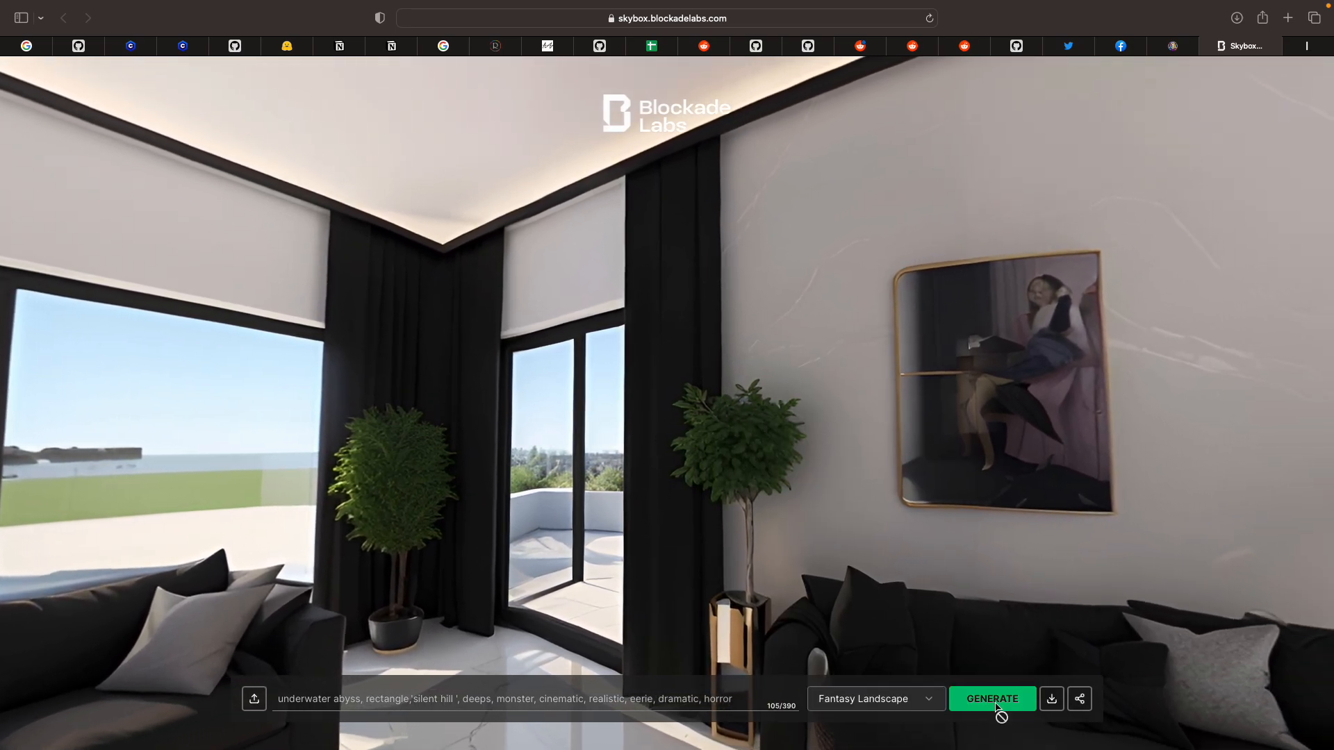
left_click(992, 699)
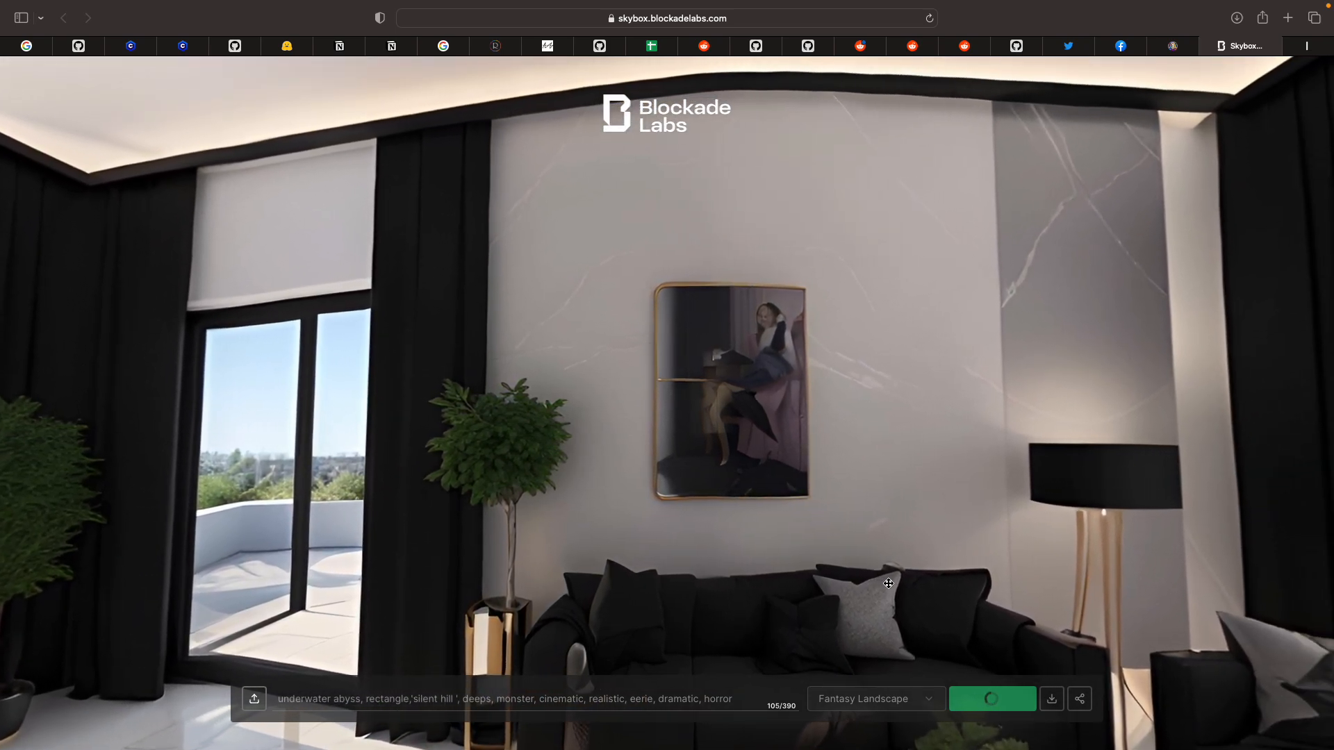
Look around the living-room panorama while the new skybox generates
left_click_drag(887, 583, 1073, 409)
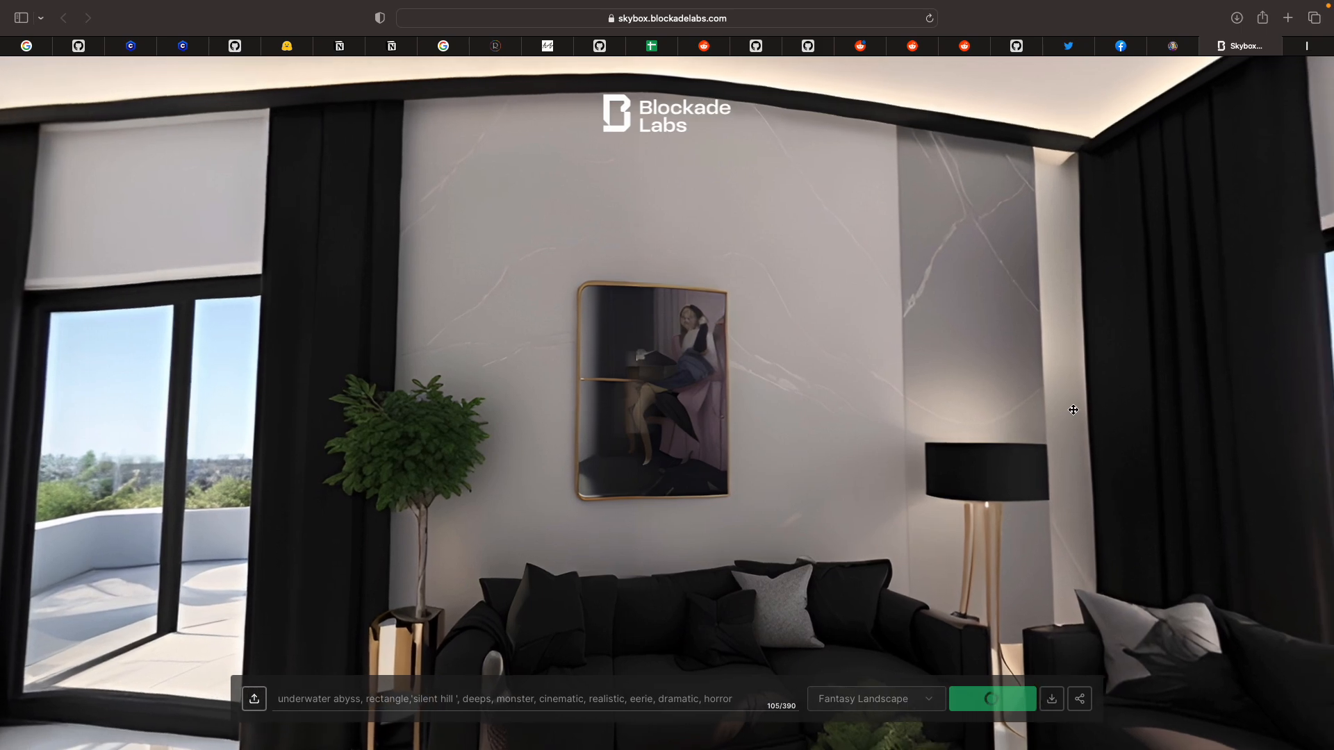
left_click_drag(1073, 410, 1031, 321)
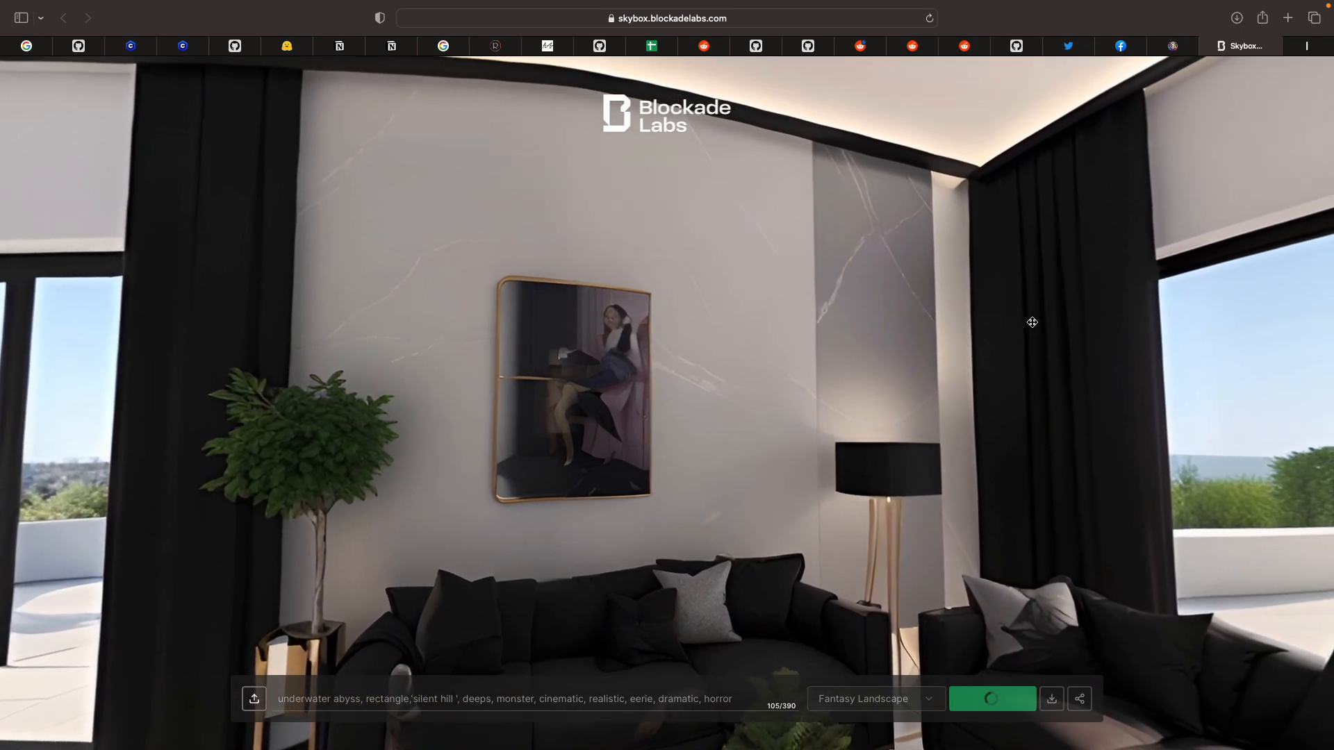
left_click_drag(1031, 322, 696, 431)
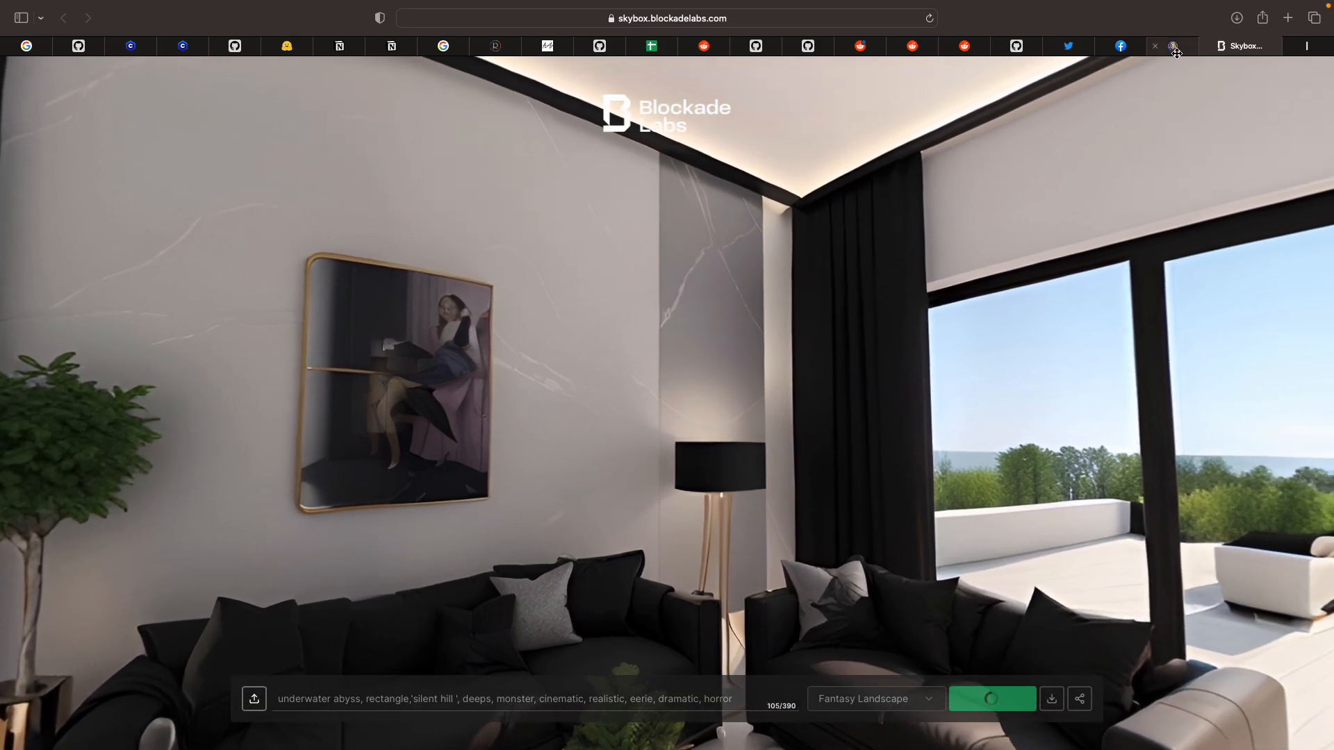
left_click(1176, 46)
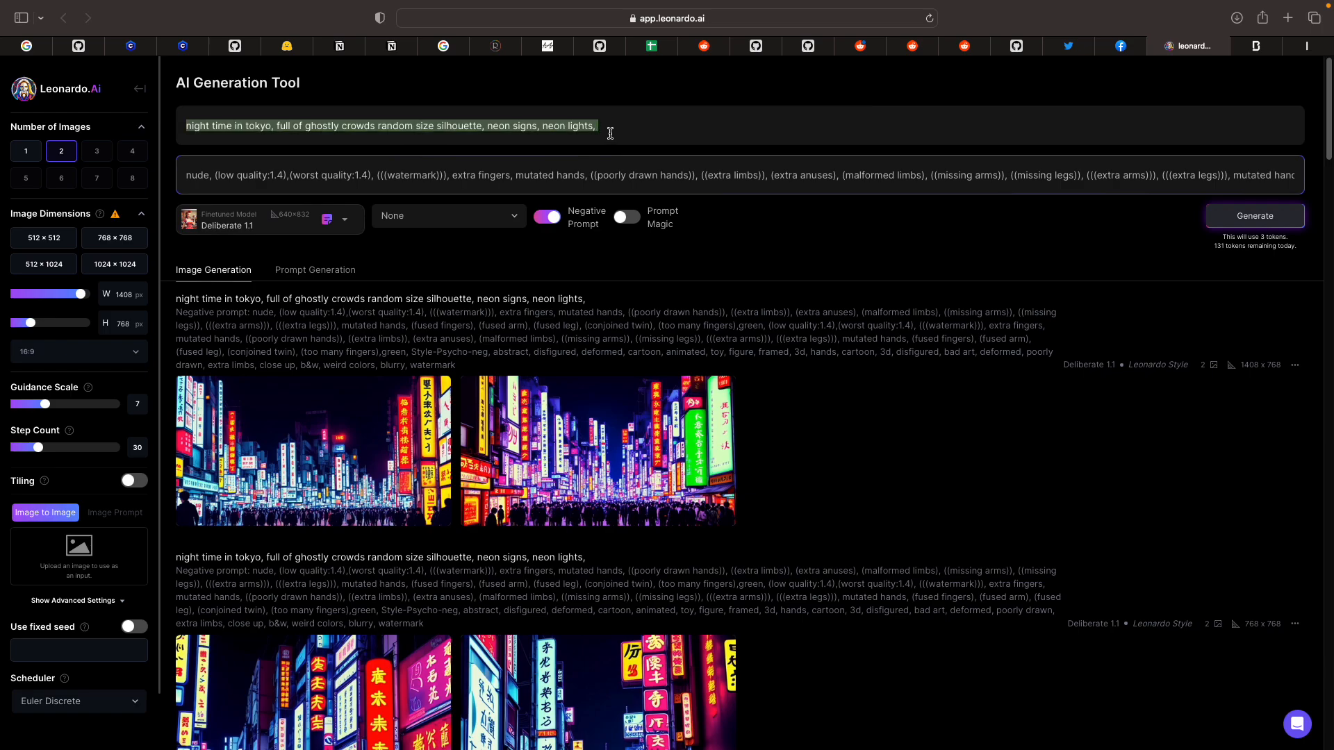
Swap the Tokyo prompt for the underwater abyss prompt and generate with Leonardo Style
left_click(1254, 215)
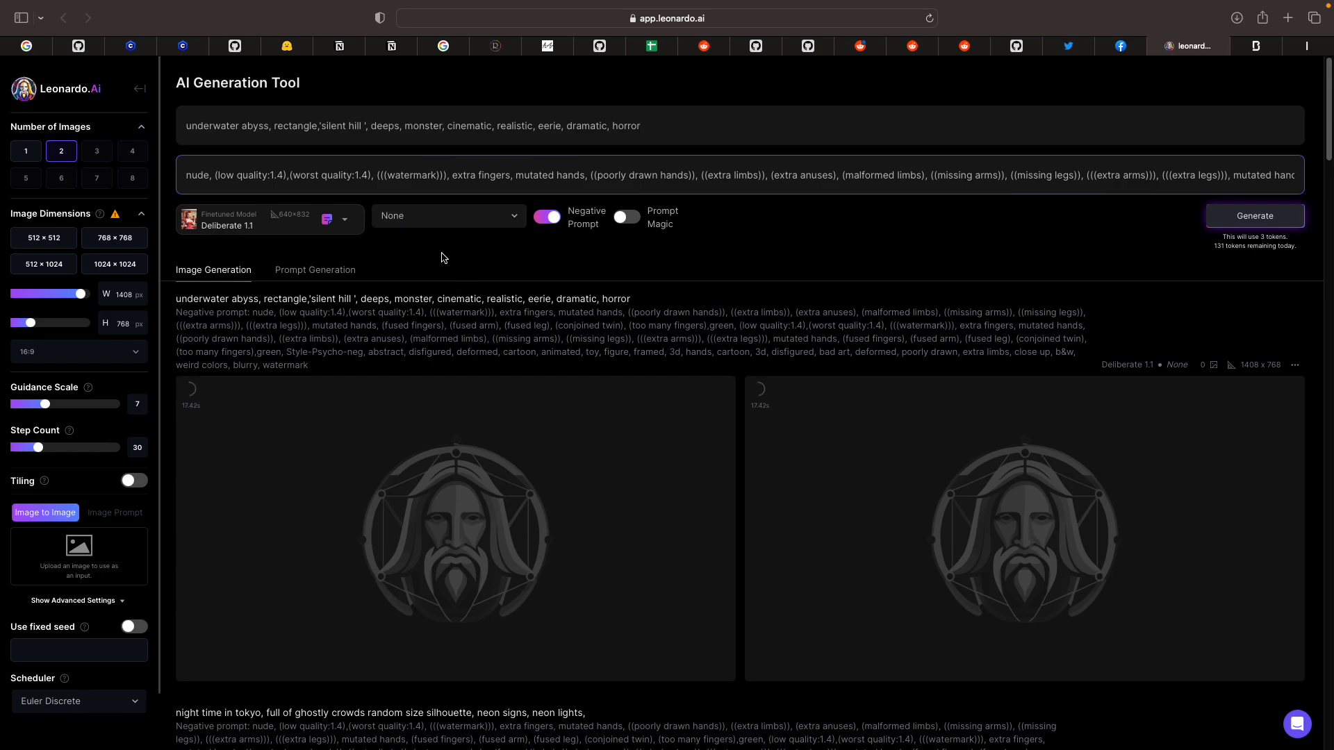
left_click(448, 216)
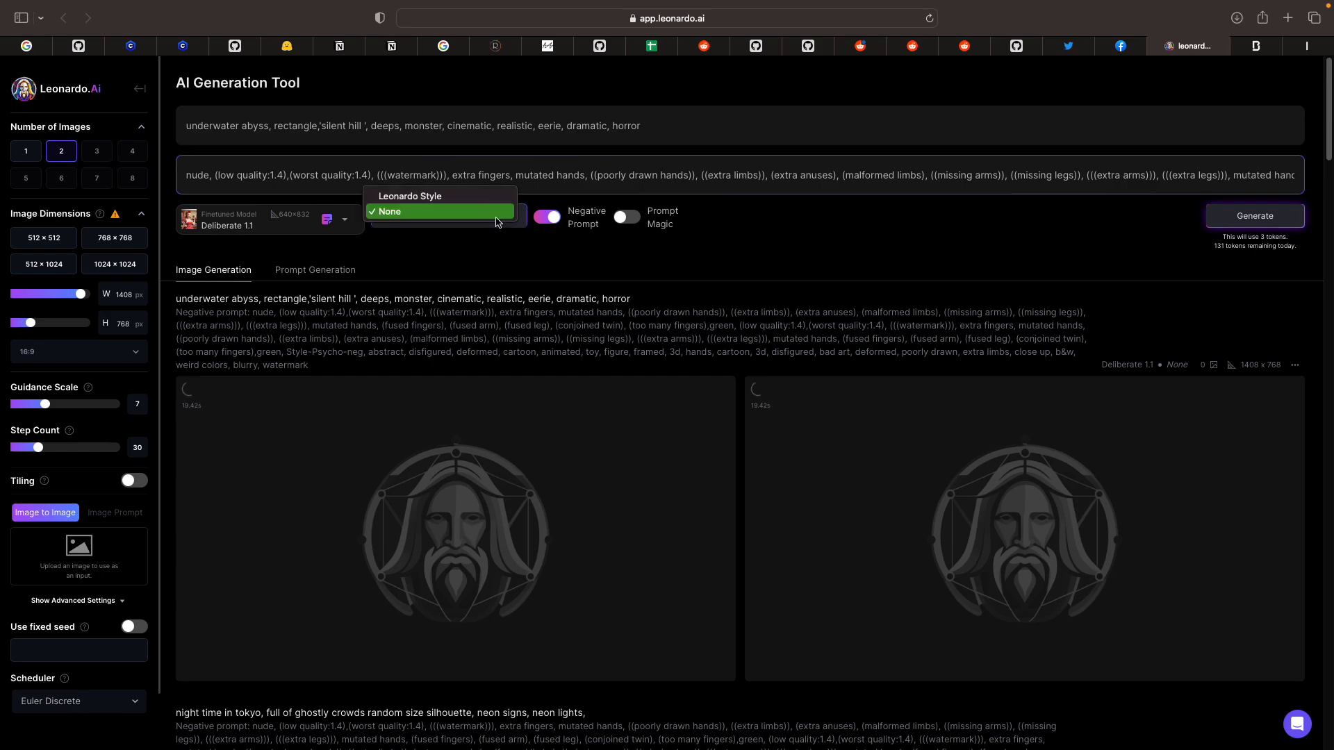
mouse_move(450, 198)
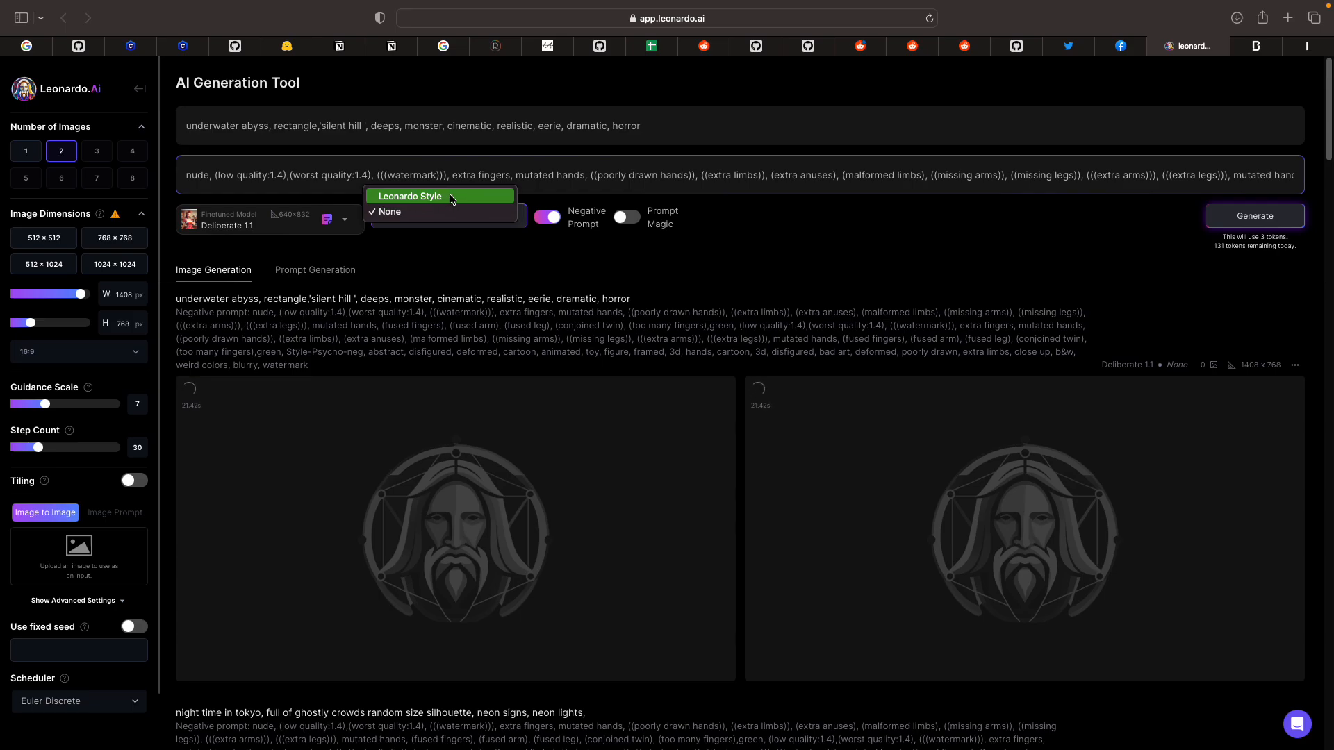
left_click(410, 196)
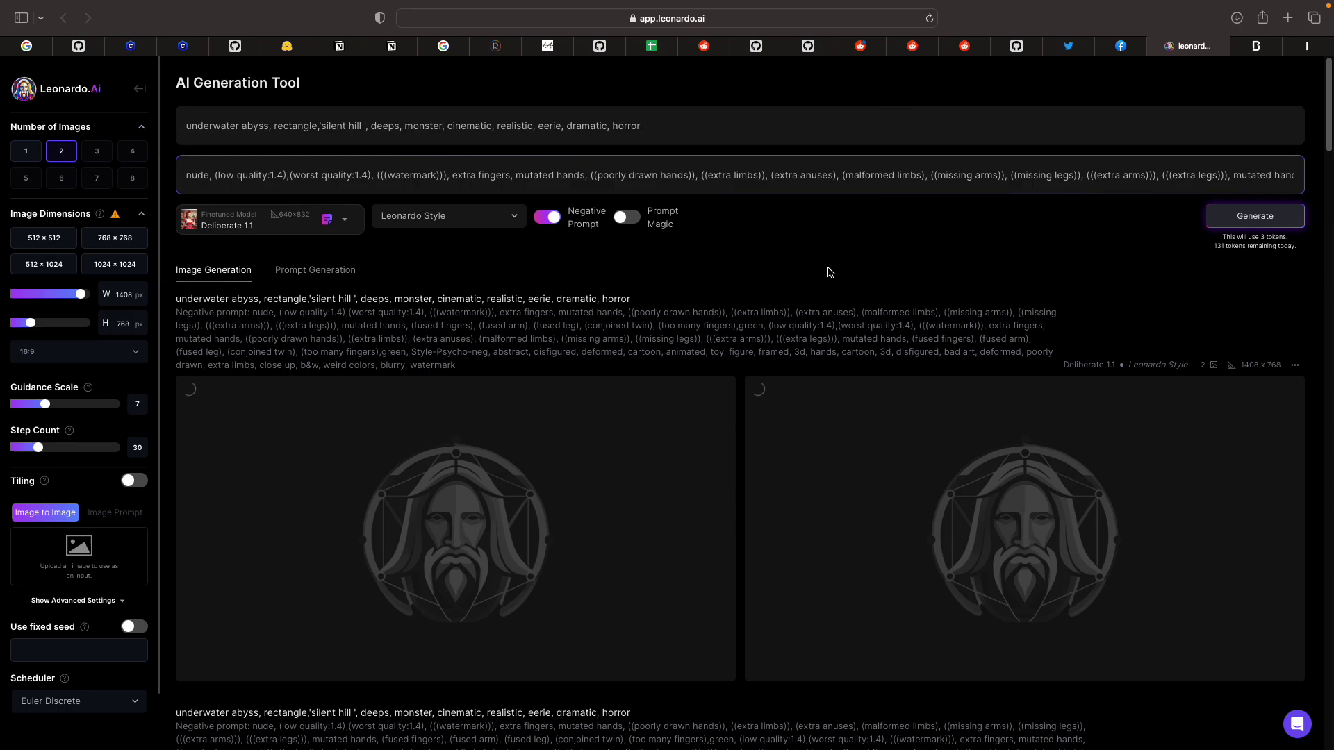
left_click(1244, 46)
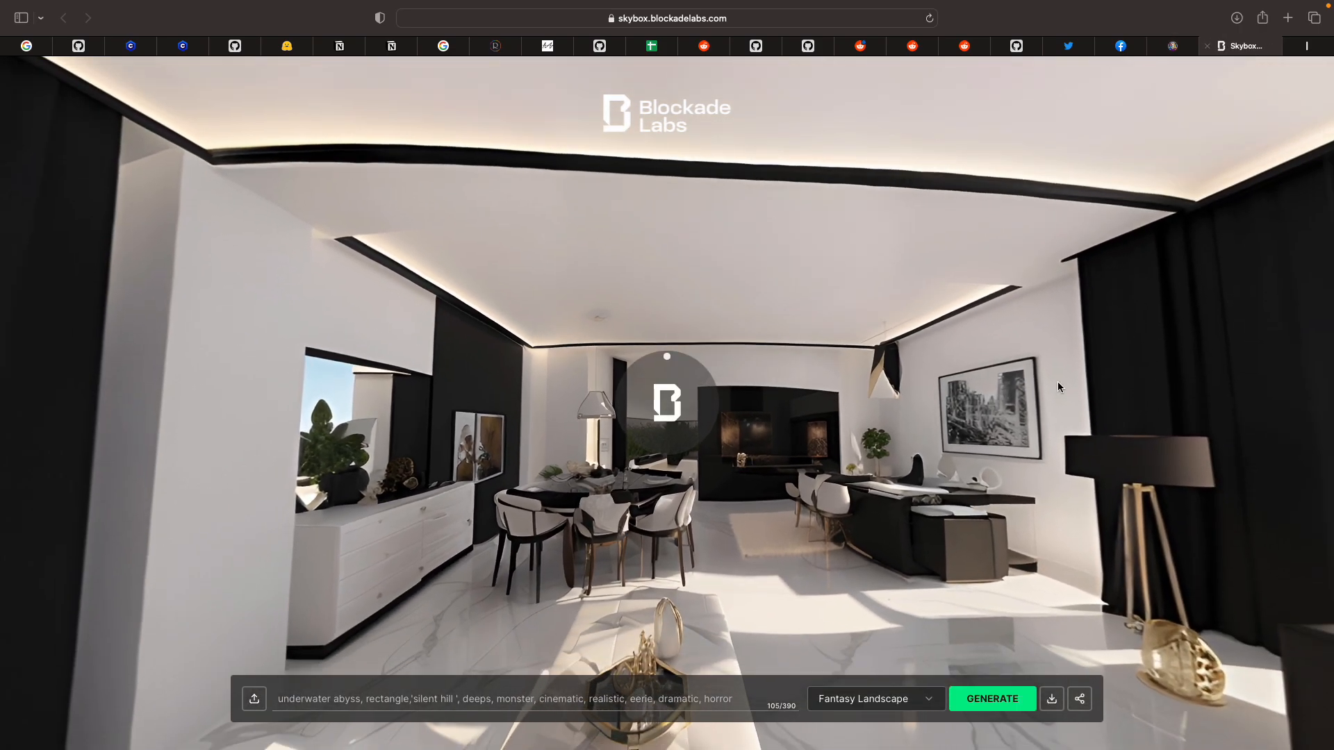
Return to Skybox and look around the finished underwater abyss fantasy village panorama
left_click(992, 698)
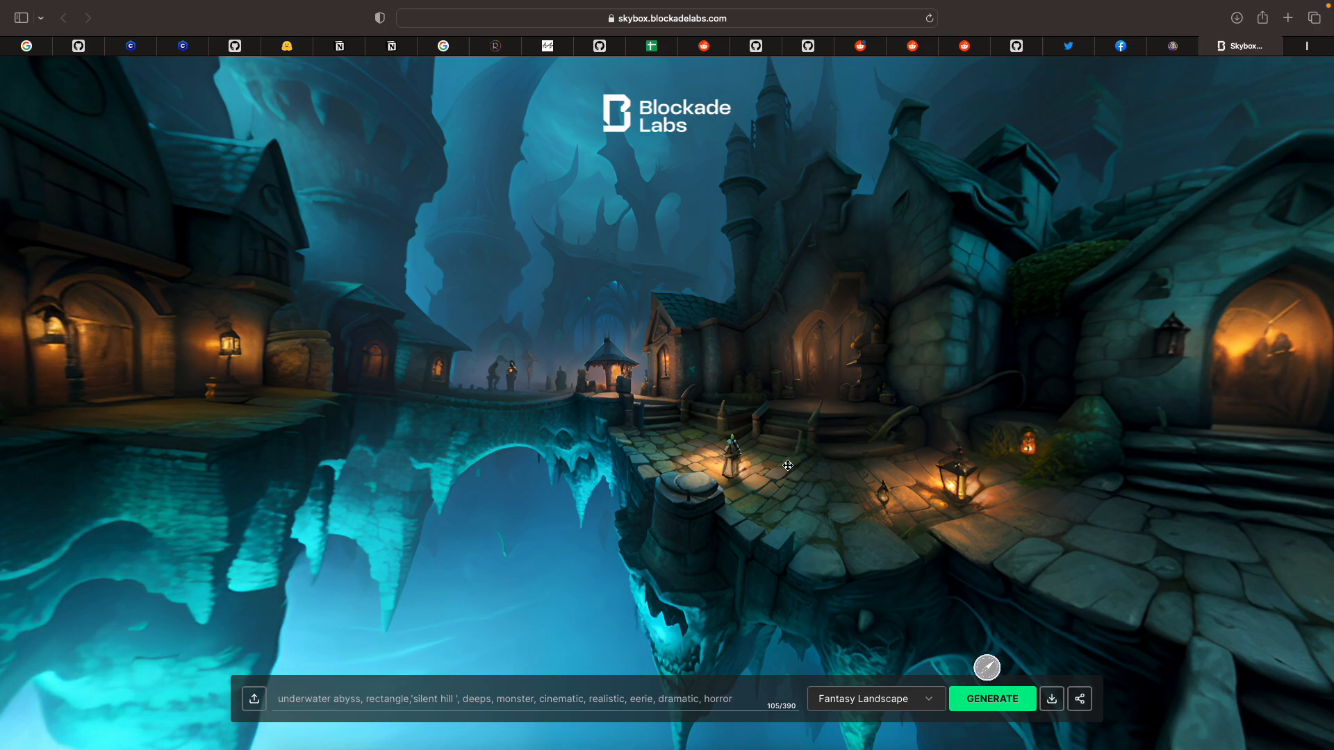
left_click_drag(787, 465, 871, 397)
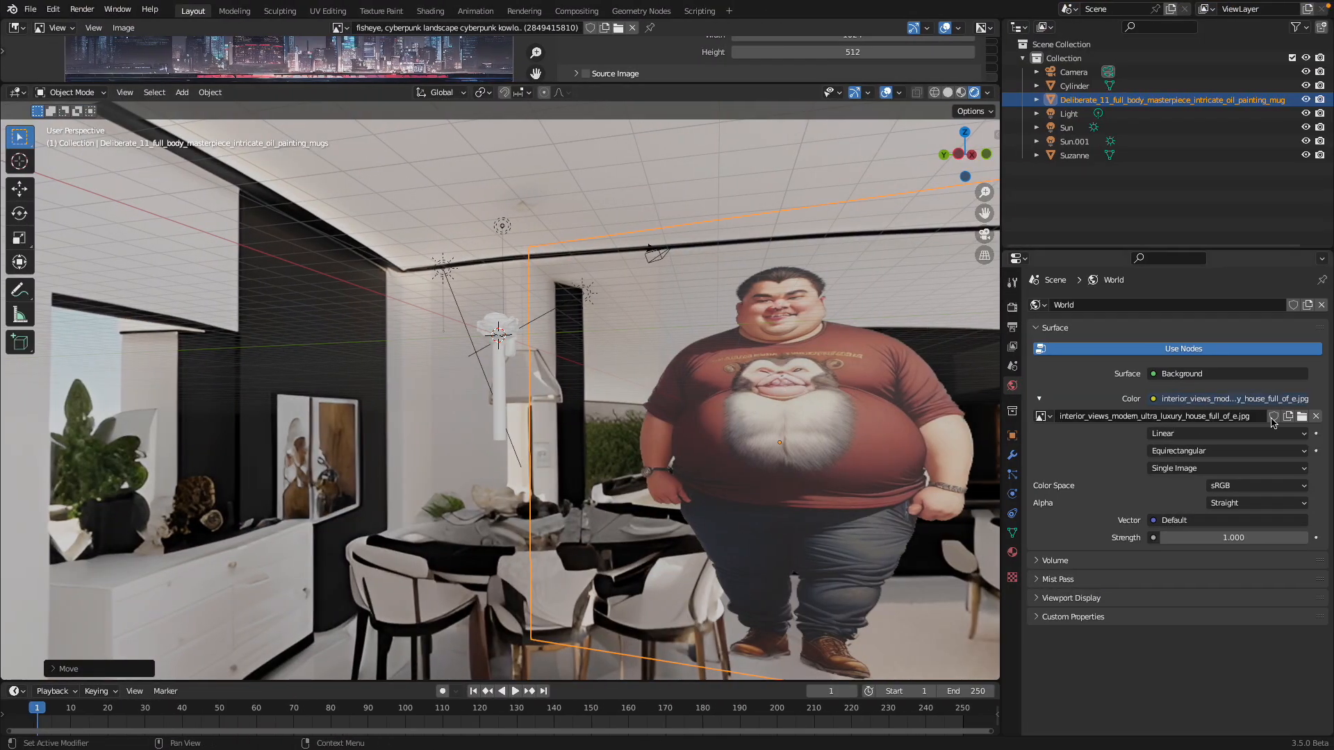
Load fantasy_landscape_underwater_abyss_rectanglesil.jpg as the world background image
left_click(1303, 416)
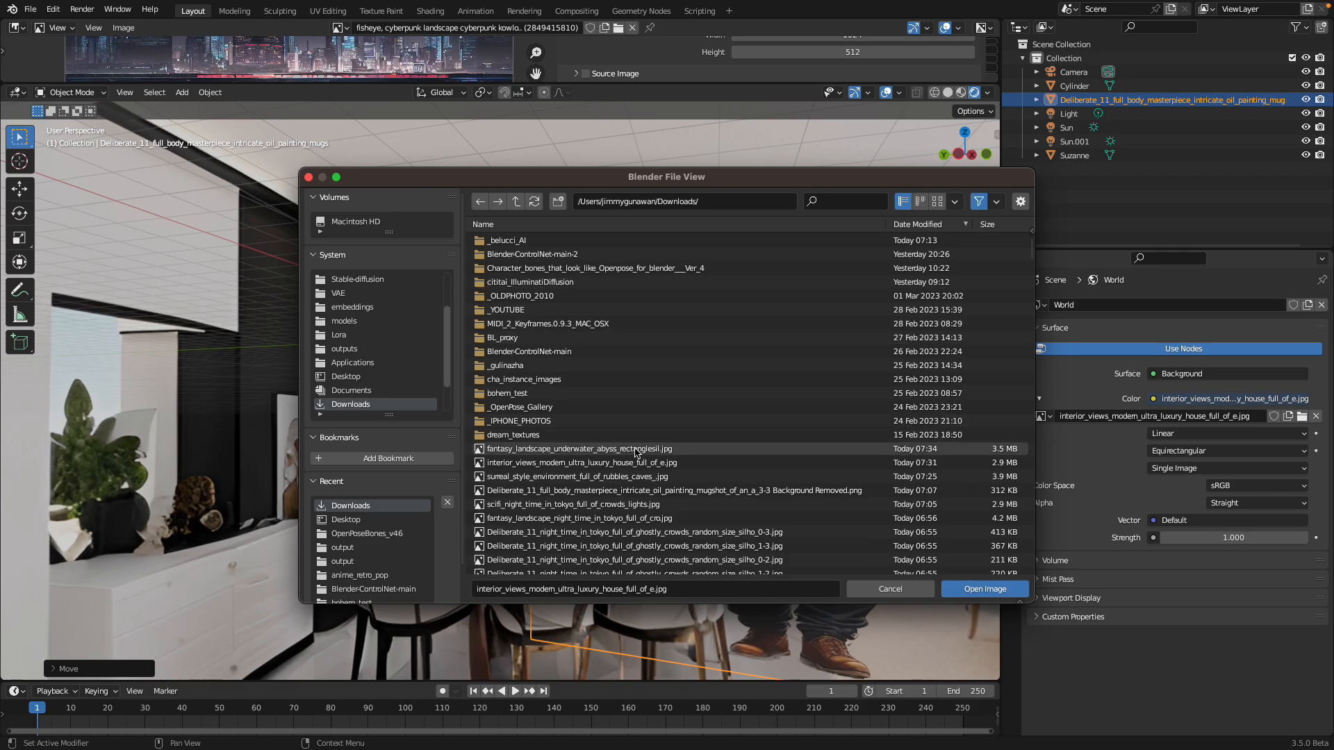
left_click(984, 588)
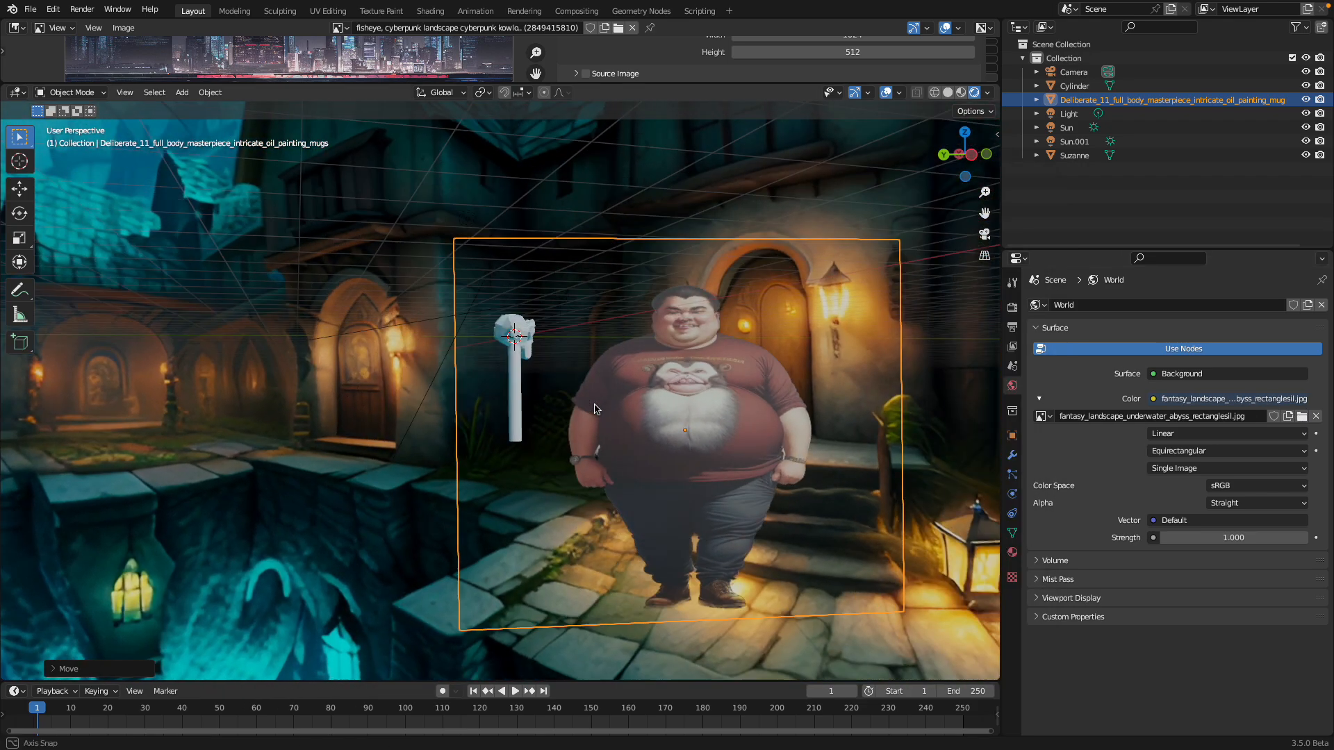
Position the duplicated character plane in the village and orbit to check it from several angles
left_click_drag(595, 409, 676, 451)
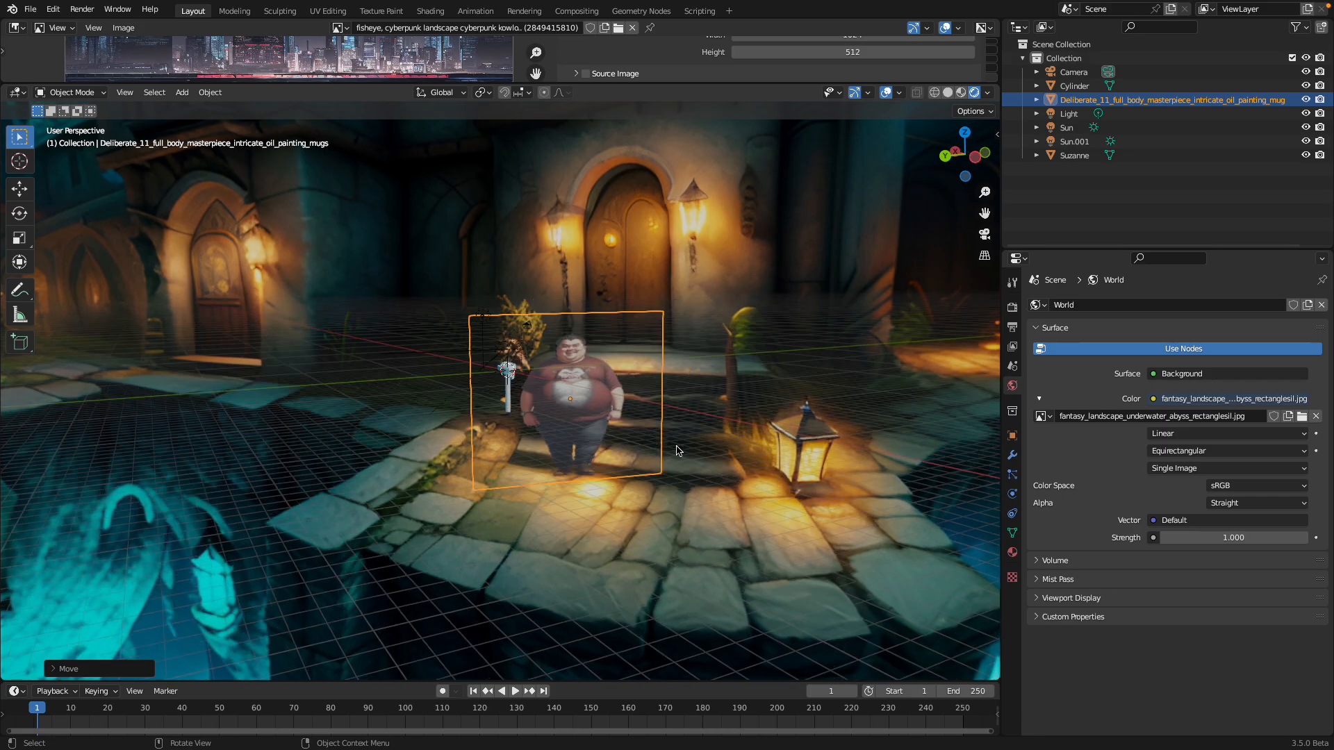
left_click_drag(566, 396, 476, 383)
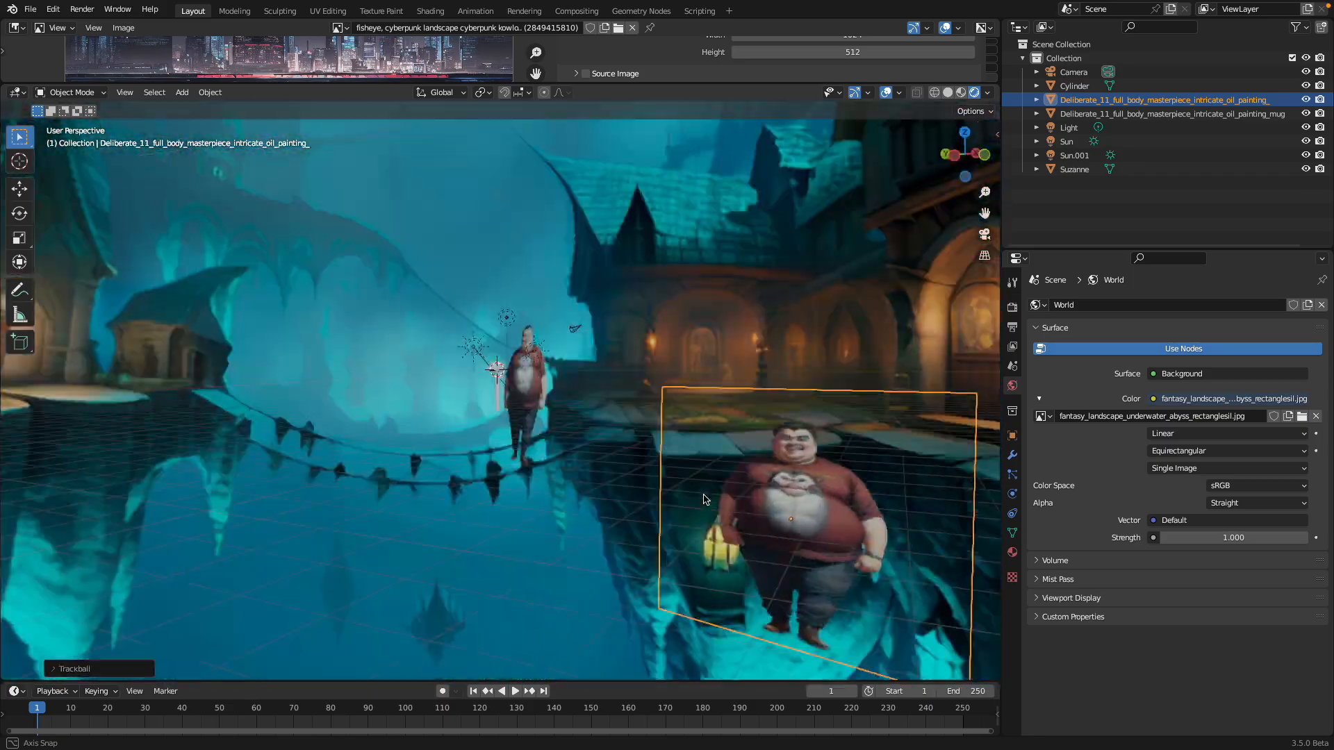
left_click_drag(702, 499, 761, 433)
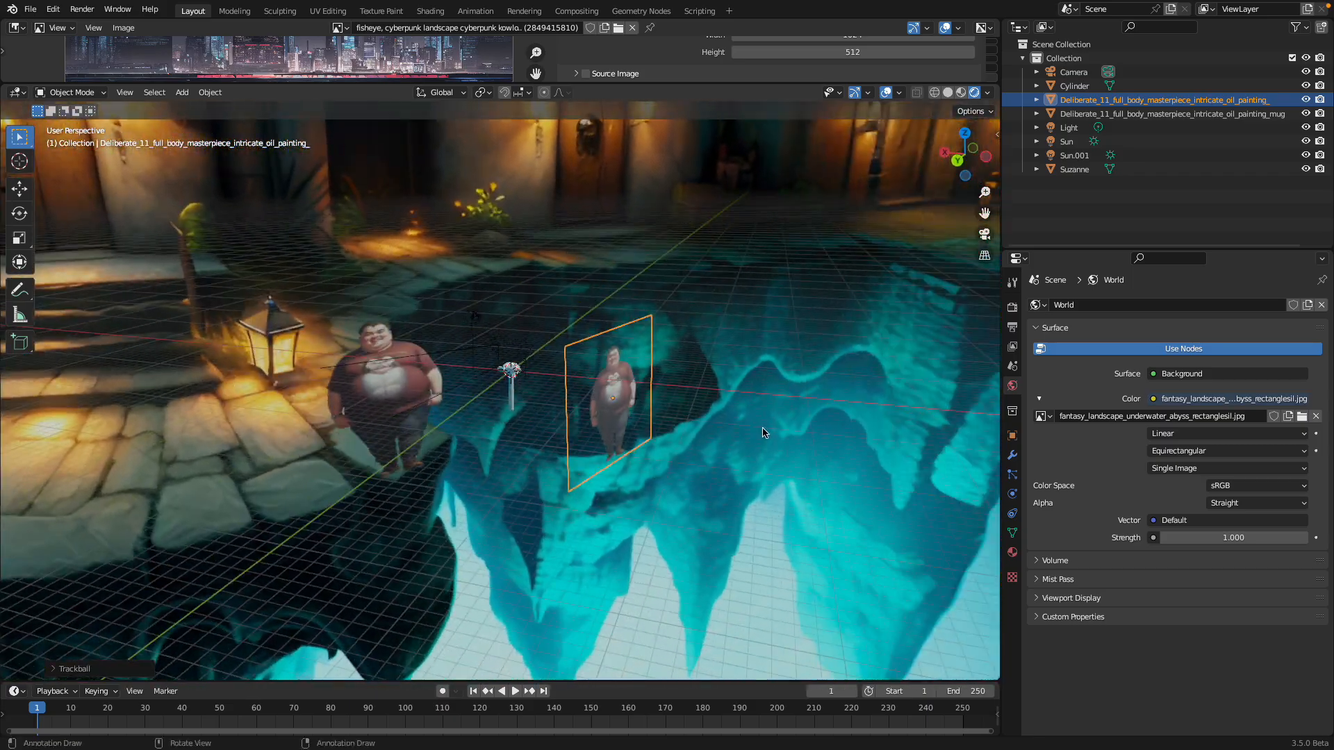
left_click_drag(761, 433, 798, 424)
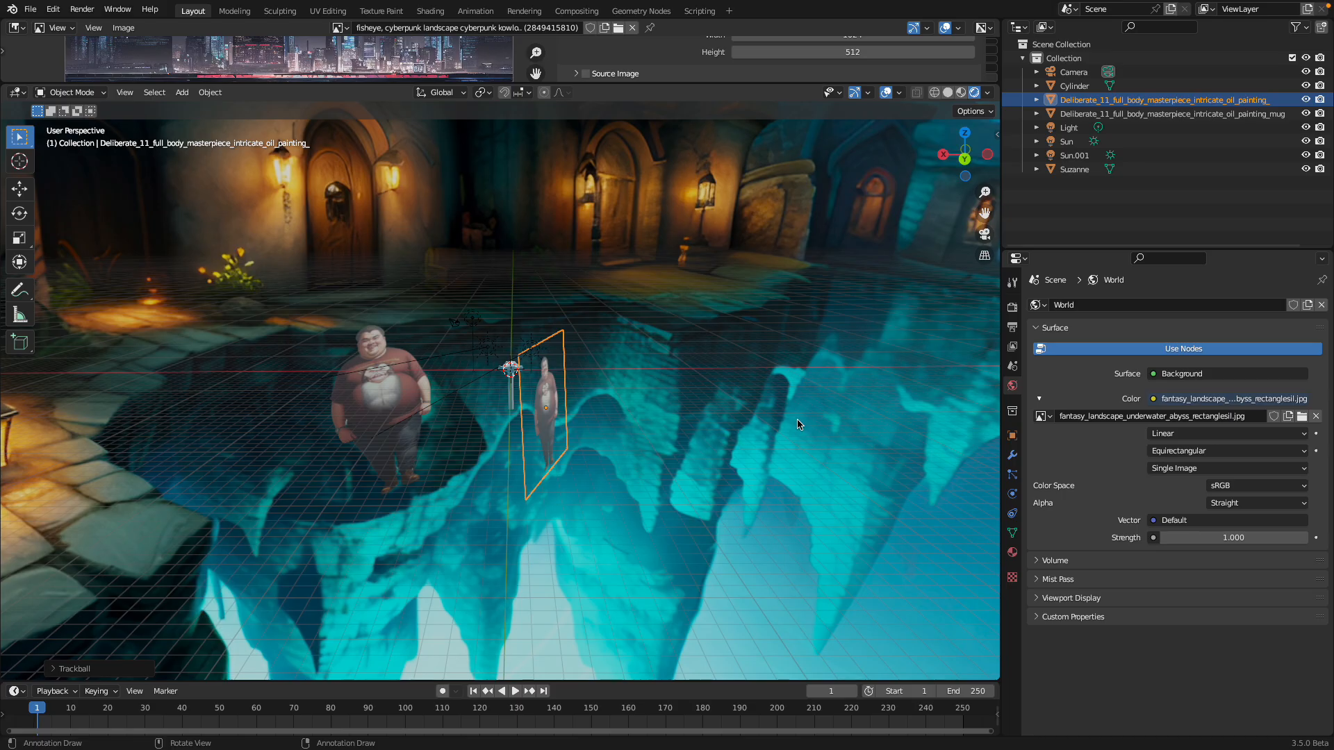
left_click_drag(798, 425, 643, 455)
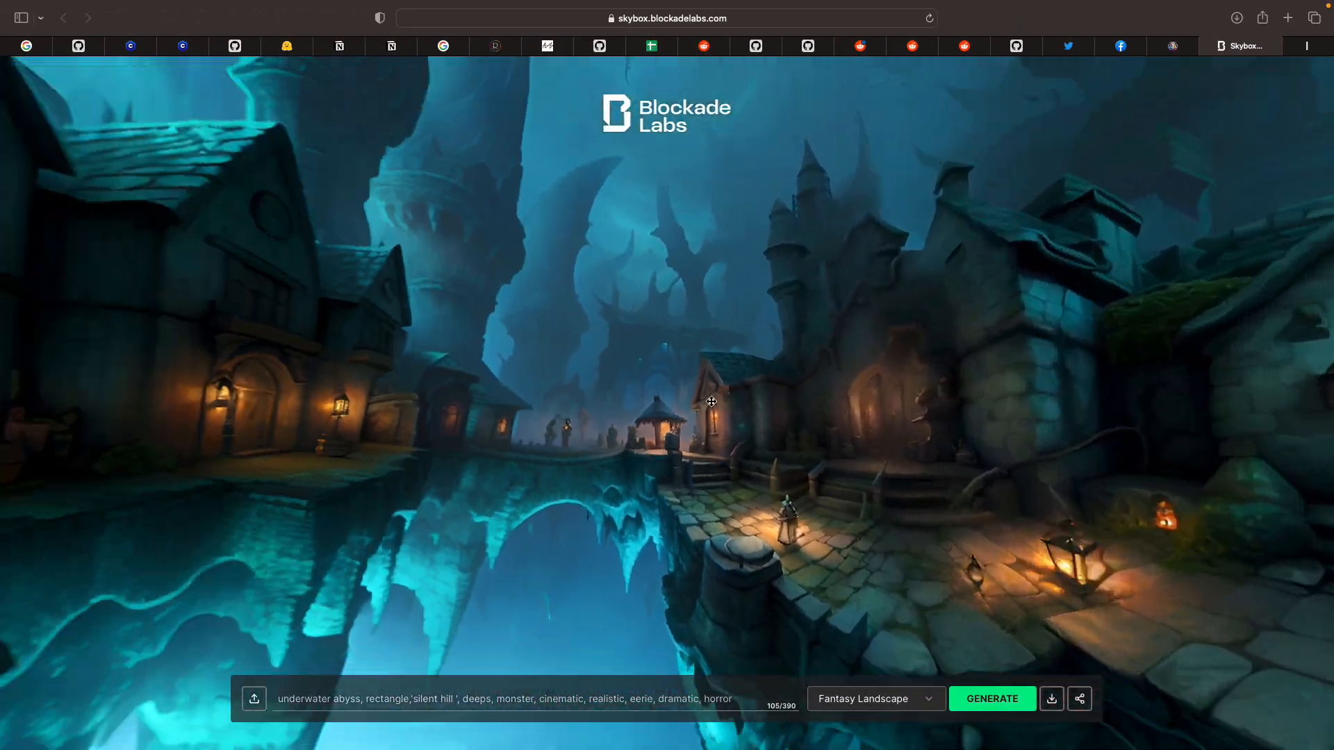
Look around the fantasy village panorama, turning toward the village houses
left_click_drag(711, 402, 910, 375)
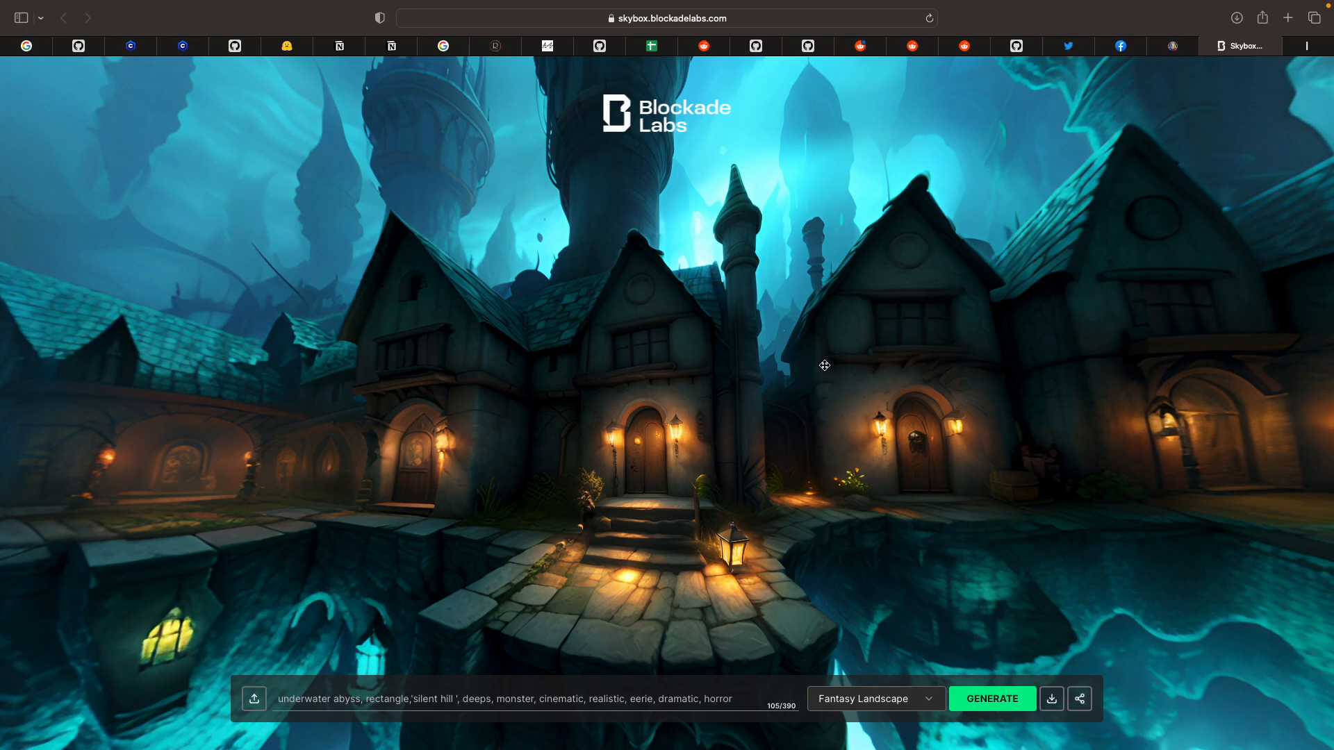
left_click_drag(823, 366, 723, 57)
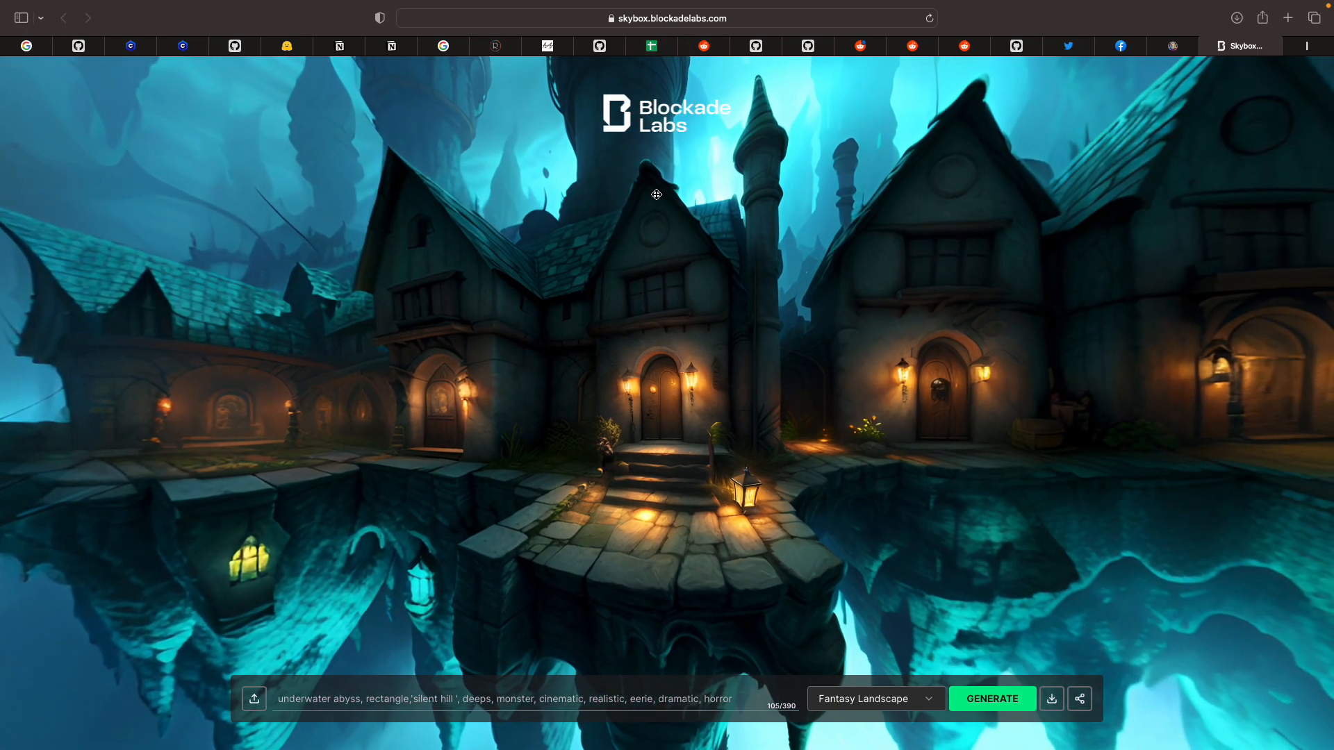
left_click_drag(656, 194, 734, 247)
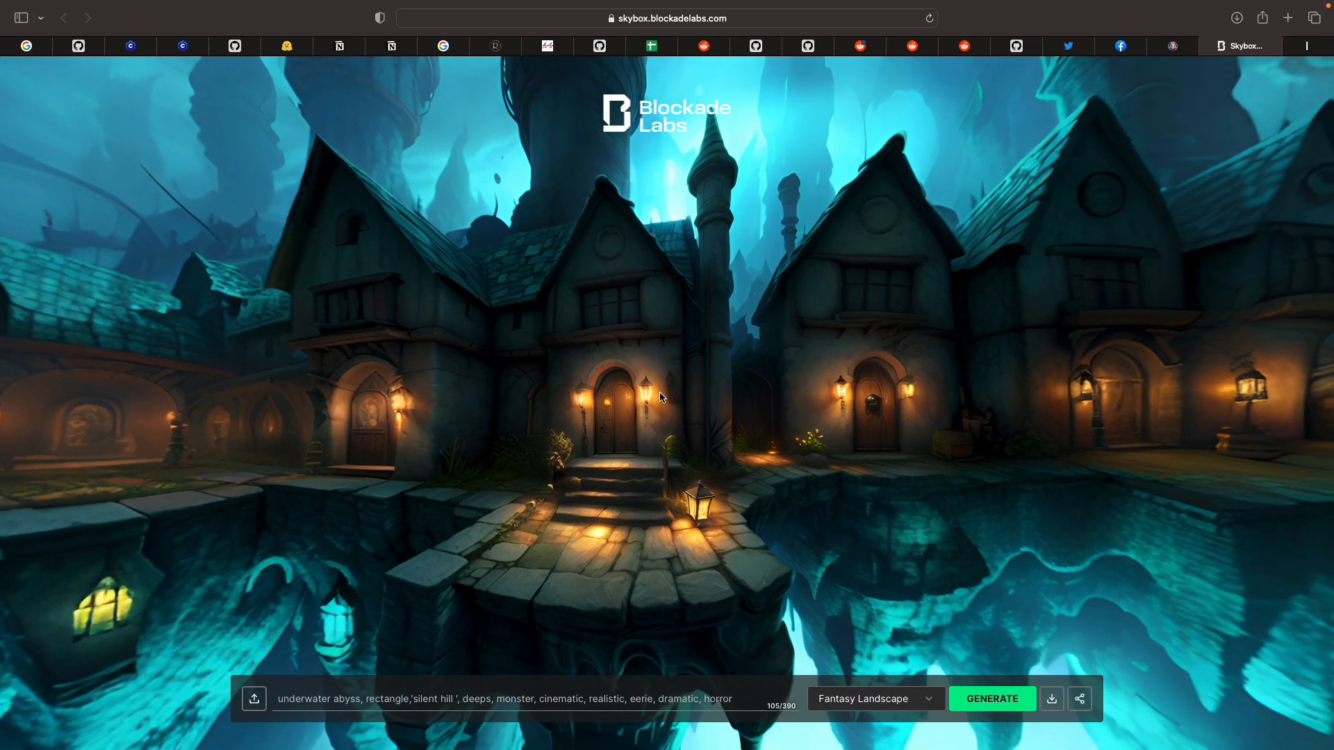
left_click_drag(662, 397, 729, 562)
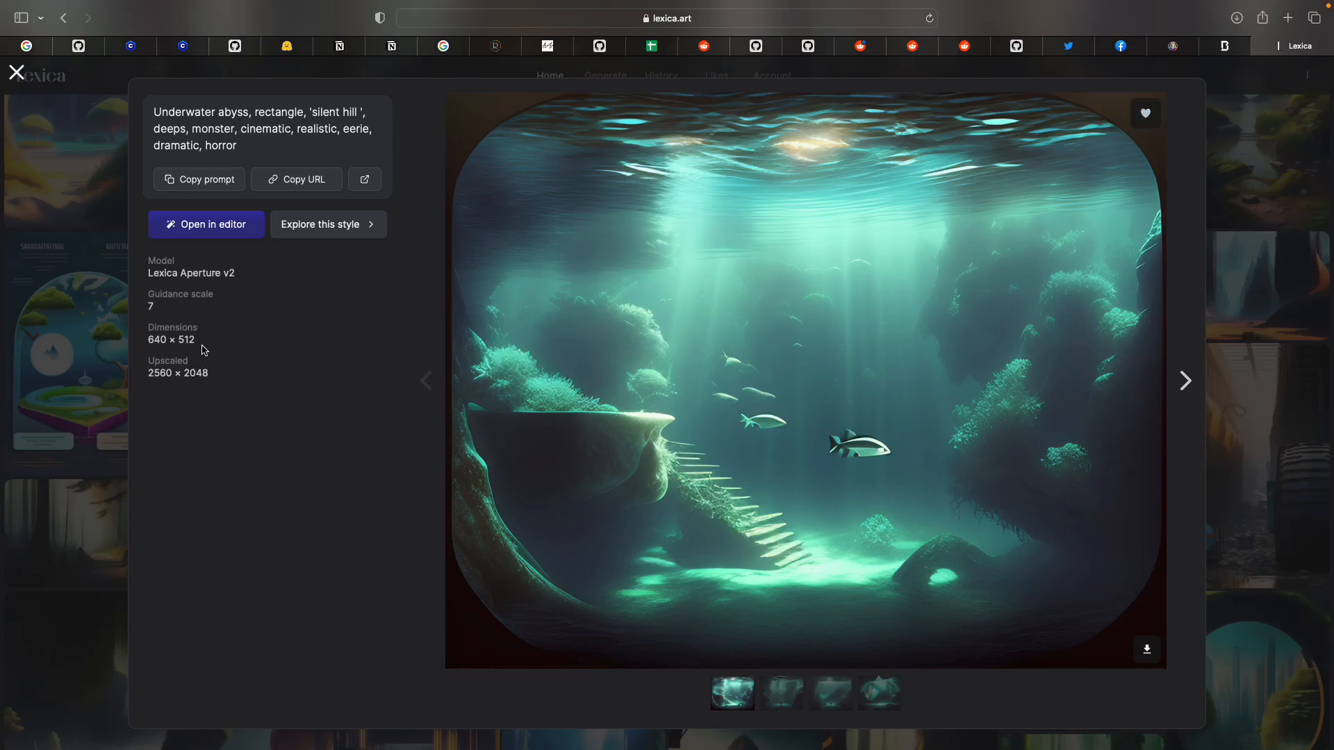
Close the abyss reference, browse Lexica images like a forest monster, then return to Skybox
left_click(15, 72)
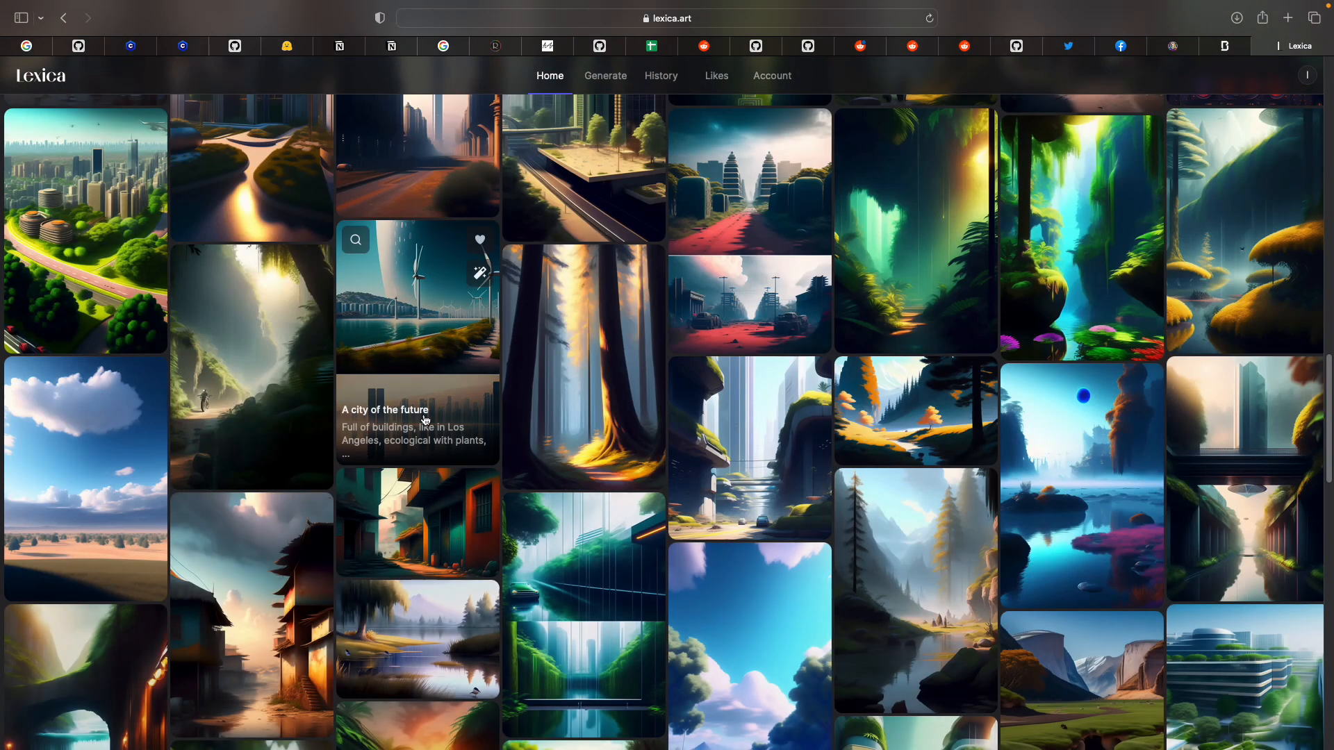
scroll("down", 3)
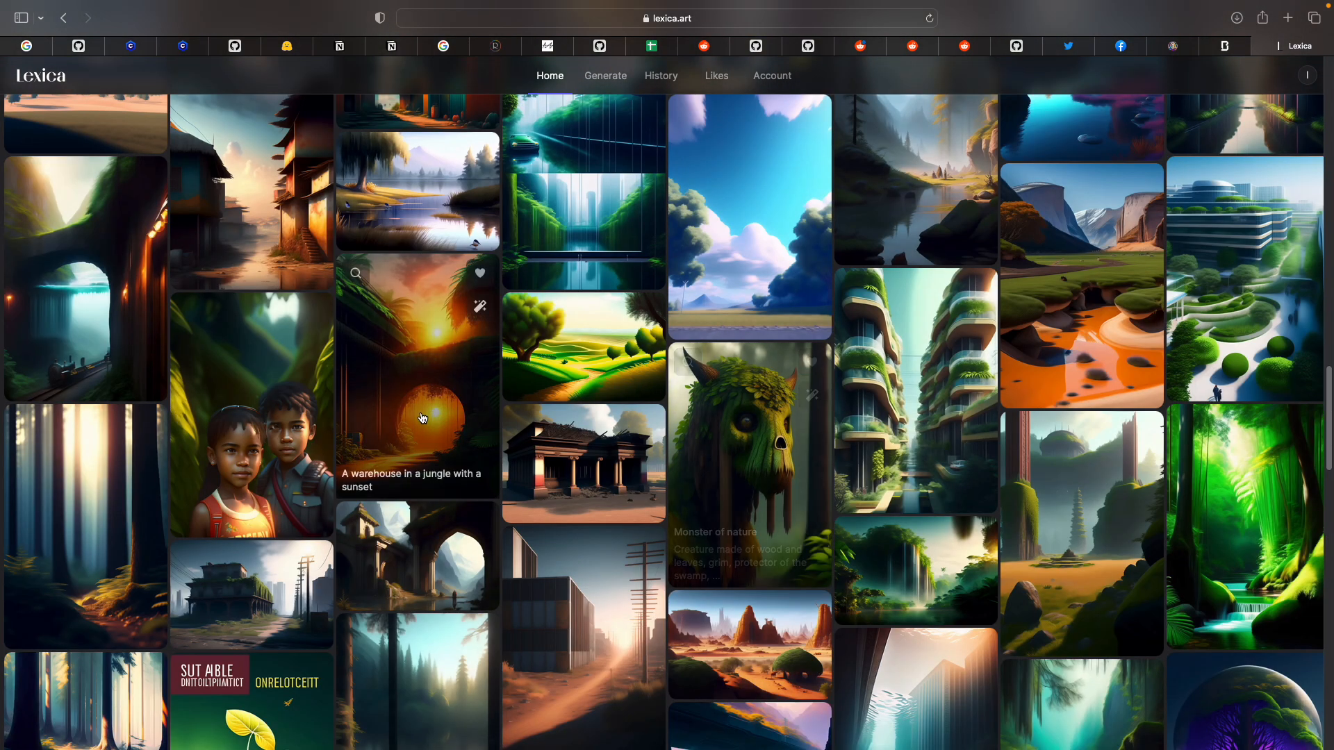
left_click(748, 452)
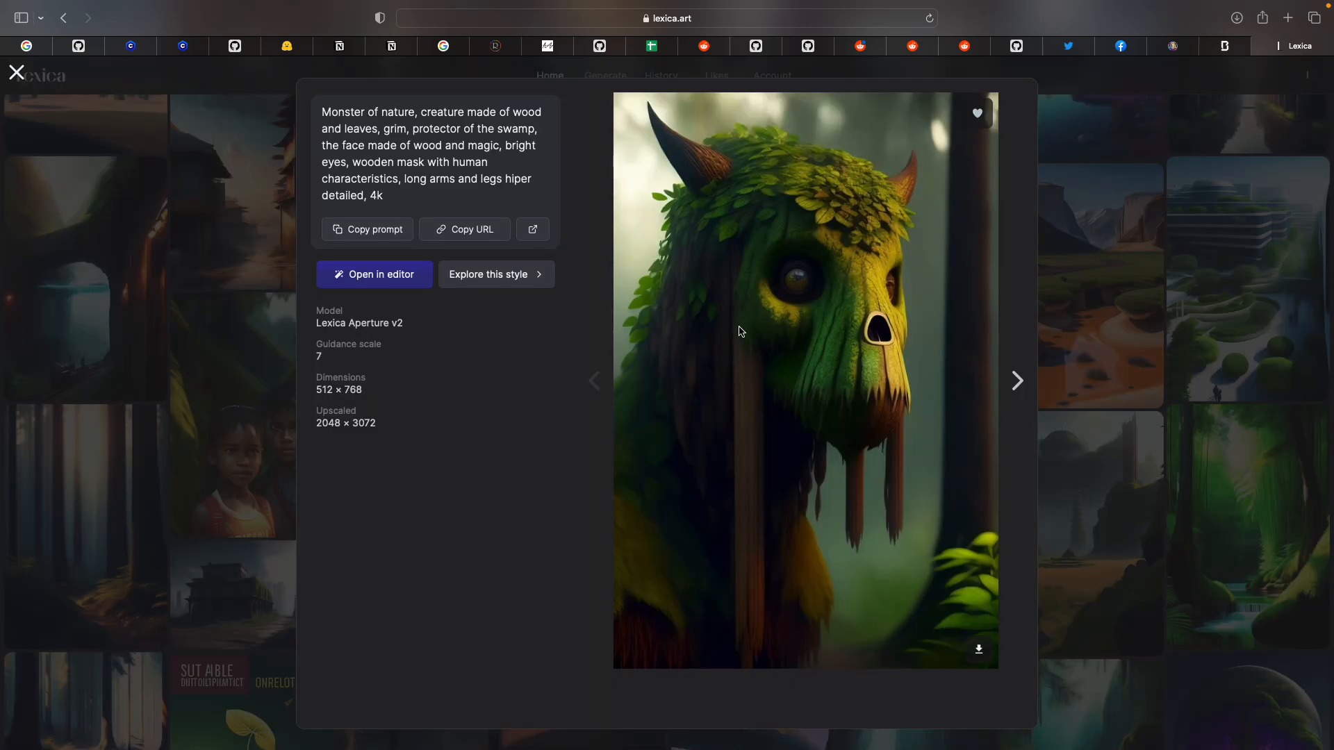
left_click(14, 72)
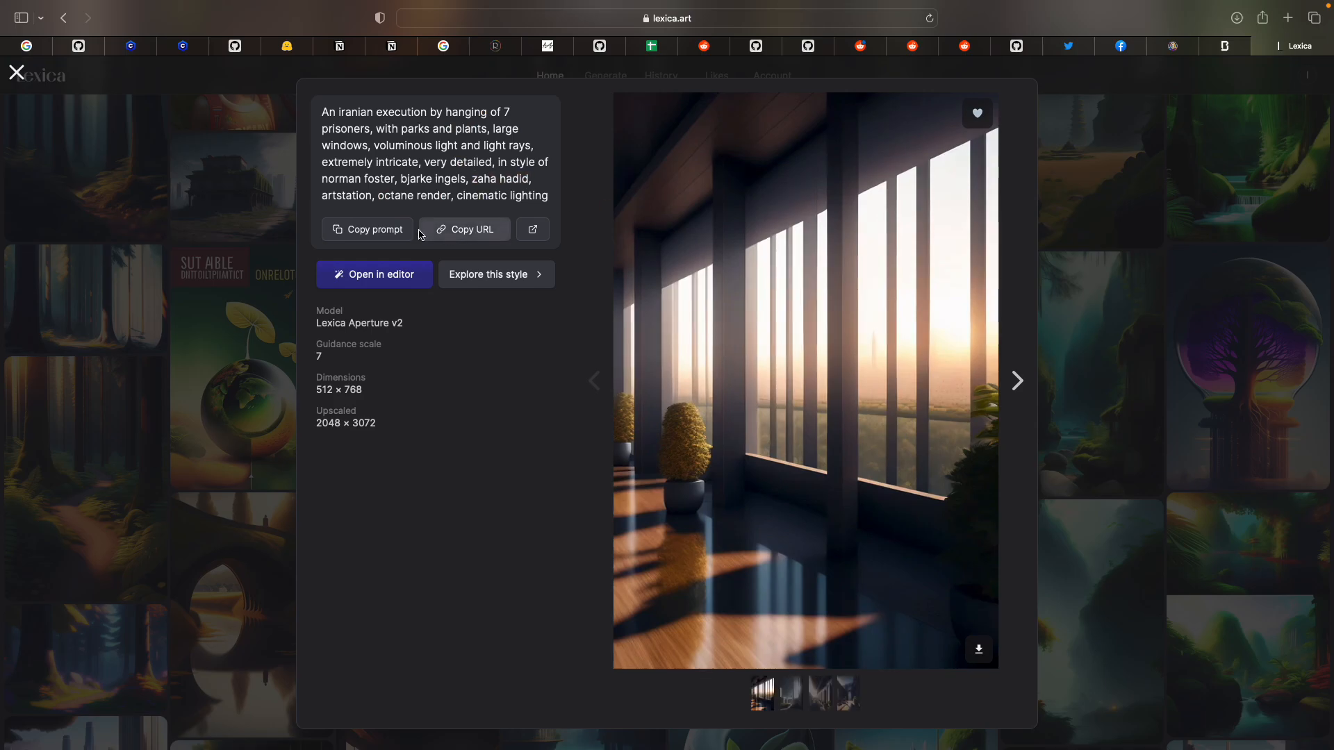
left_click(1224, 45)
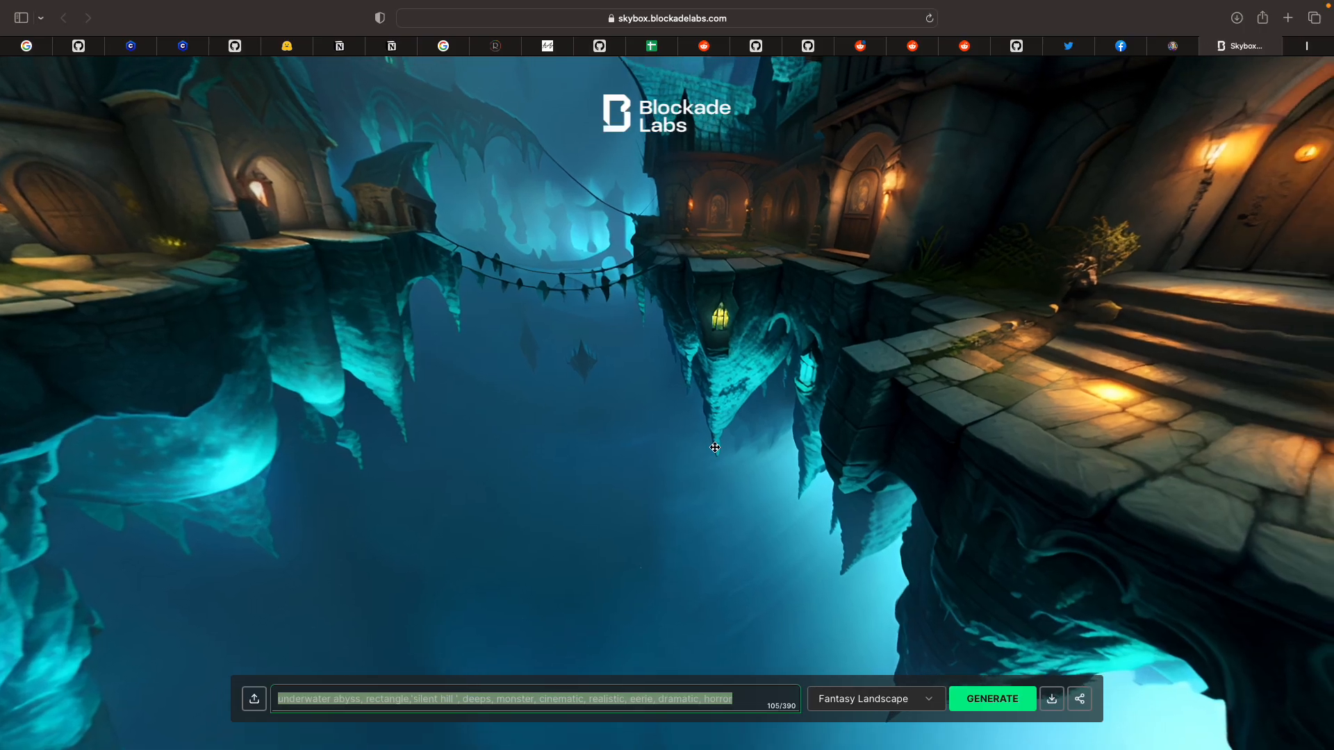
left_click_drag(715, 448, 662, 326)
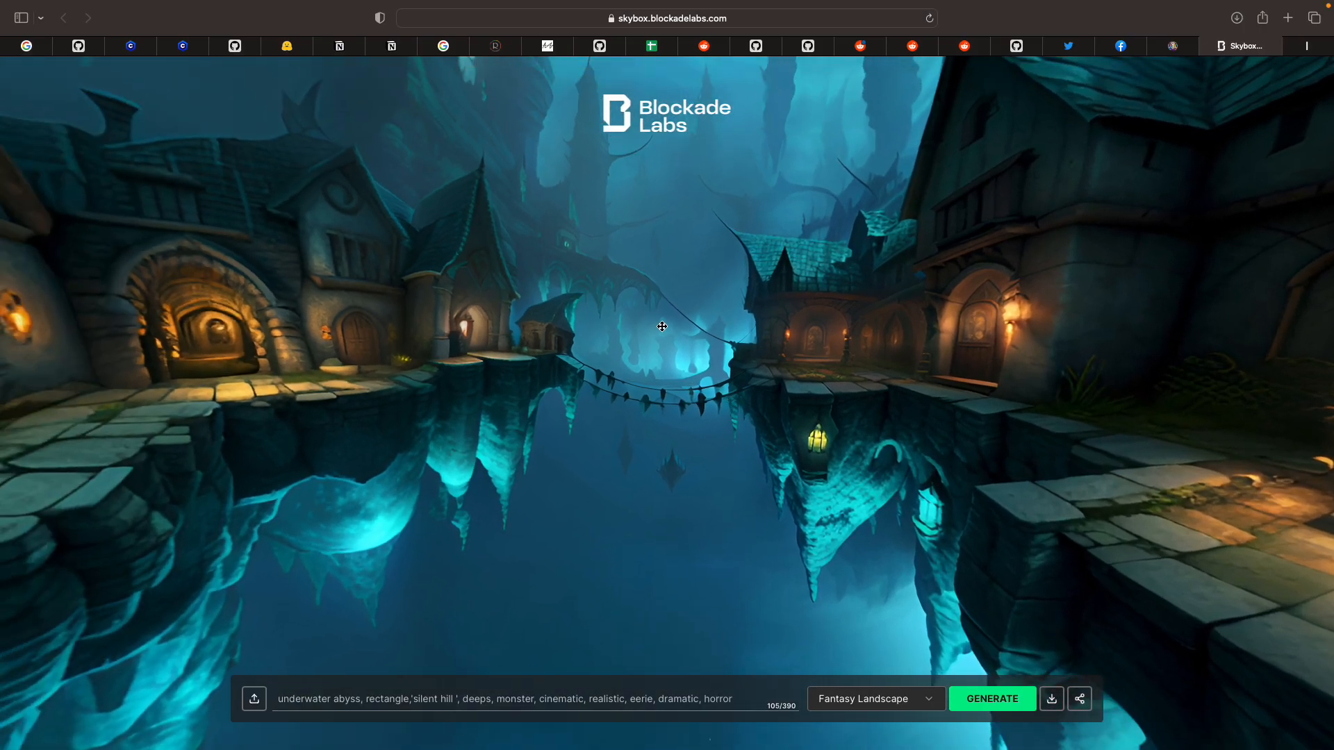
left_click_drag(661, 327, 1060, 384)
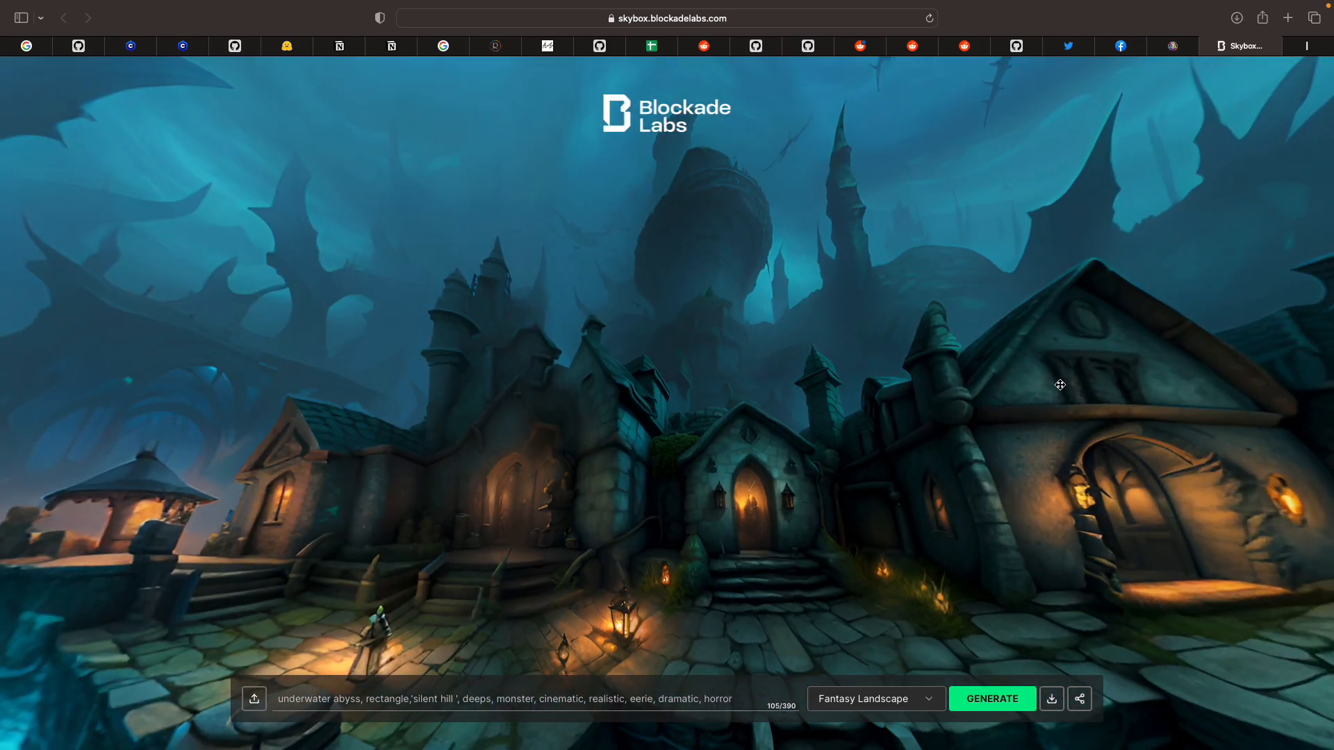